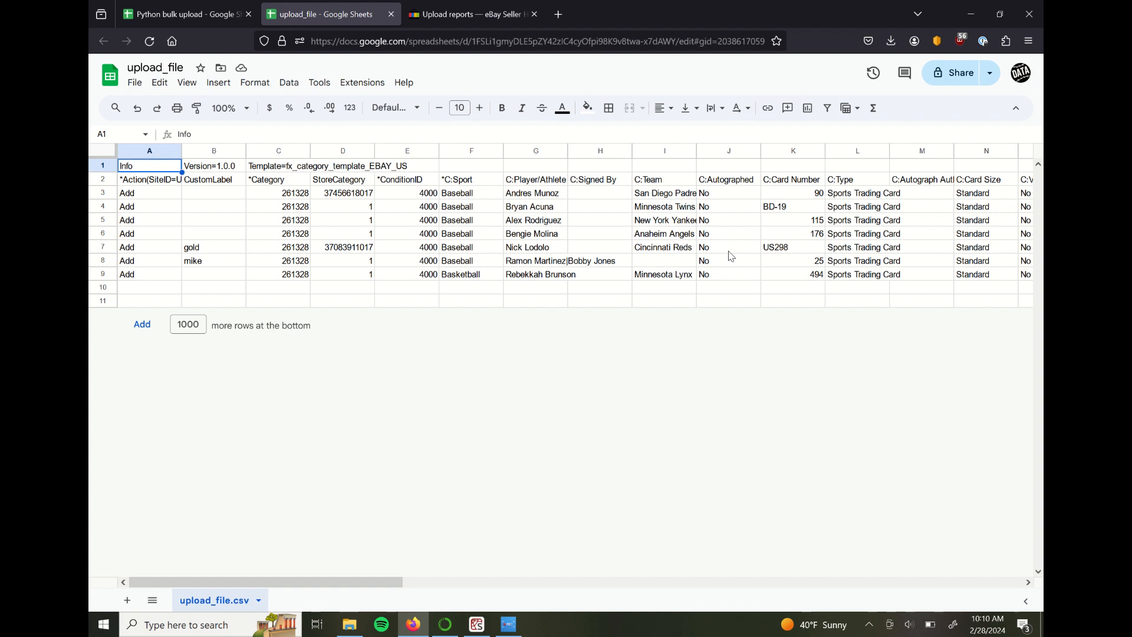
pyautogui.moveTo(708, 210)
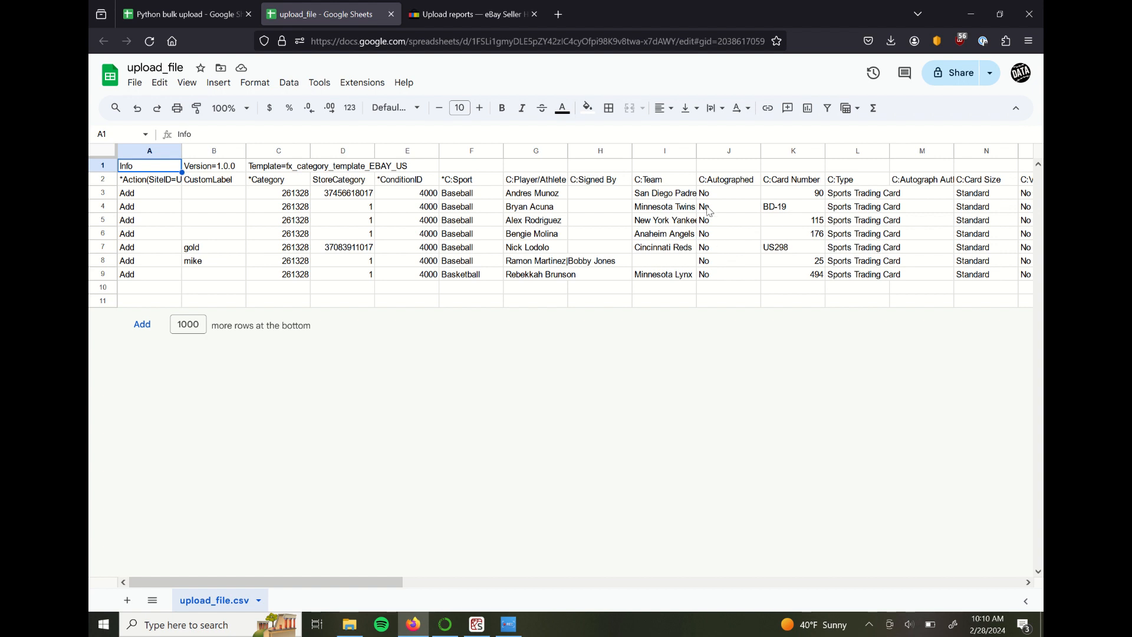
pyautogui.moveTo(468, 230)
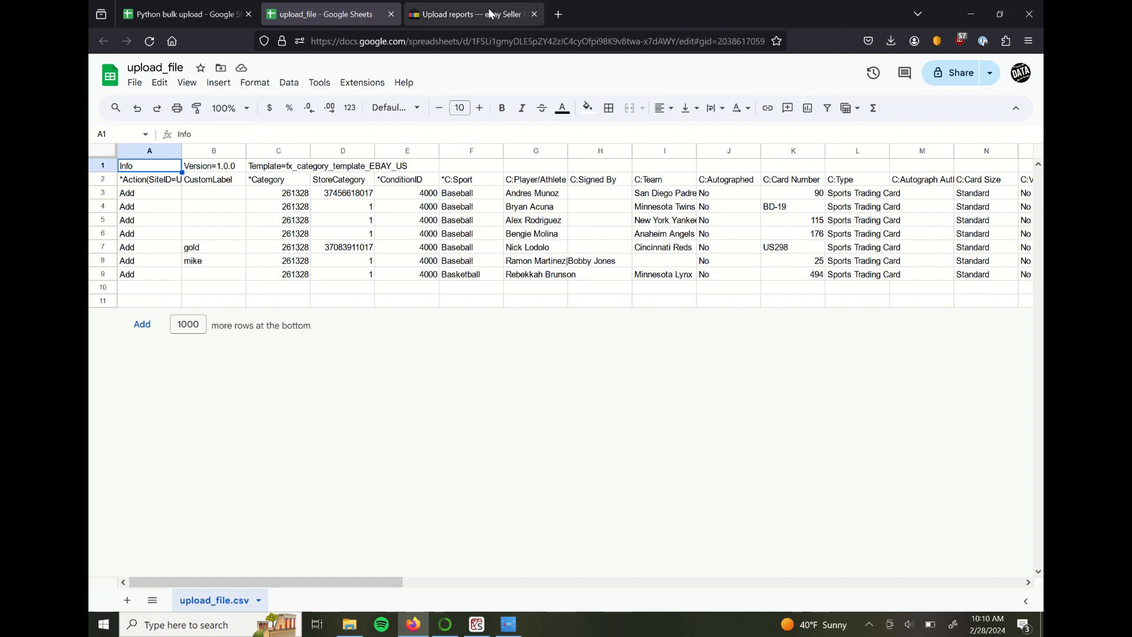
# - Review the Version, Action and Category headers at the top of the upload_file sheet
pyautogui.click(473, 14)
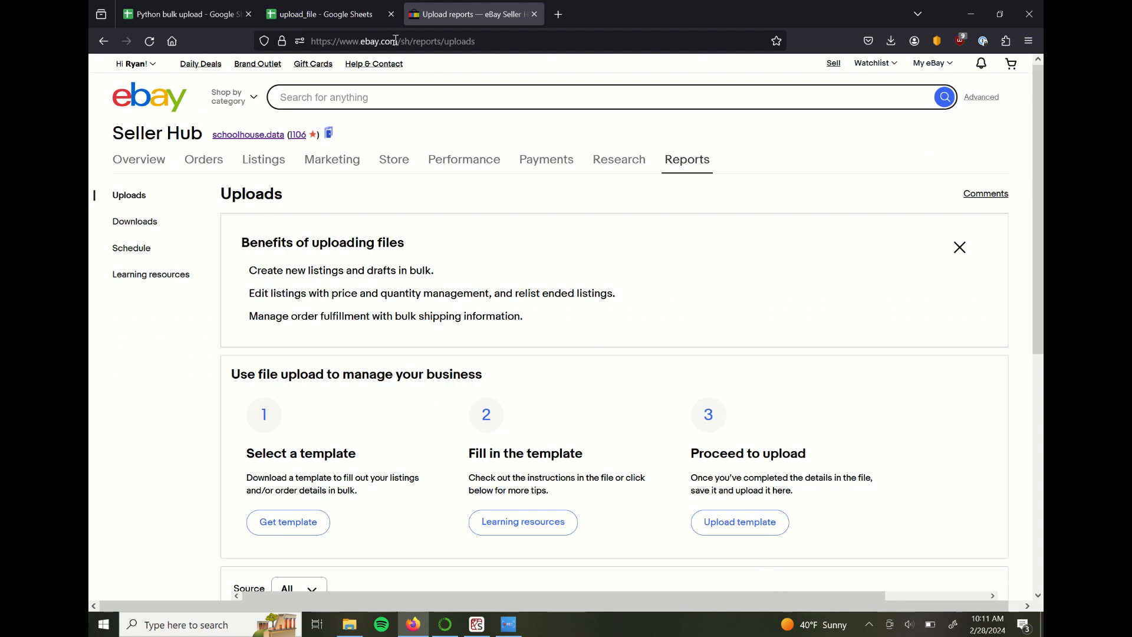
pyautogui.click(321, 14)
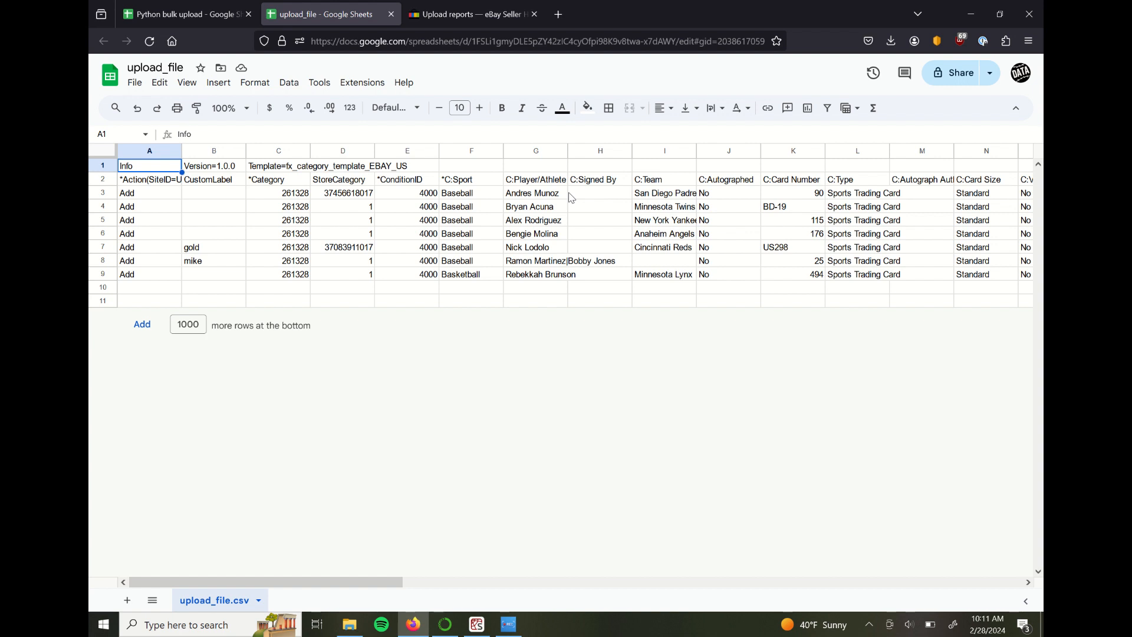
pyautogui.moveTo(488, 210)
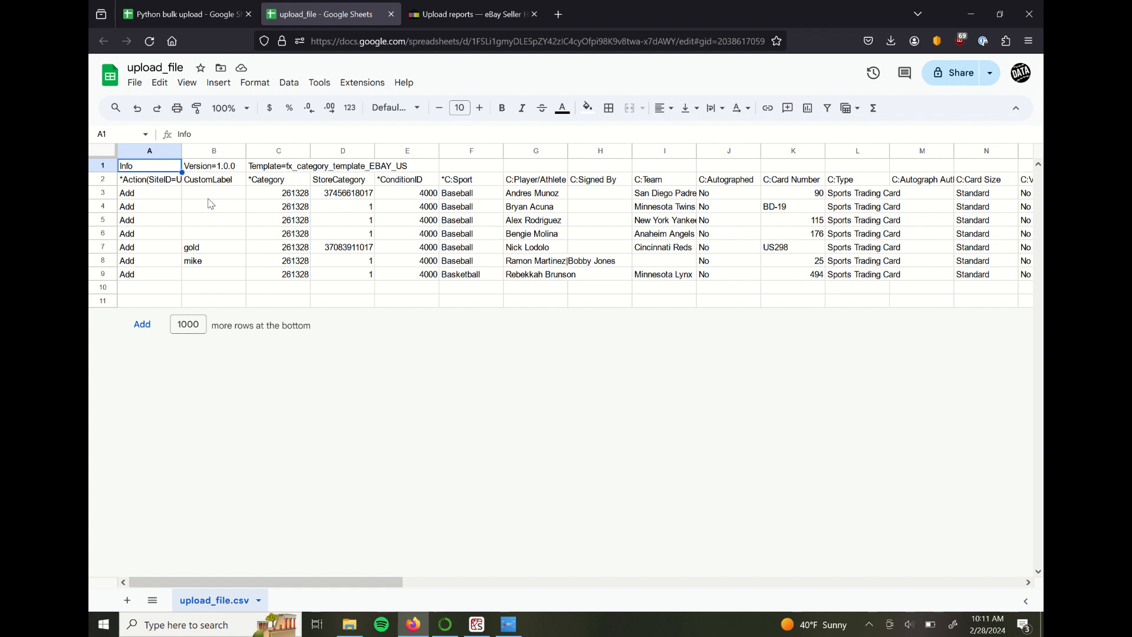
pyautogui.click(150, 179)
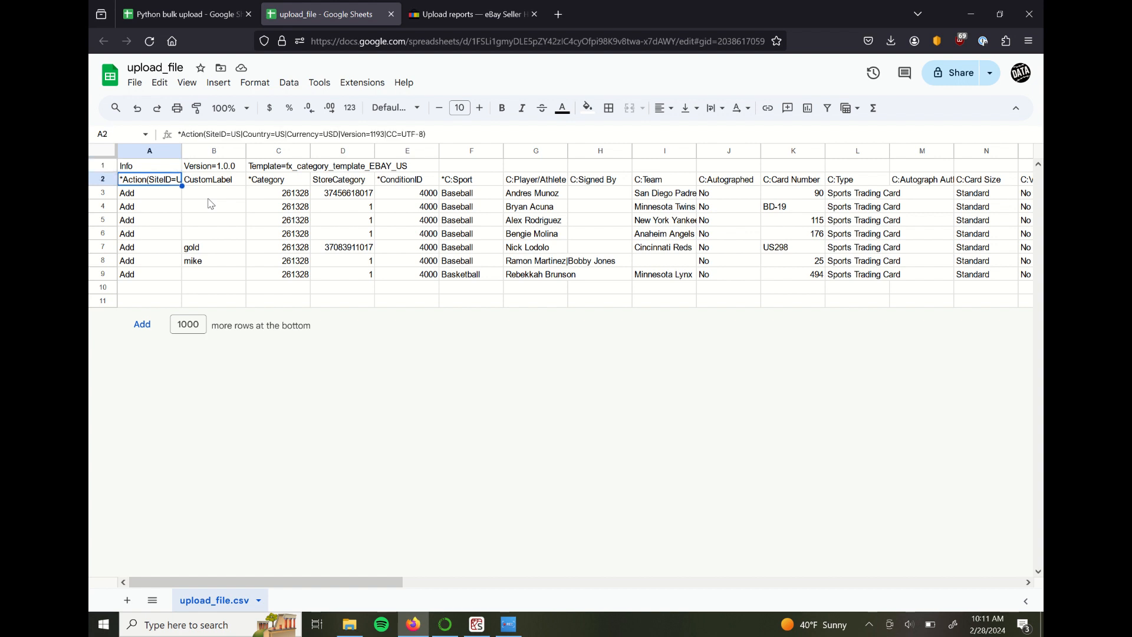
pyautogui.click(278, 179)
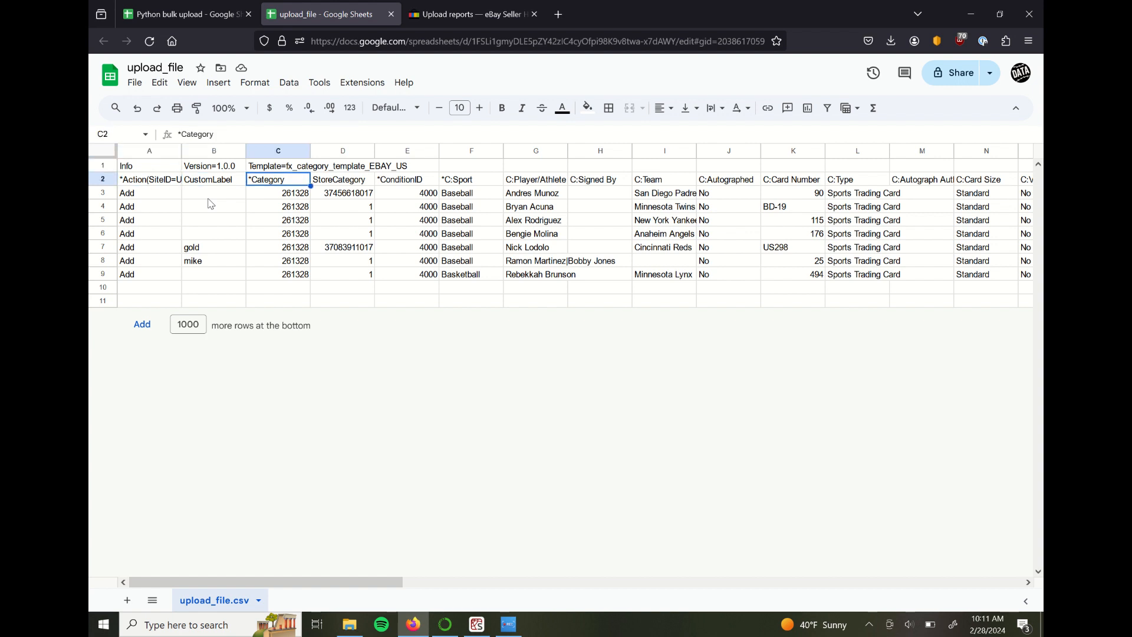
pyautogui.click(148, 179)
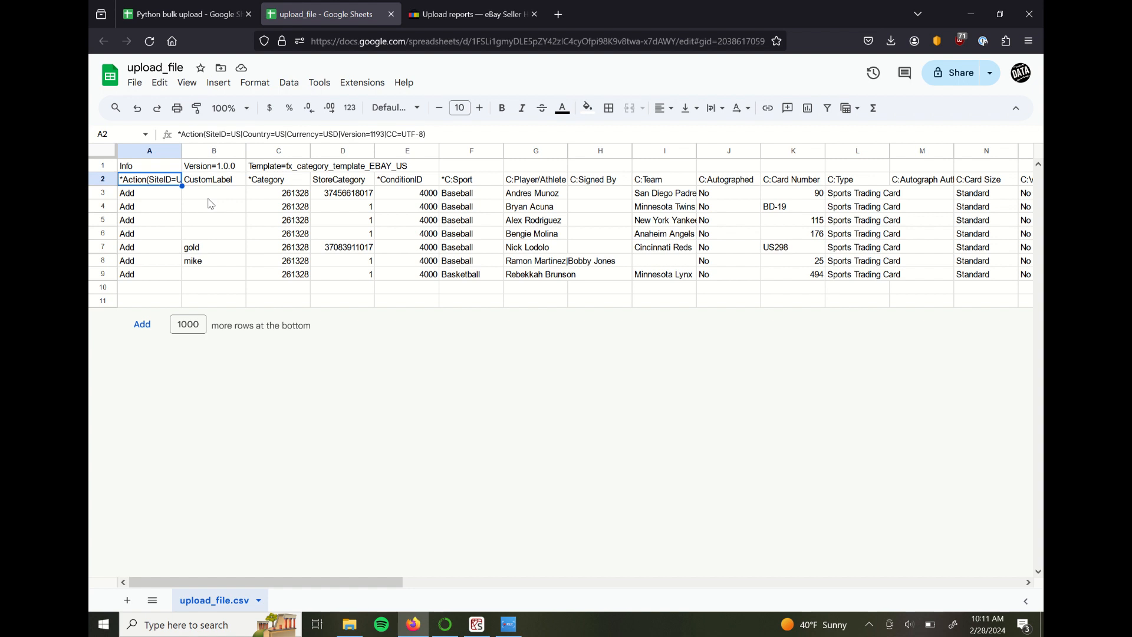
pyautogui.moveTo(145, 201)
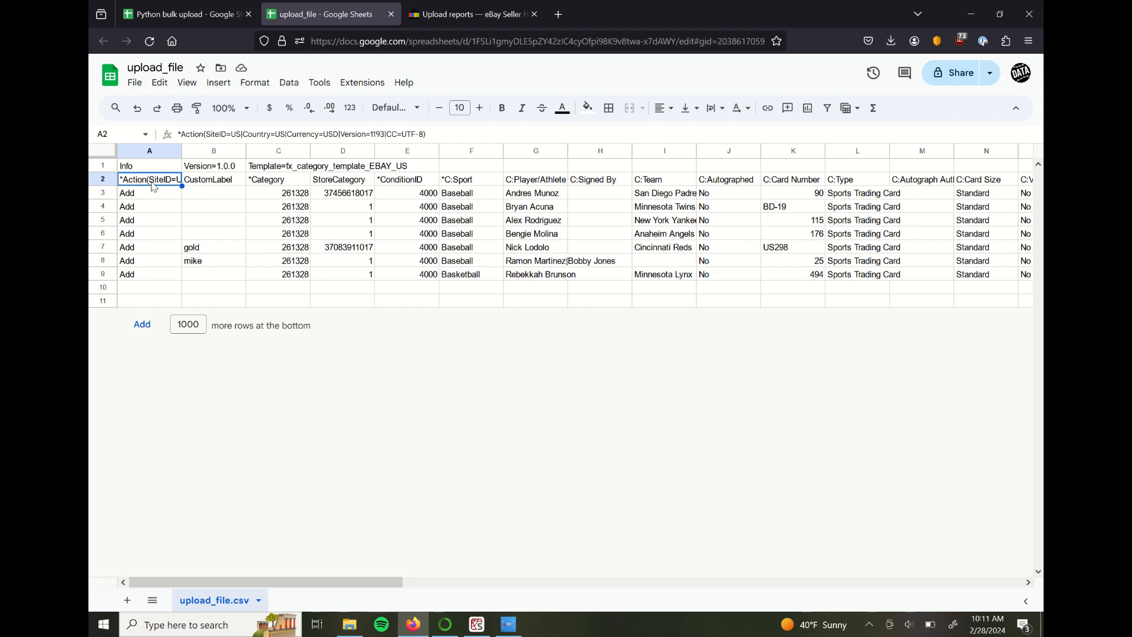
pyautogui.click(214, 165)
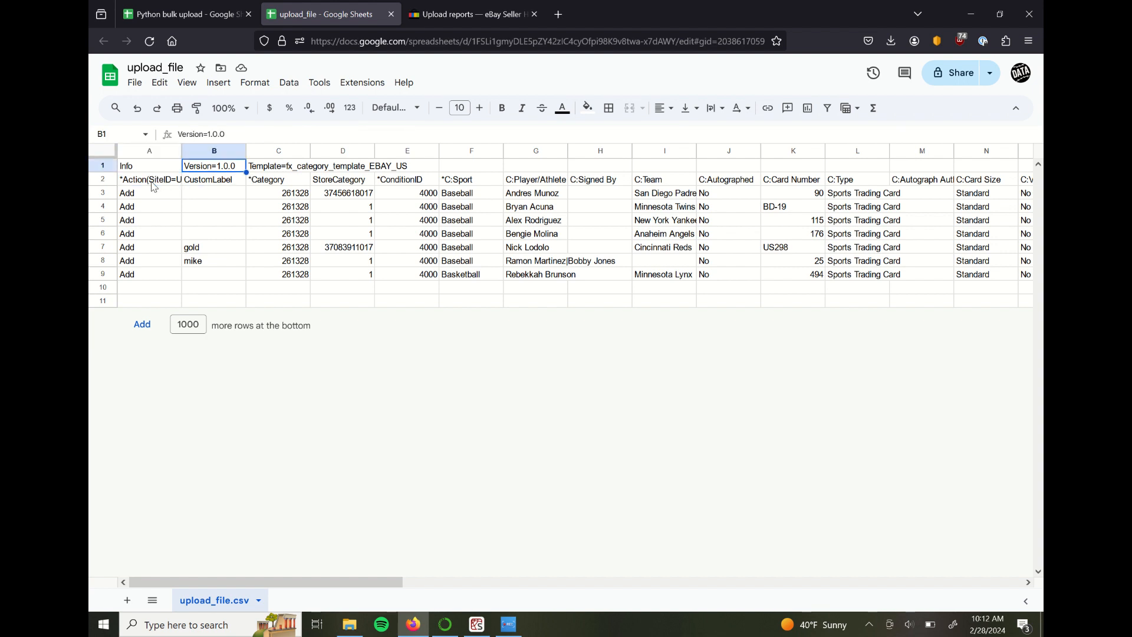
pyautogui.click(149, 179)
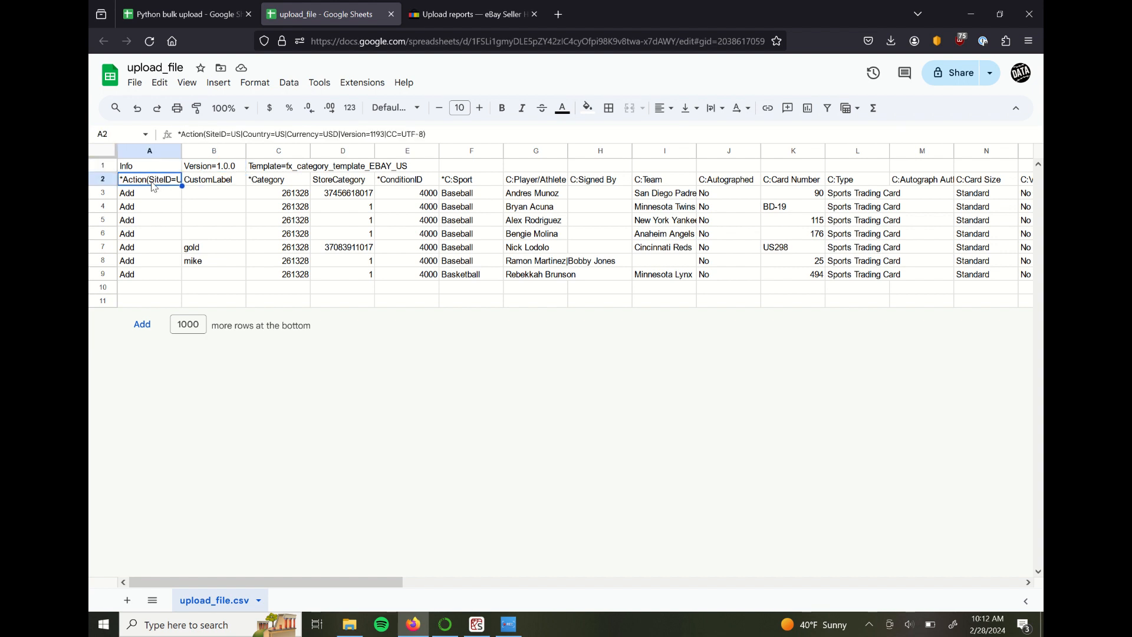
pyautogui.click(470, 179)
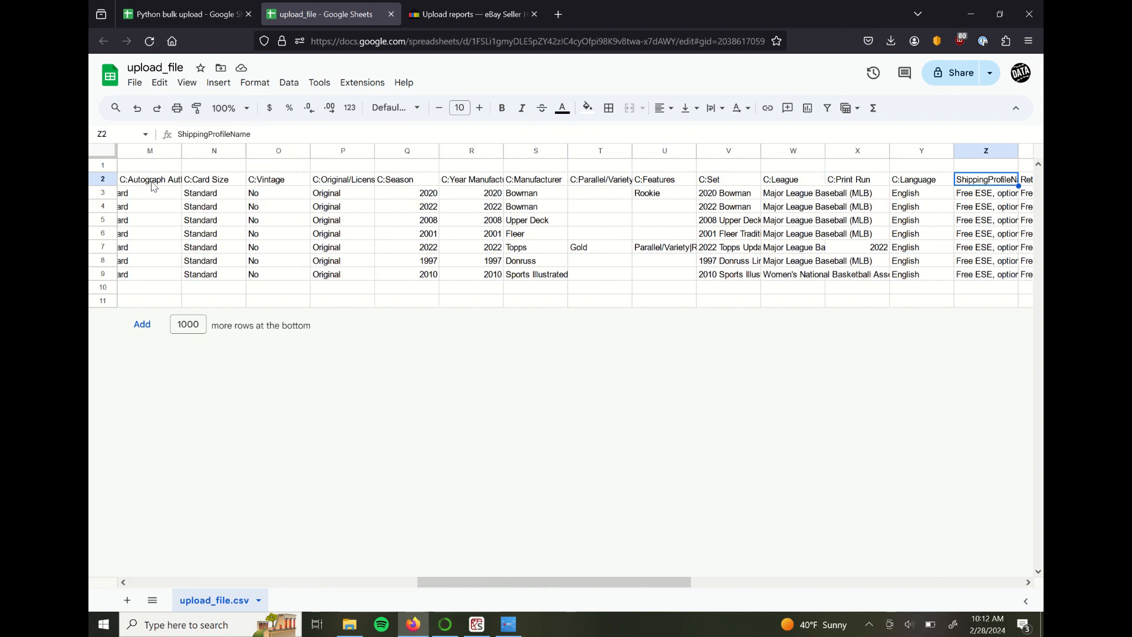
# - Scroll across the template columns and confirm each card row has the Add action
pyautogui.hscroll(3)
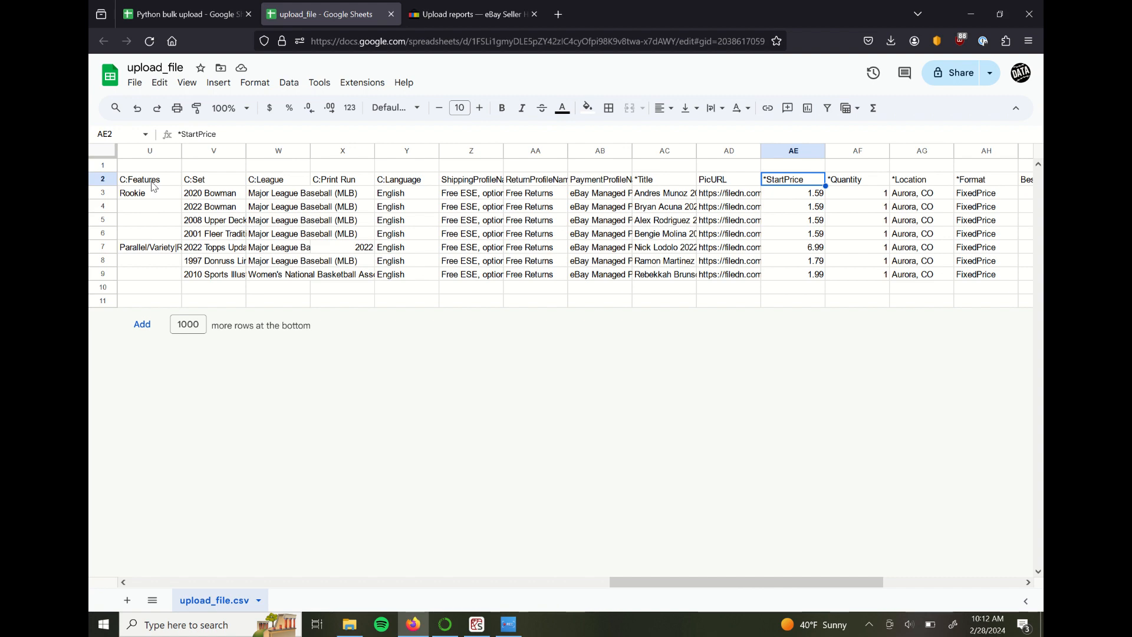
pyautogui.hscroll(3)
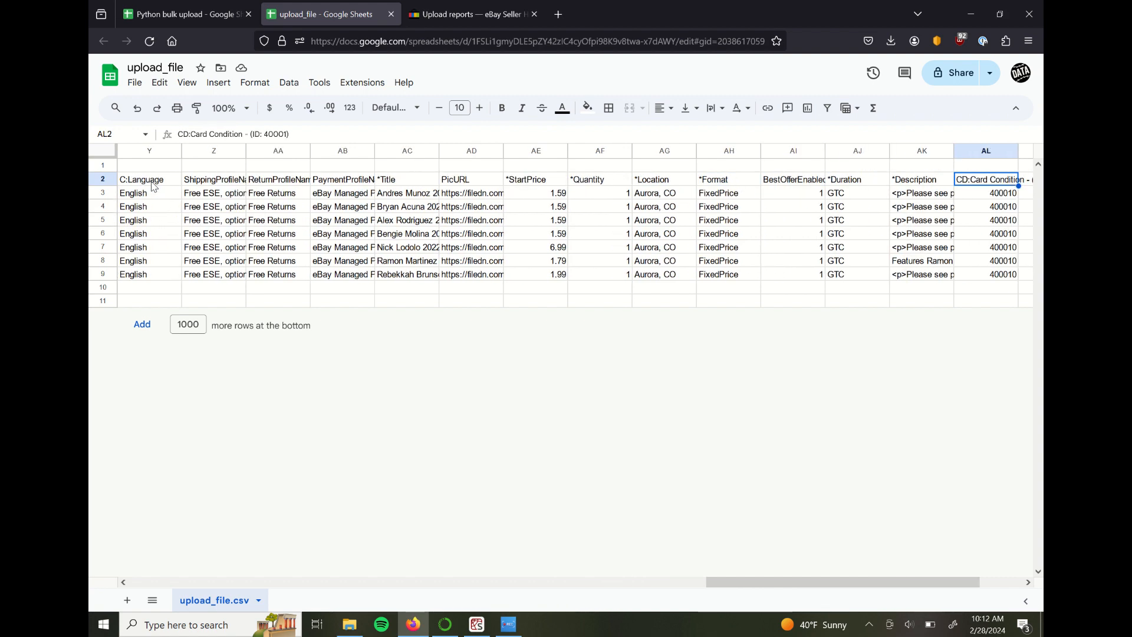
pyautogui.hscroll(3)
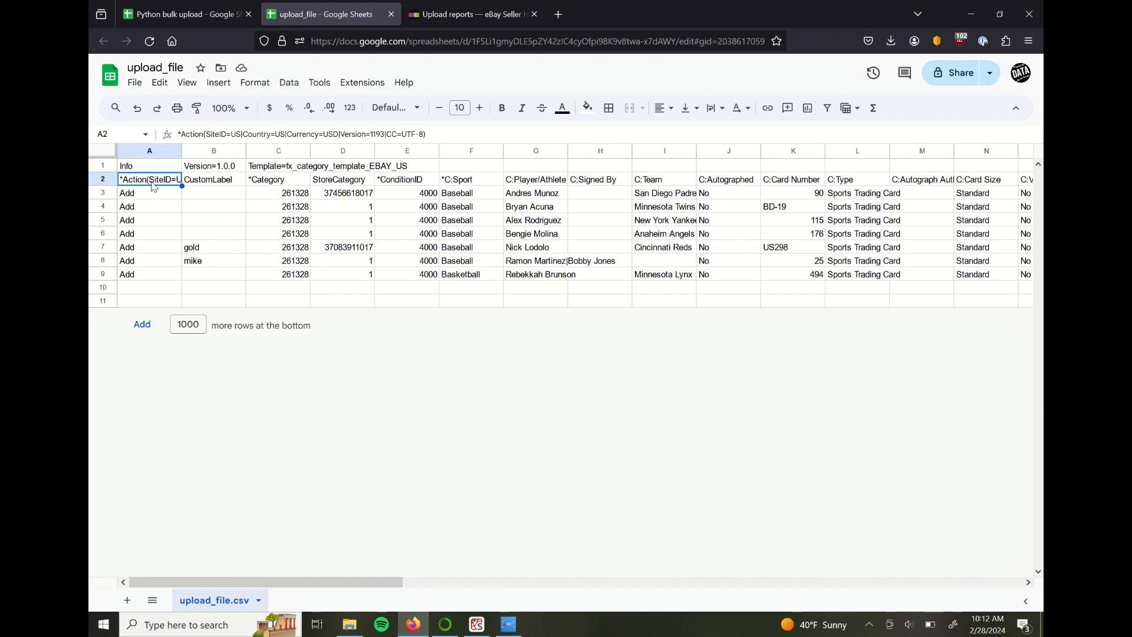
pyautogui.click(148, 192)
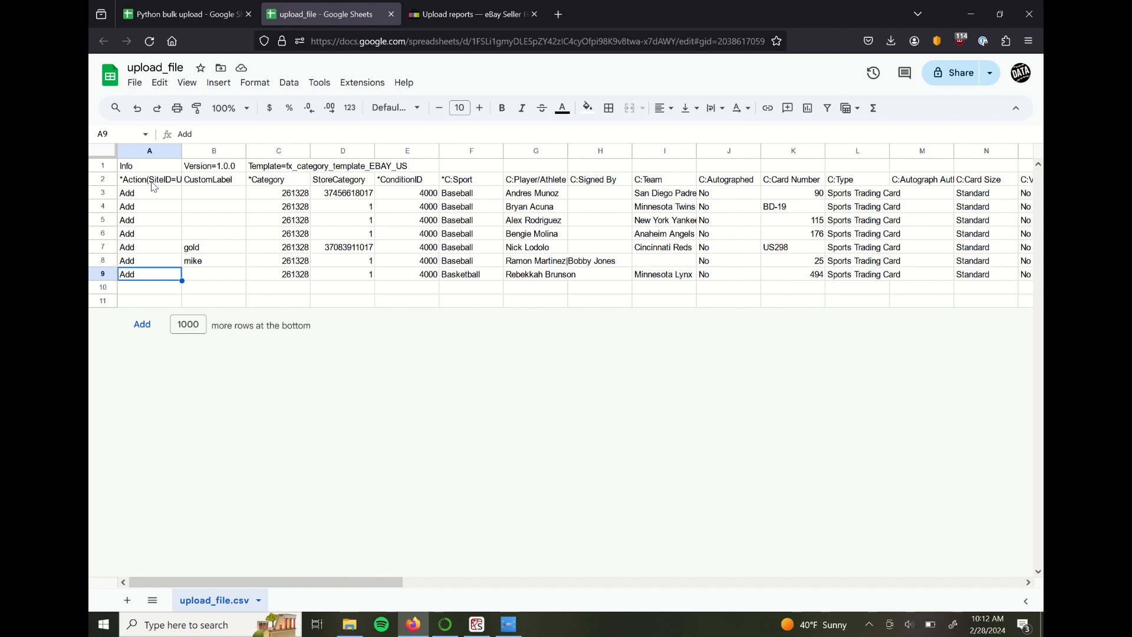
pyautogui.click(150, 179)
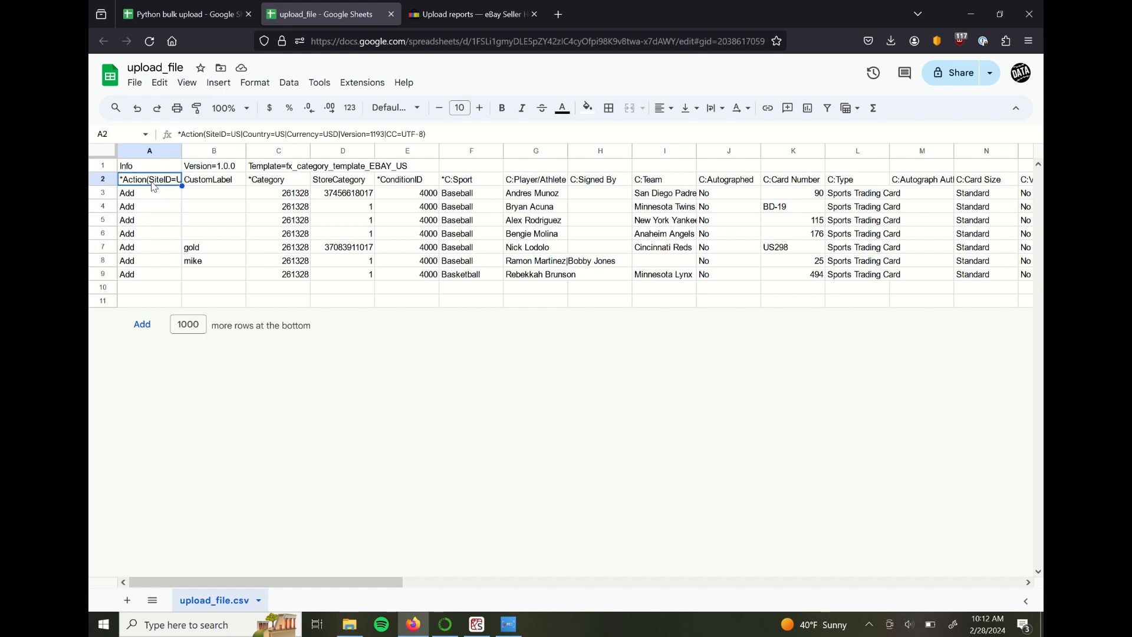
pyautogui.click(149, 246)
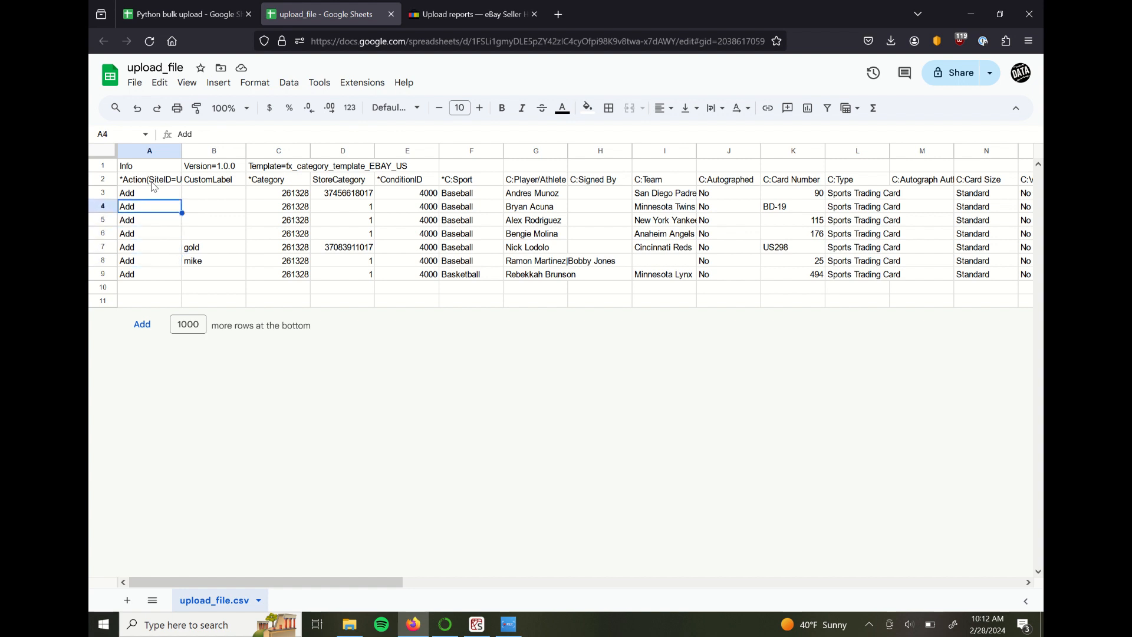
# - Check the CustomLabel column values: empty for Bengie Molina, mike and gold for others
pyautogui.click(214, 180)
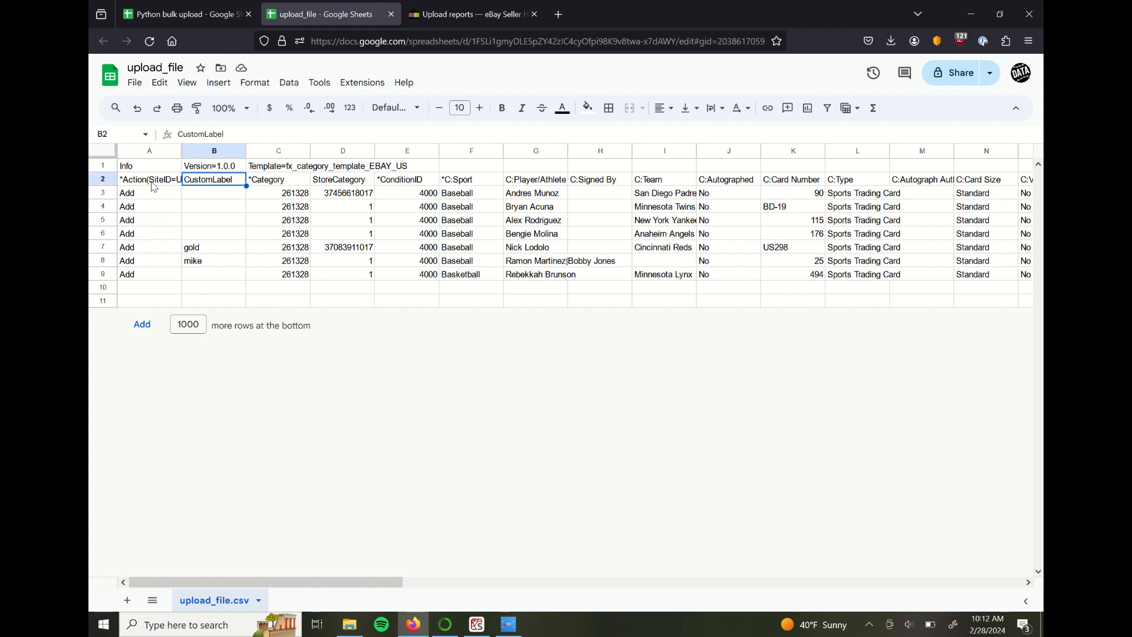
pyautogui.click(213, 233)
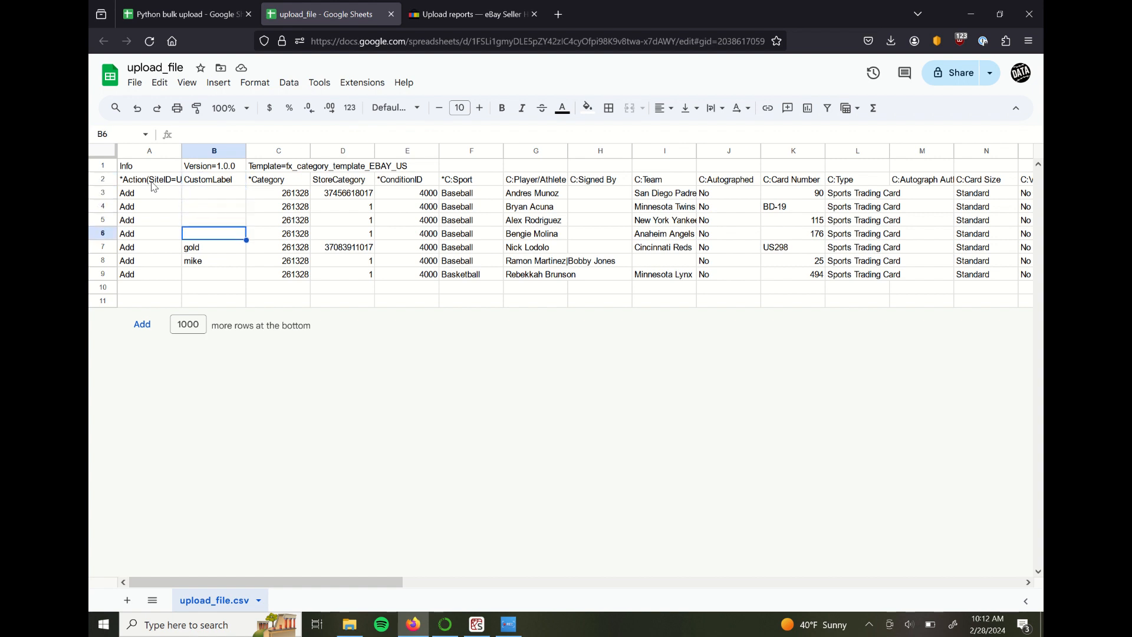
pyautogui.click(213, 247)
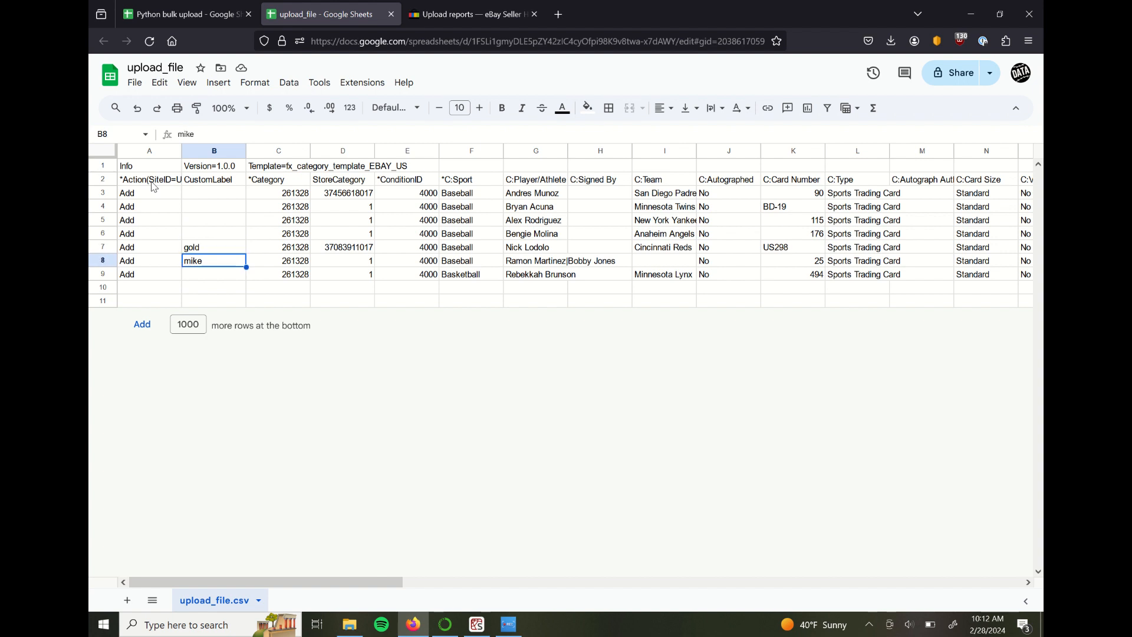
pyautogui.click(214, 246)
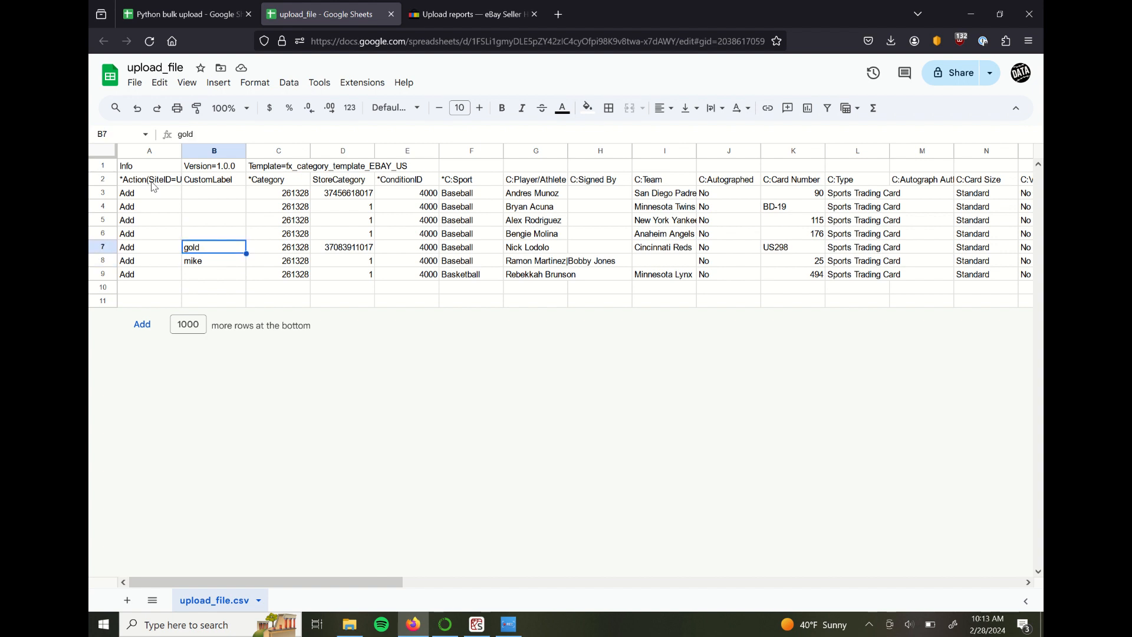
pyautogui.click(214, 179)
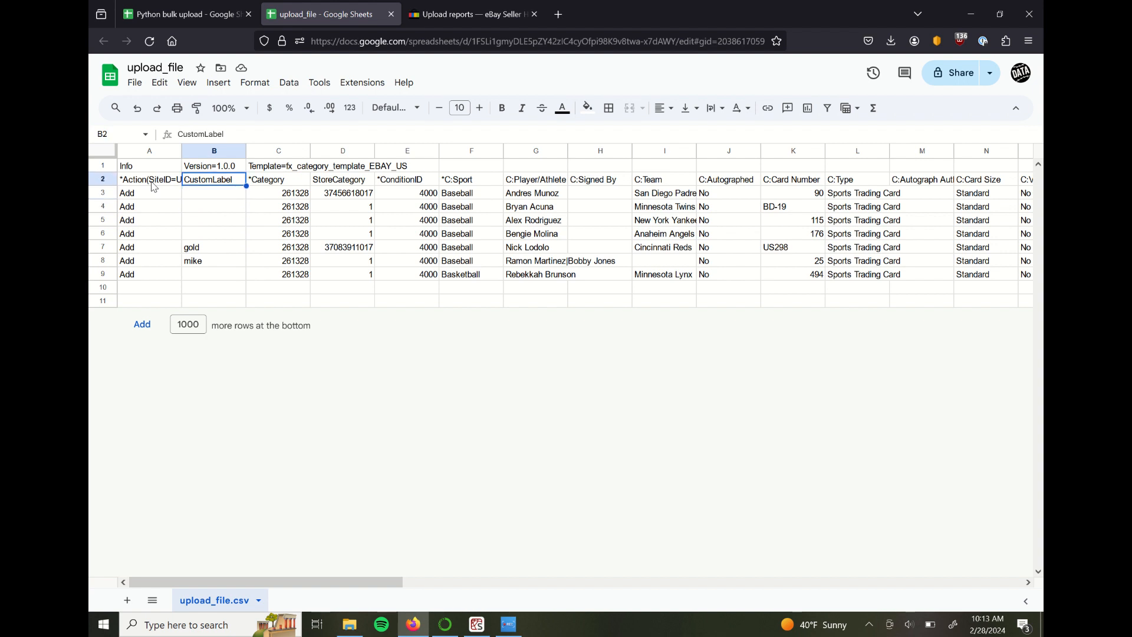
# - Check the Category numbers for Bryan Acuna and Andres Munoz against the *Category header
pyautogui.click(279, 205)
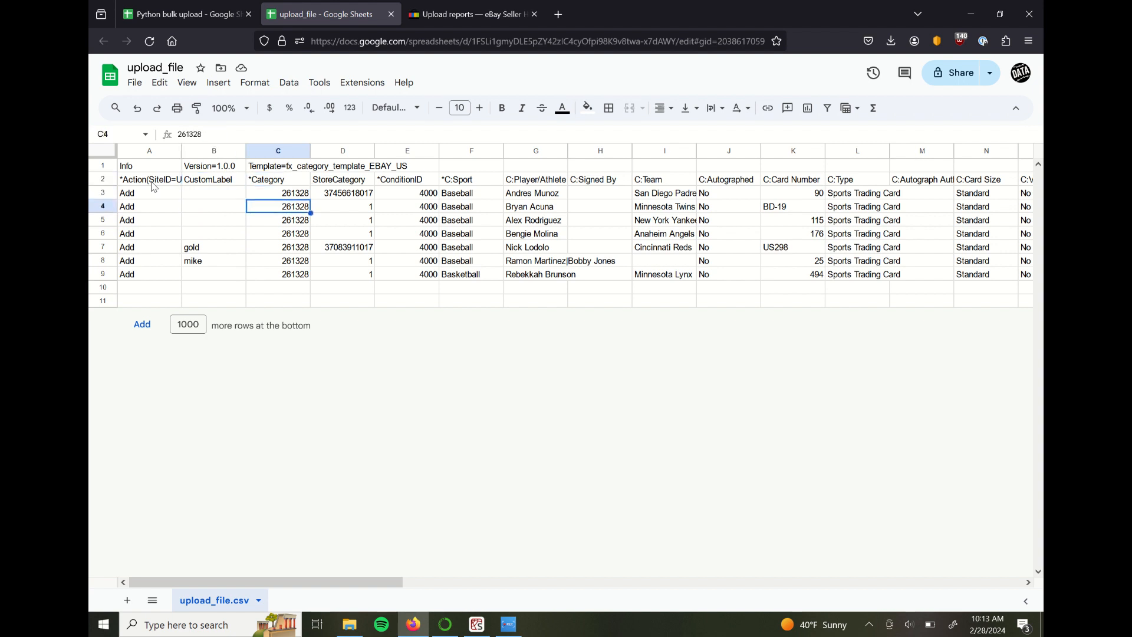
pyautogui.click(277, 273)
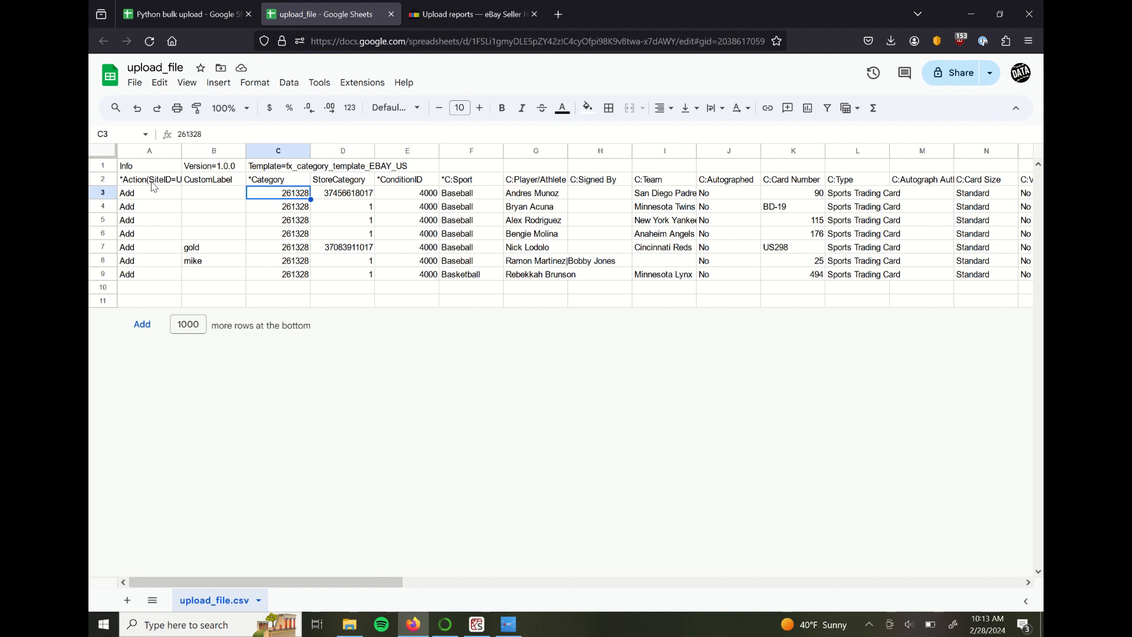
pyautogui.click(278, 206)
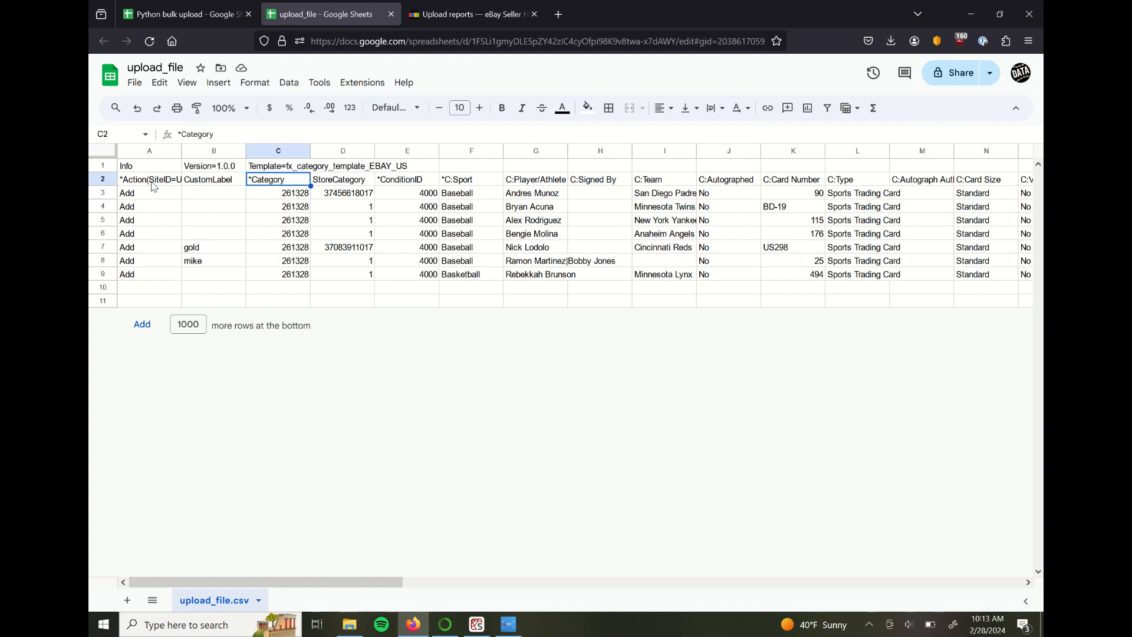
pyautogui.click(277, 219)
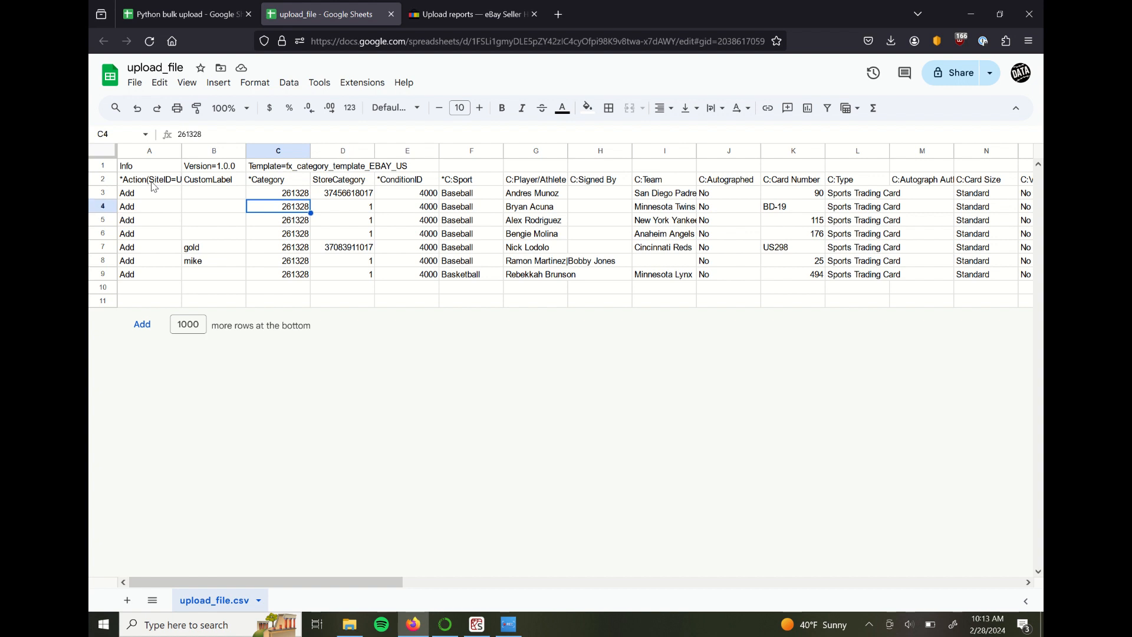
pyautogui.click(279, 179)
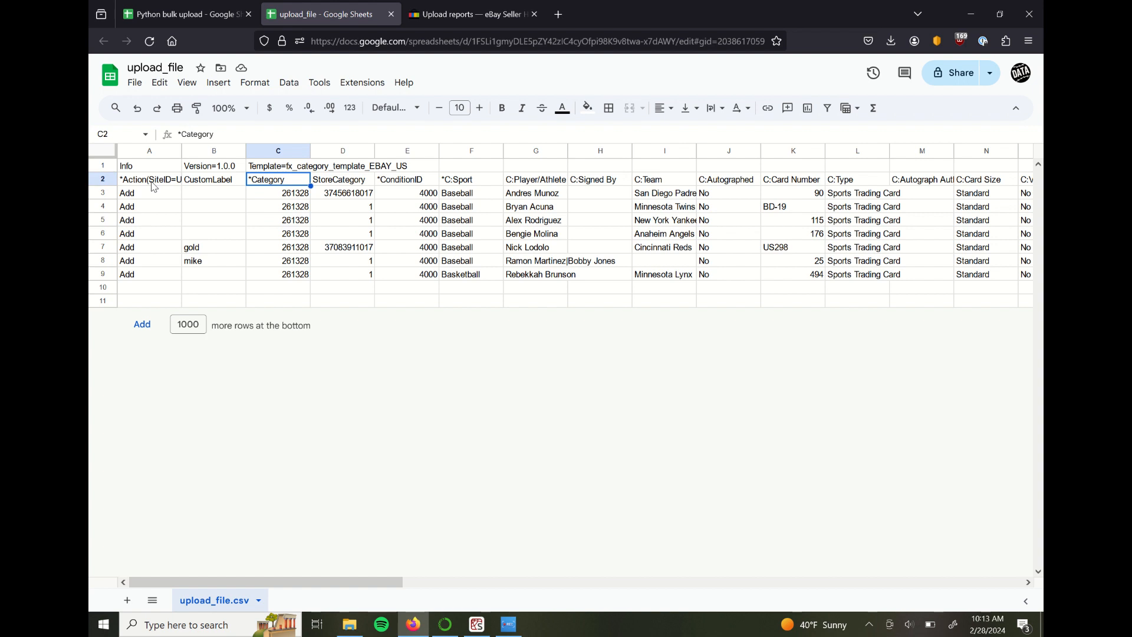
# - Review the StoreCategory values for the first card, row 4 and the gold card
pyautogui.click(342, 180)
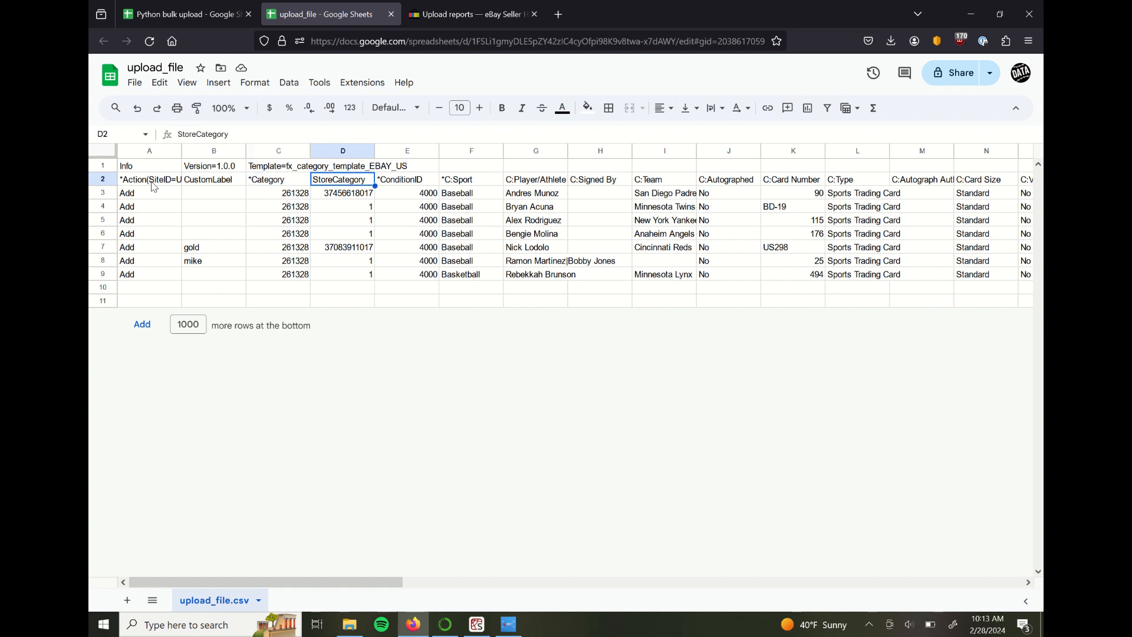
pyautogui.click(342, 207)
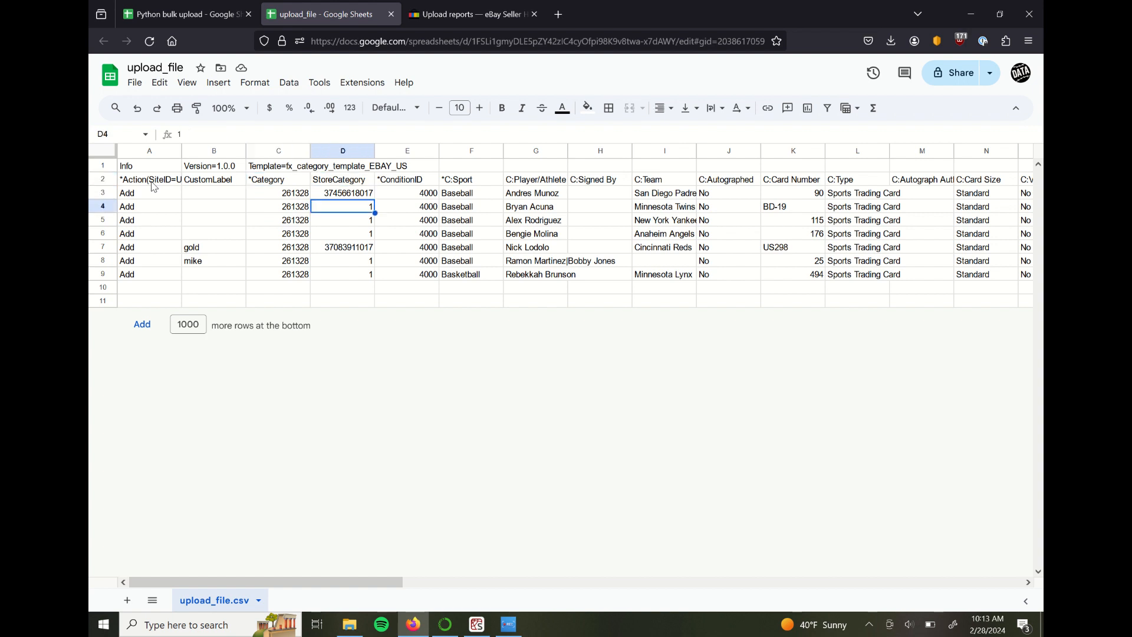
pyautogui.click(342, 192)
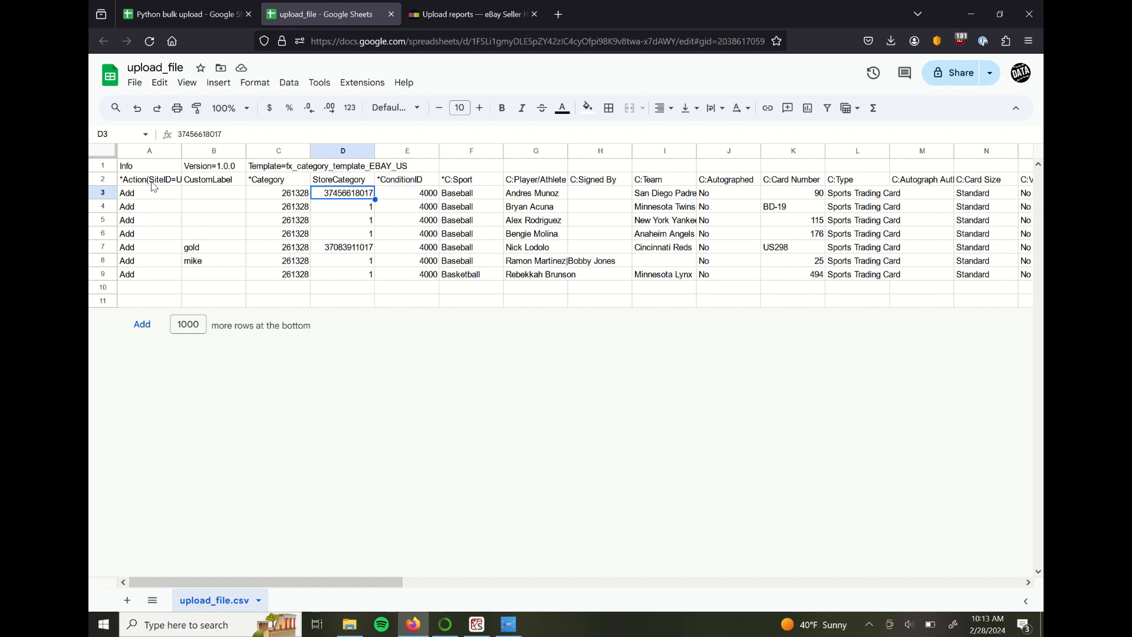
pyautogui.click(342, 247)
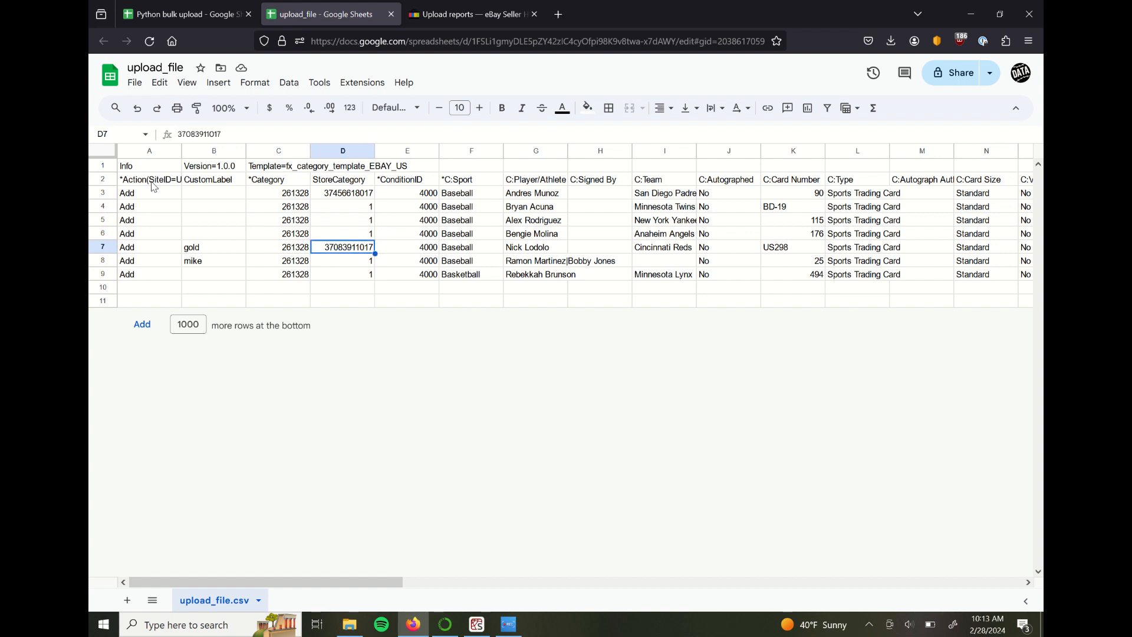
# - Check the ConditionID values and the sport entries for rows 4 and 8
pyautogui.click(407, 220)
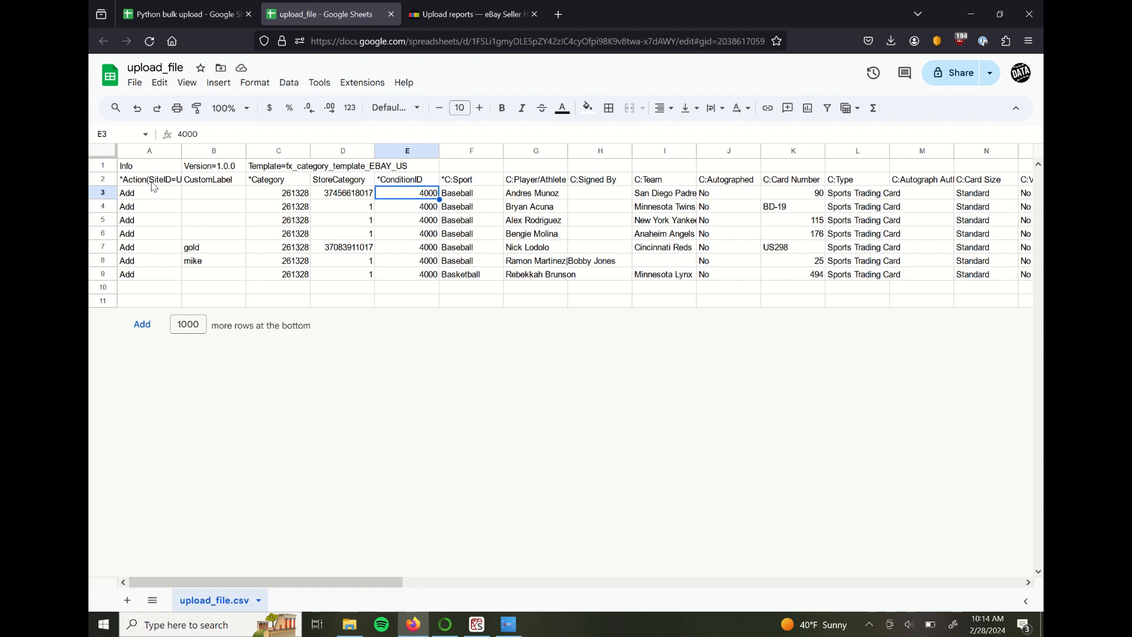
pyautogui.click(406, 234)
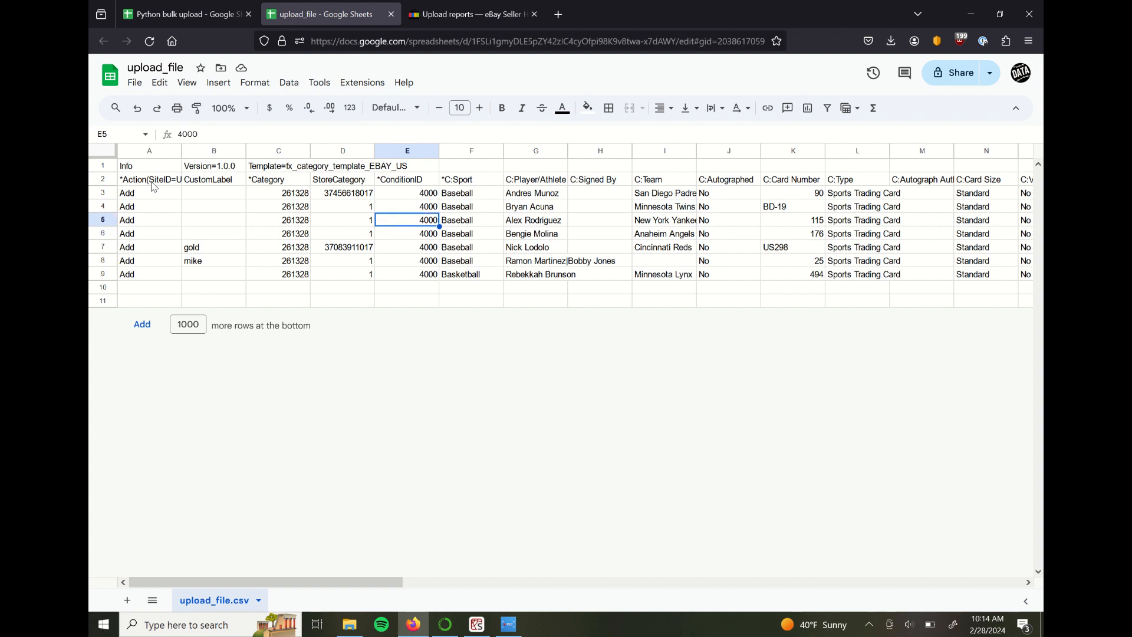
pyautogui.click(407, 193)
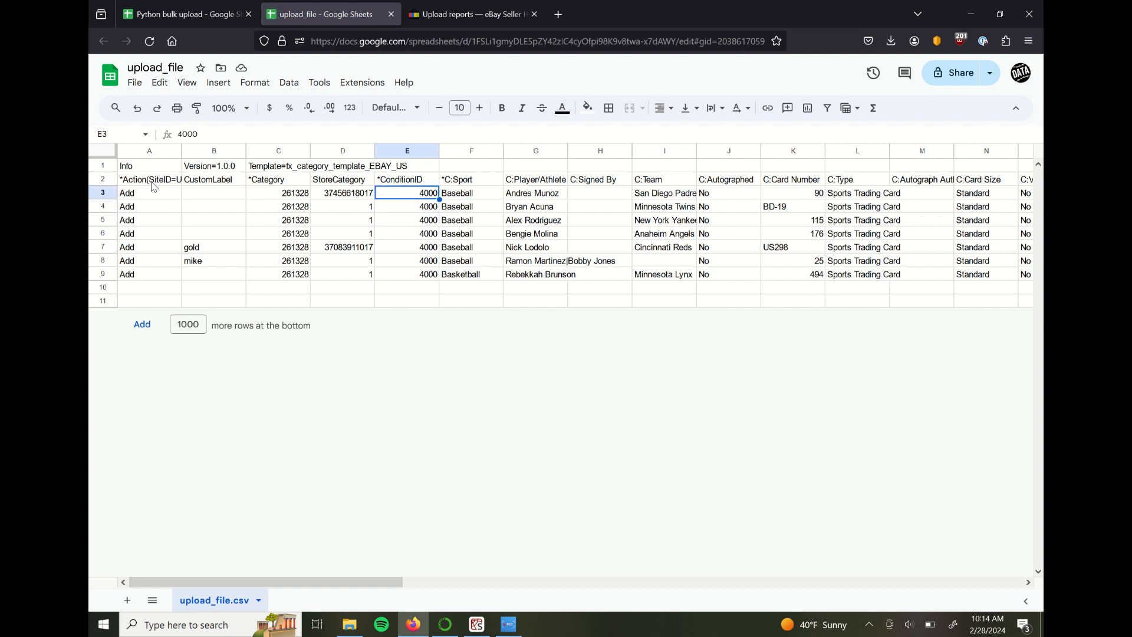
pyautogui.click(470, 206)
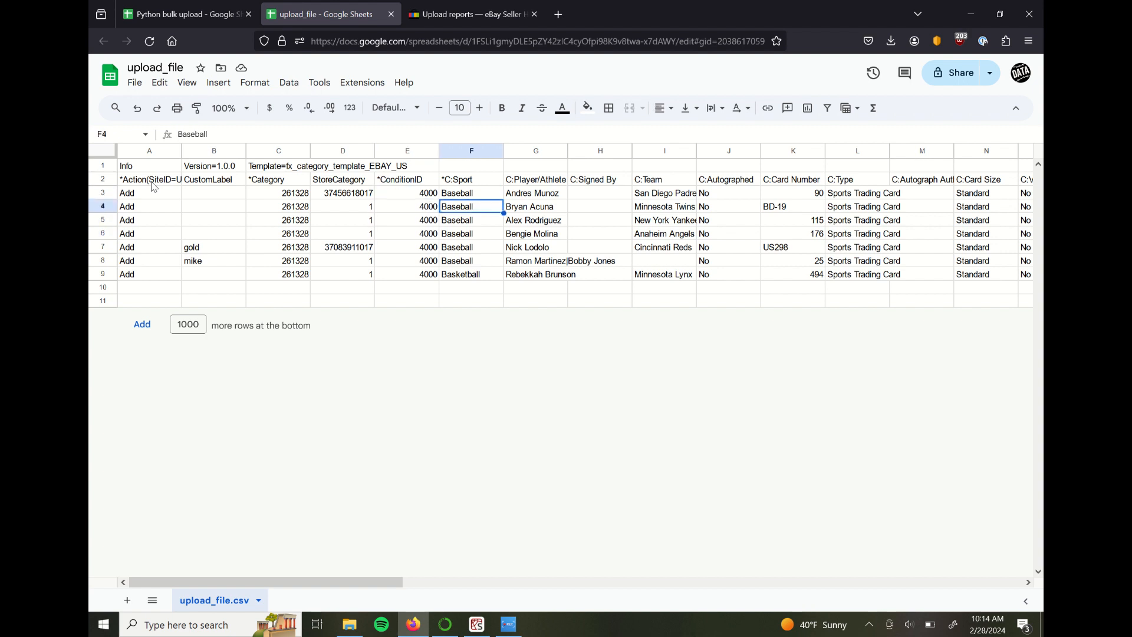
pyautogui.click(470, 261)
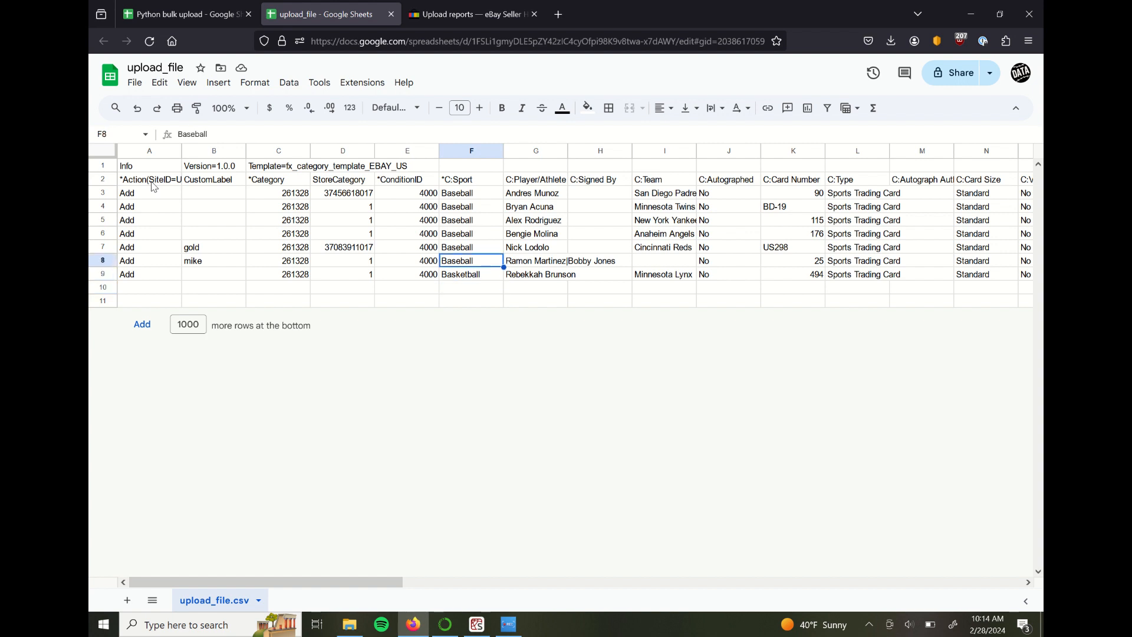
# - Review the language, shipping profile, return profile and payment profile columns further right
pyautogui.click(535, 274)
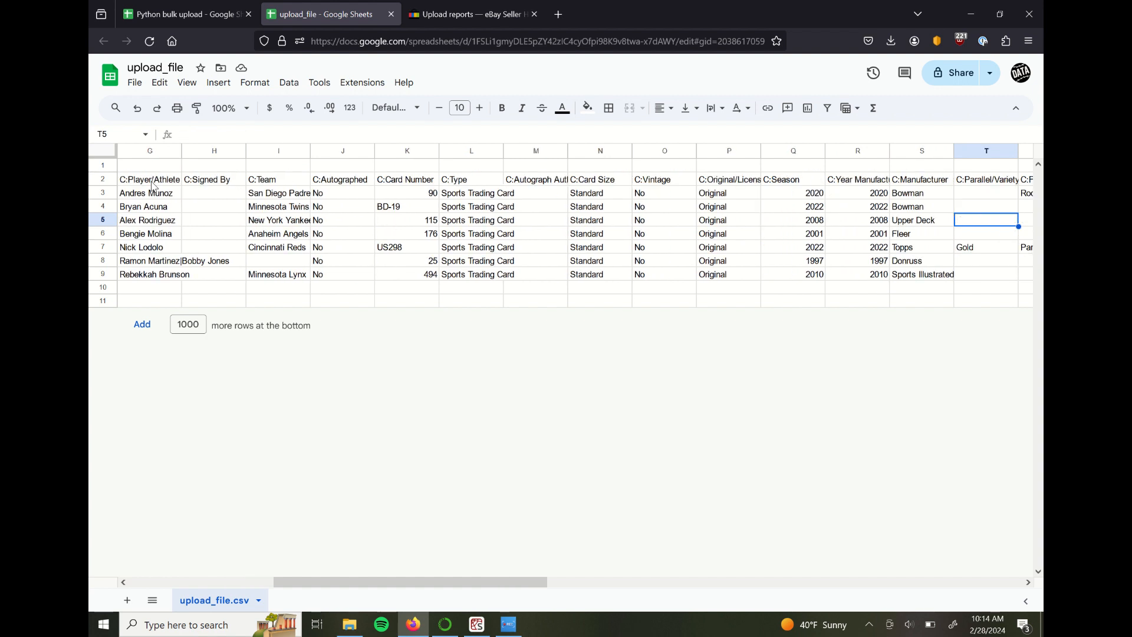
pyautogui.hscroll(3)
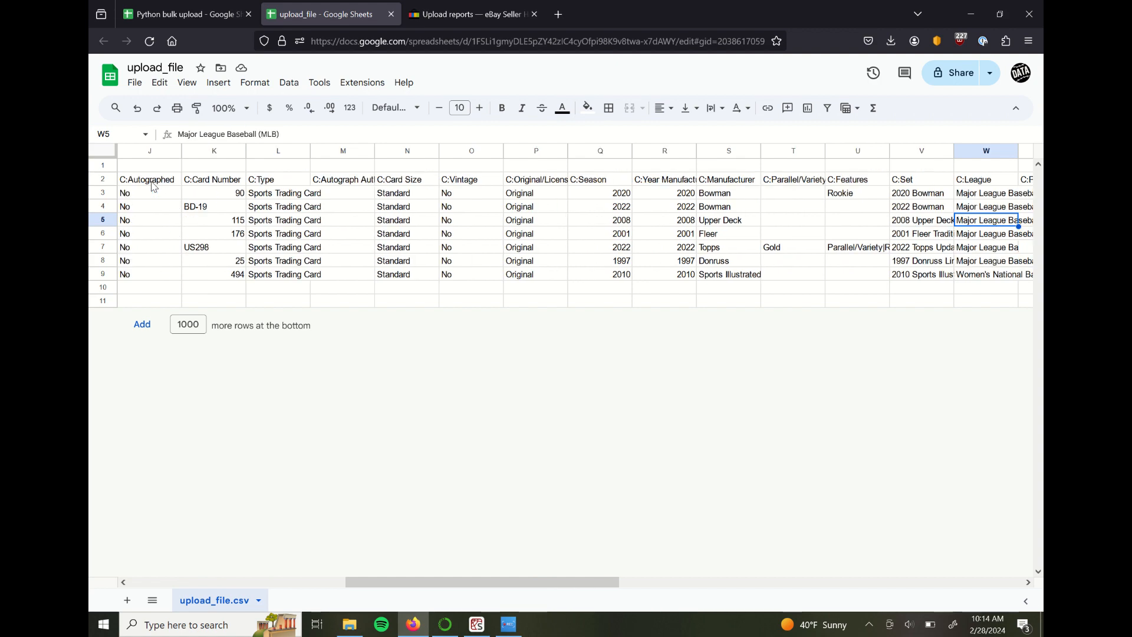
pyautogui.hscroll(3)
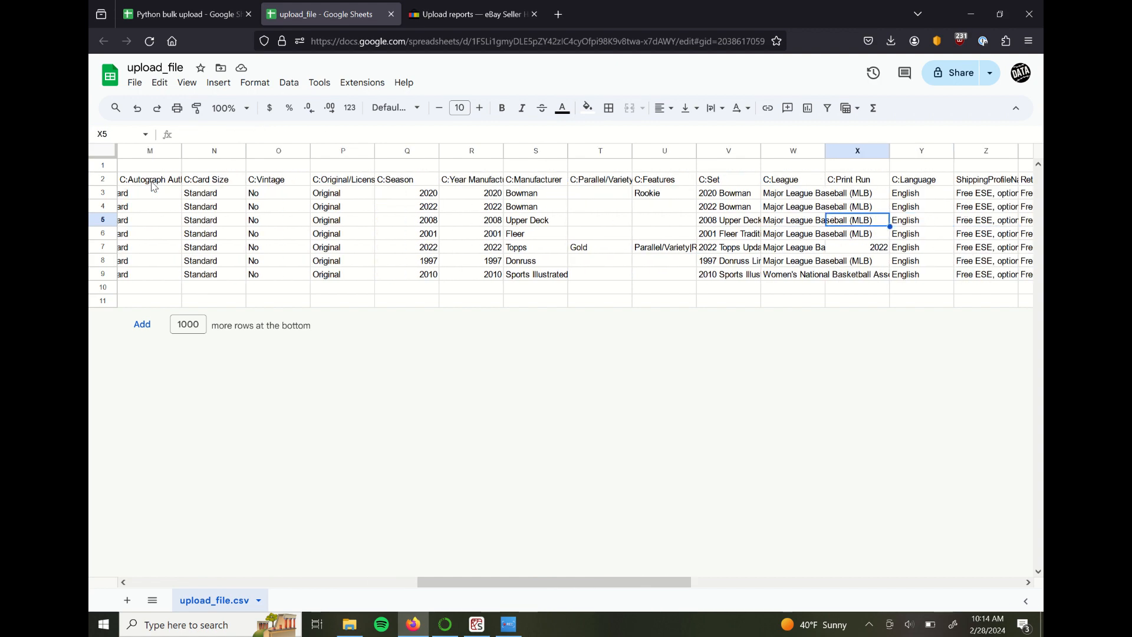
pyautogui.click(921, 219)
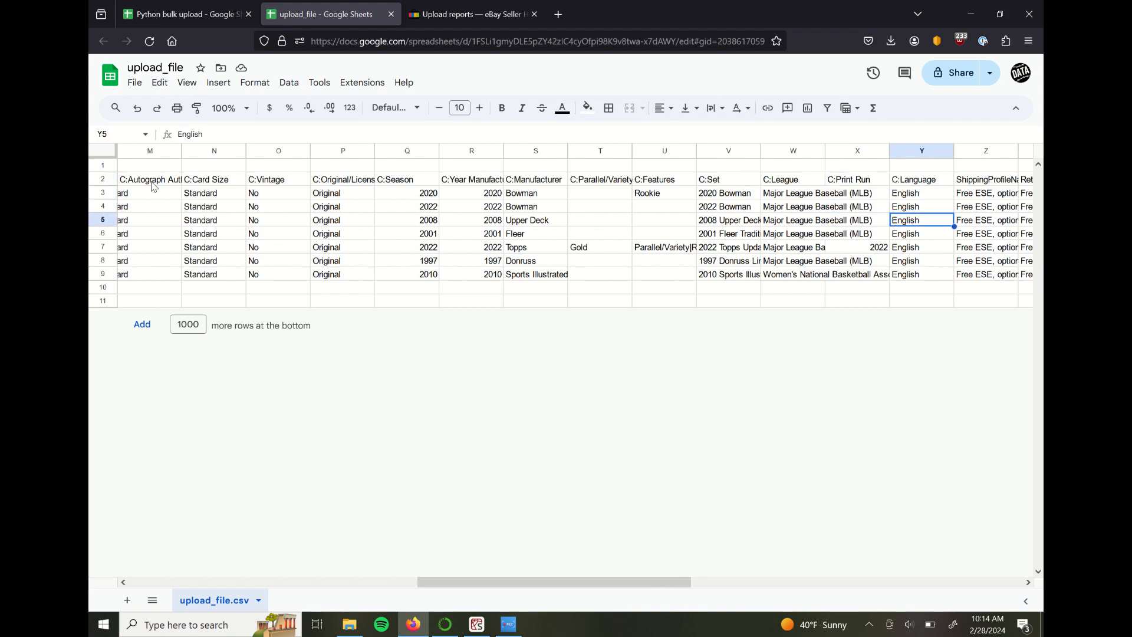
pyautogui.hscroll(3)
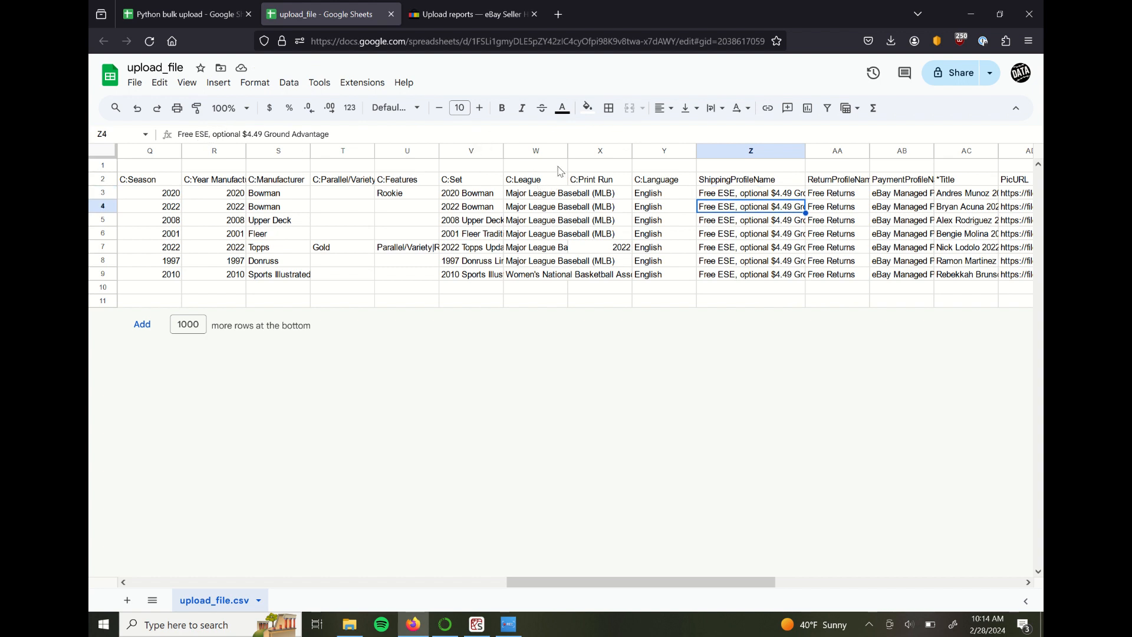
pyautogui.click(750, 247)
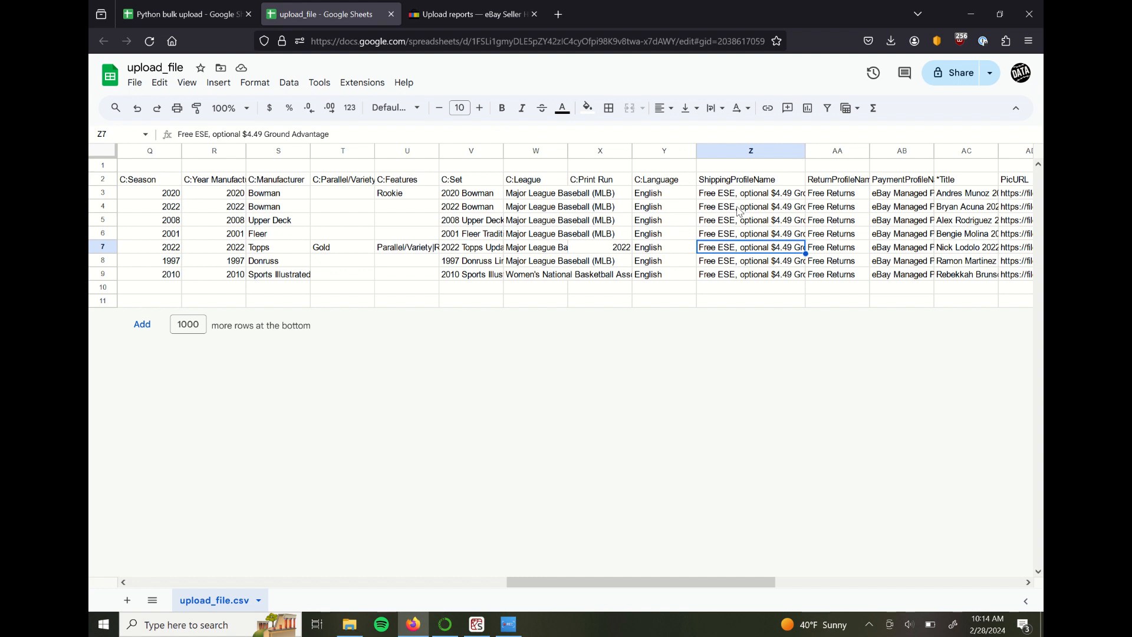
pyautogui.click(837, 247)
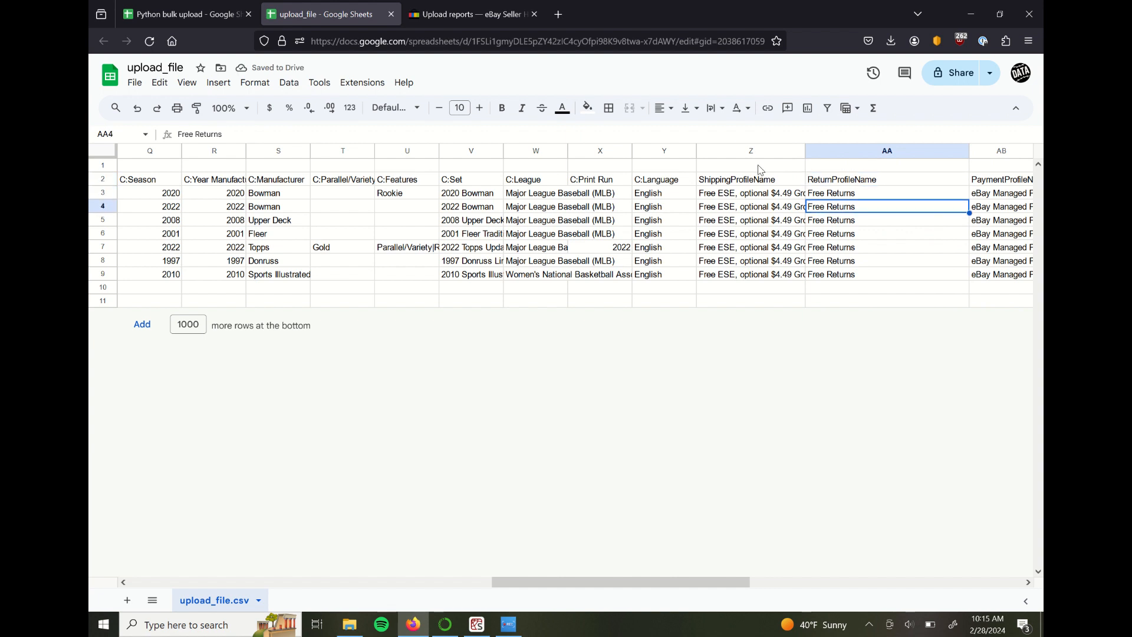
pyautogui.moveTo(856, 193)
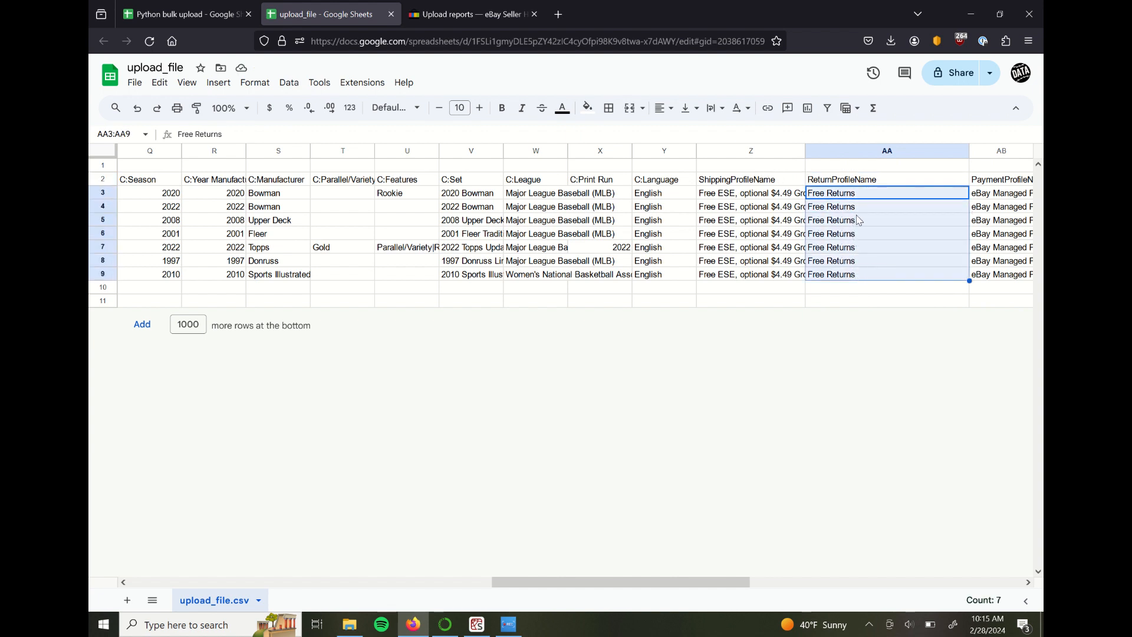
pyautogui.click(885, 220)
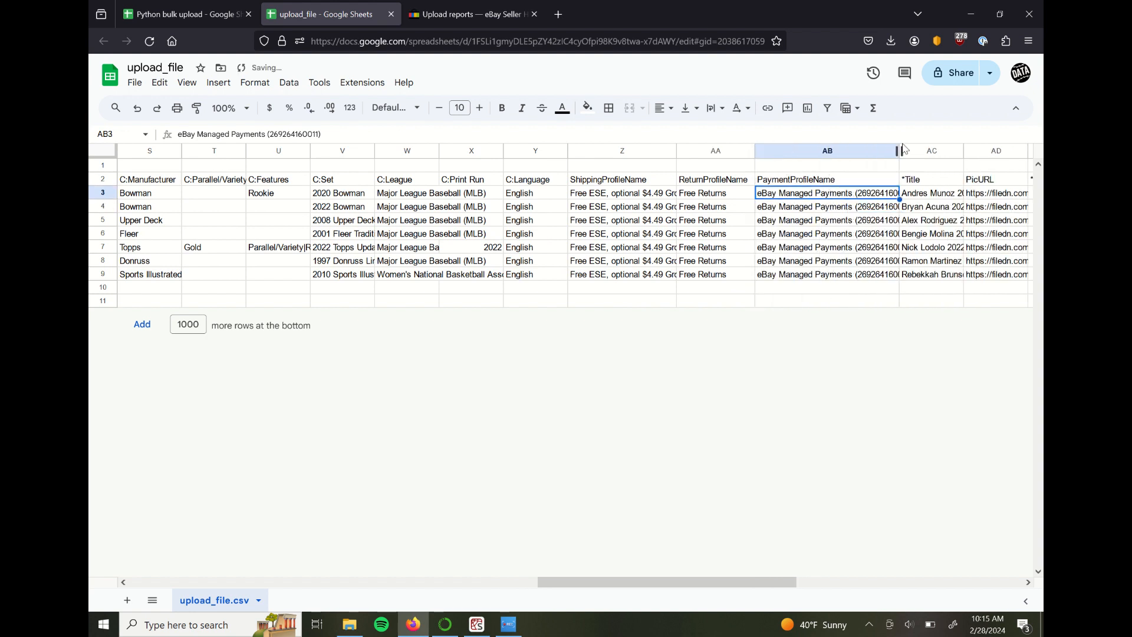
# - Widen column AB so full payment profile names show, then recheck row 4's profiles and title
pyautogui.moveTo(900, 150); pyautogui.dragTo(919, 150)
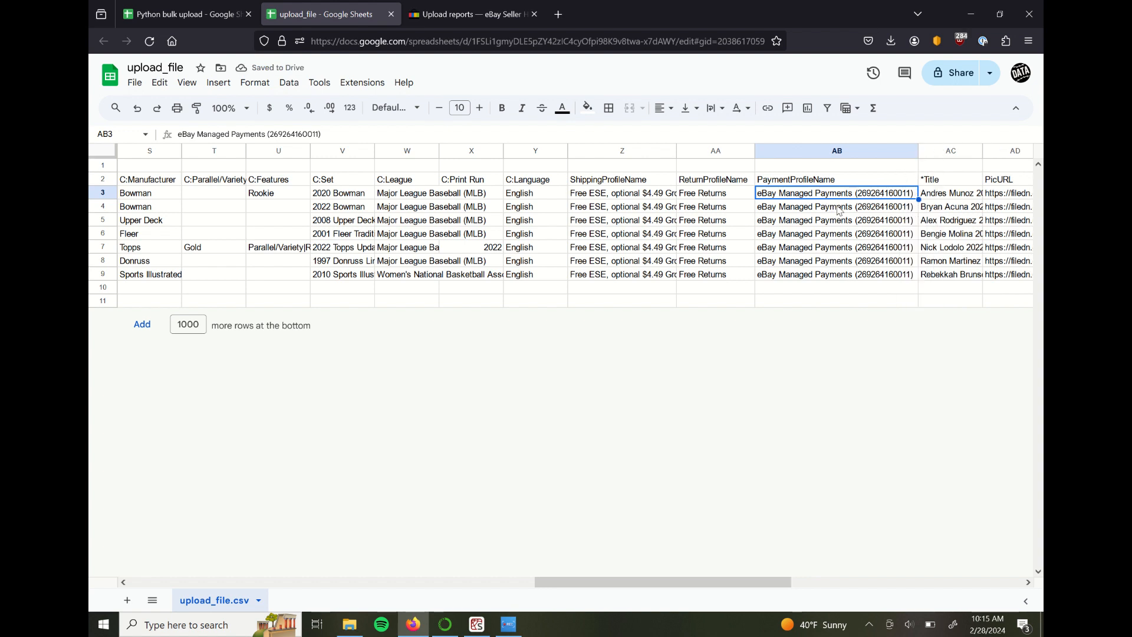
pyautogui.click(714, 180)
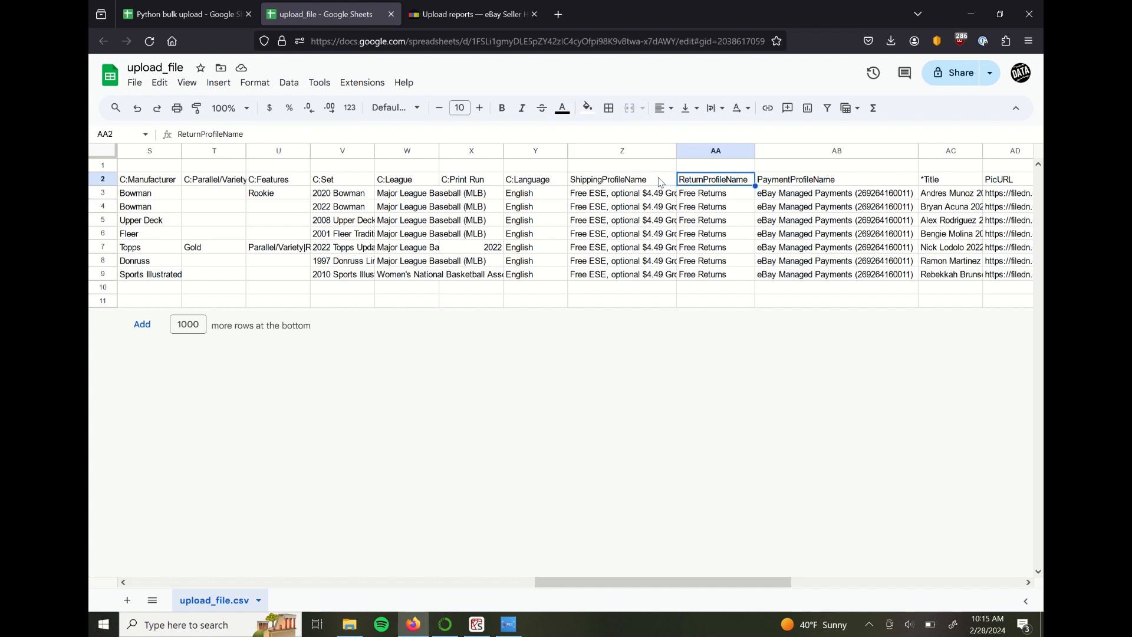
pyautogui.click(836, 179)
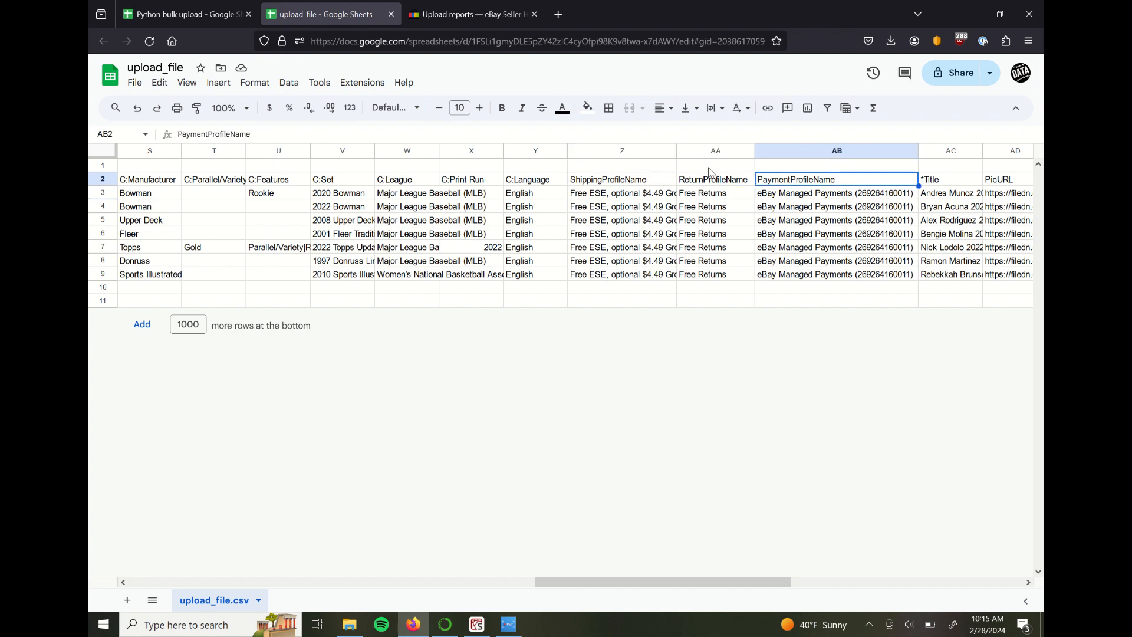
pyautogui.click(835, 205)
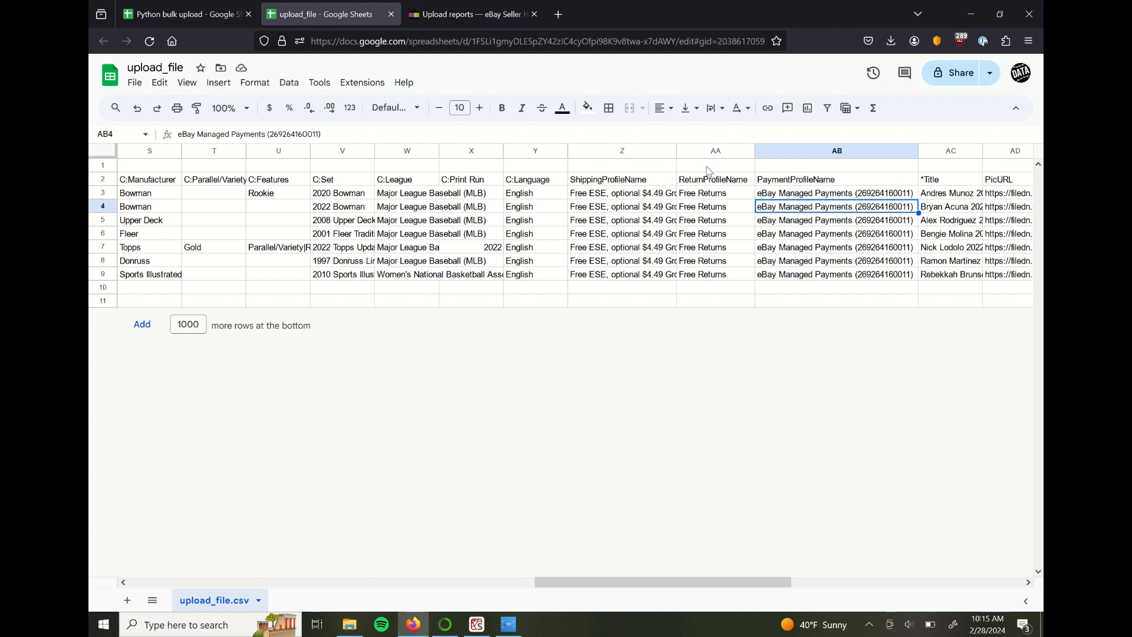
pyautogui.click(621, 206)
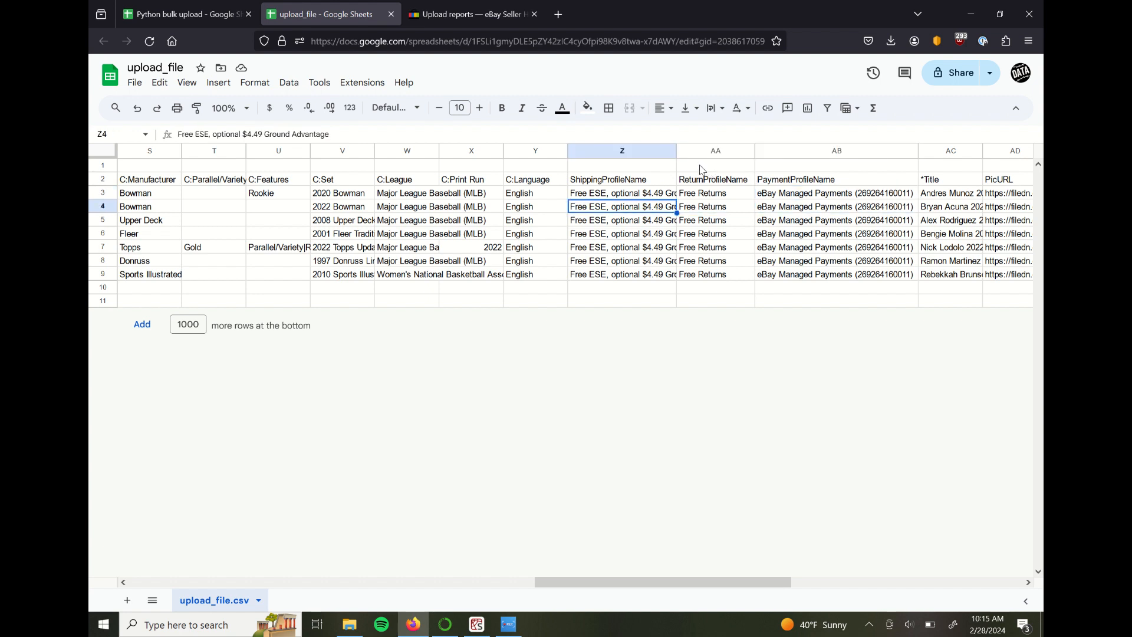
pyautogui.click(715, 206)
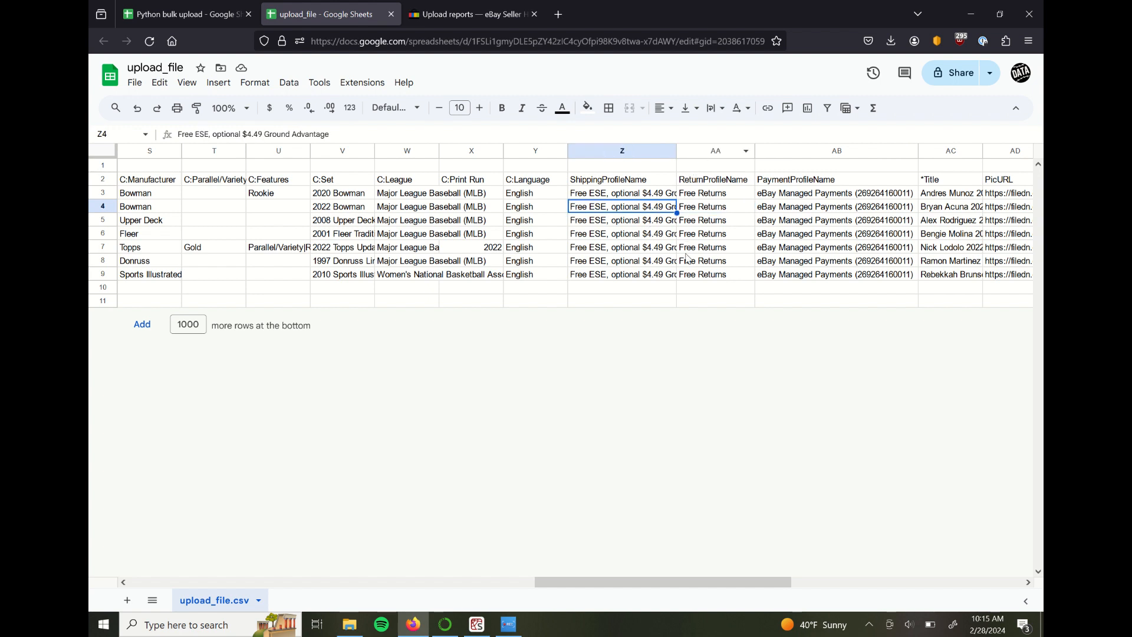
pyautogui.click(715, 206)
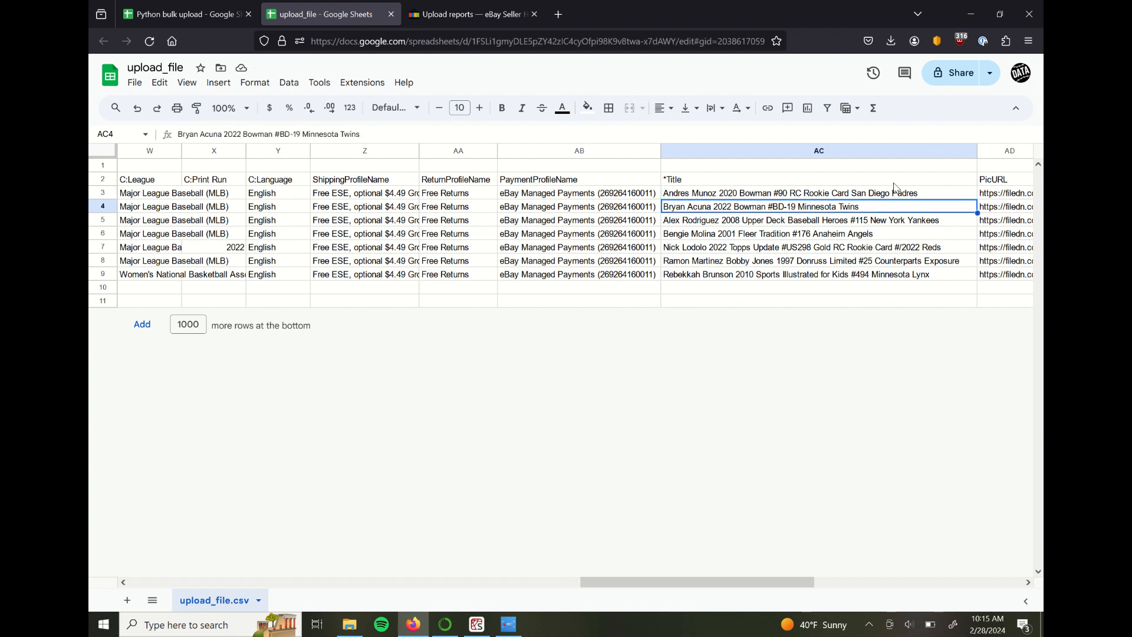
pyautogui.click(789, 192)
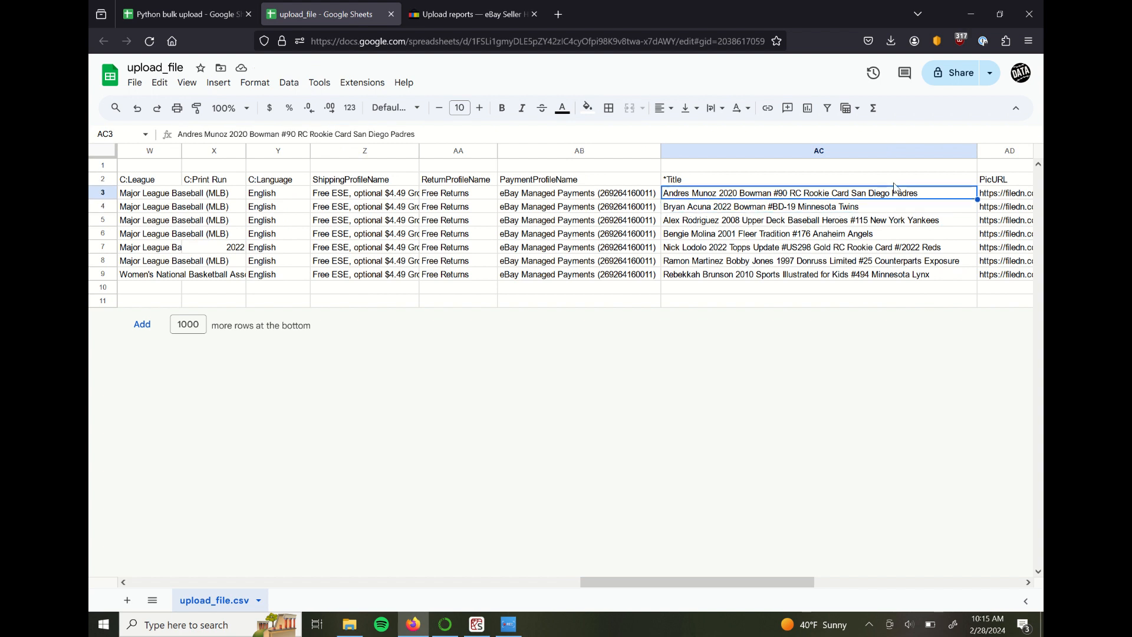
pyautogui.click(793, 206)
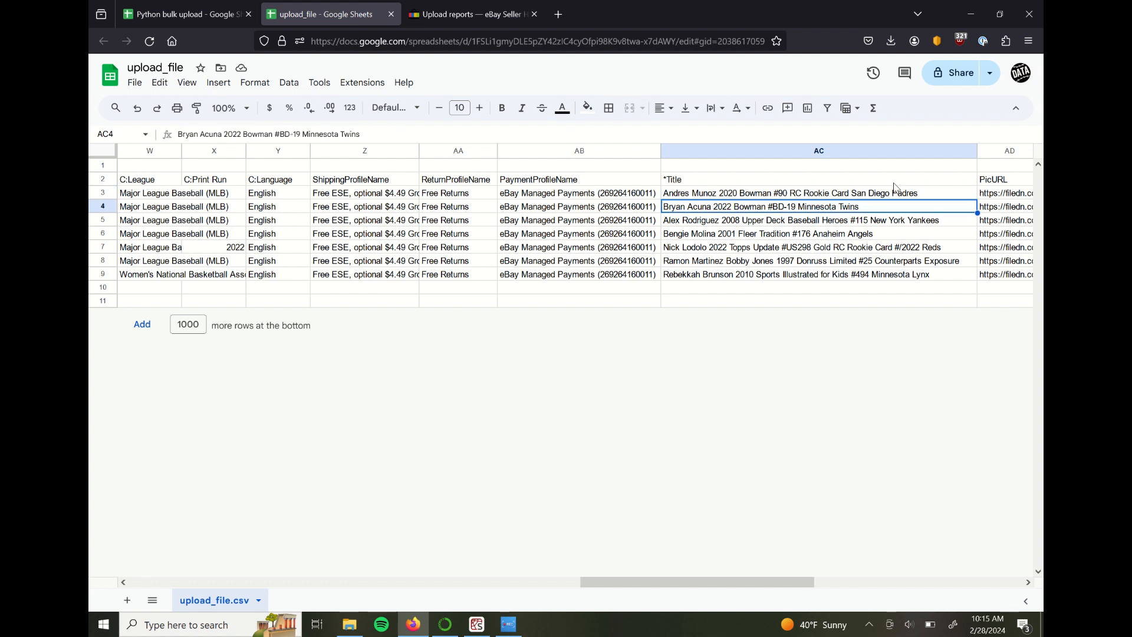
pyautogui.click(818, 261)
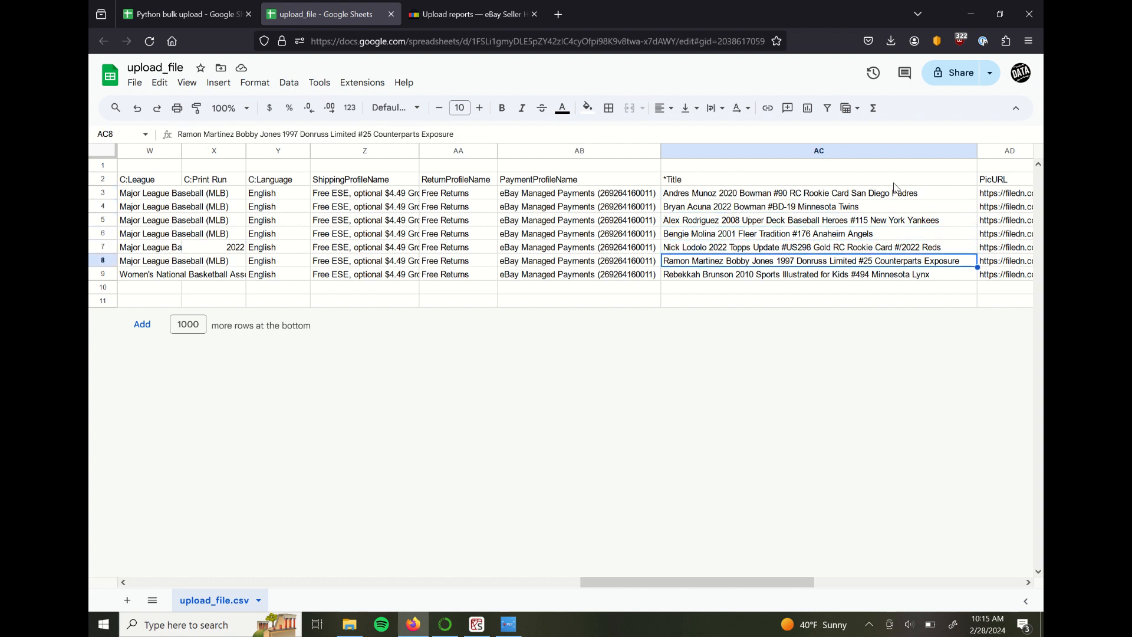
pyautogui.click(816, 246)
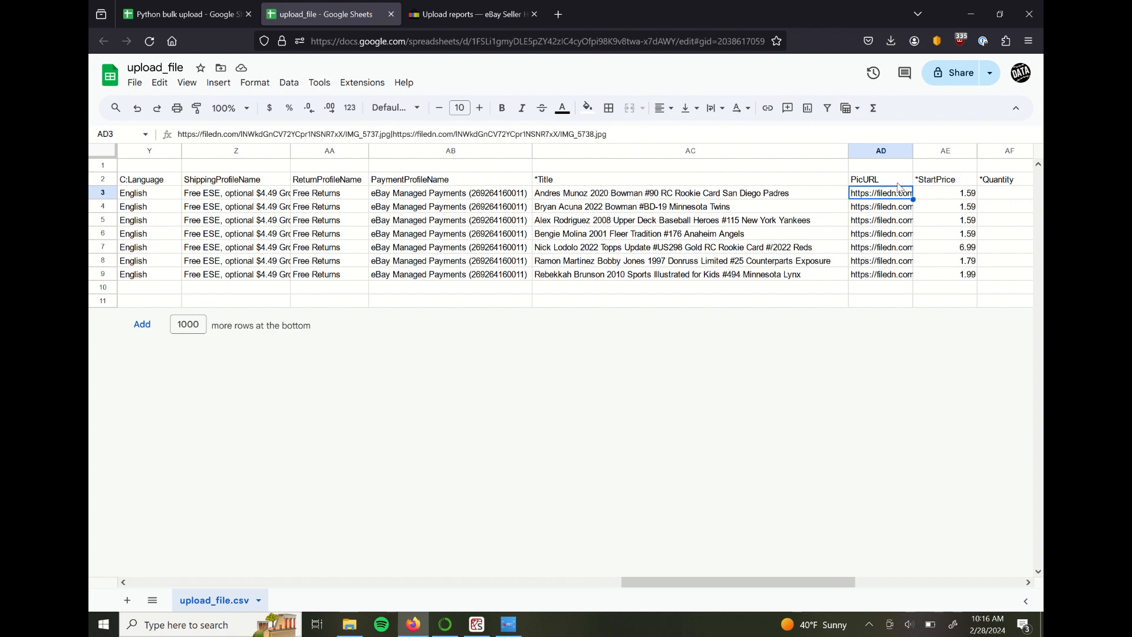
pyautogui.moveTo(899, 189)
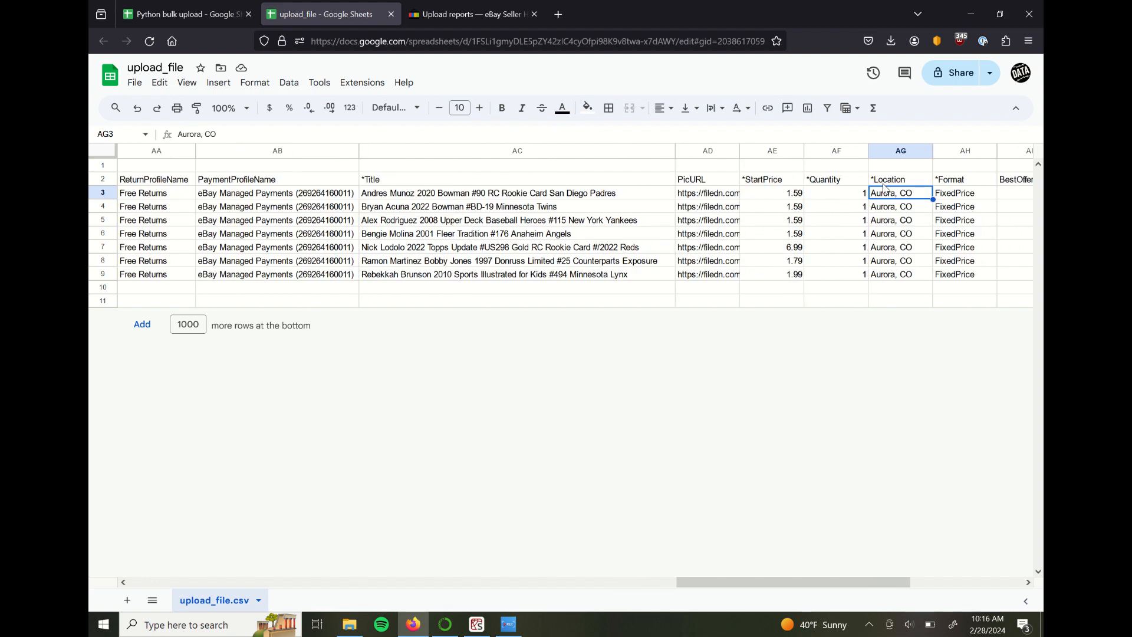
pyautogui.click(706, 192)
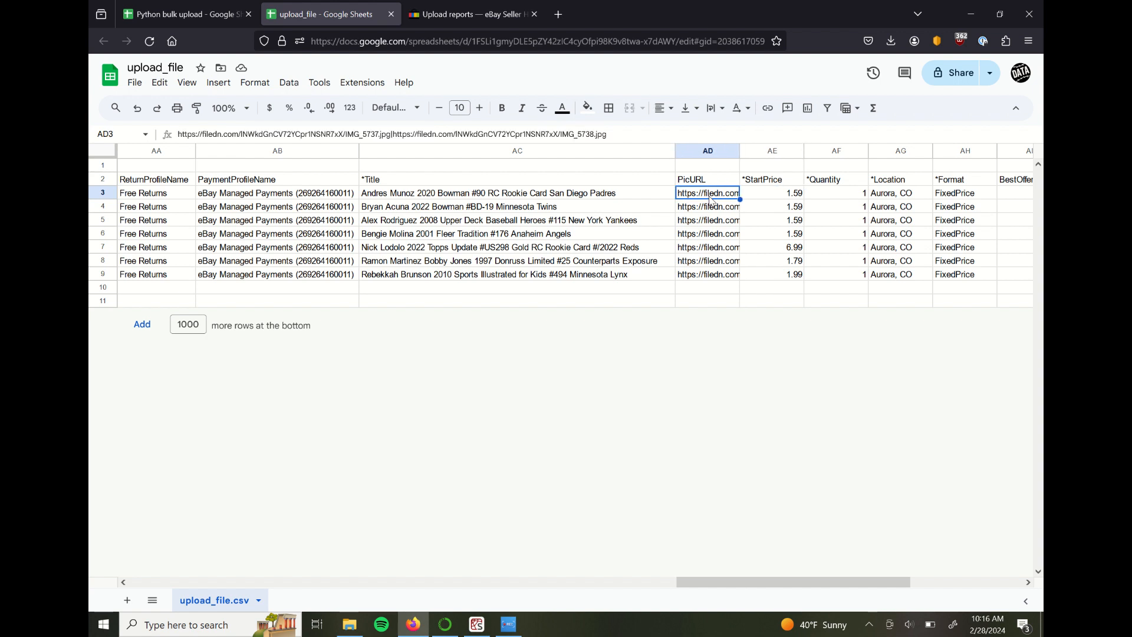
pyautogui.click(708, 233)
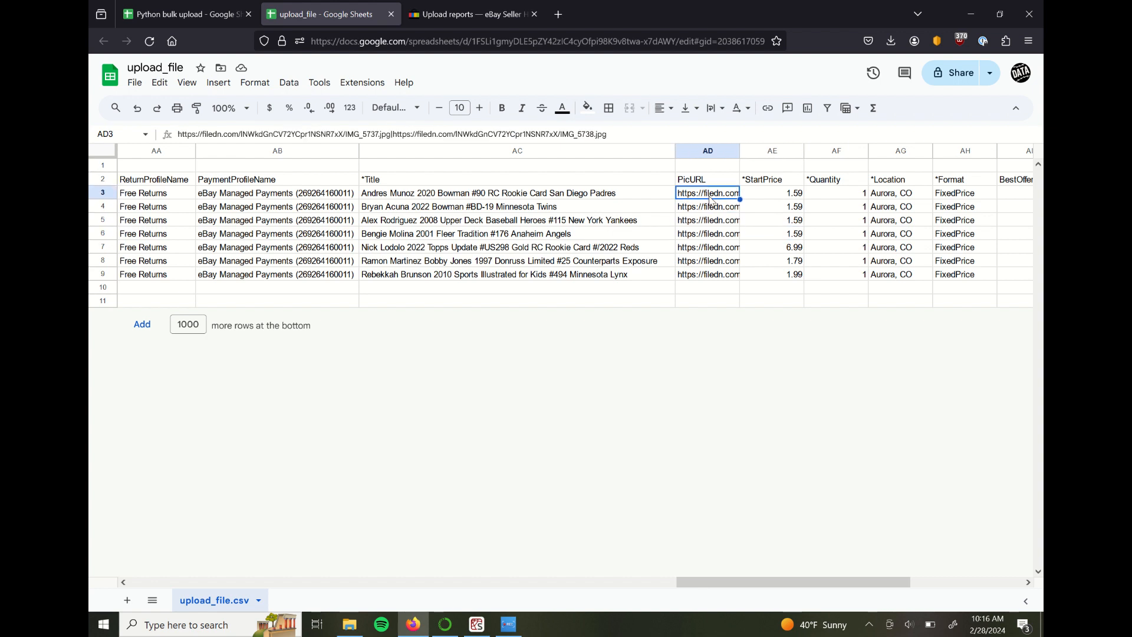
pyautogui.moveTo(708, 192); pyautogui.dragTo(708, 273)
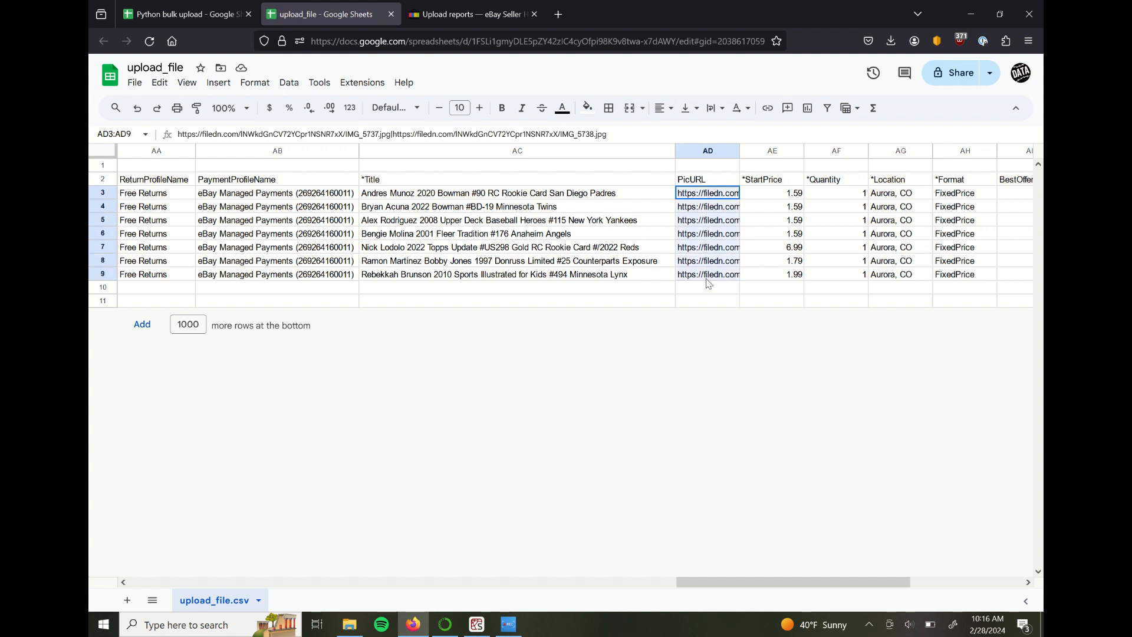
pyautogui.click(771, 193)
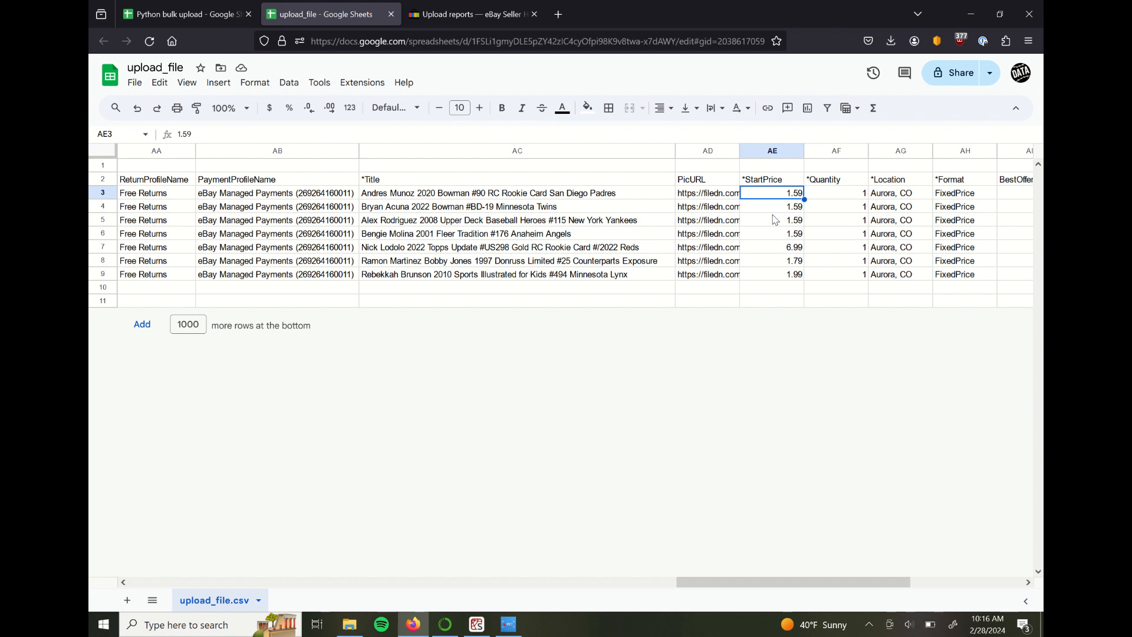
pyautogui.moveTo(783, 218)
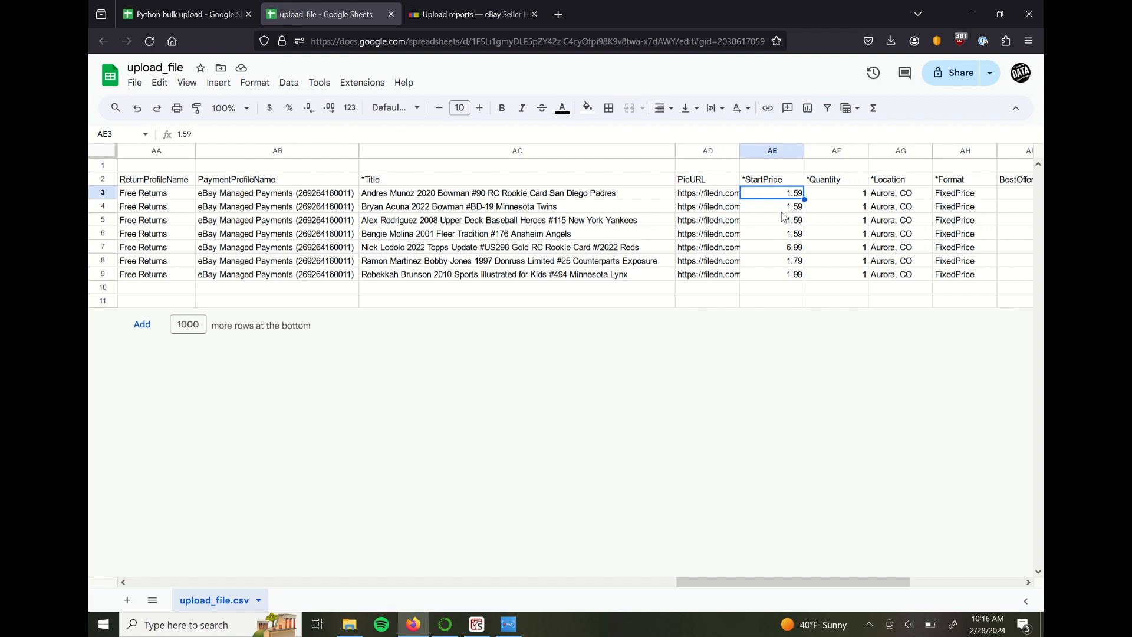
pyautogui.moveTo(785, 219)
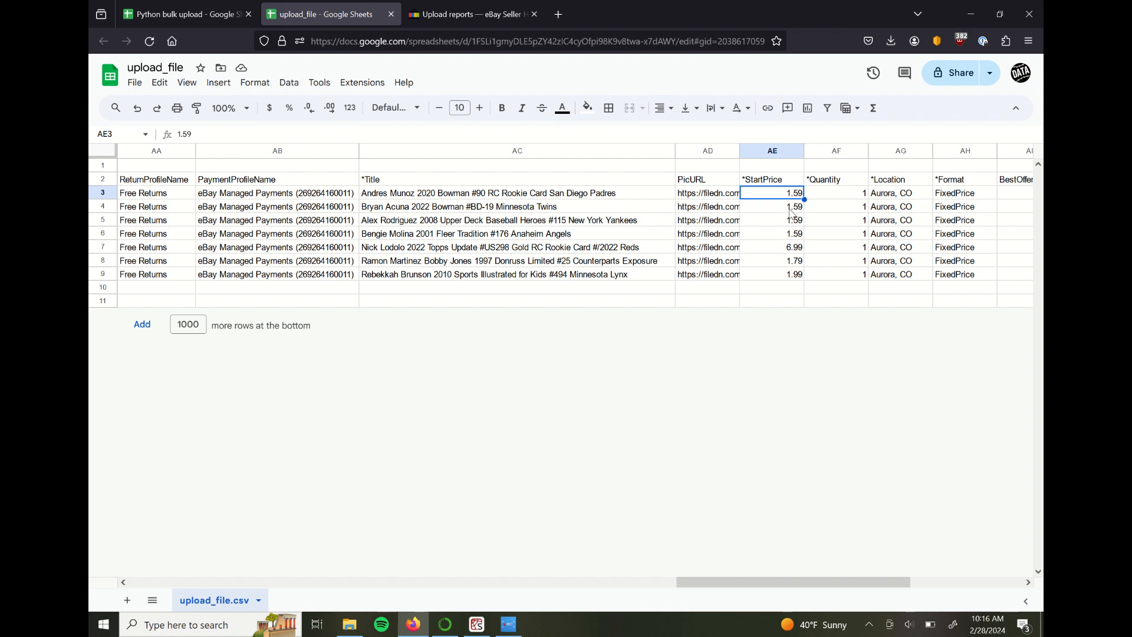
pyautogui.moveTo(789, 214)
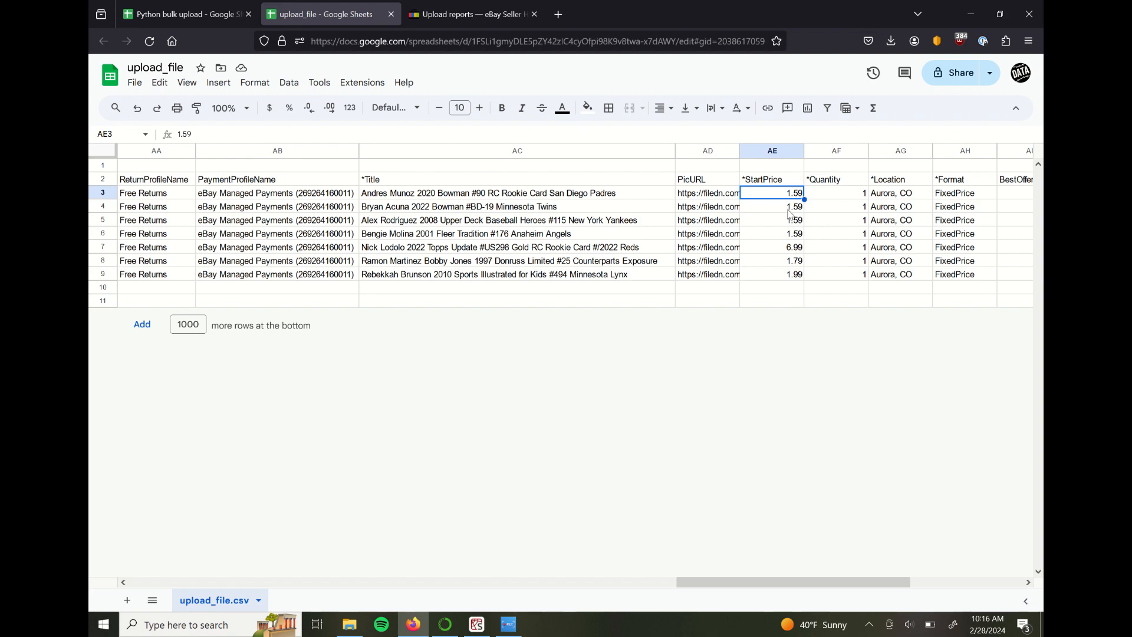
pyautogui.moveTo(789, 215)
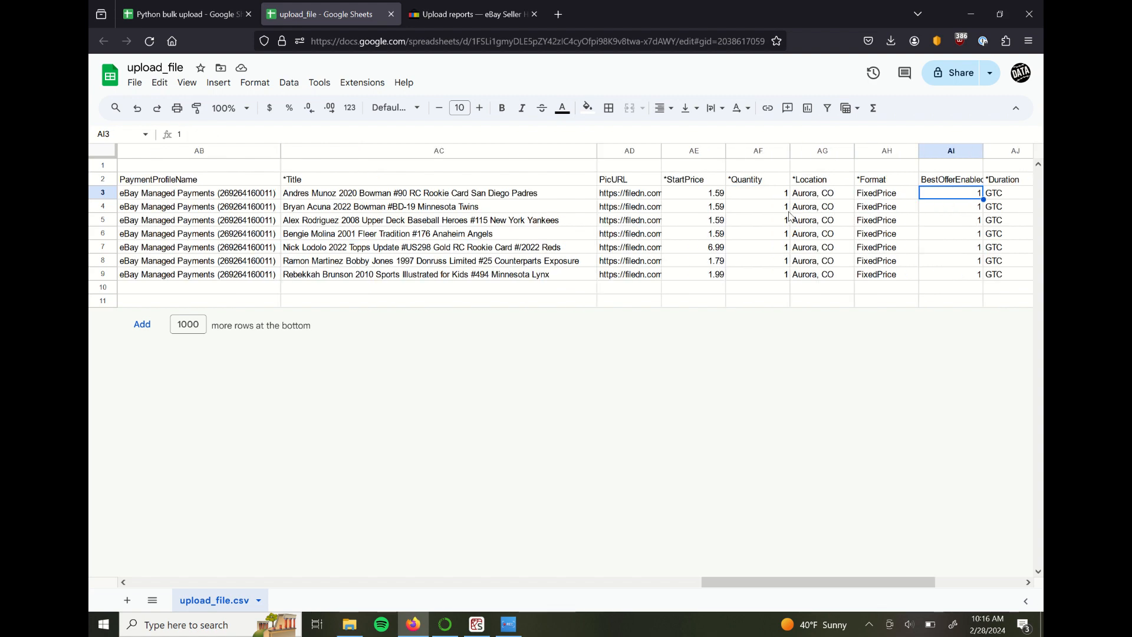
pyautogui.hscroll(3)
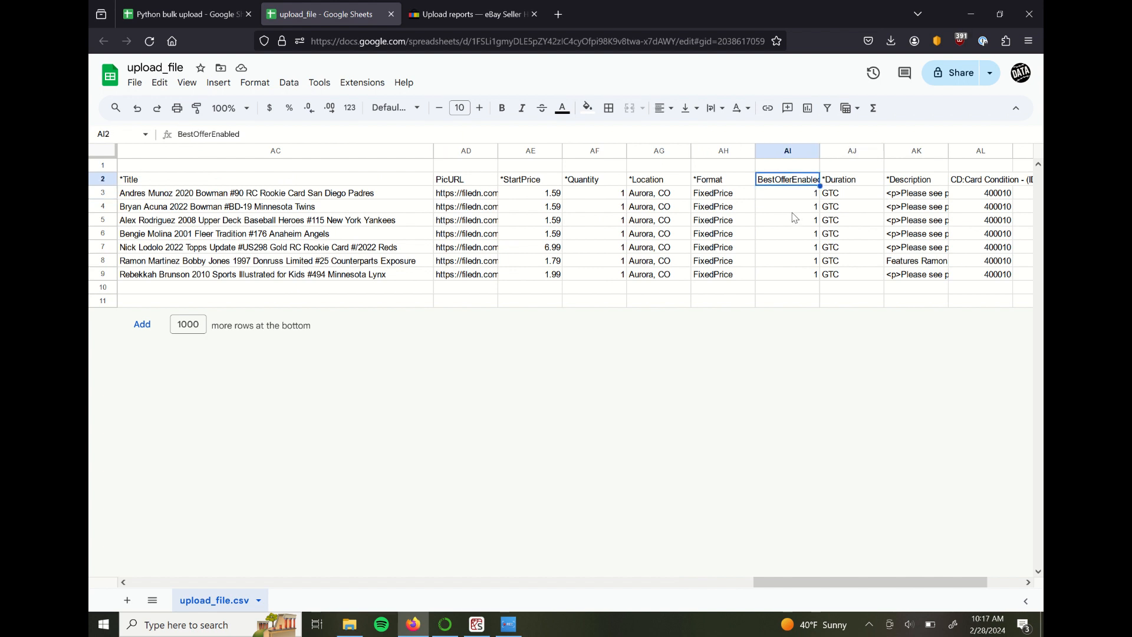
pyautogui.moveTo(799, 215)
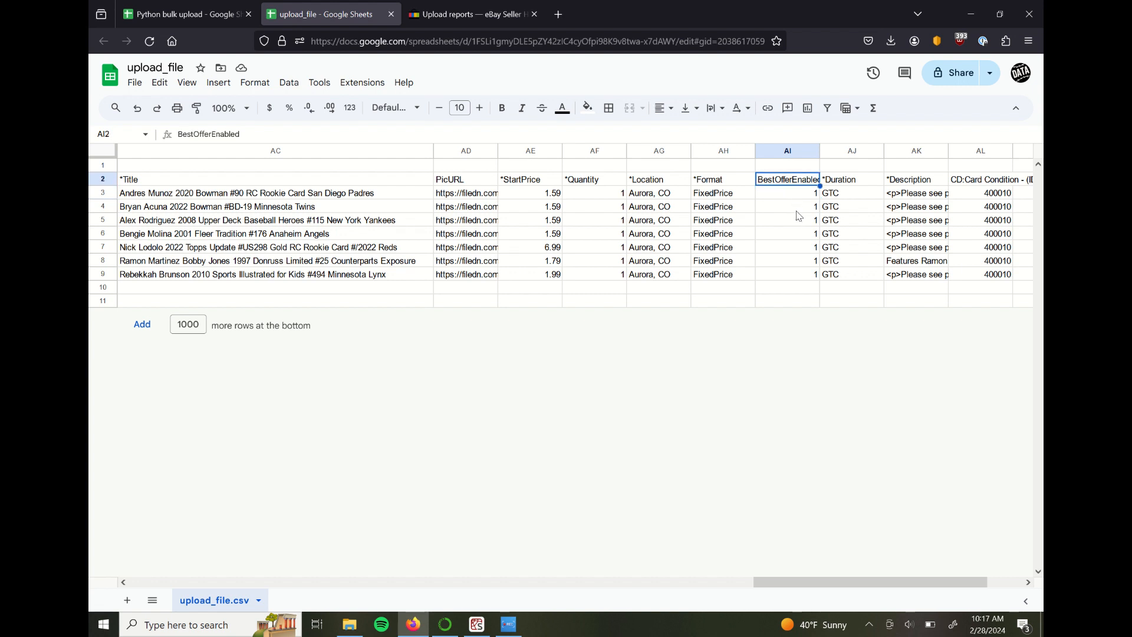
pyautogui.click(787, 205)
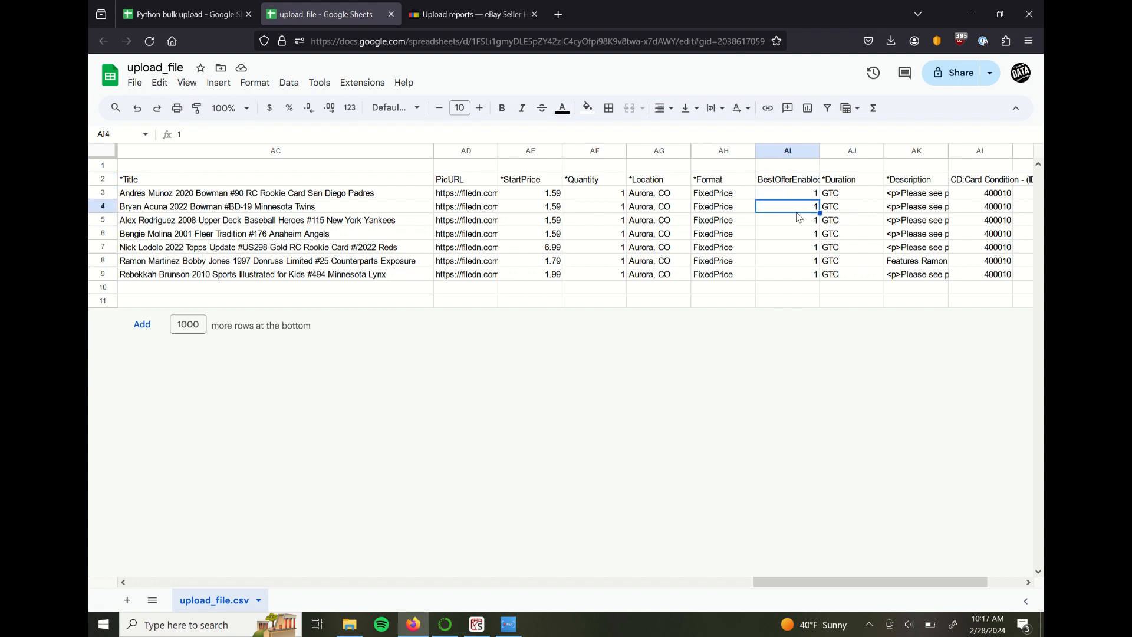
pyautogui.click(787, 179)
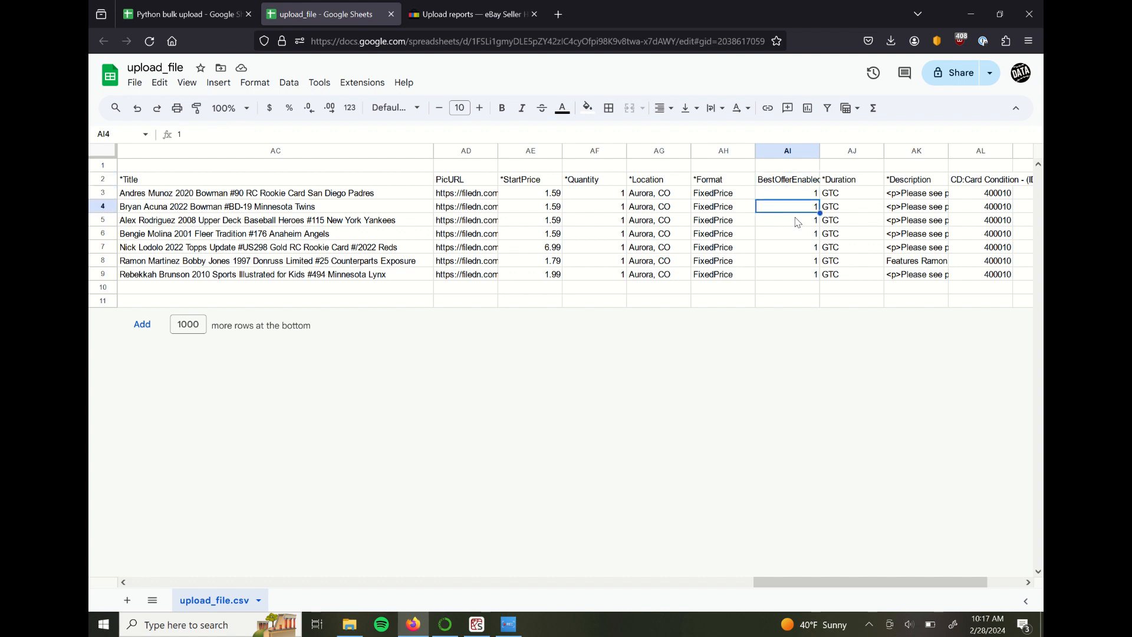
pyautogui.click(787, 234)
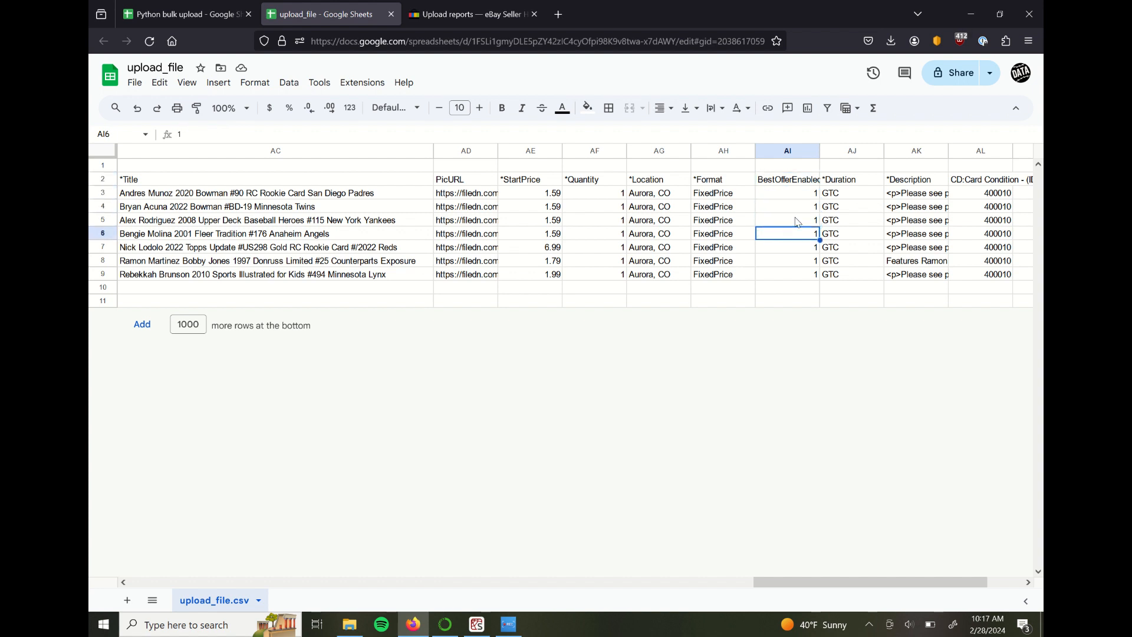
pyautogui.click(787, 219)
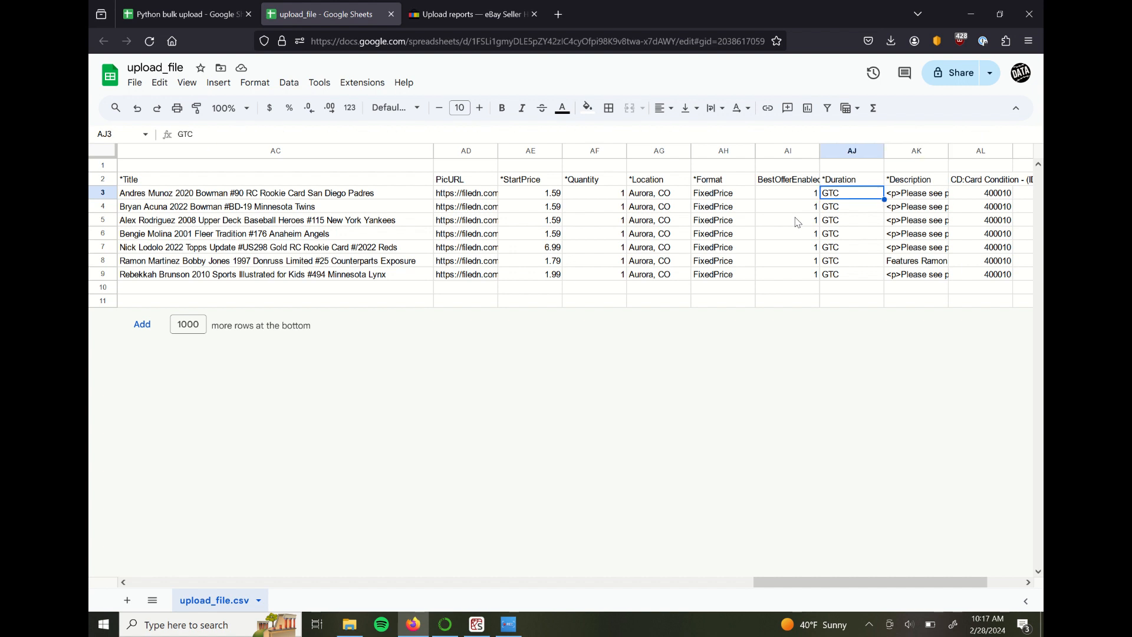
pyautogui.click(915, 192)
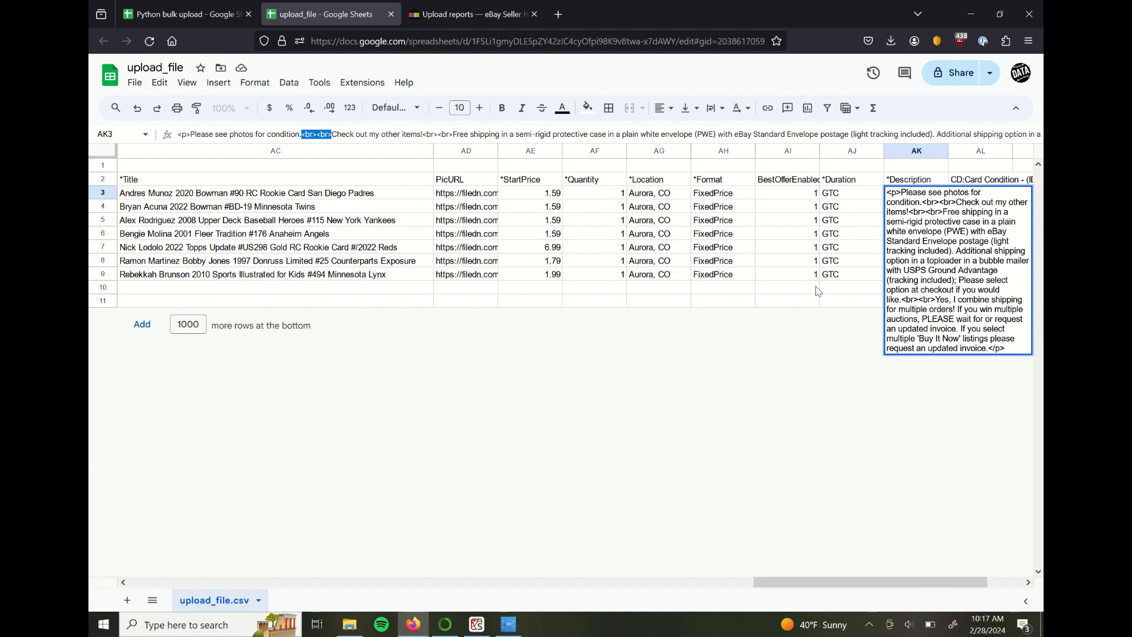
pyautogui.click(915, 205)
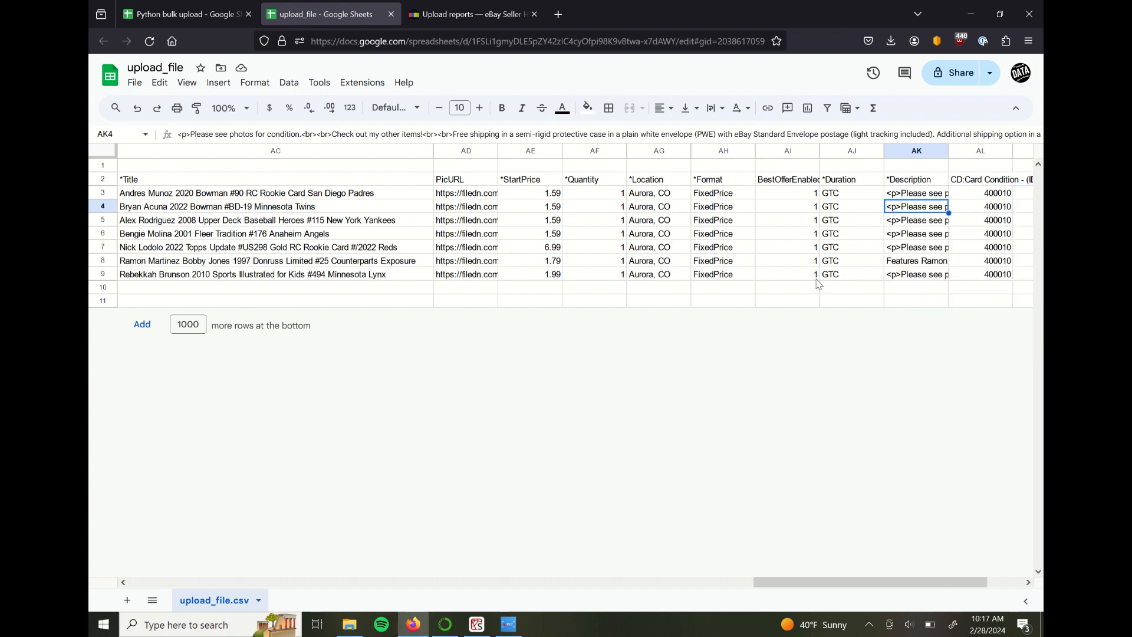
pyautogui.click(980, 205)
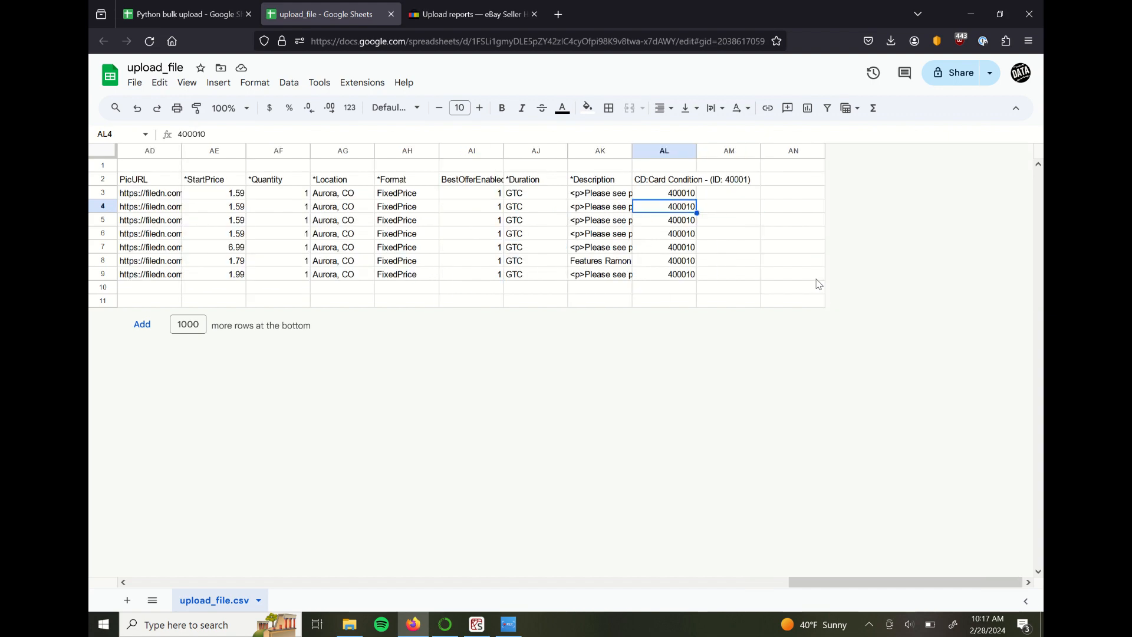
pyautogui.click(600, 205)
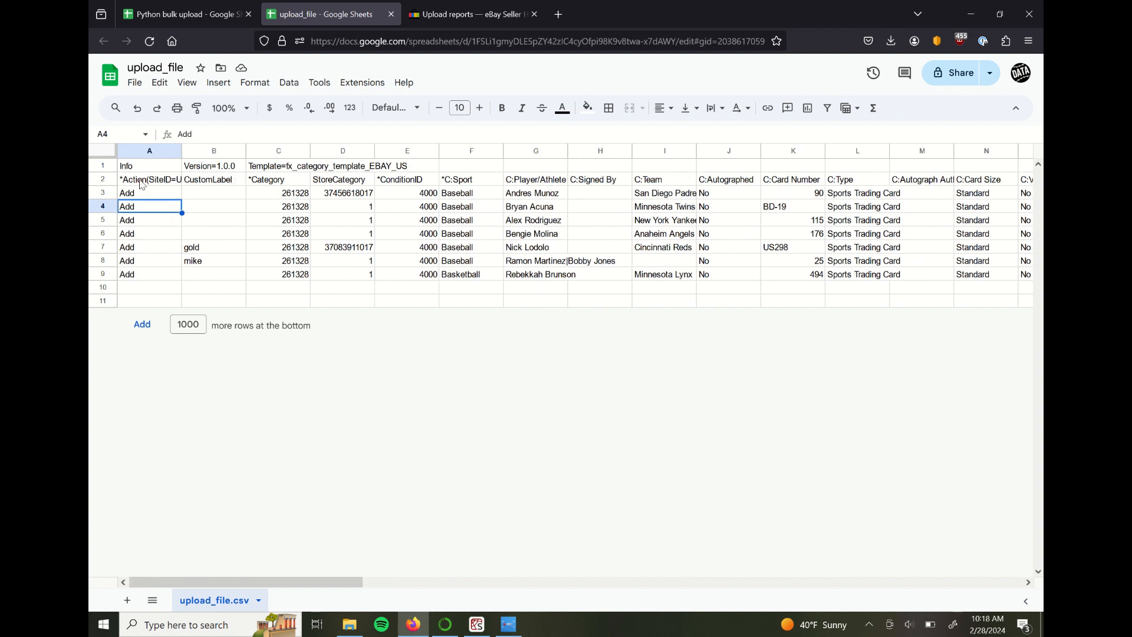
pyautogui.click(148, 179)
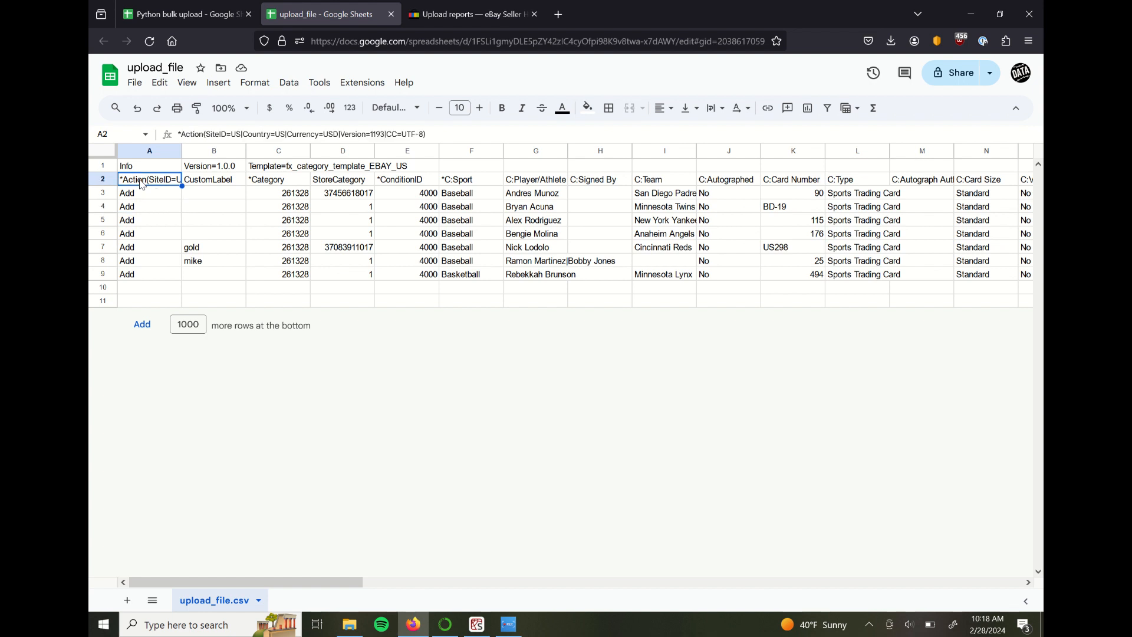
pyautogui.hscroll(3)
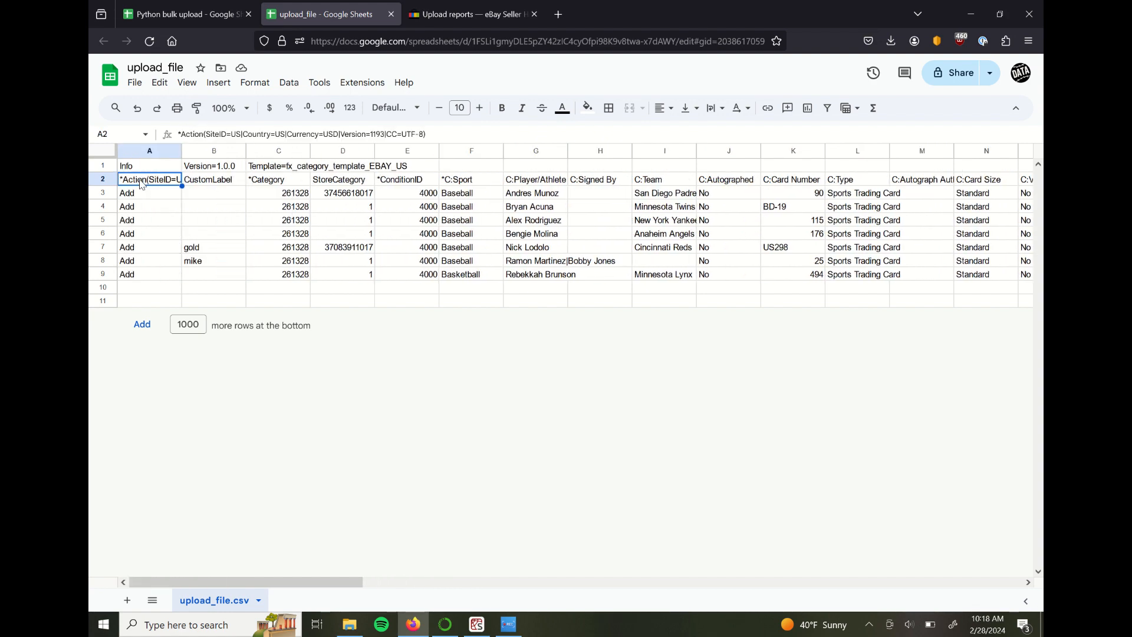
pyautogui.moveTo(149, 193); pyautogui.dragTo(150, 273)
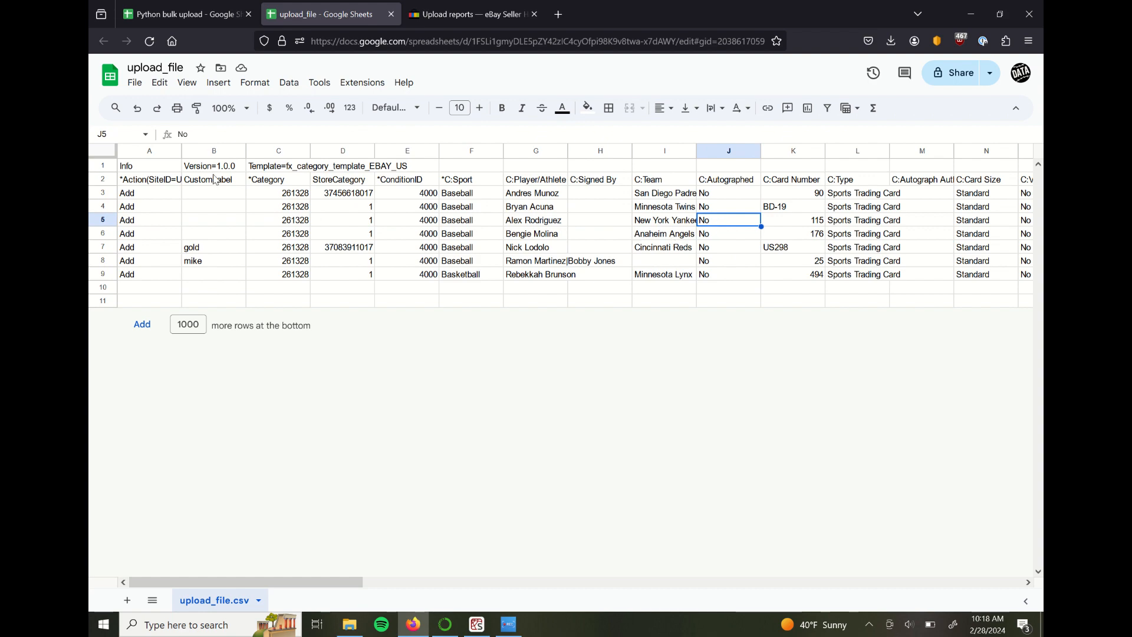
pyautogui.moveTo(214, 184)
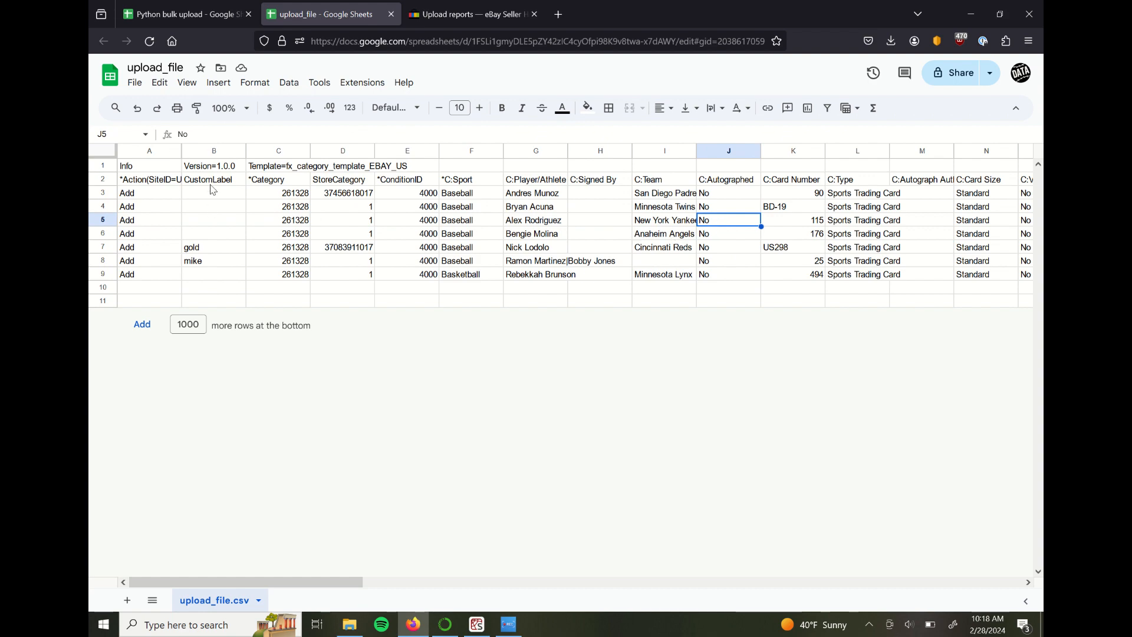
pyautogui.click(469, 14)
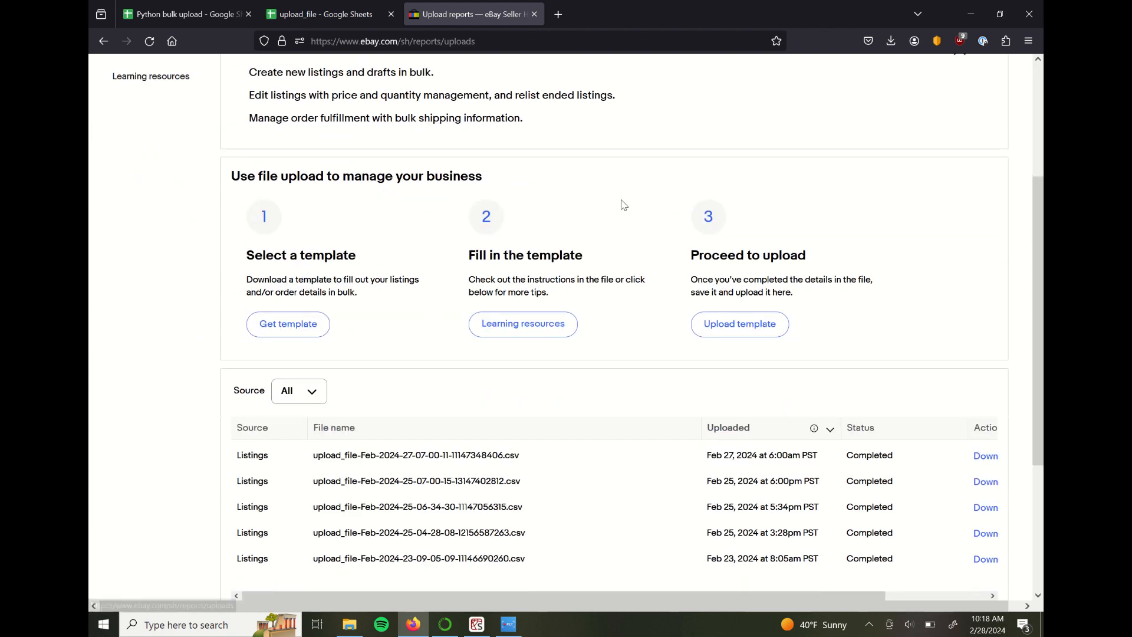
# - Scroll the Seller Hub uploads page down to the list of completed listing uploads
pyautogui.scroll(-3)
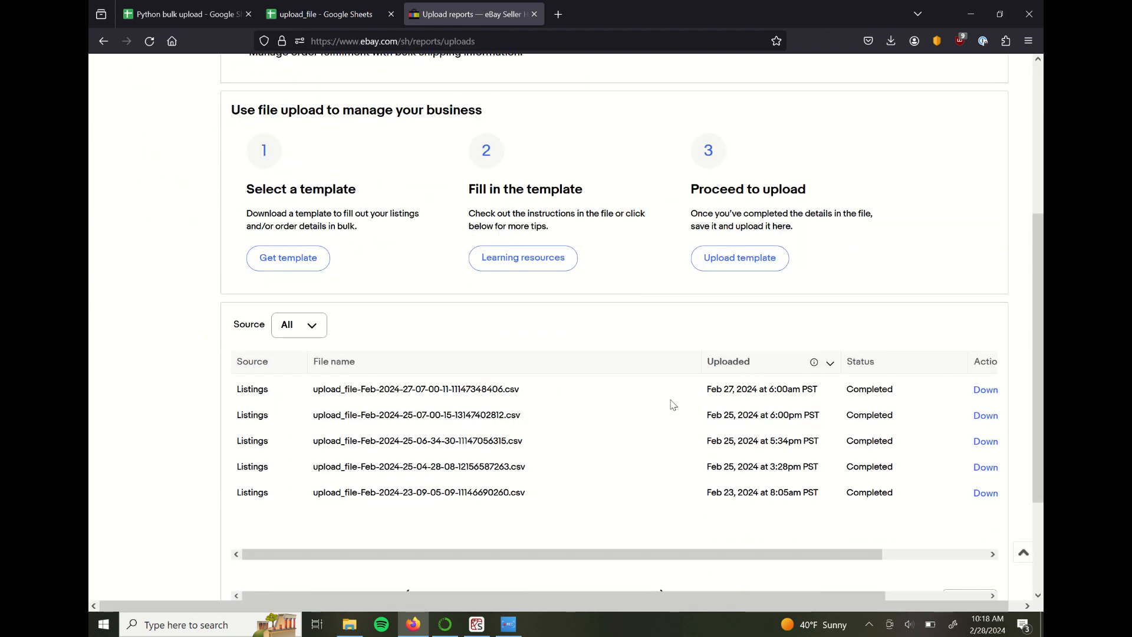
pyautogui.moveTo(546, 448)
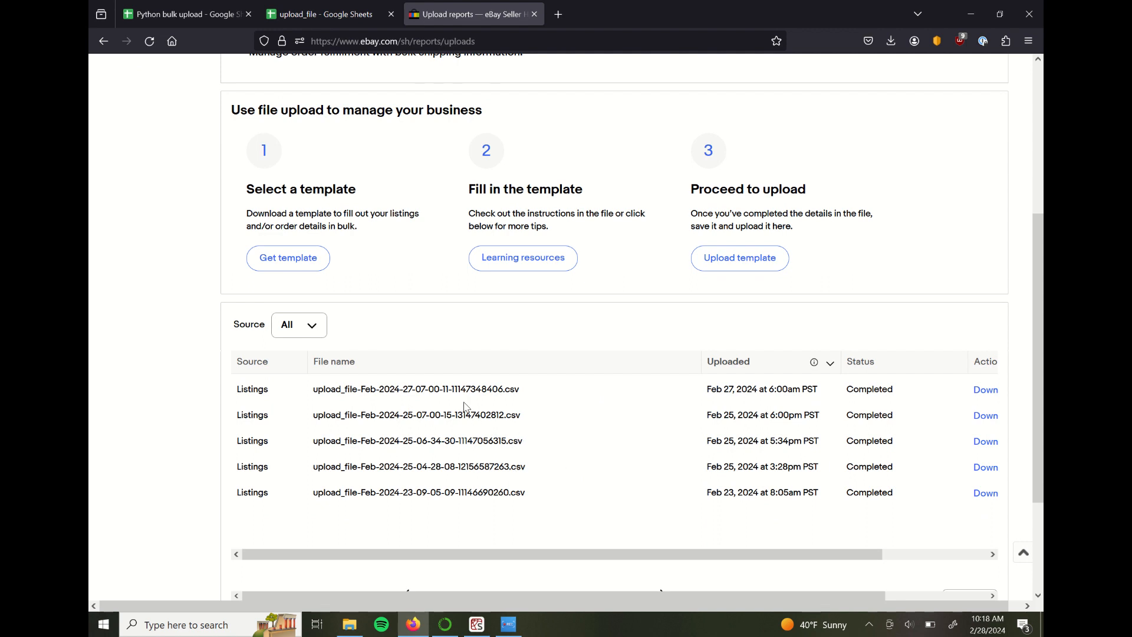
pyautogui.moveTo(749, 446)
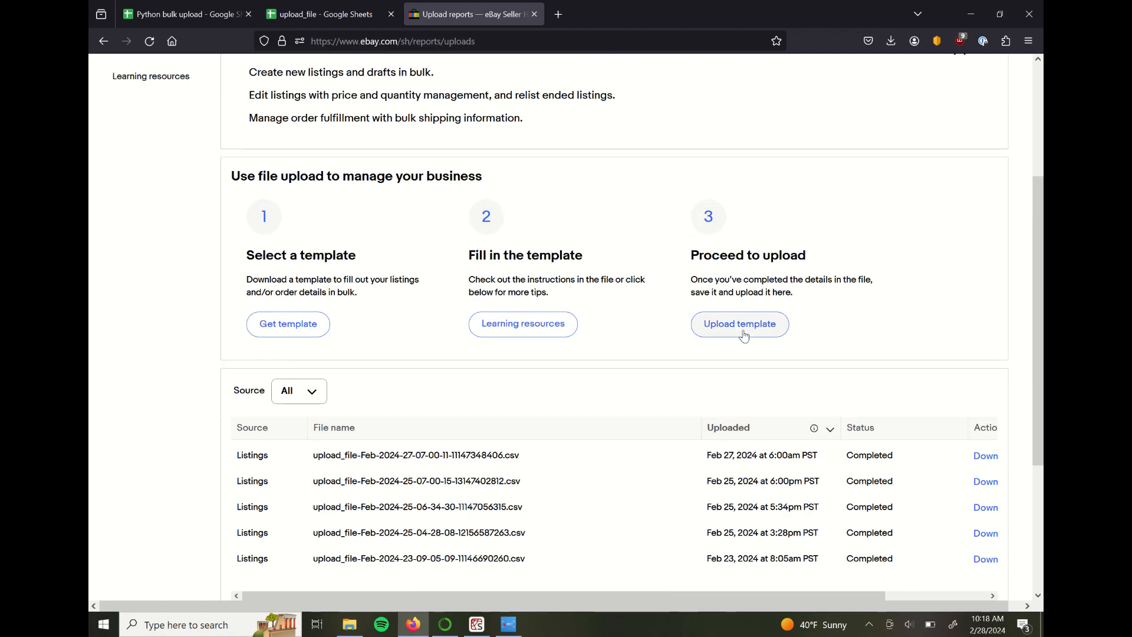
# - Upload the generated upload_file.csv as a new listings template in Seller Hub
pyautogui.click(738, 323)
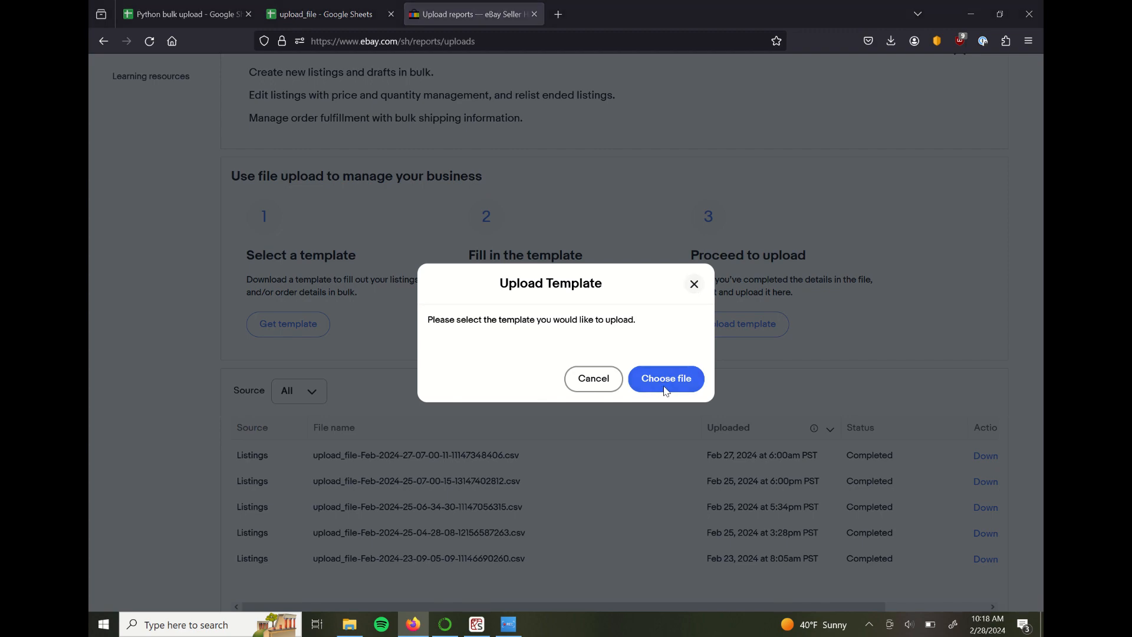
pyautogui.click(665, 379)
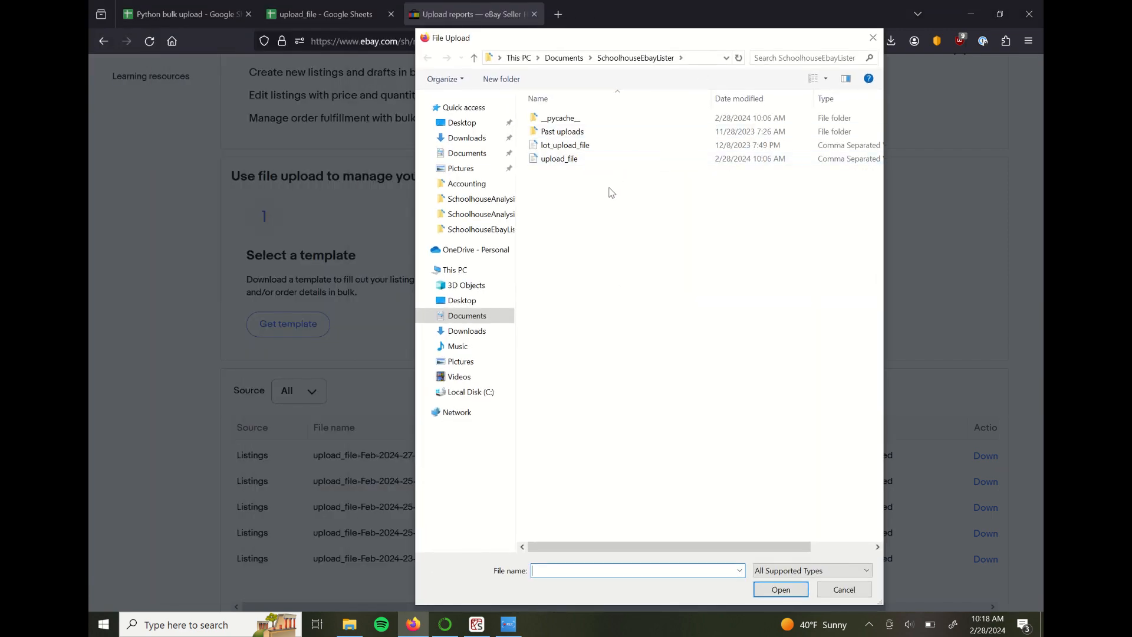
pyautogui.click(559, 158)
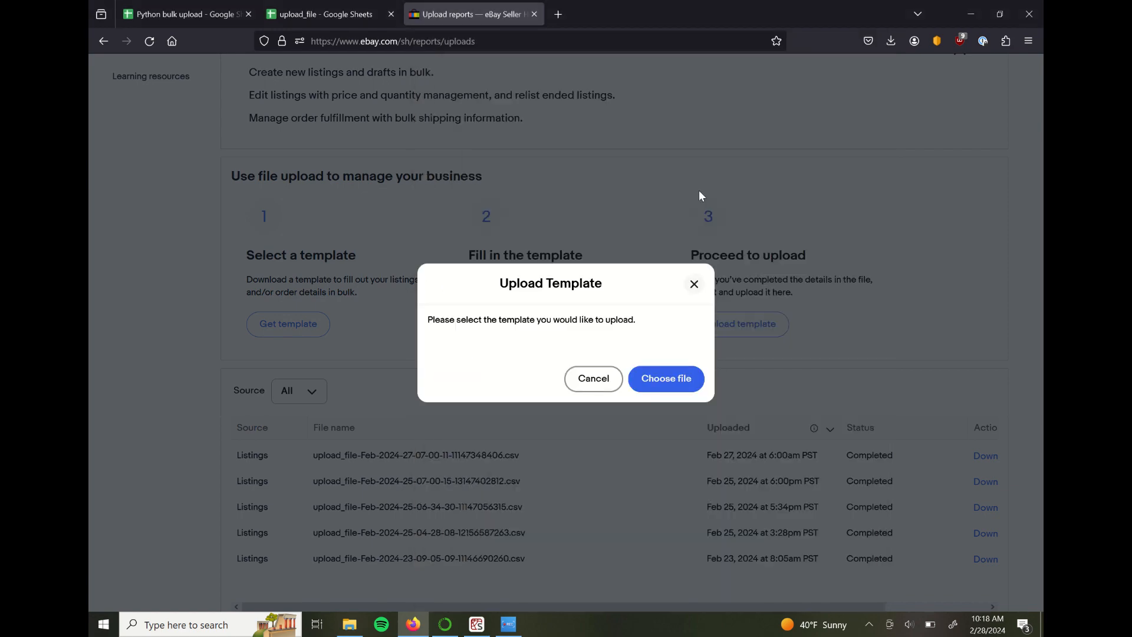
pyautogui.click(665, 378)
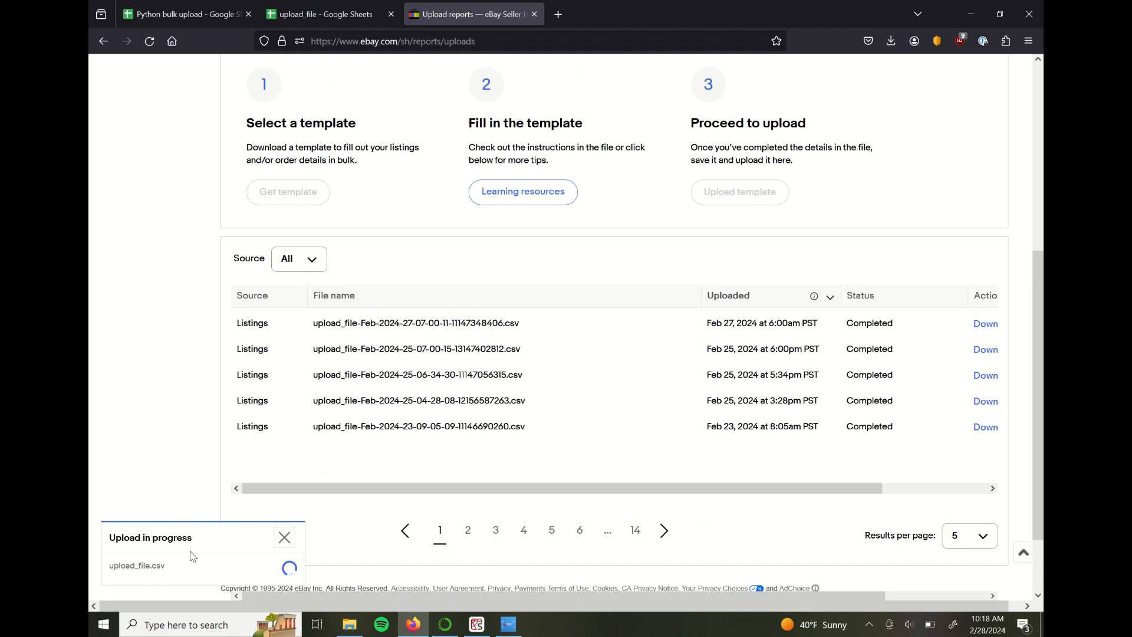
pyautogui.moveTo(263, 577)
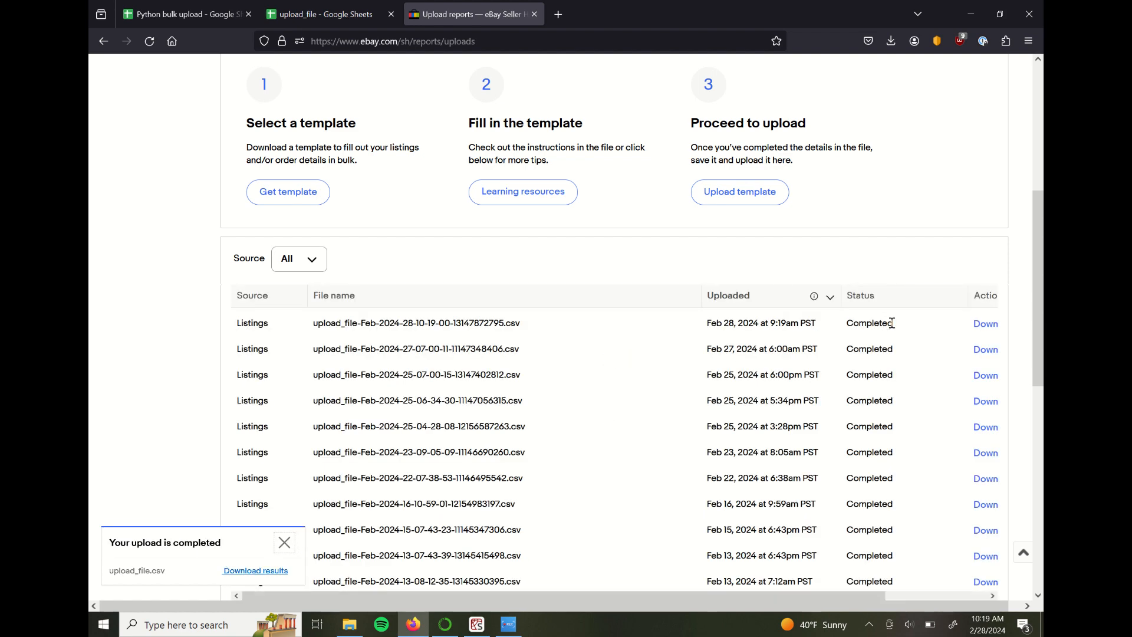
pyautogui.moveTo(686, 591)
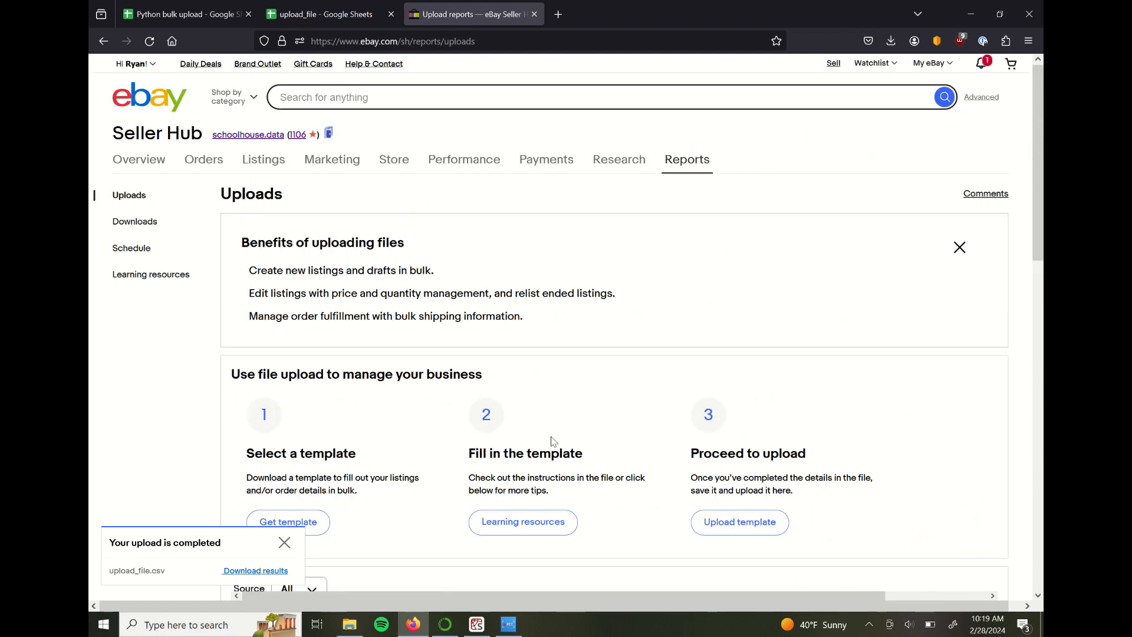
# - Show the active listings table sorted by the Time left column
pyautogui.click(263, 159)
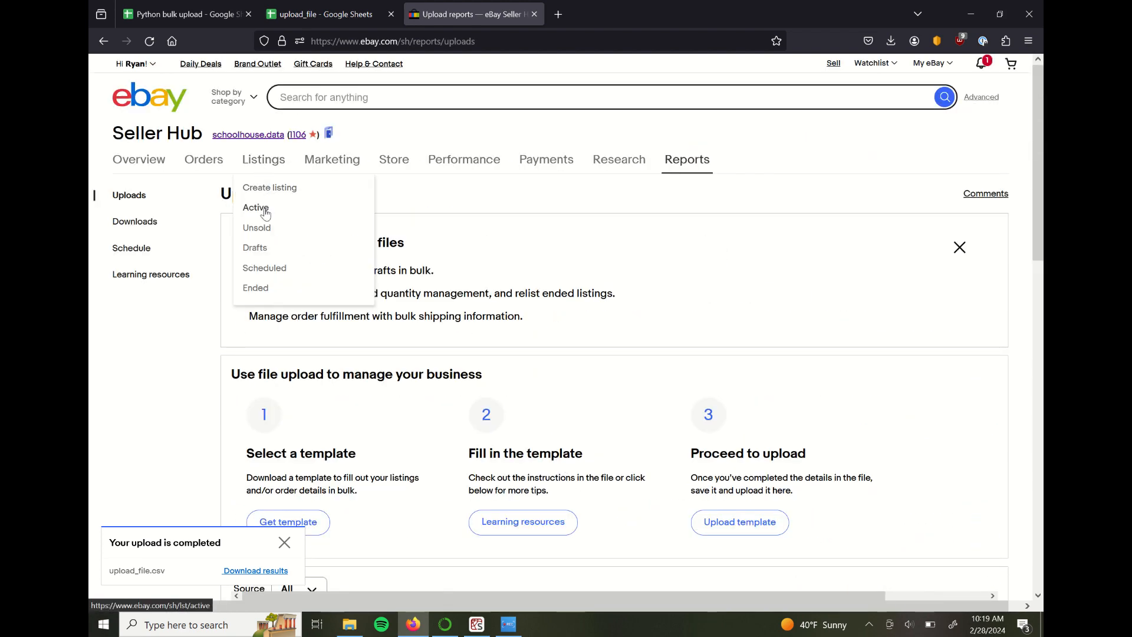
pyautogui.click(255, 207)
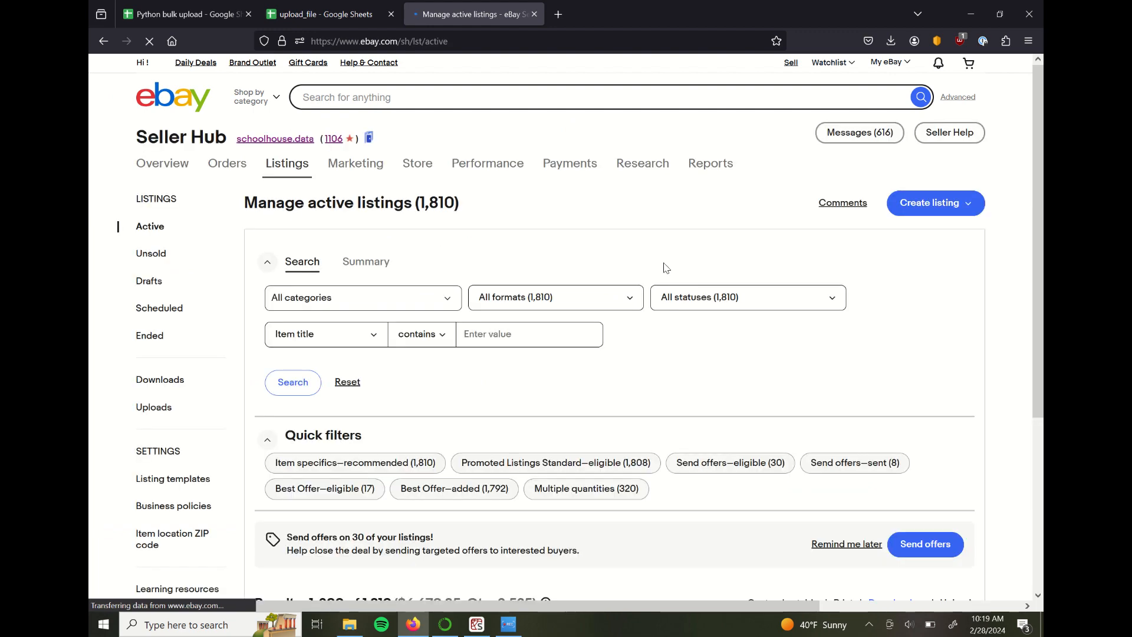
pyautogui.scroll(-3)
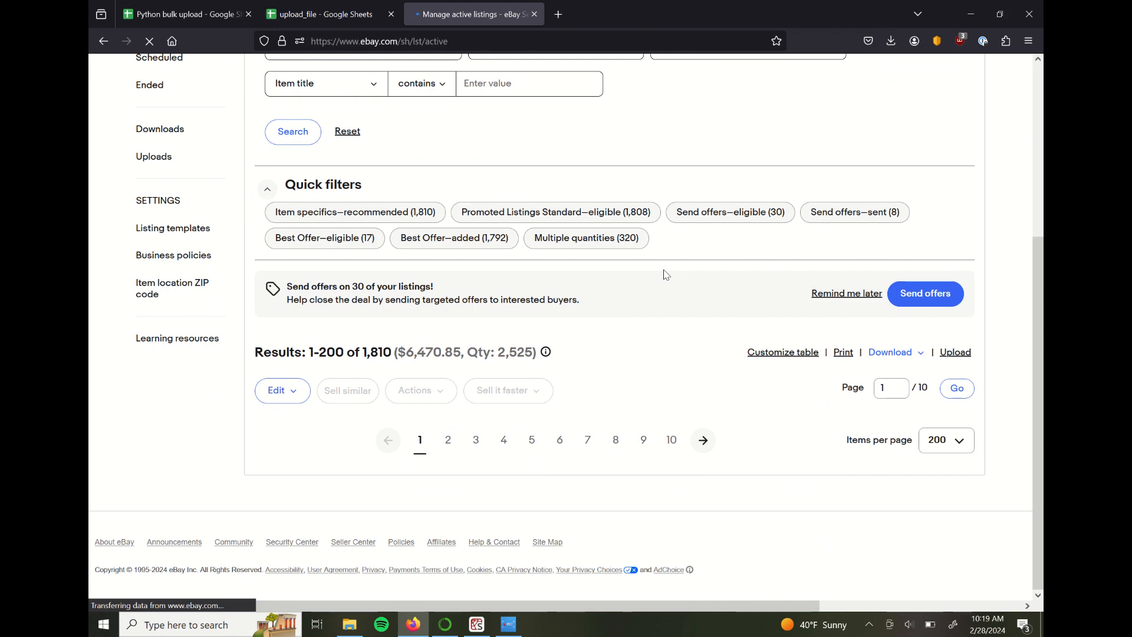
pyautogui.scroll(-3)
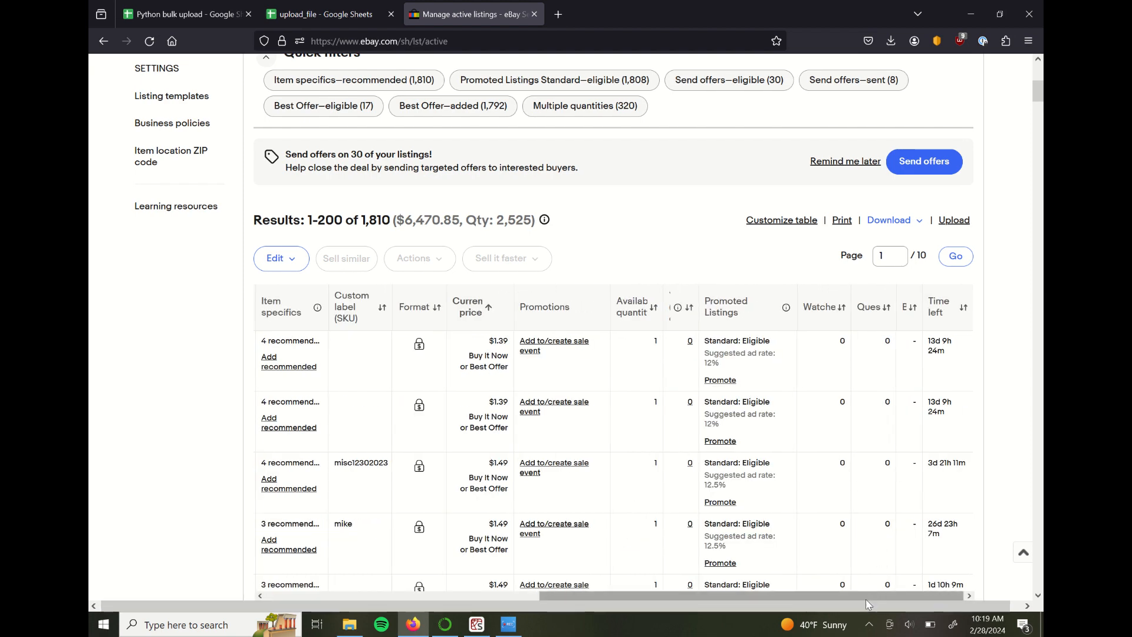
pyautogui.click(965, 306)
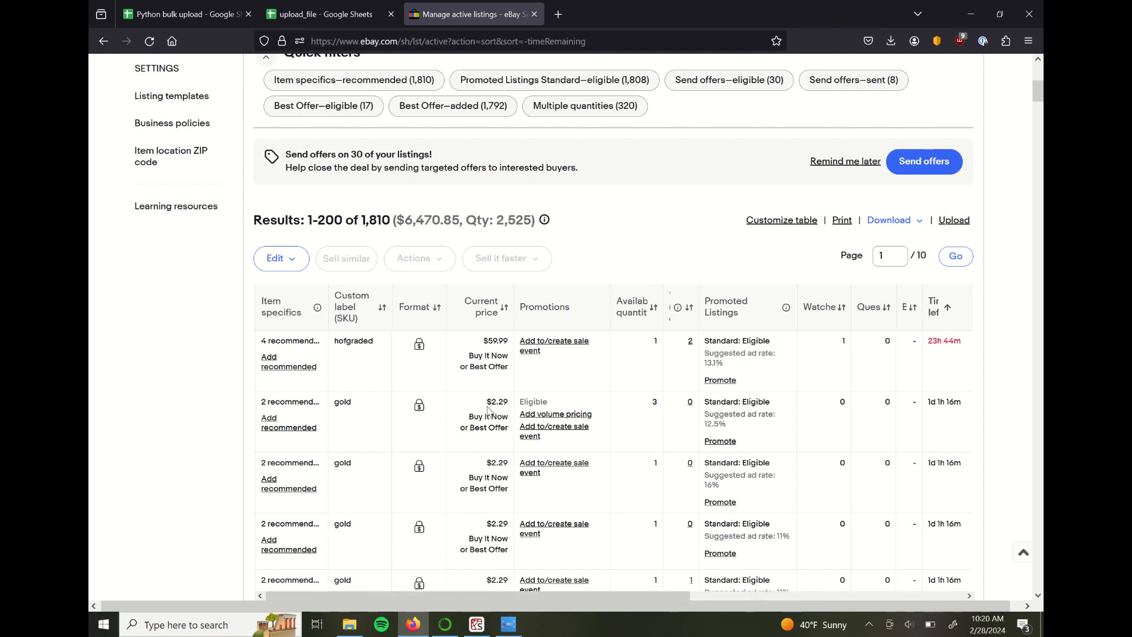
pyautogui.moveTo(593, 540)
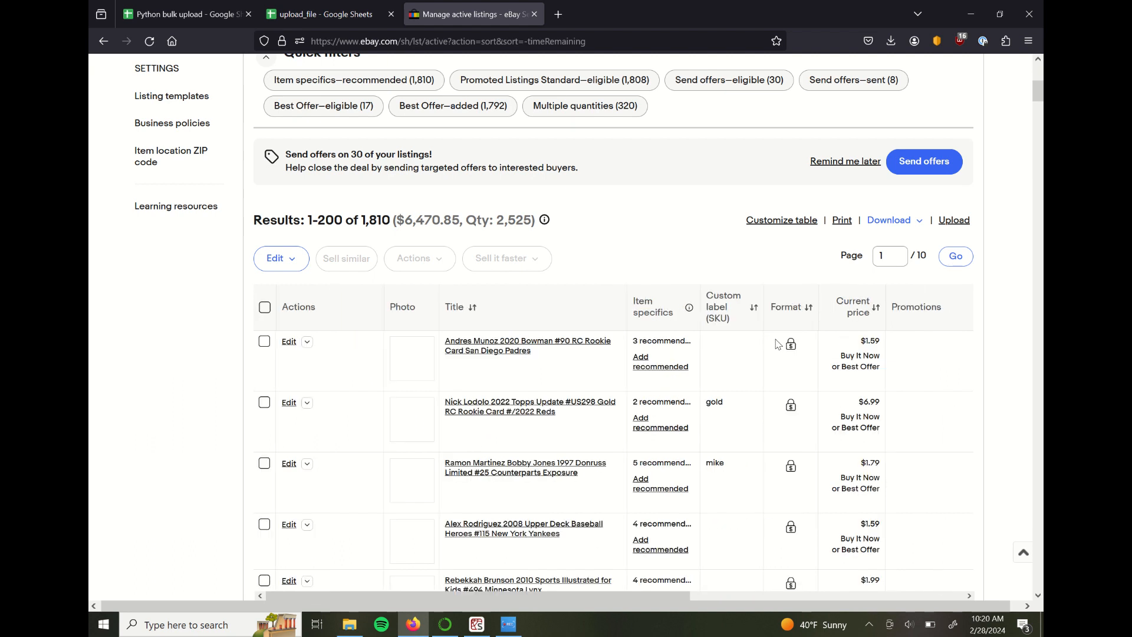
# - Scroll to the uploaded cards and open the Andres Munoz 2020 Bowman listing
pyautogui.scroll(-3)
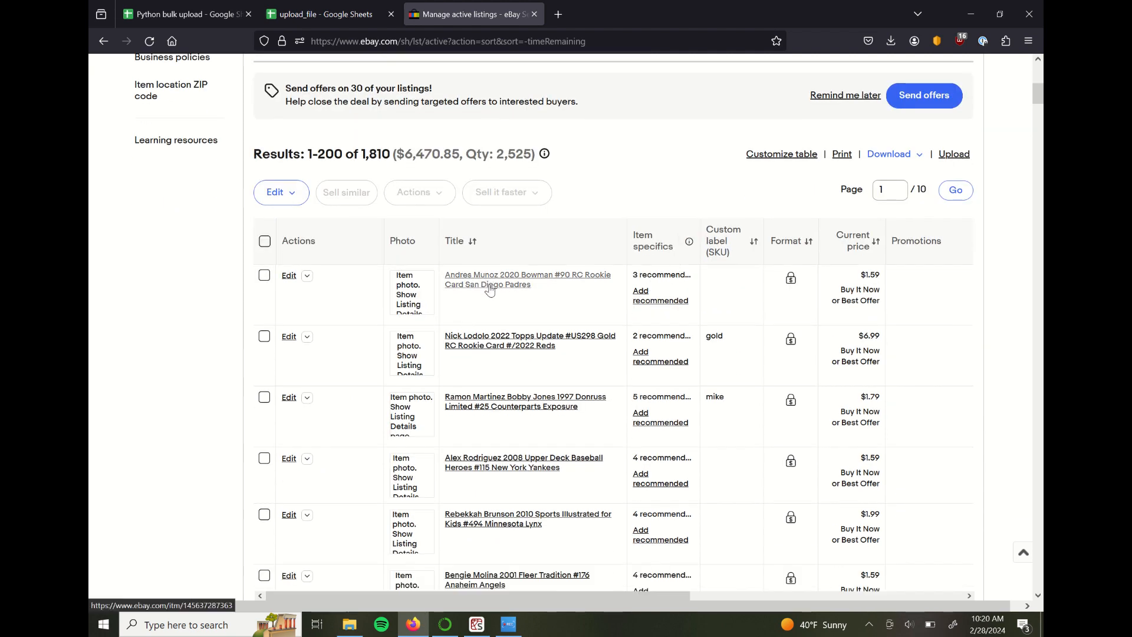
pyautogui.scroll(-3)
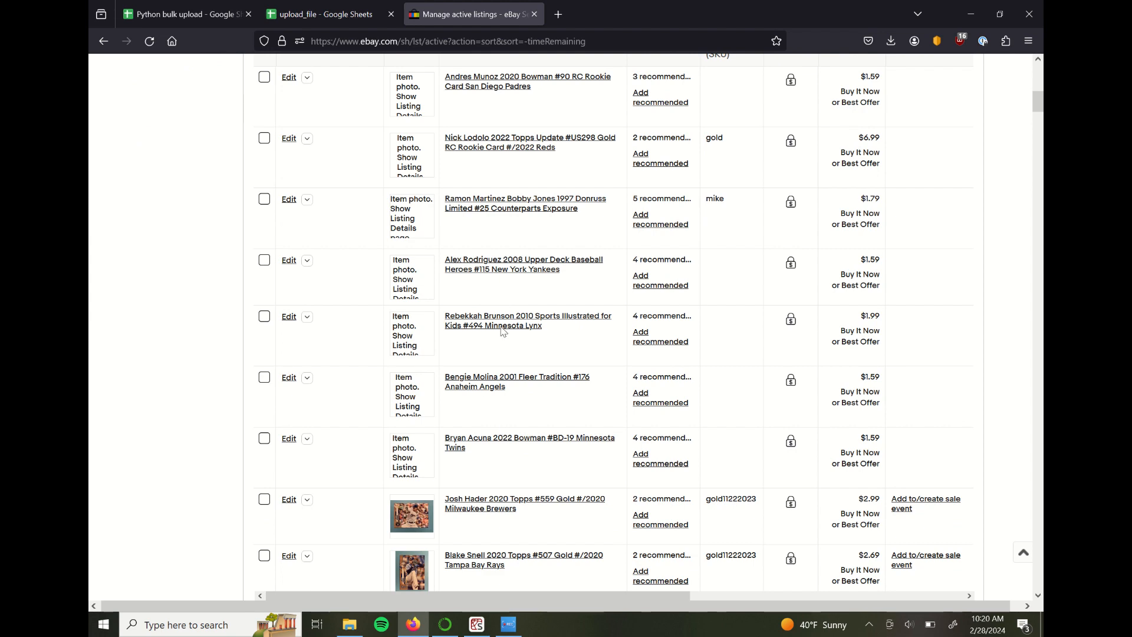
pyautogui.moveTo(509, 397)
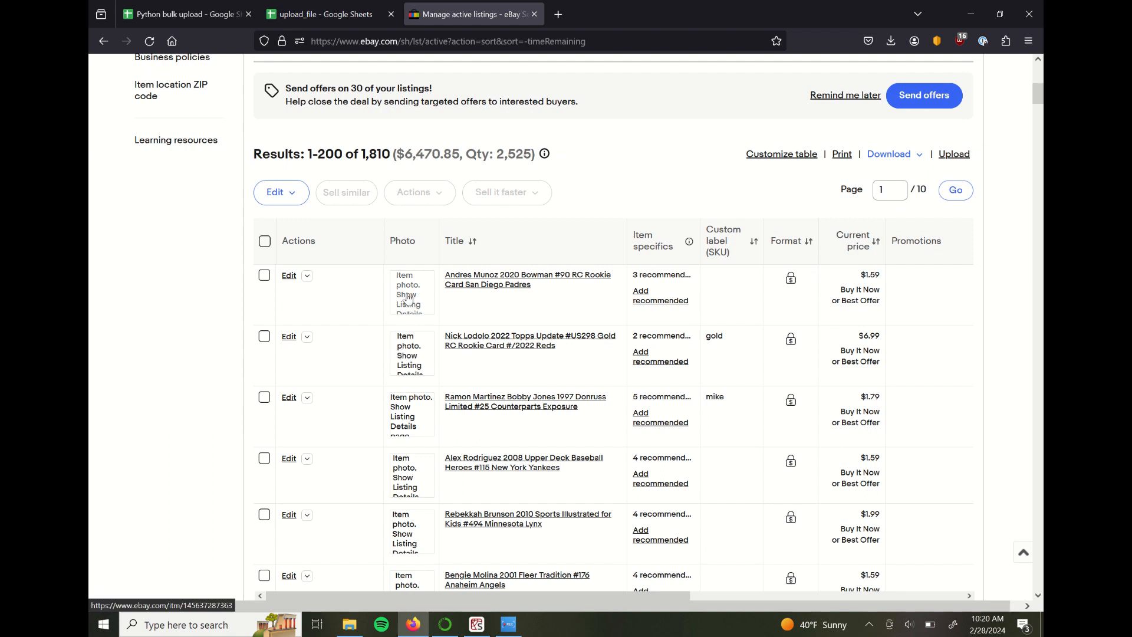
pyautogui.moveTo(412, 293)
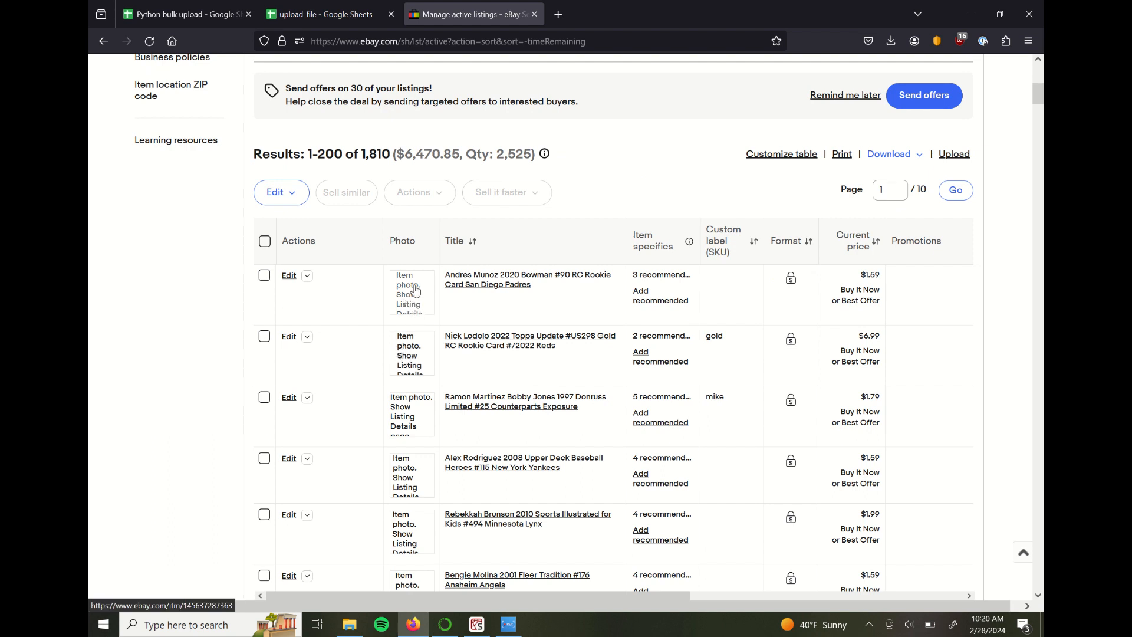
pyautogui.click(528, 280)
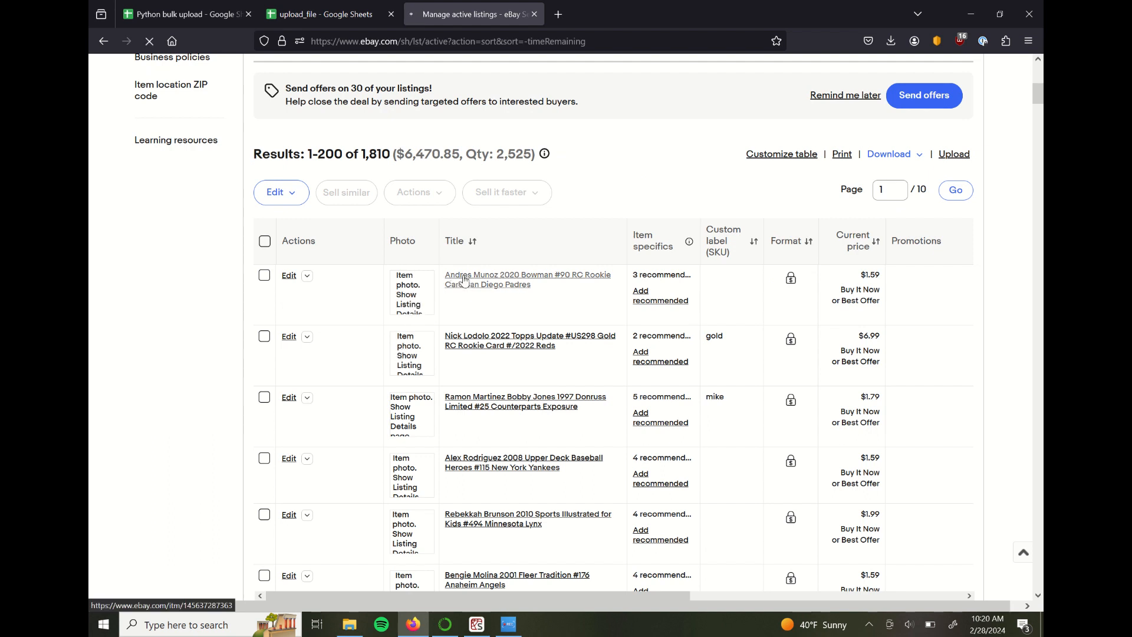
pyautogui.click(528, 279)
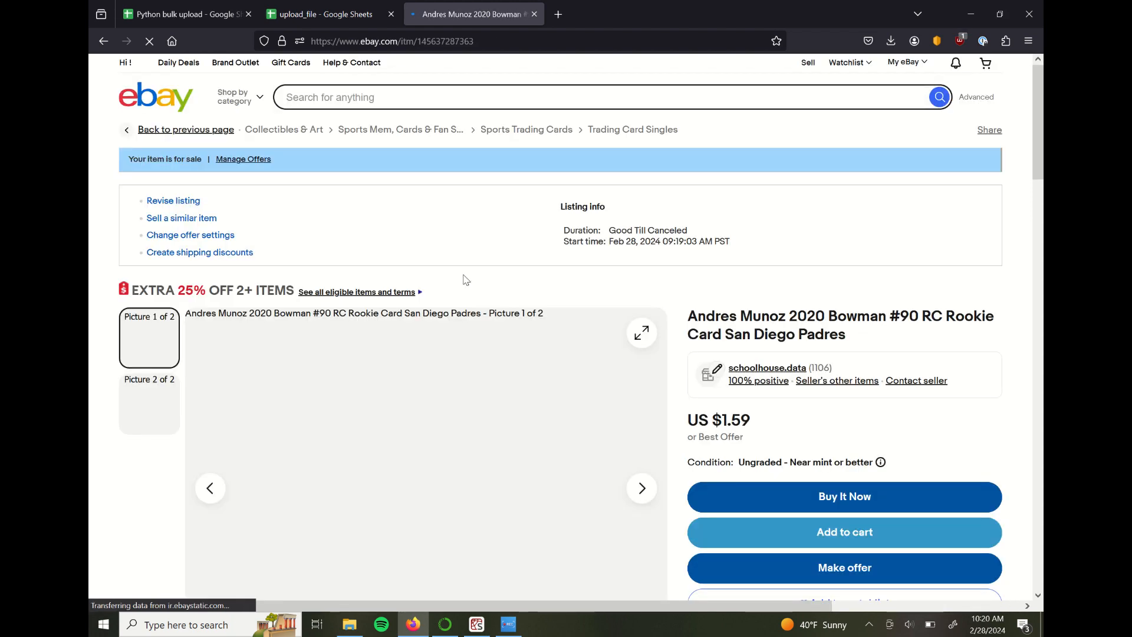
pyautogui.scroll(-3)
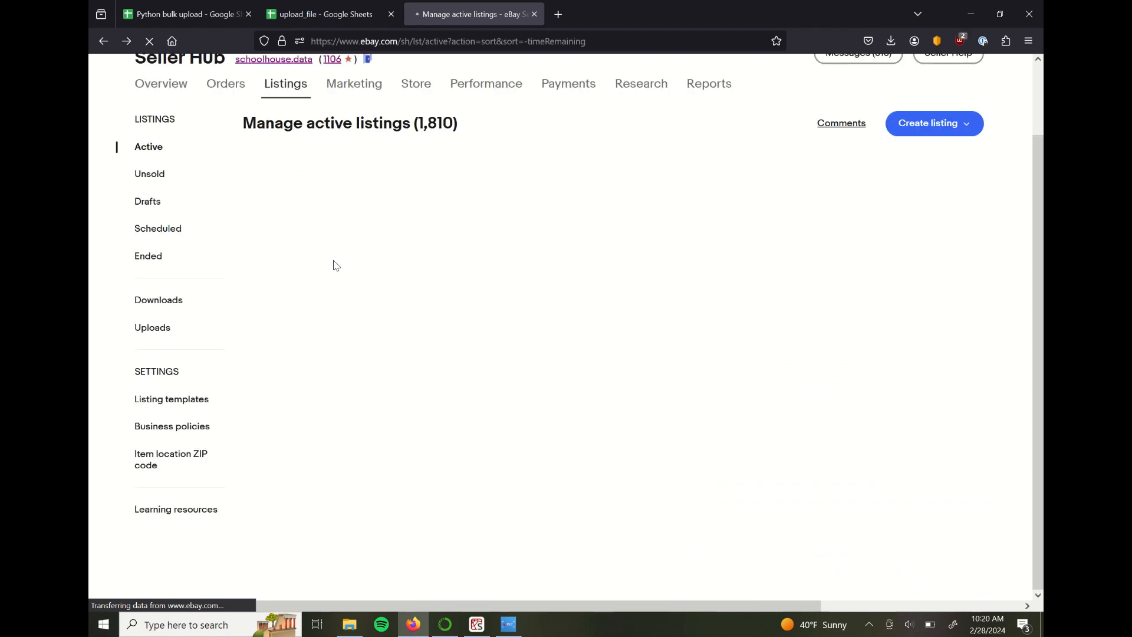
# - Scroll the active listings and open the Nick Lodolo 2022 Topps Update listing
pyautogui.scroll(-3)
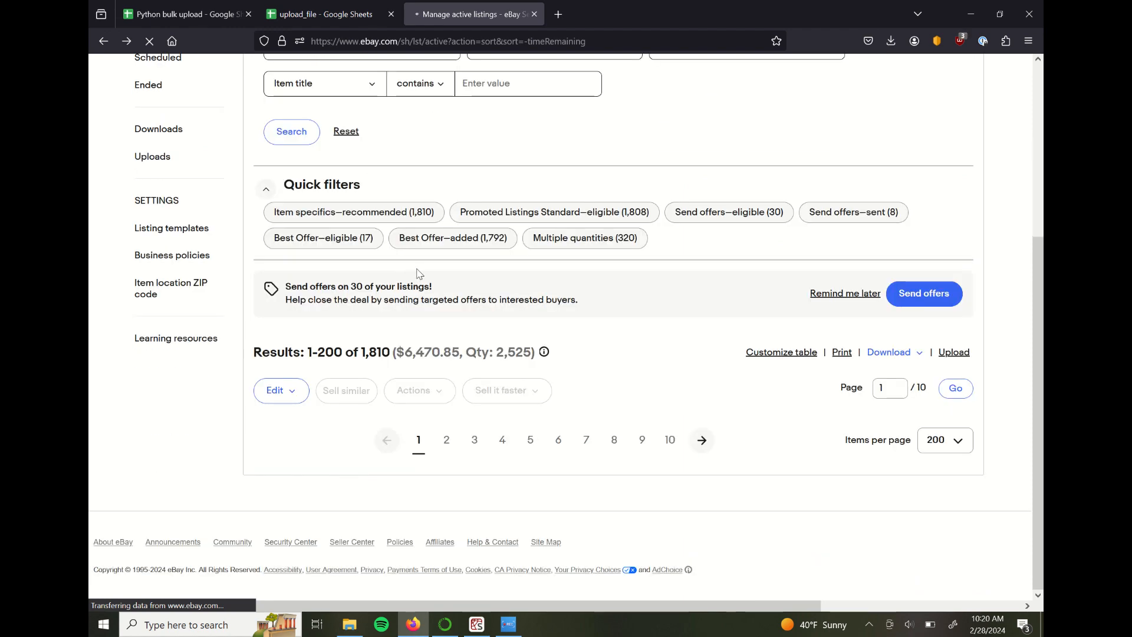
pyautogui.moveTo(451, 275)
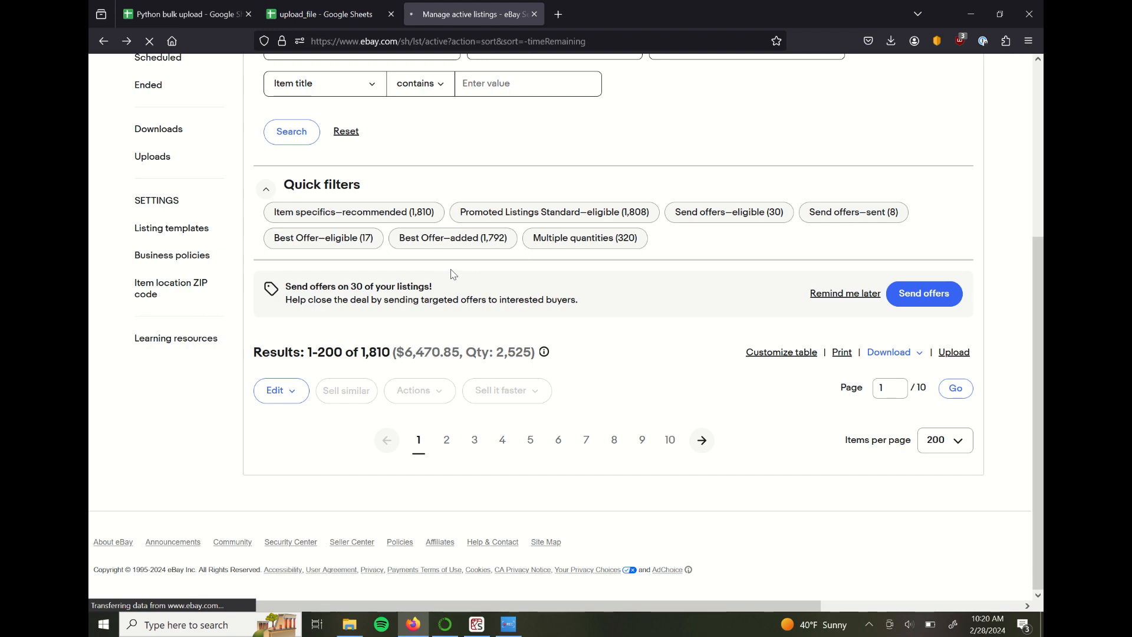
pyautogui.scroll(-3)
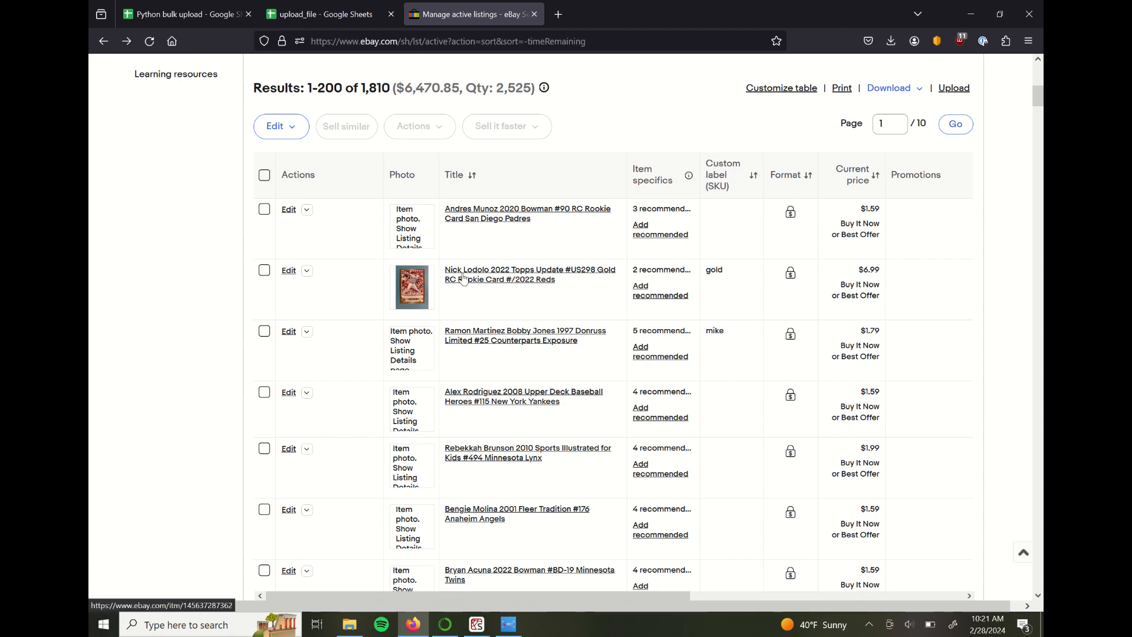
pyautogui.click(529, 275)
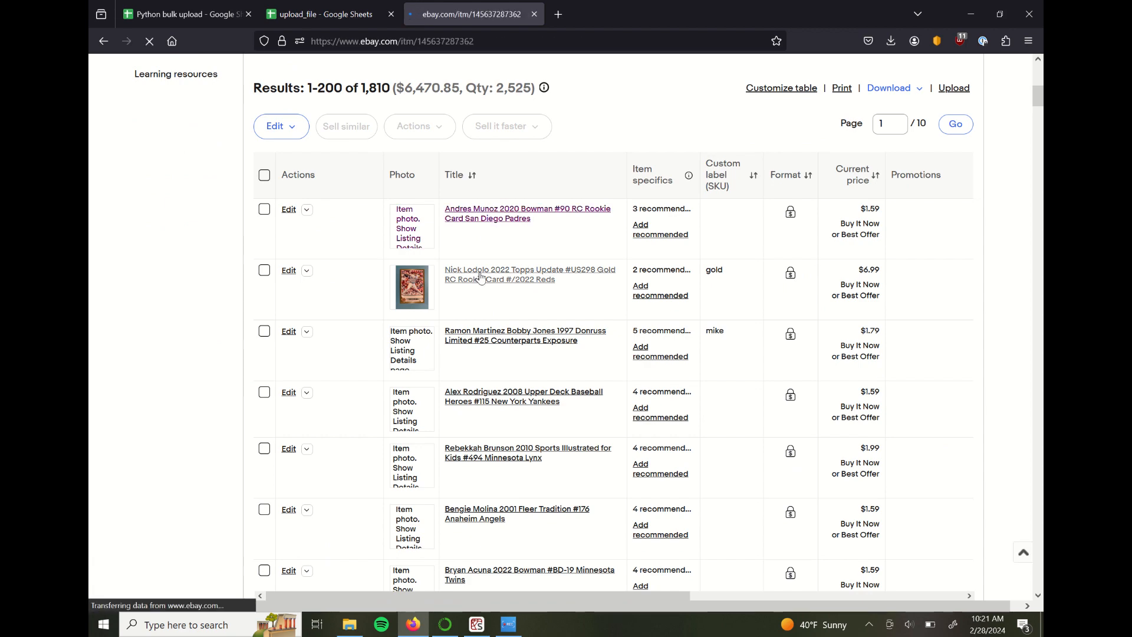
pyautogui.click(529, 275)
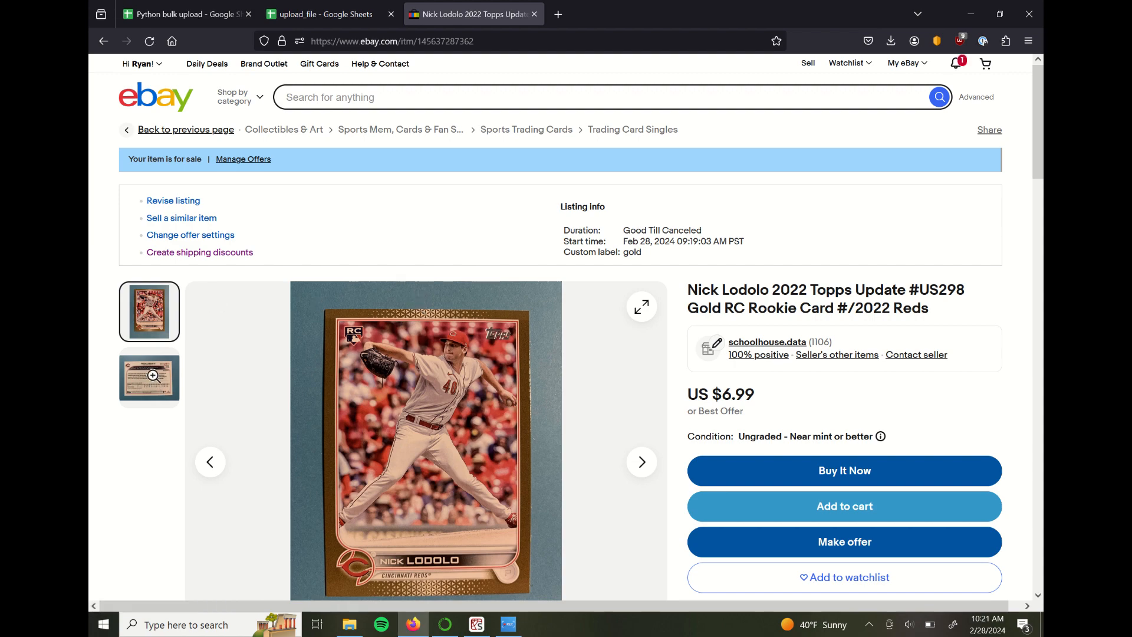
pyautogui.scroll(-3)
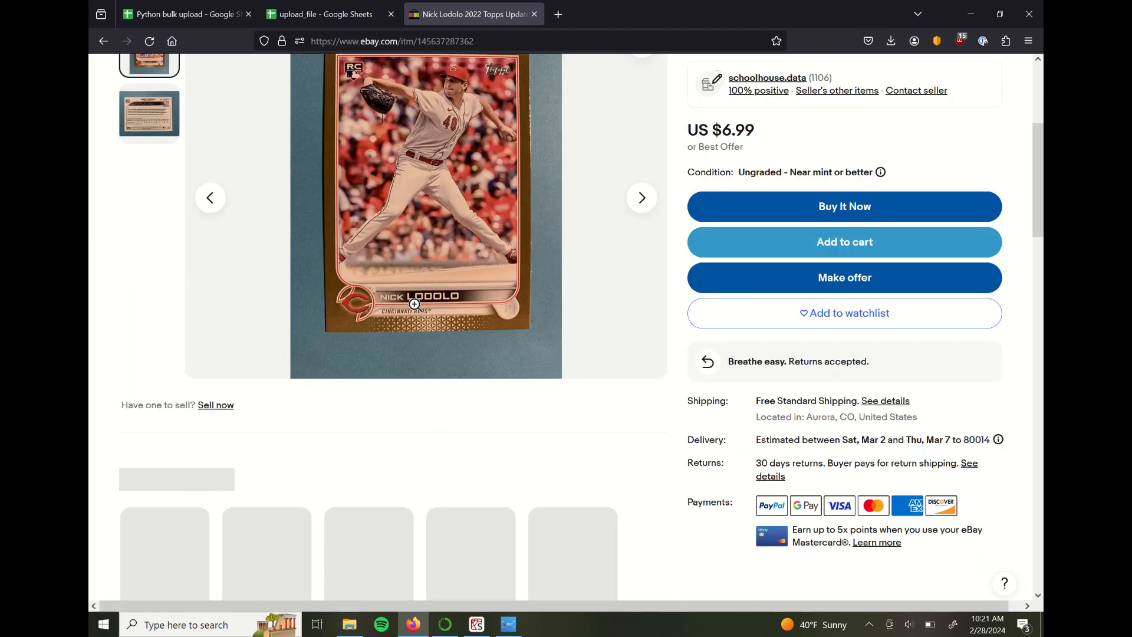
pyautogui.scroll(-3)
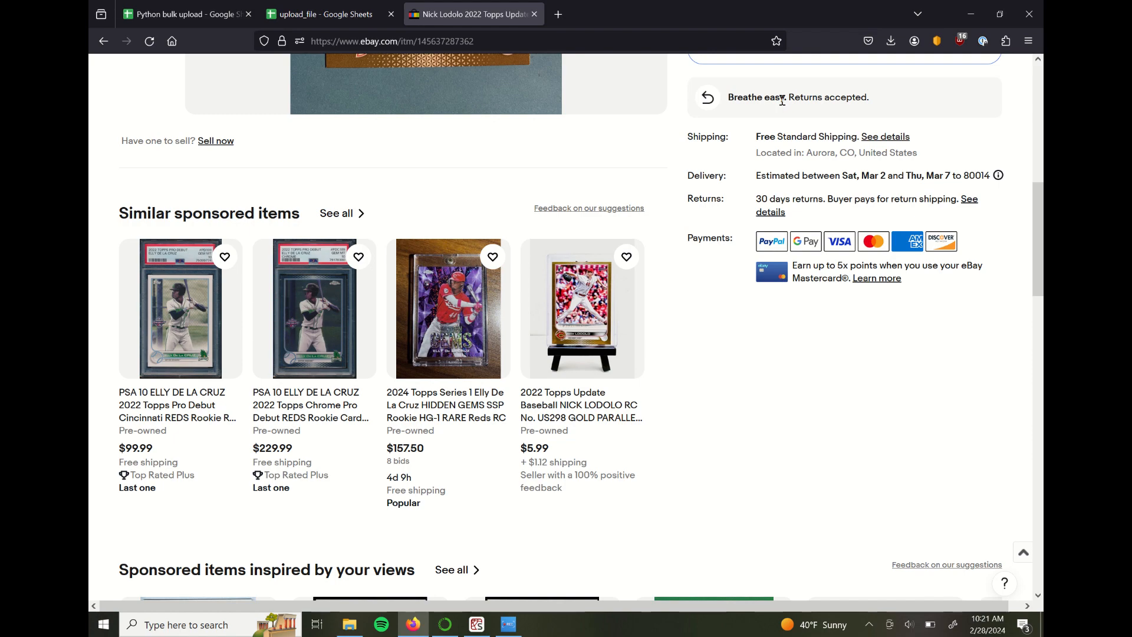
pyautogui.scroll(-3)
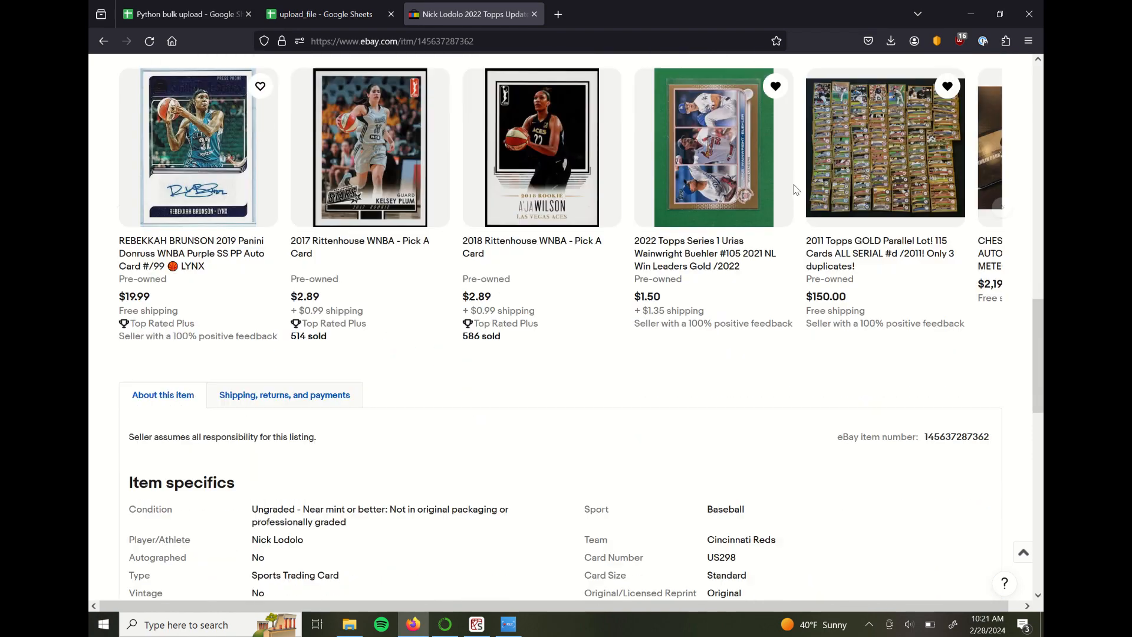
pyautogui.scroll(-3)
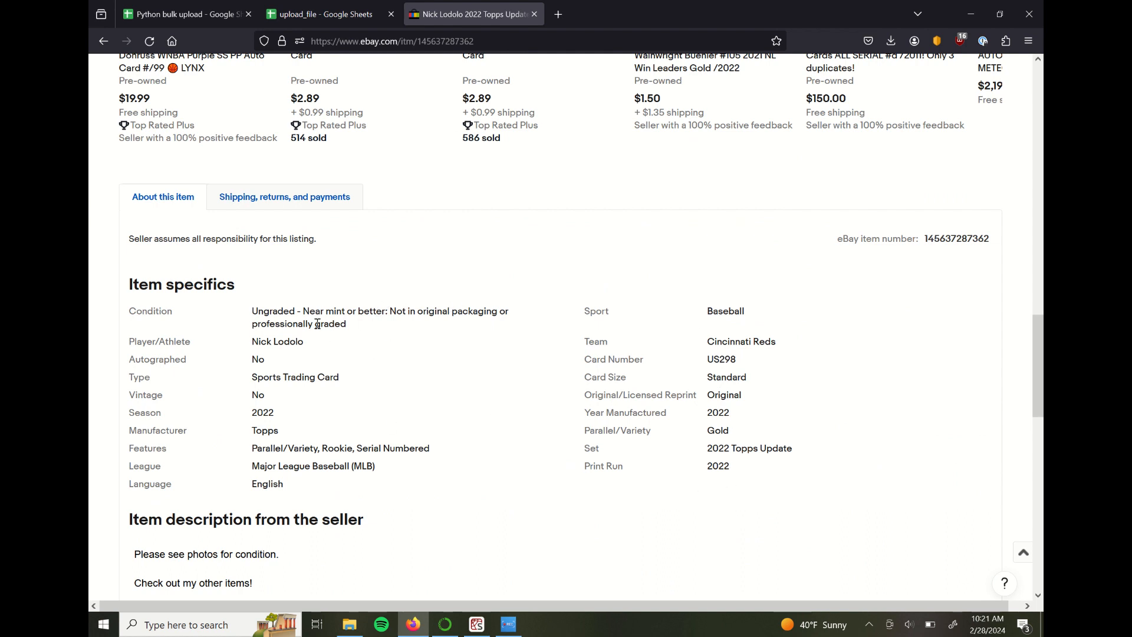
pyautogui.moveTo(259, 363)
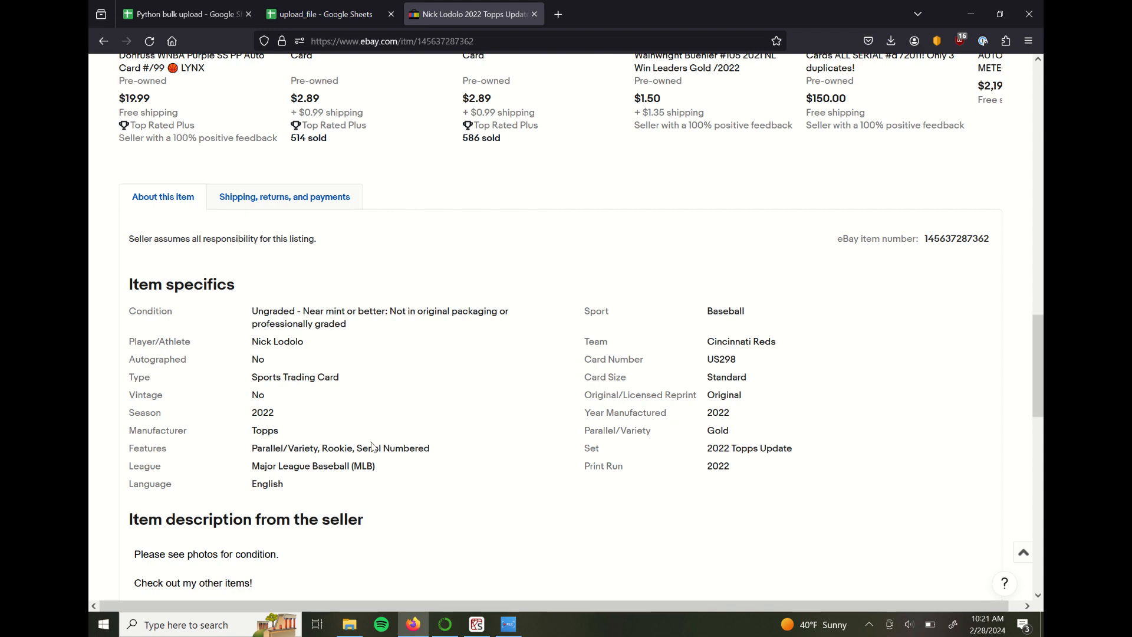
pyautogui.moveTo(489, 420)
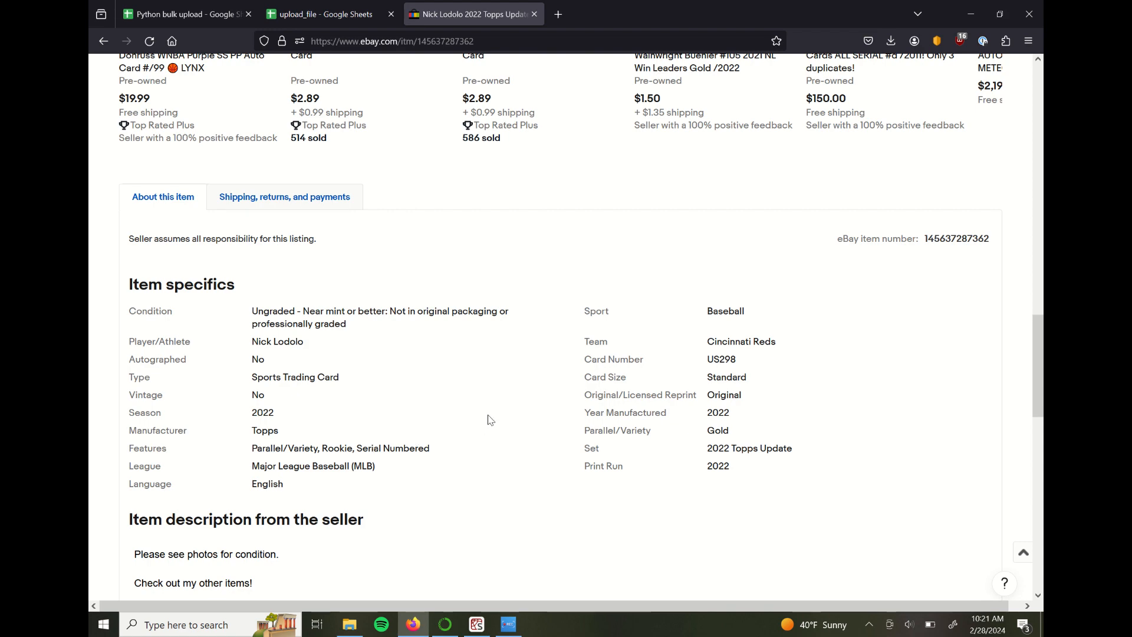
pyautogui.scroll(-3)
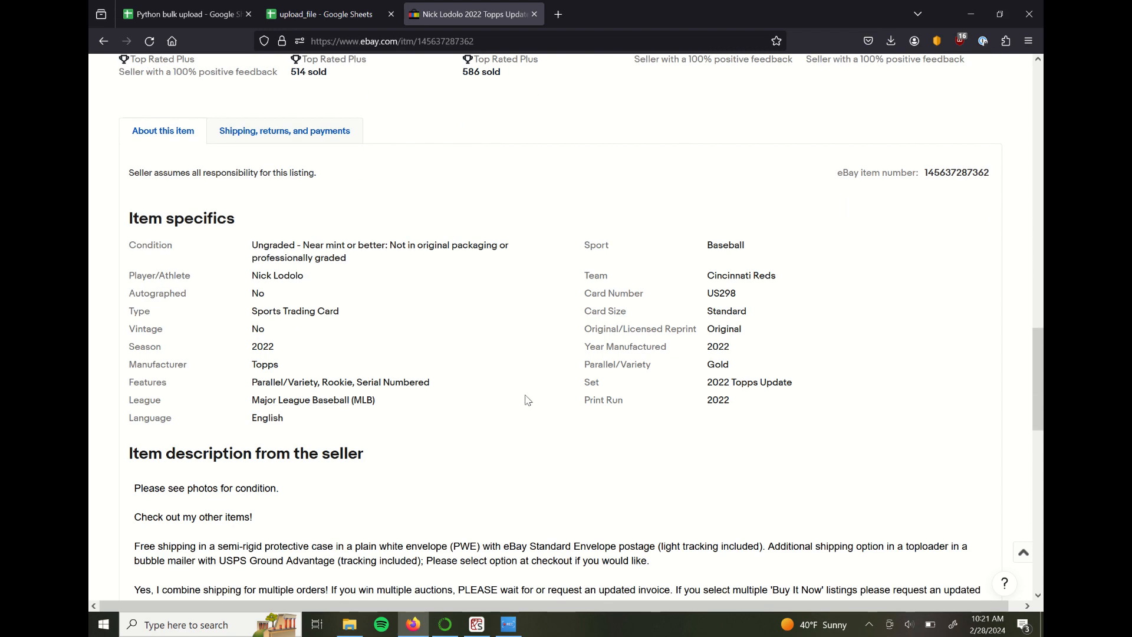
pyautogui.scroll(-3)
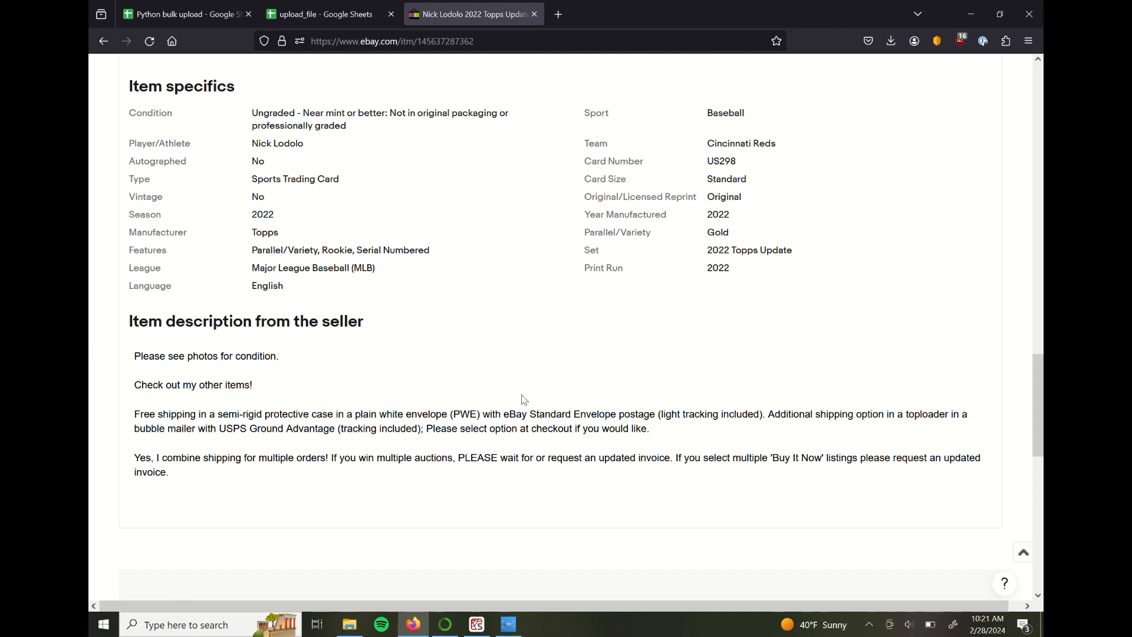
pyautogui.moveTo(519, 398)
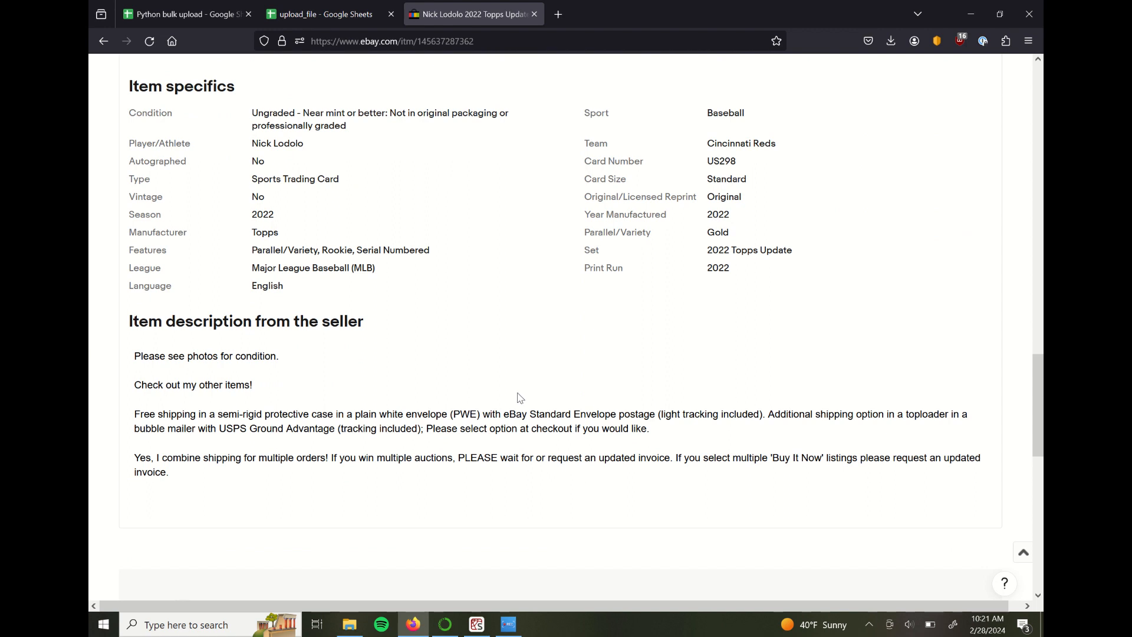
pyautogui.moveTo(516, 391)
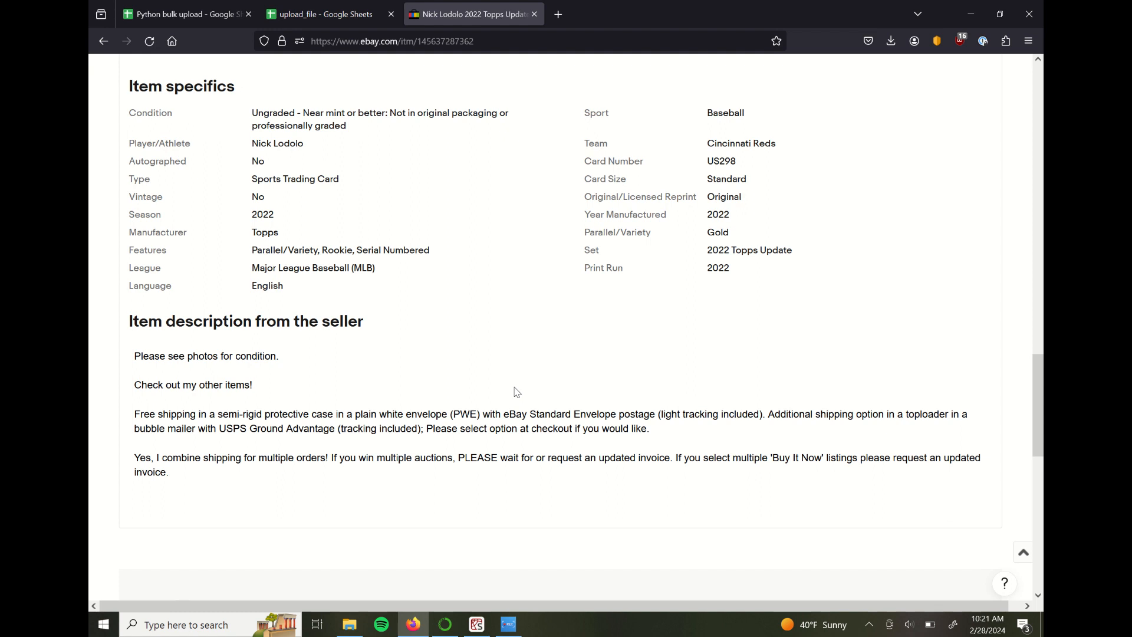
pyautogui.moveTo(449, 262)
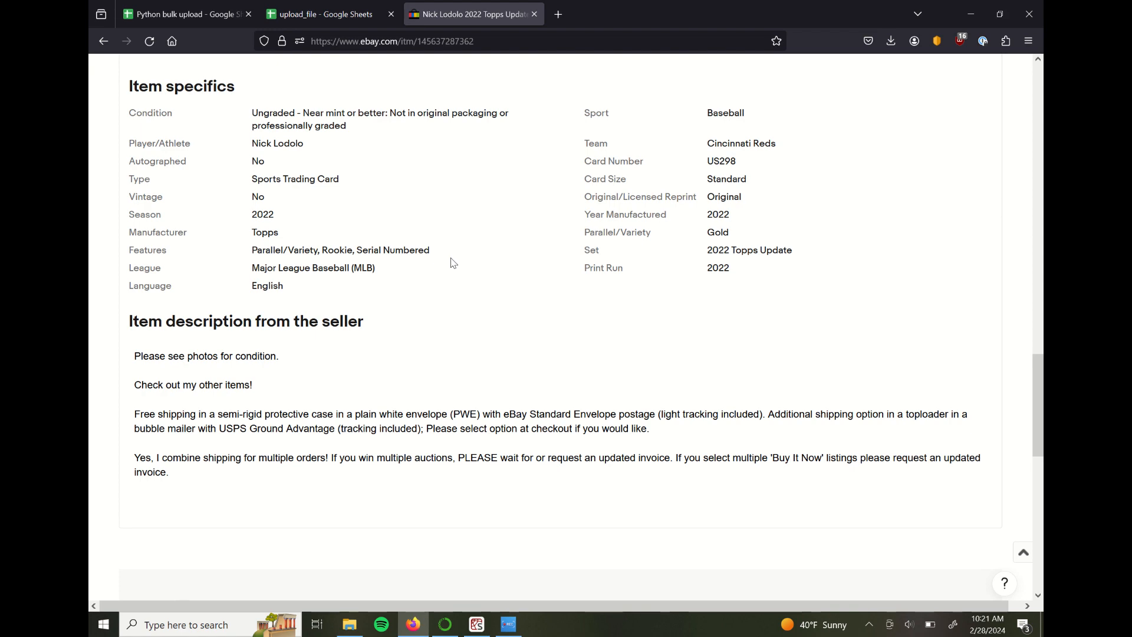
pyautogui.scroll(-3)
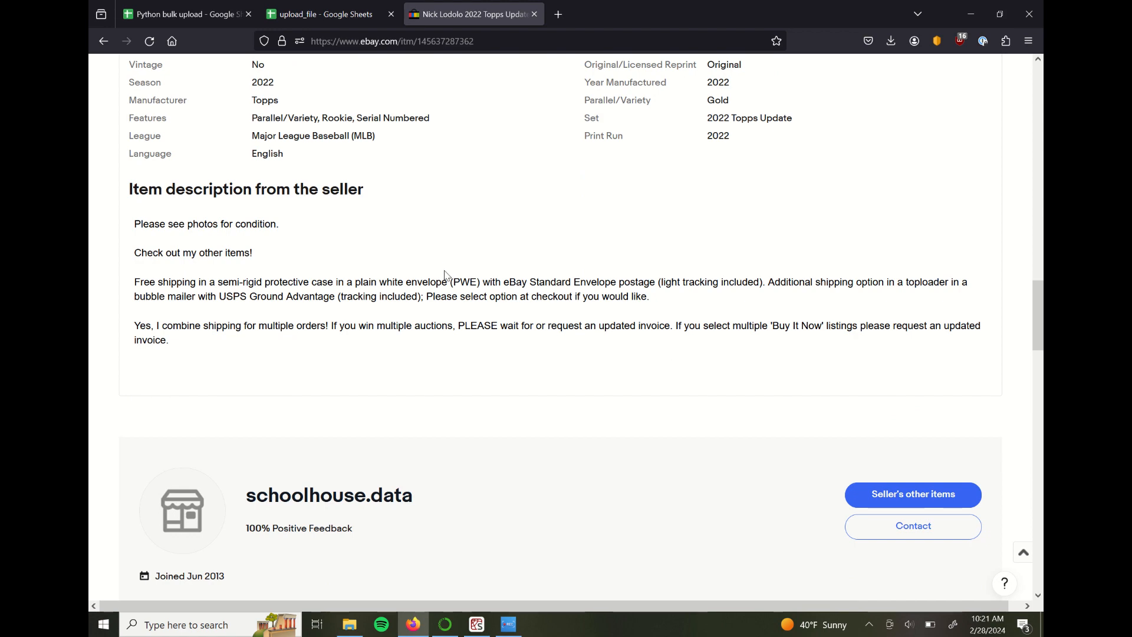
pyautogui.scroll(3)
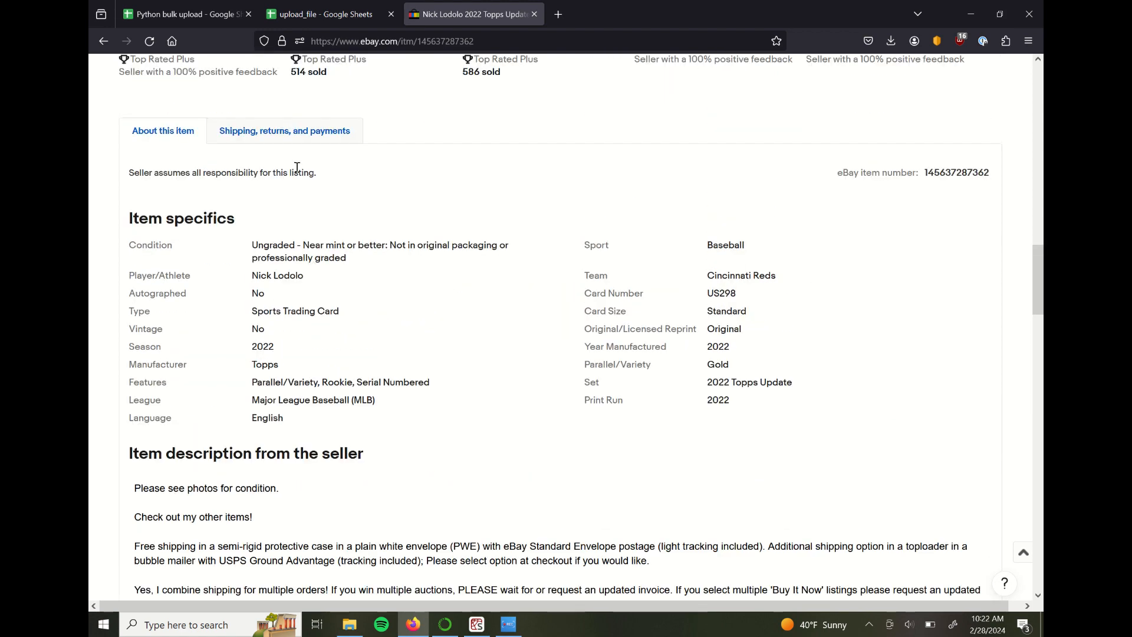
# - Review the Nick Lodolo listing's shipping, return policy and payment details, ending back on the upload_file sheet
pyautogui.click(284, 131)
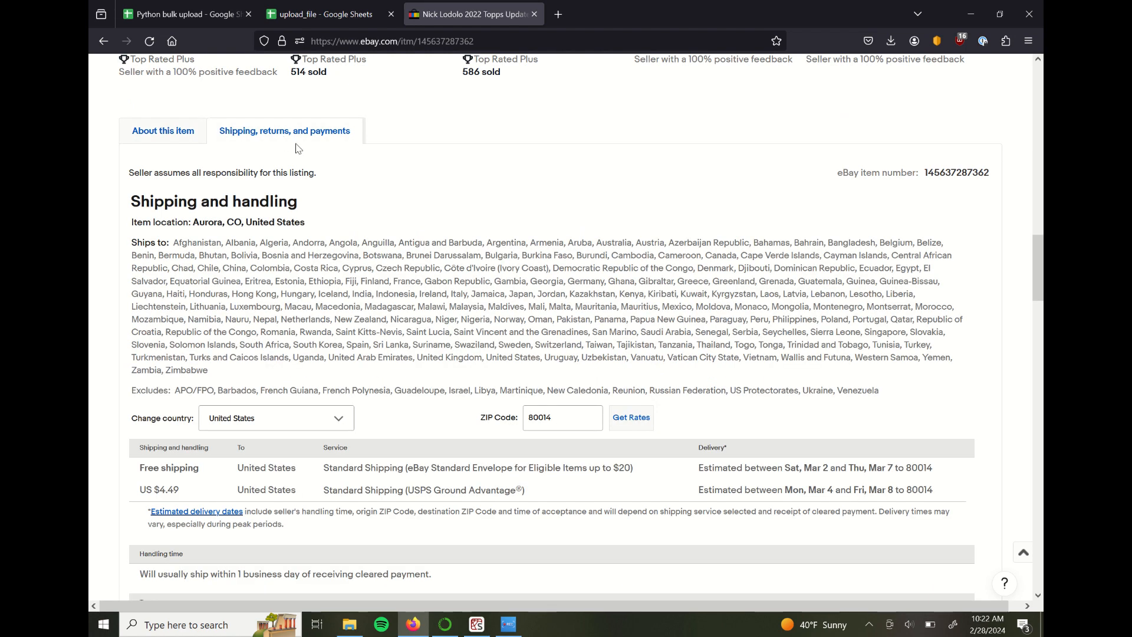
pyautogui.moveTo(295, 184)
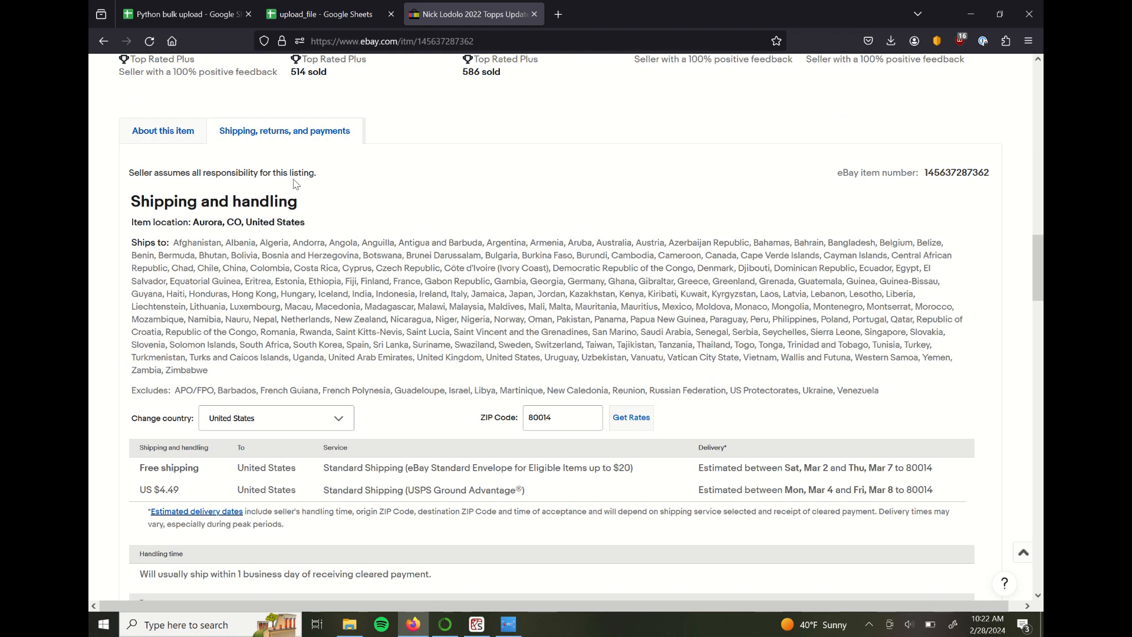
pyautogui.scroll(-3)
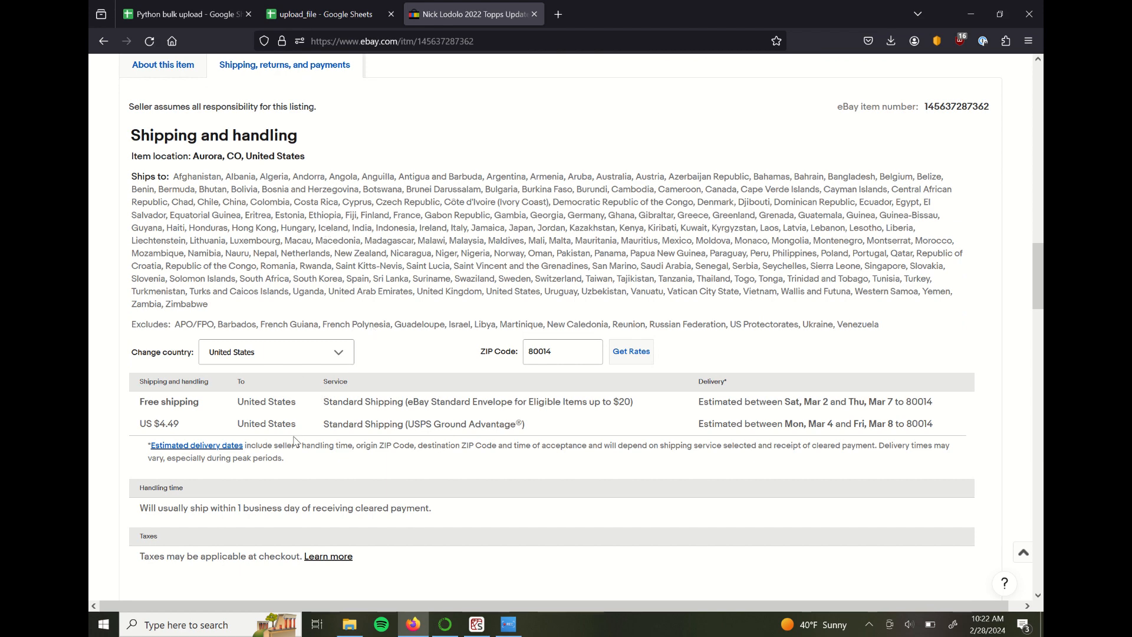
pyautogui.scroll(-3)
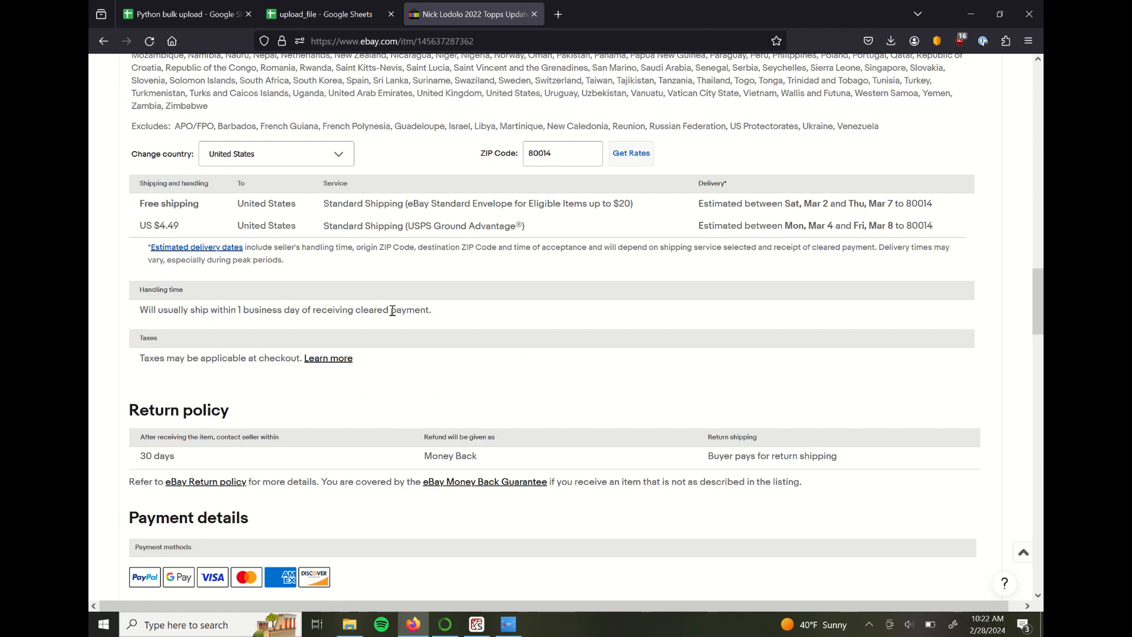
pyautogui.scroll(-3)
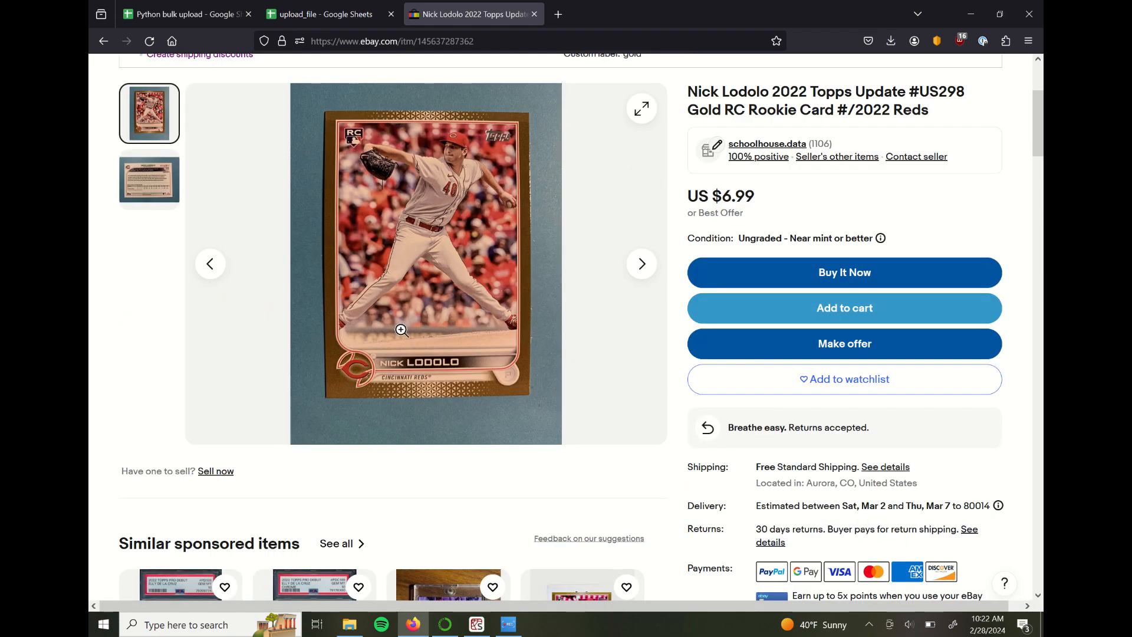
pyautogui.scroll(-3)
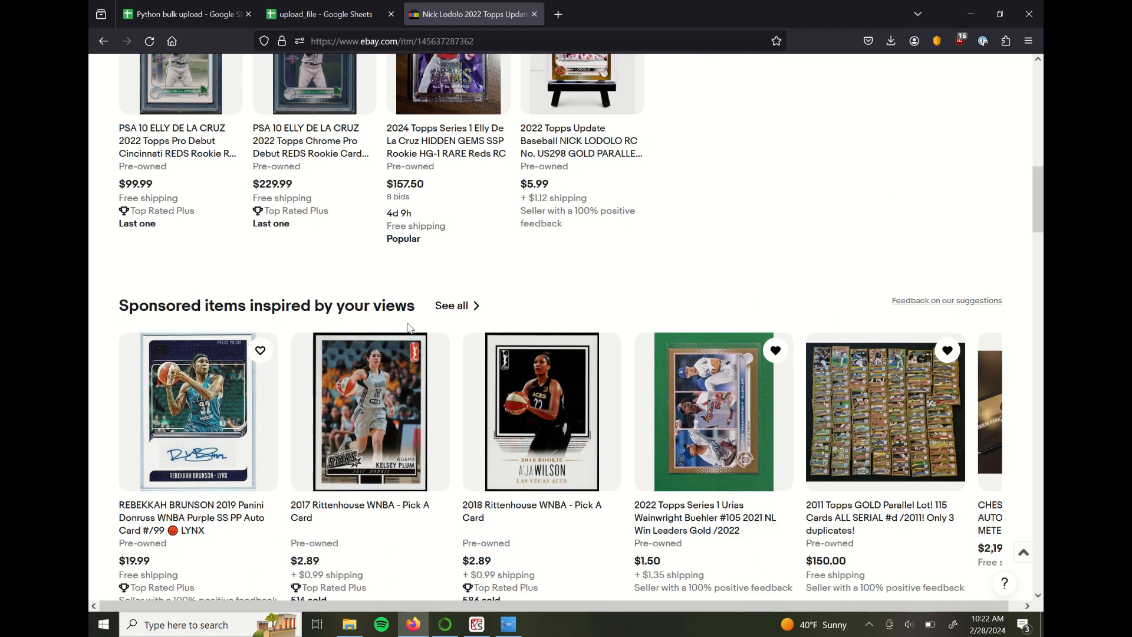
pyautogui.scroll(3)
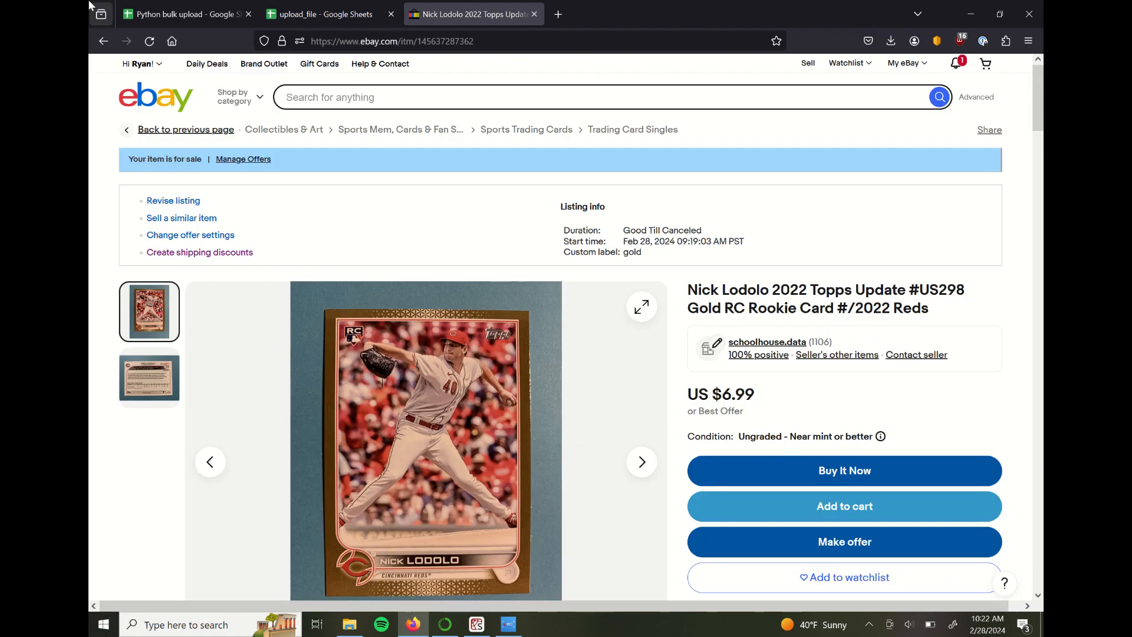
pyautogui.click(325, 14)
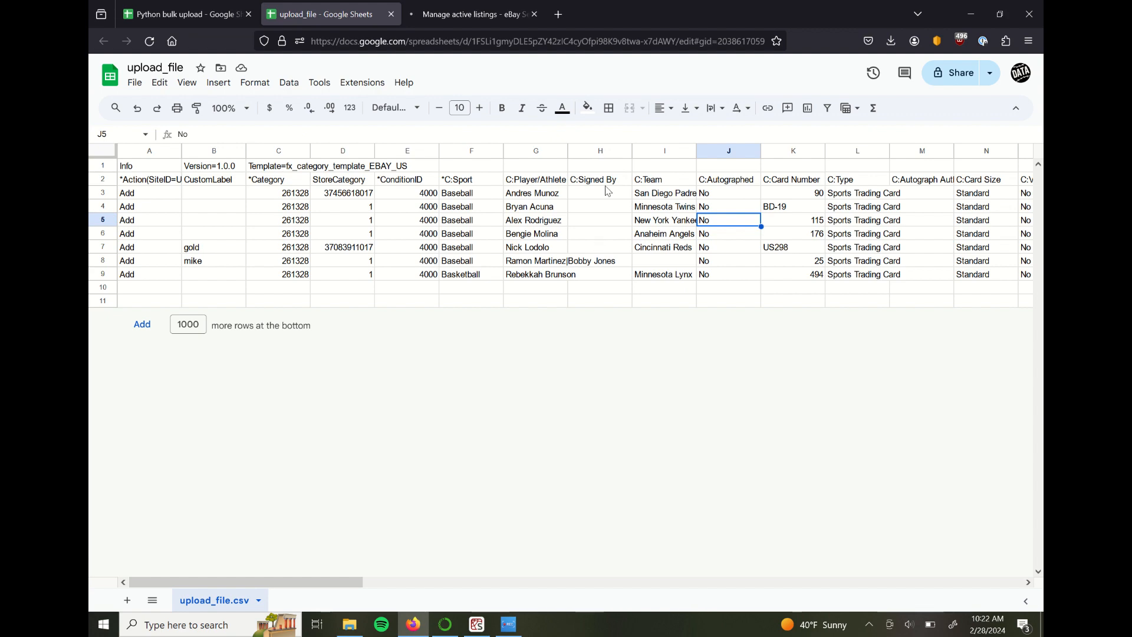
pyautogui.moveTo(527, 213)
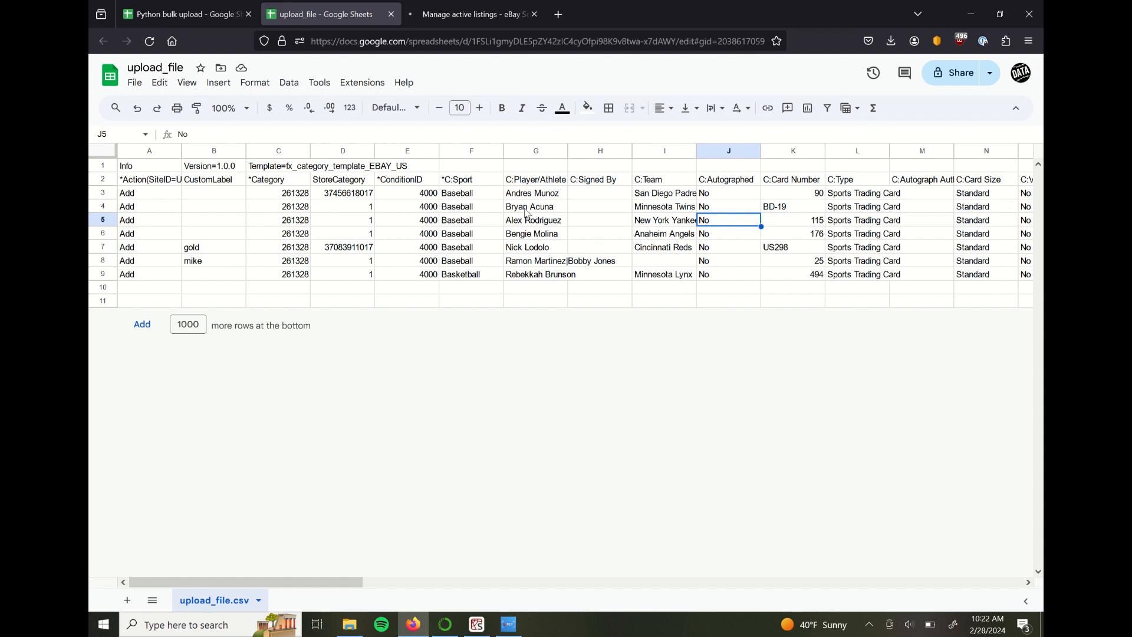
# - Return to Manage active listings and scroll to the results table of uploaded cards
pyautogui.click(473, 14)
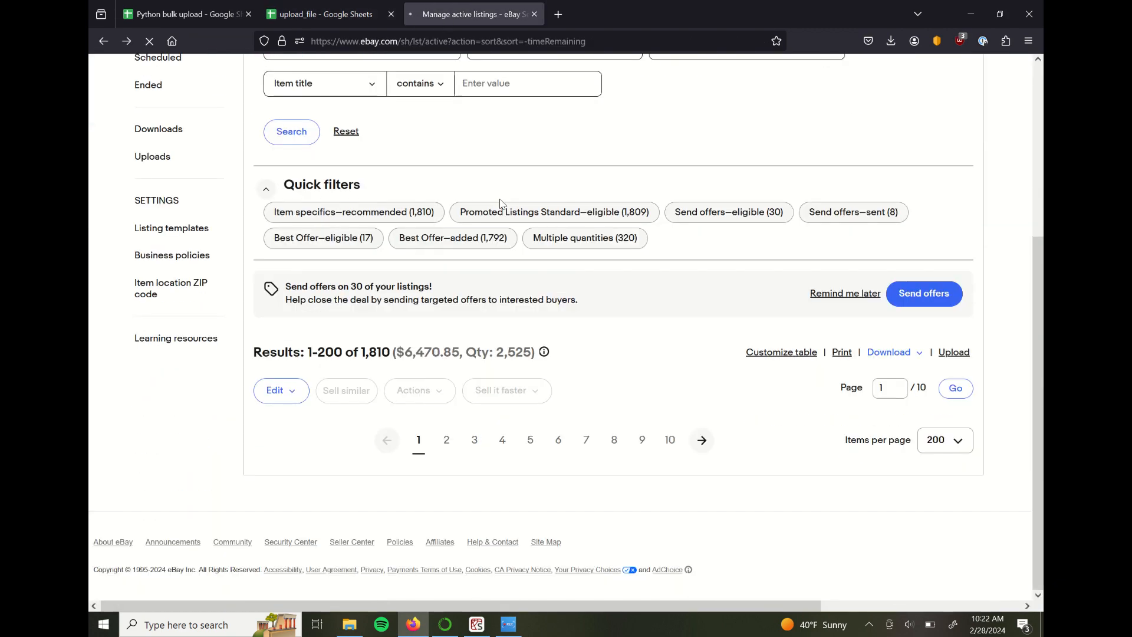
pyautogui.moveTo(483, 199)
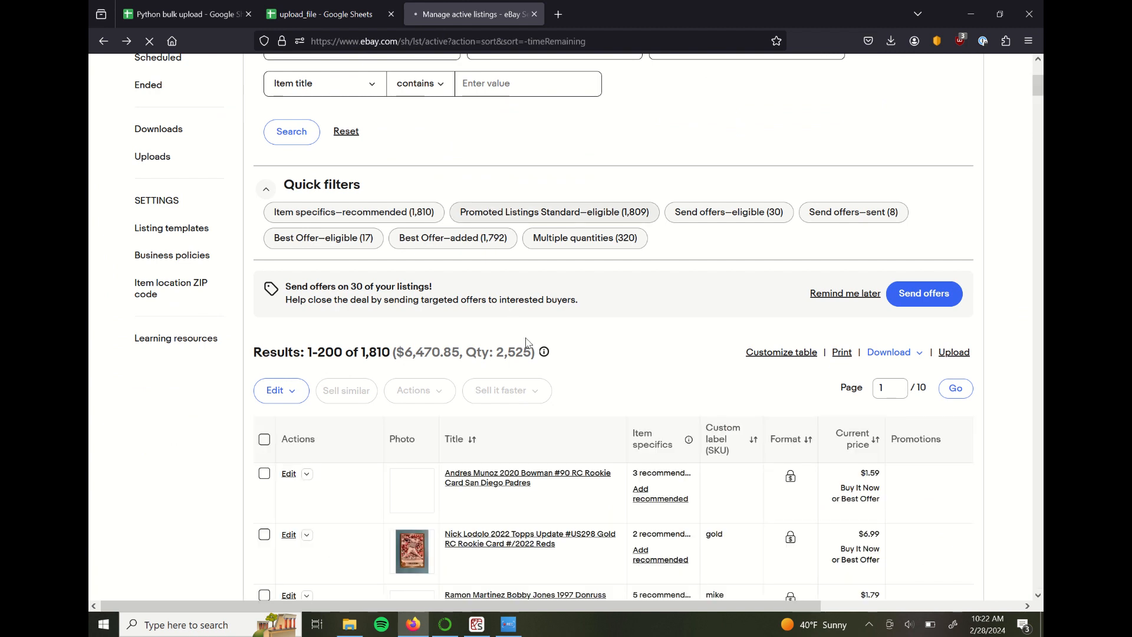
pyautogui.scroll(-3)
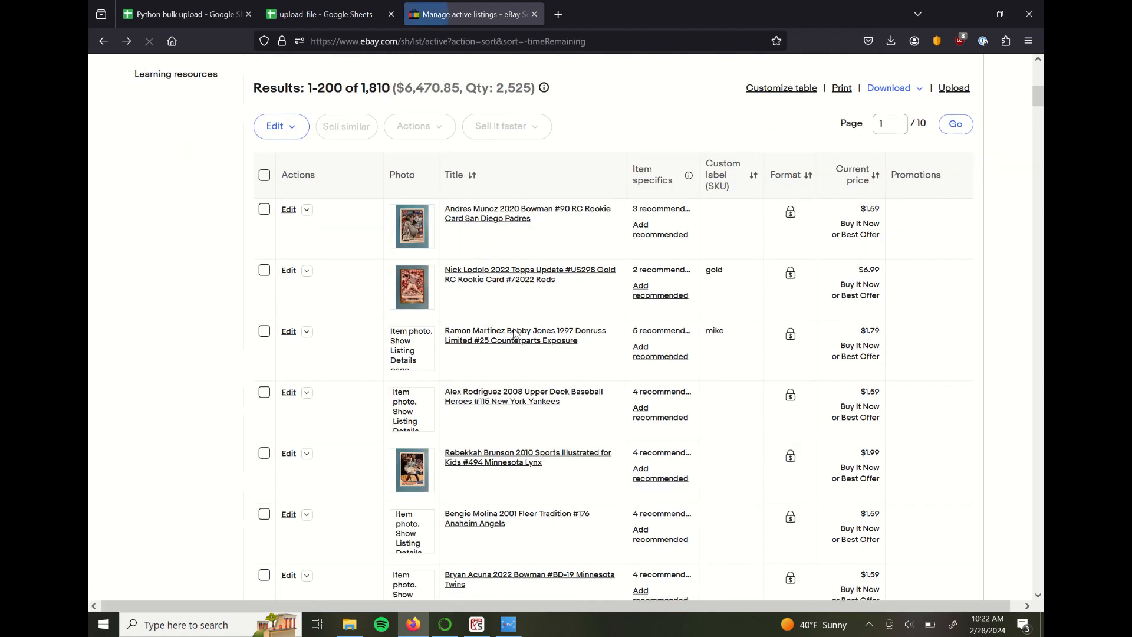
pyautogui.scroll(-3)
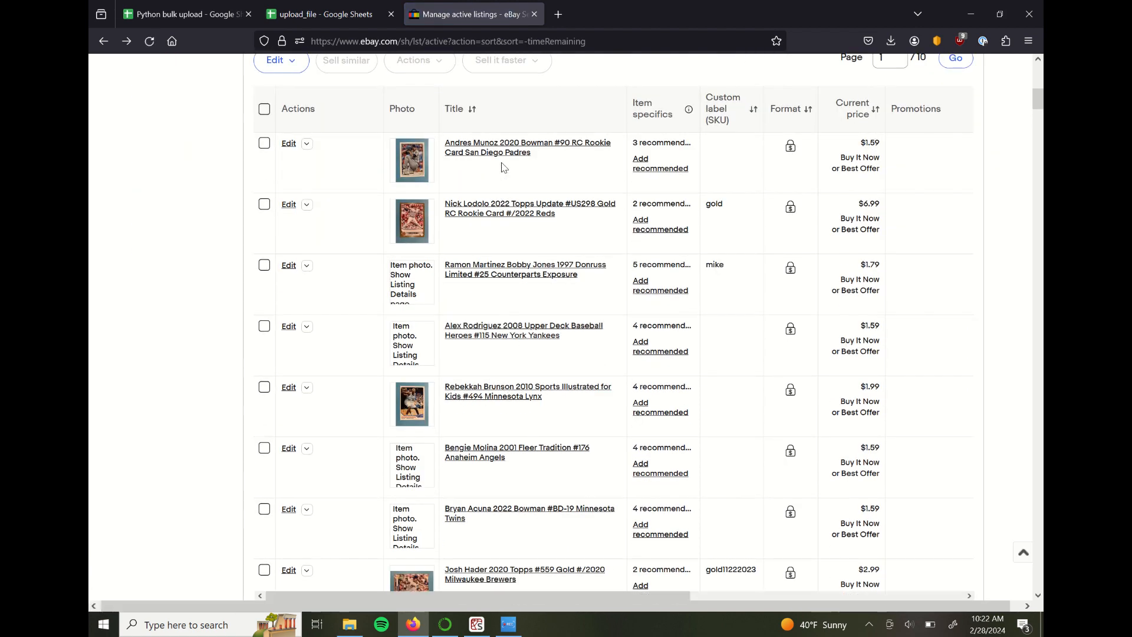
pyautogui.scroll(-3)
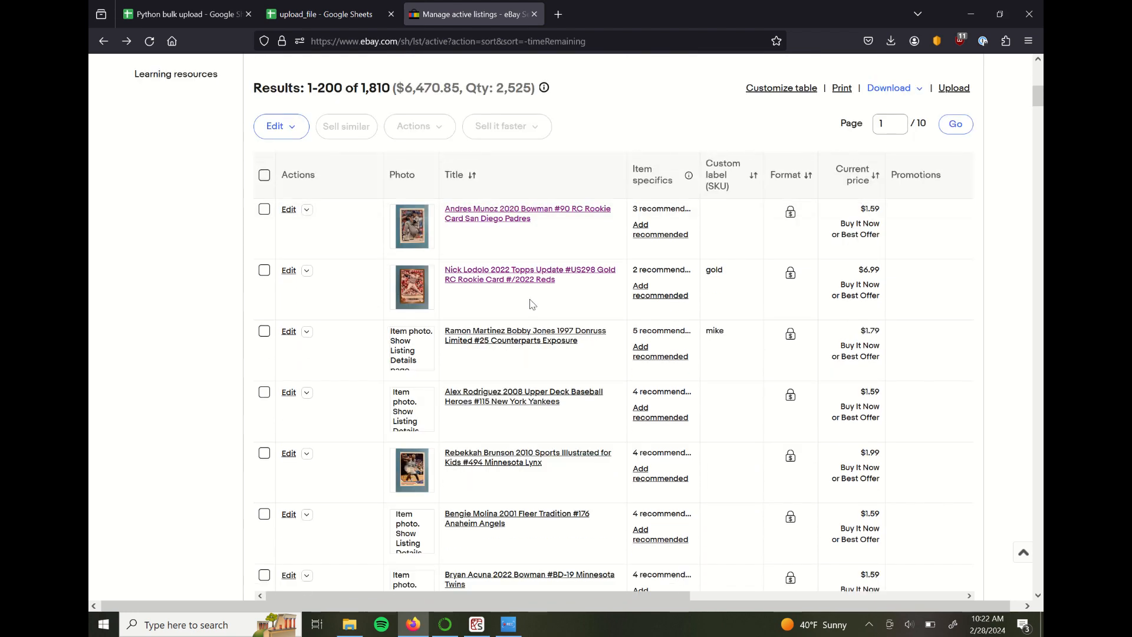
pyautogui.moveTo(517, 297)
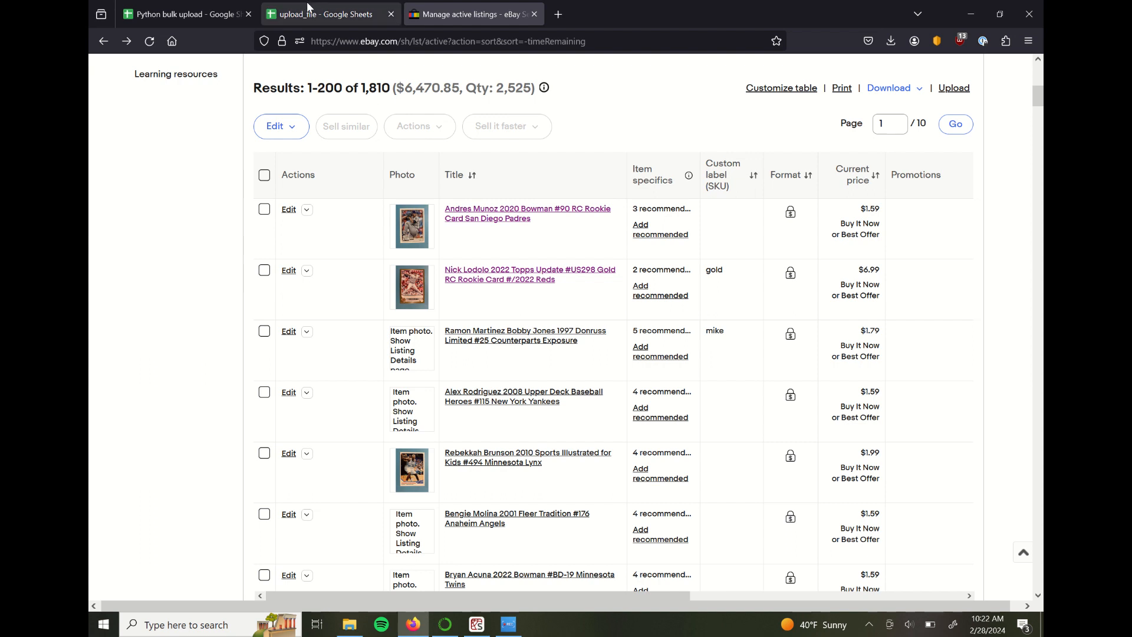
pyautogui.click(329, 15)
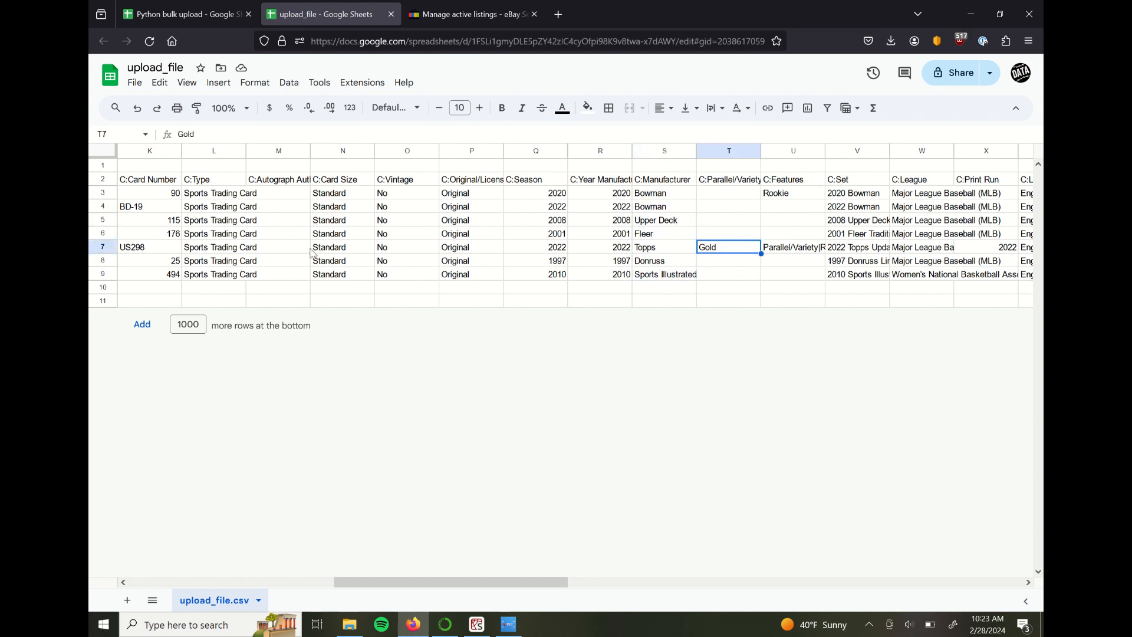
pyautogui.click(342, 247)
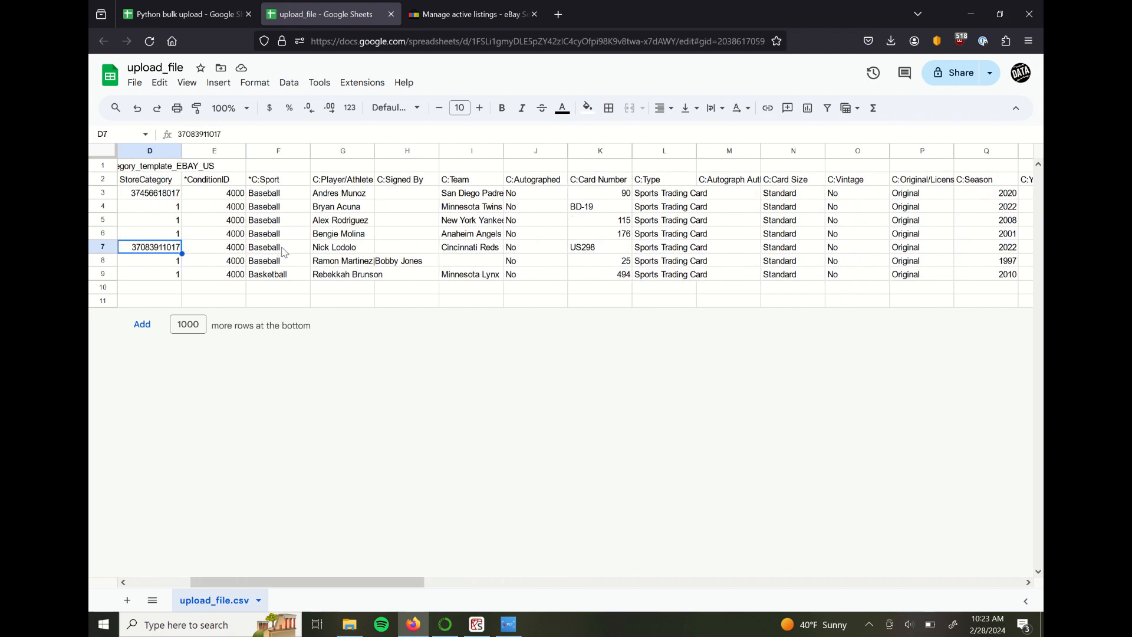
pyautogui.click(342, 260)
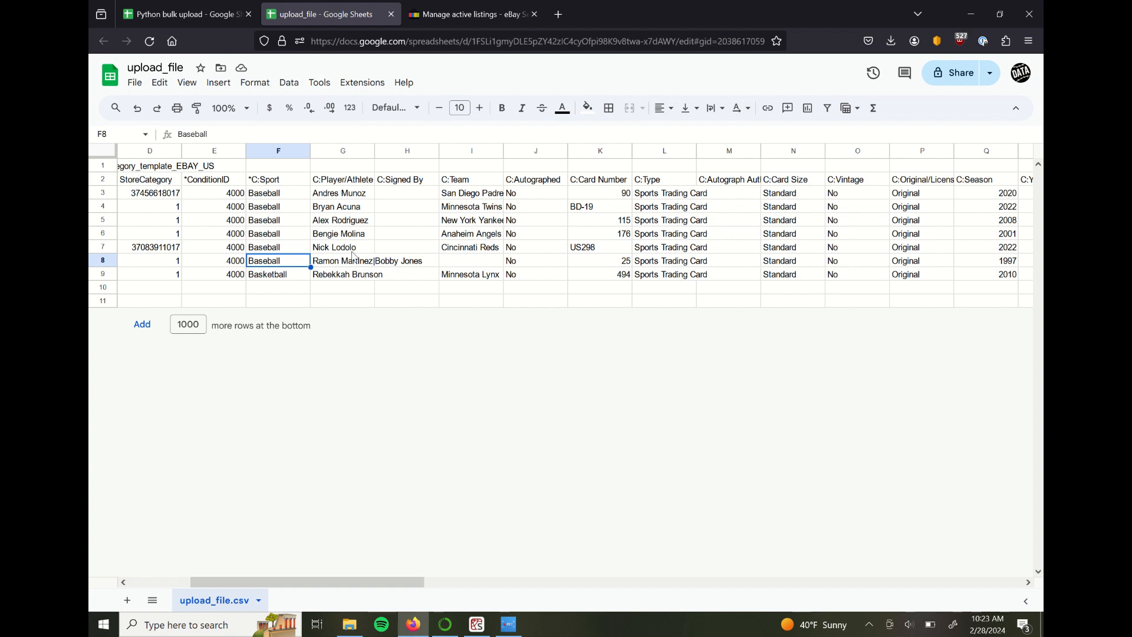
pyautogui.moveTo(338, 255)
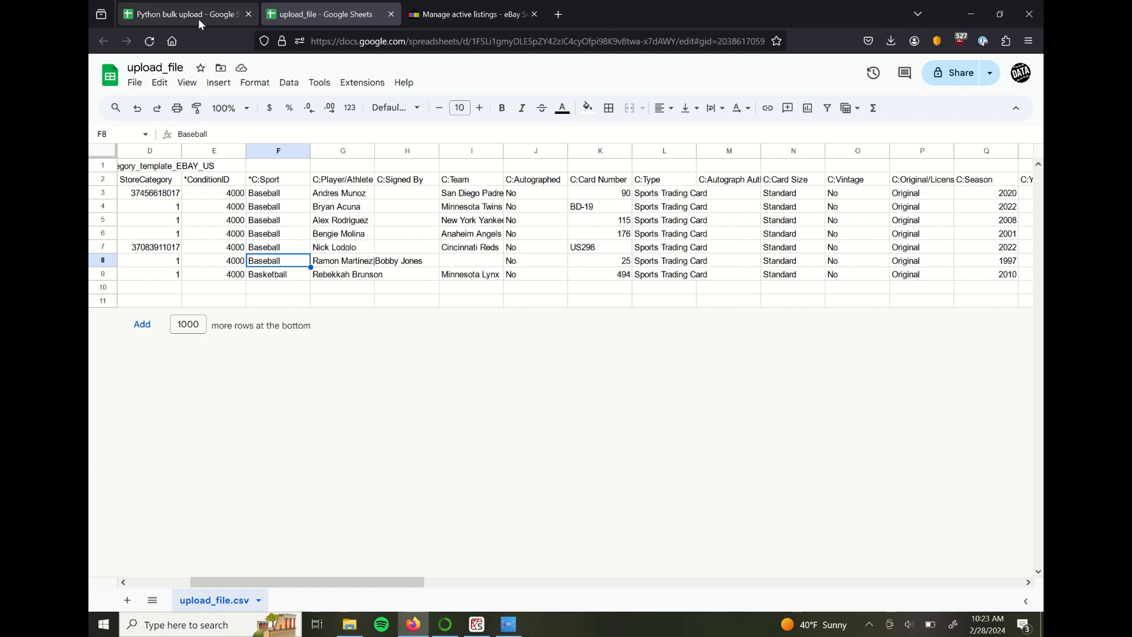
# - Switch between the upload_file and Python bulk upload spreadsheets, landing on the Singles sheet
pyautogui.click(185, 14)
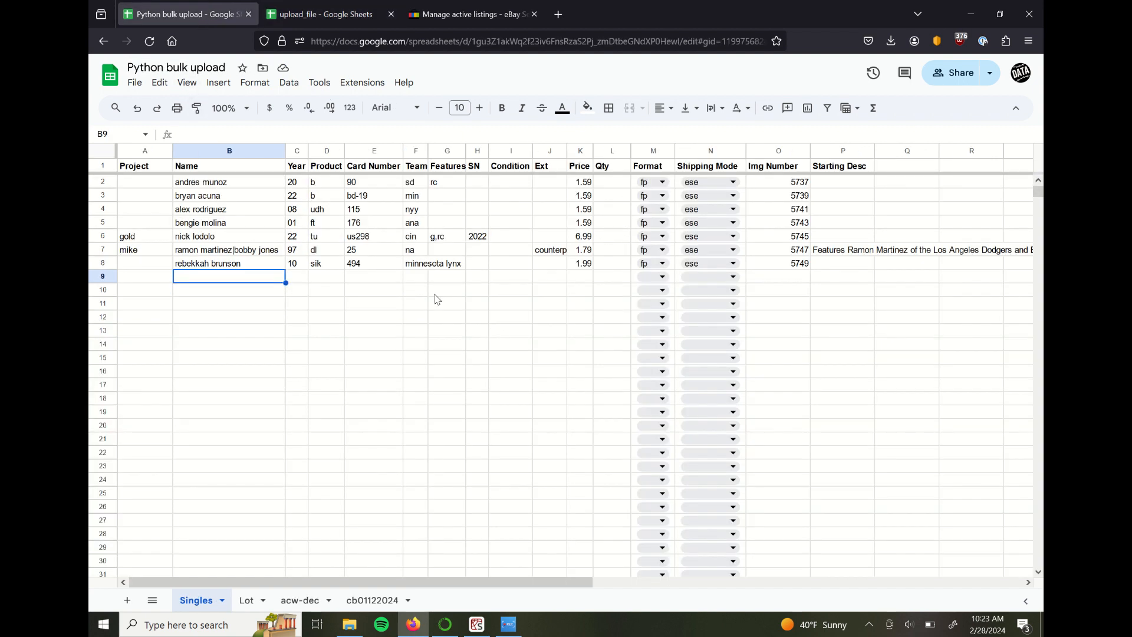
pyautogui.click(326, 15)
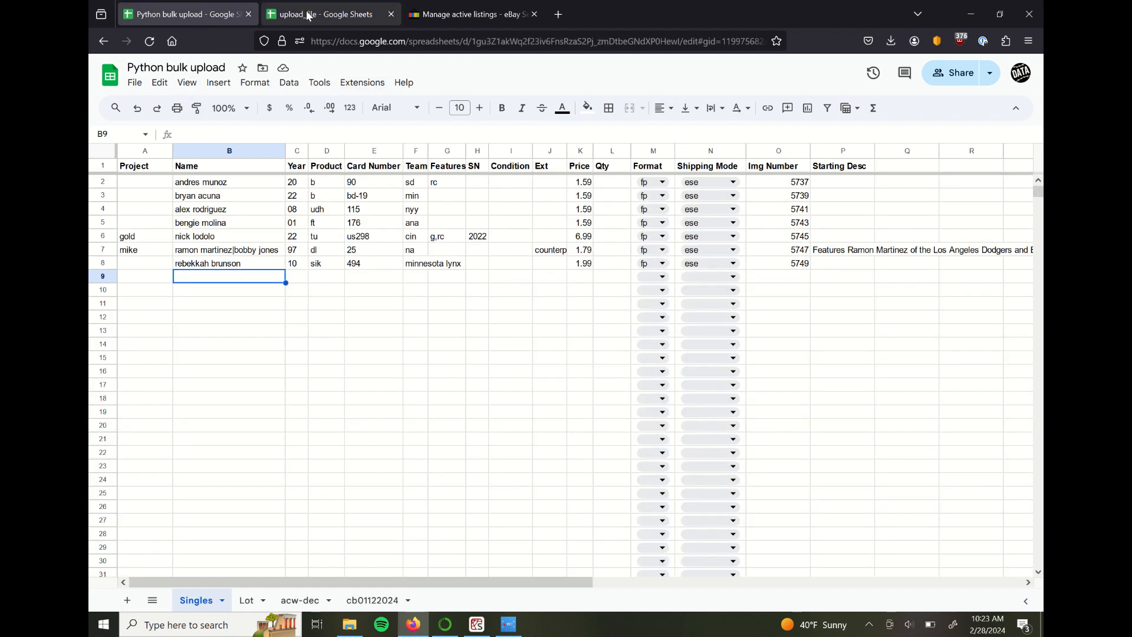
pyautogui.click(321, 14)
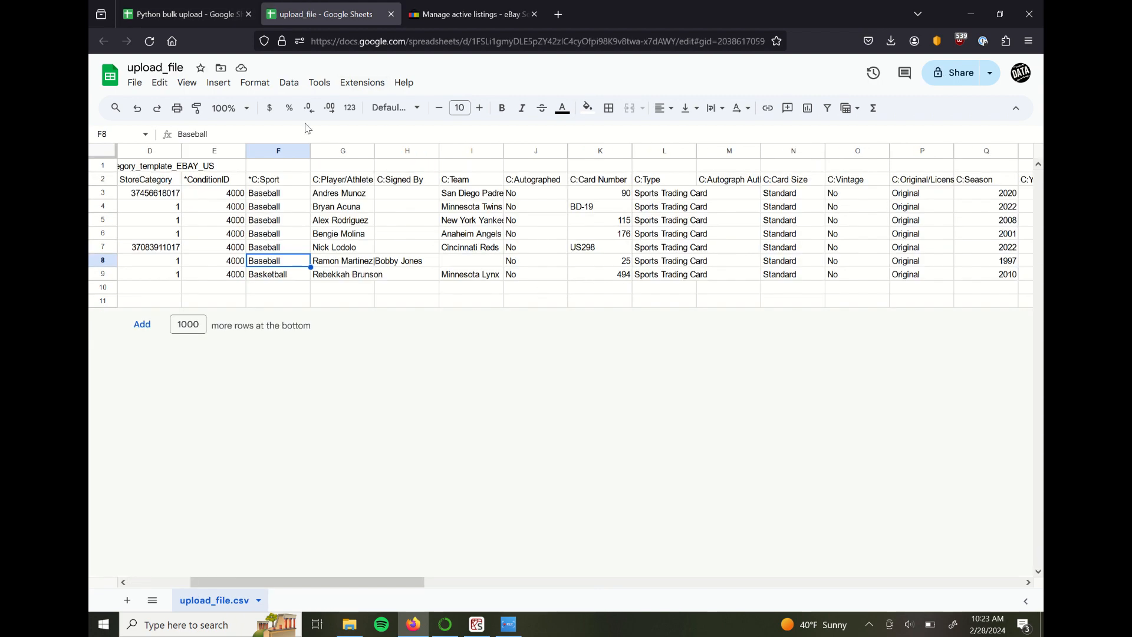
pyautogui.click(184, 14)
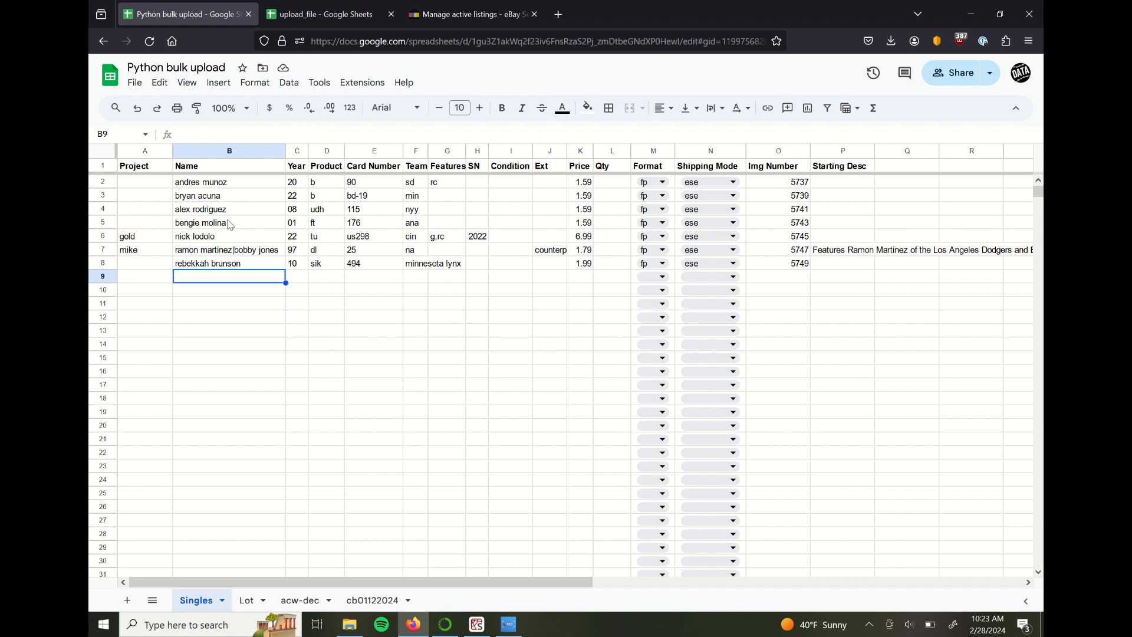
pyautogui.moveTo(221, 231)
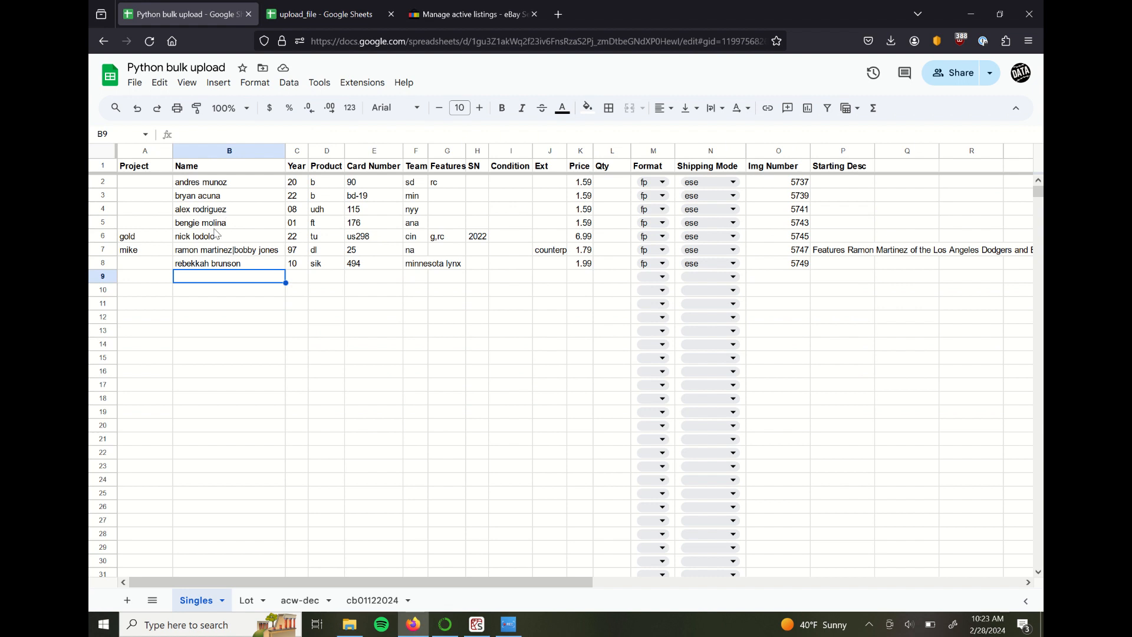
# - Review shorthand entries: alex rodriguez, product code udh, team ana, empty Project, year 01
pyautogui.moveTo(144, 181); pyautogui.dragTo(447, 250)
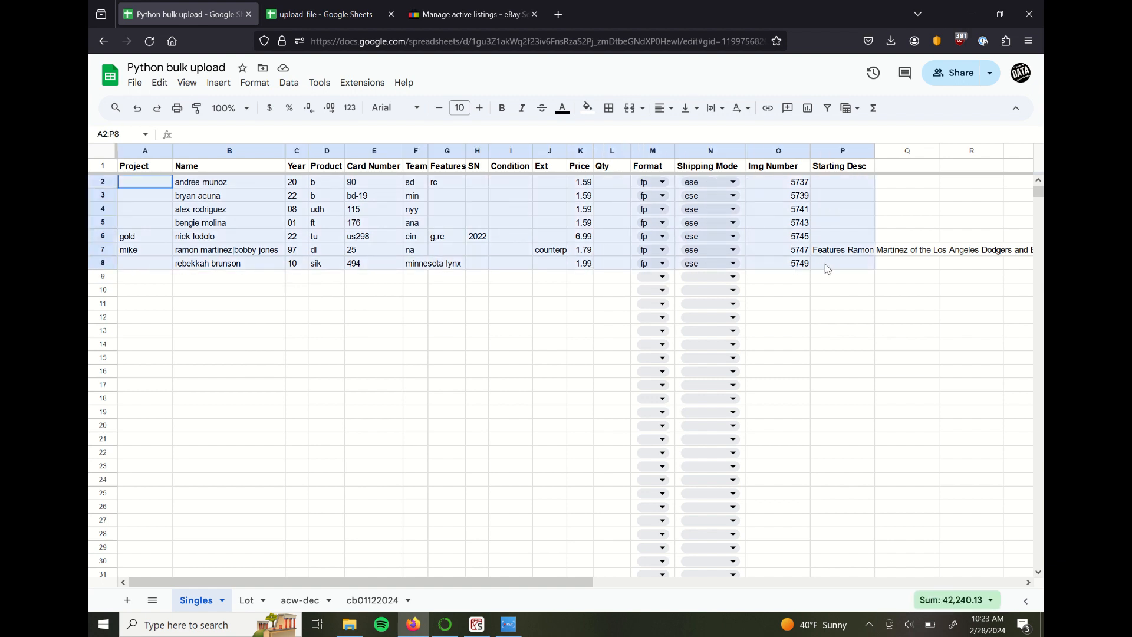
pyautogui.click(143, 181)
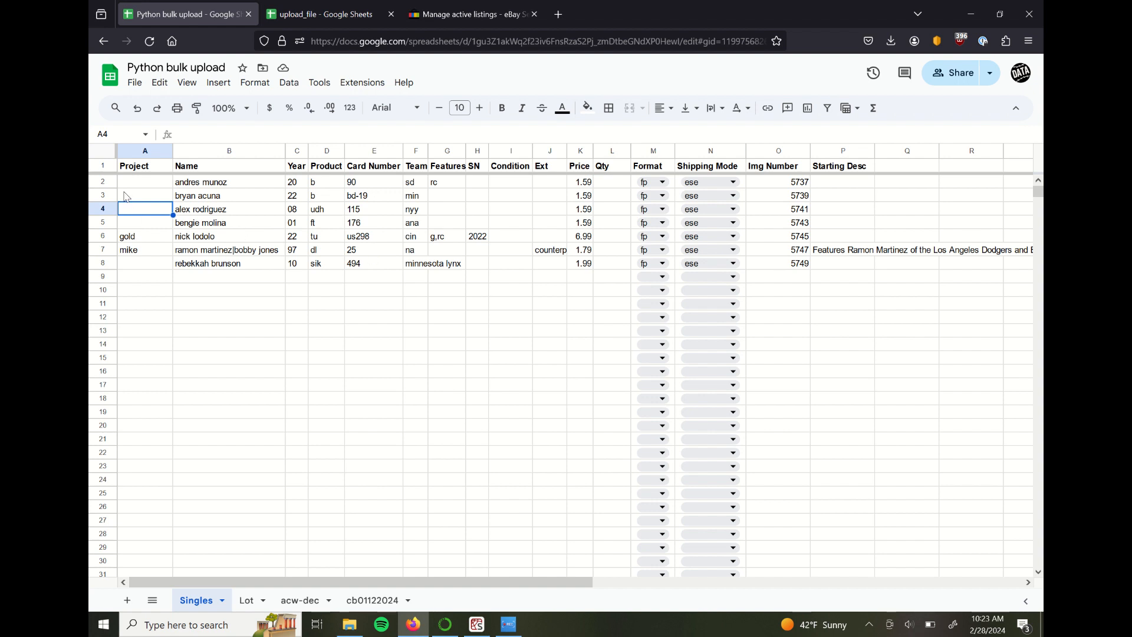
pyautogui.click(230, 208)
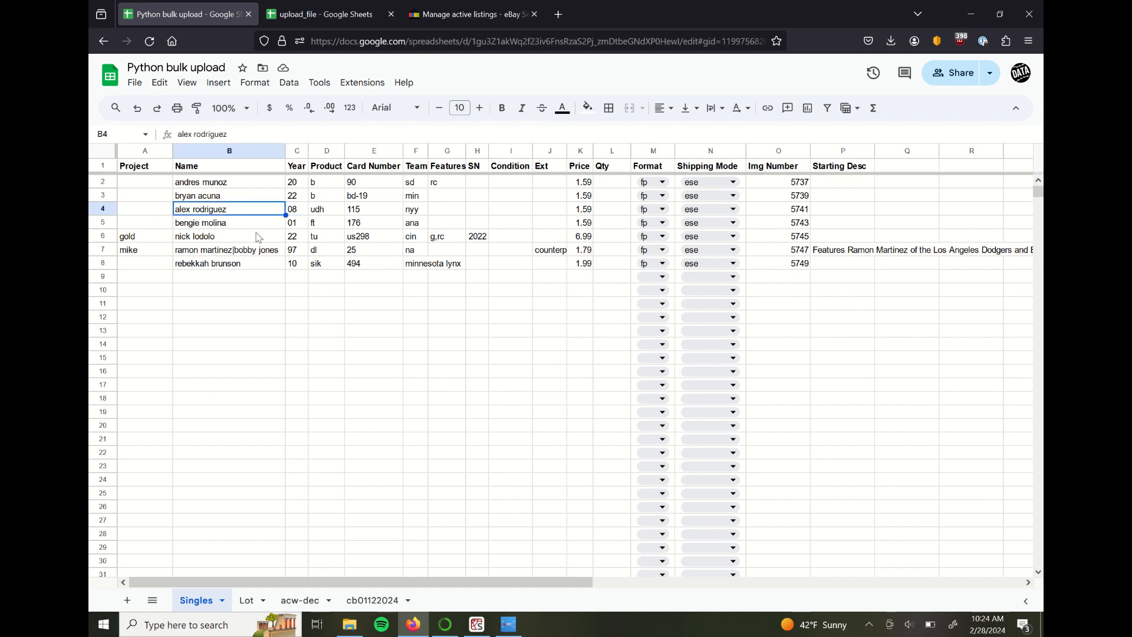
pyautogui.click(327, 208)
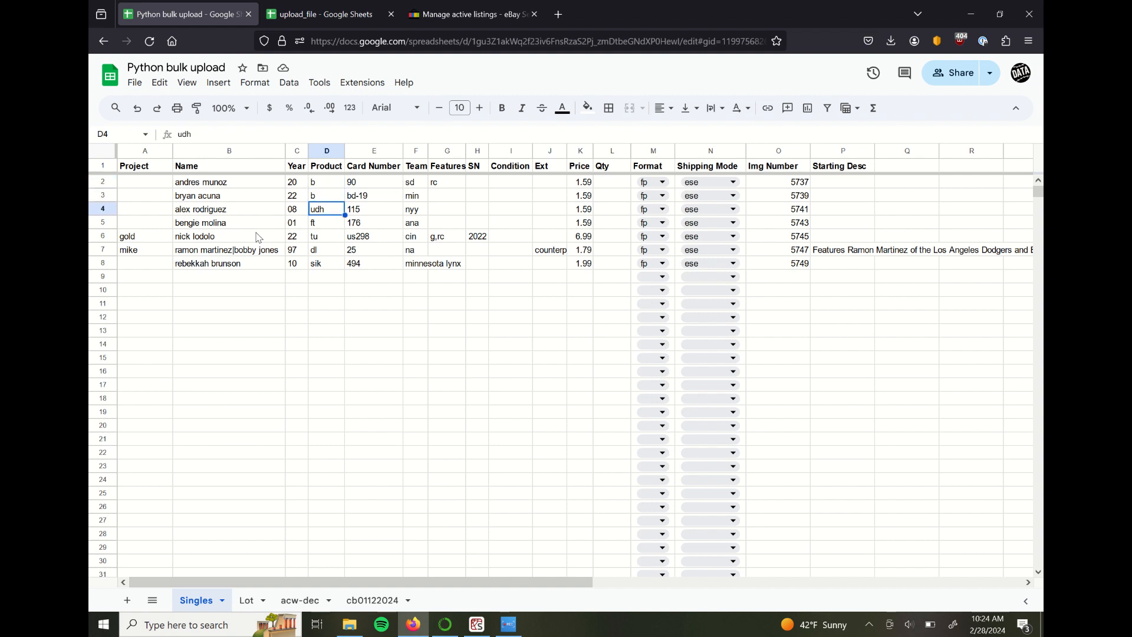
pyautogui.click(415, 222)
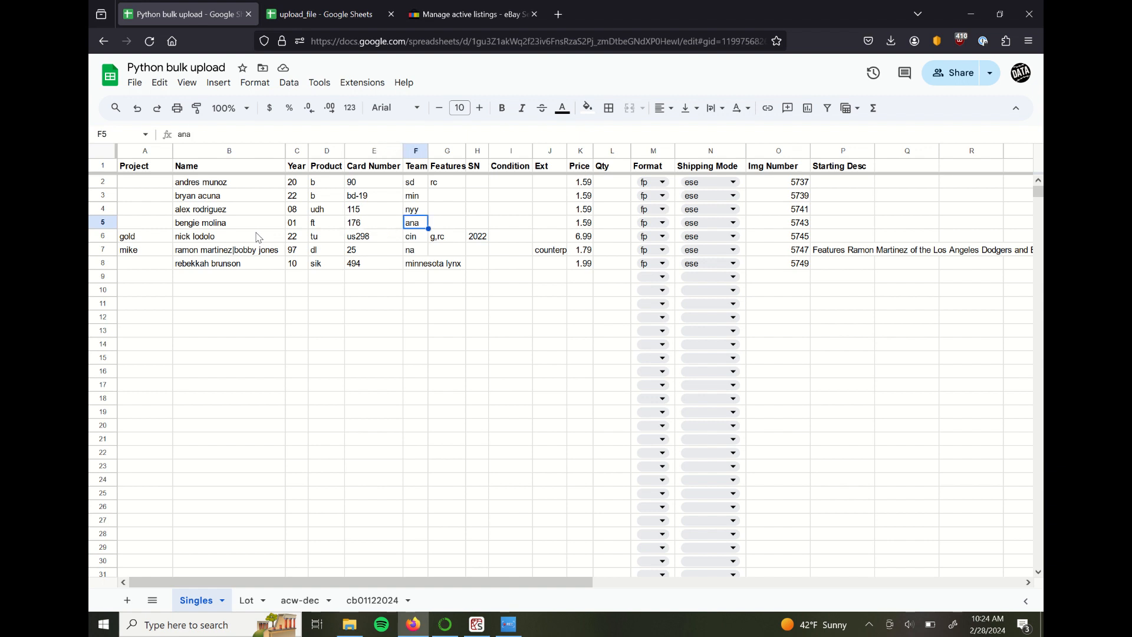
pyautogui.click(144, 223)
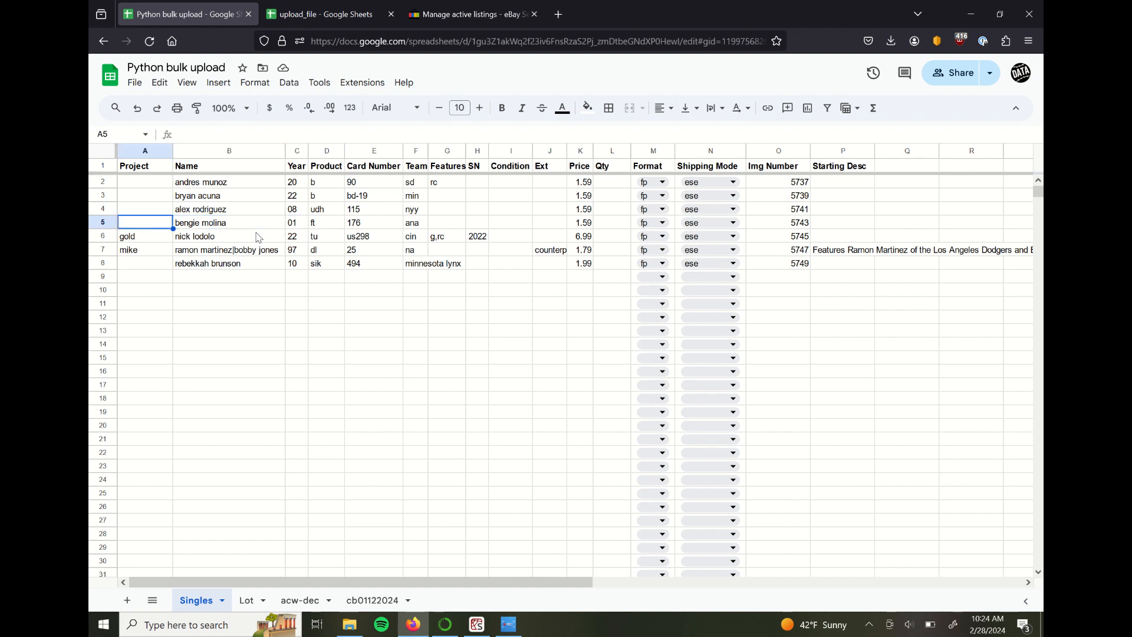
pyautogui.click(296, 222)
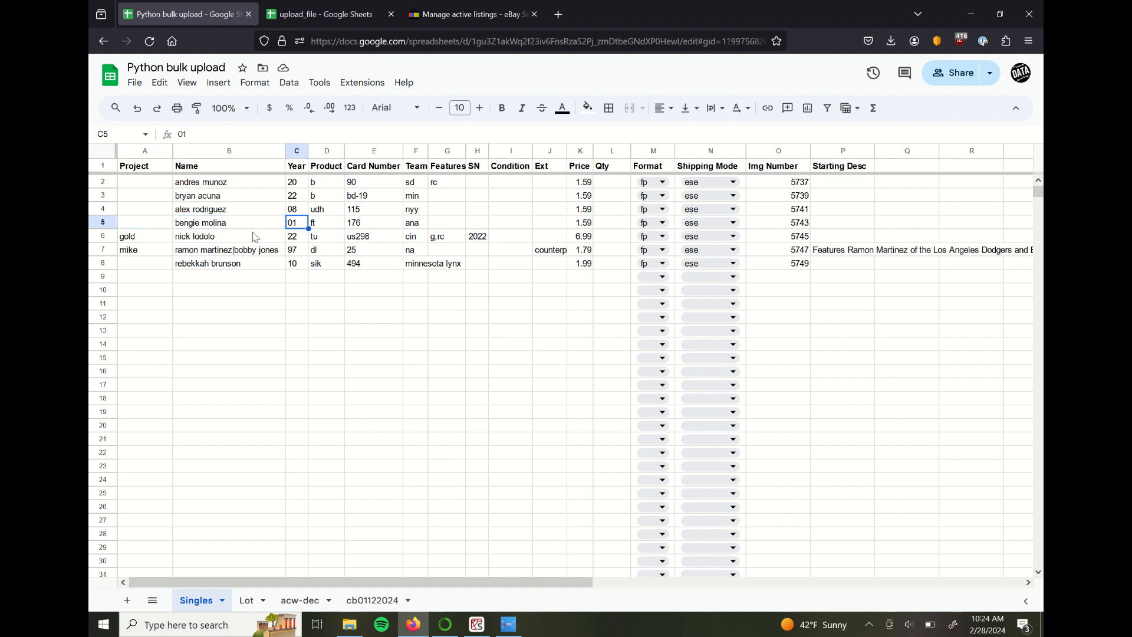
pyautogui.click(511, 223)
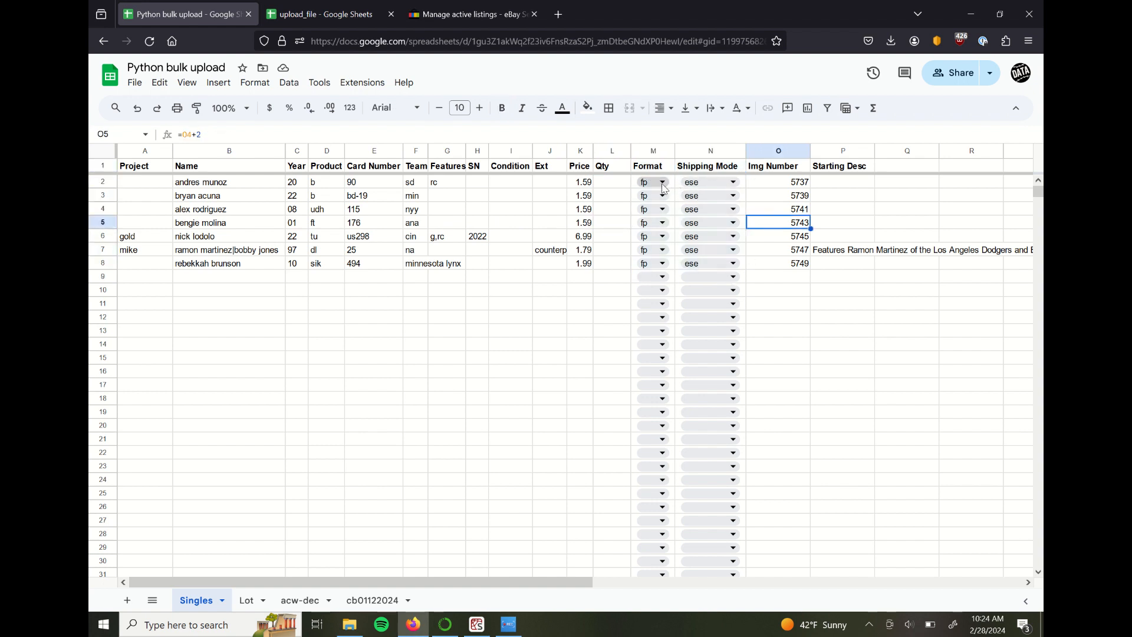
pyautogui.click(548, 223)
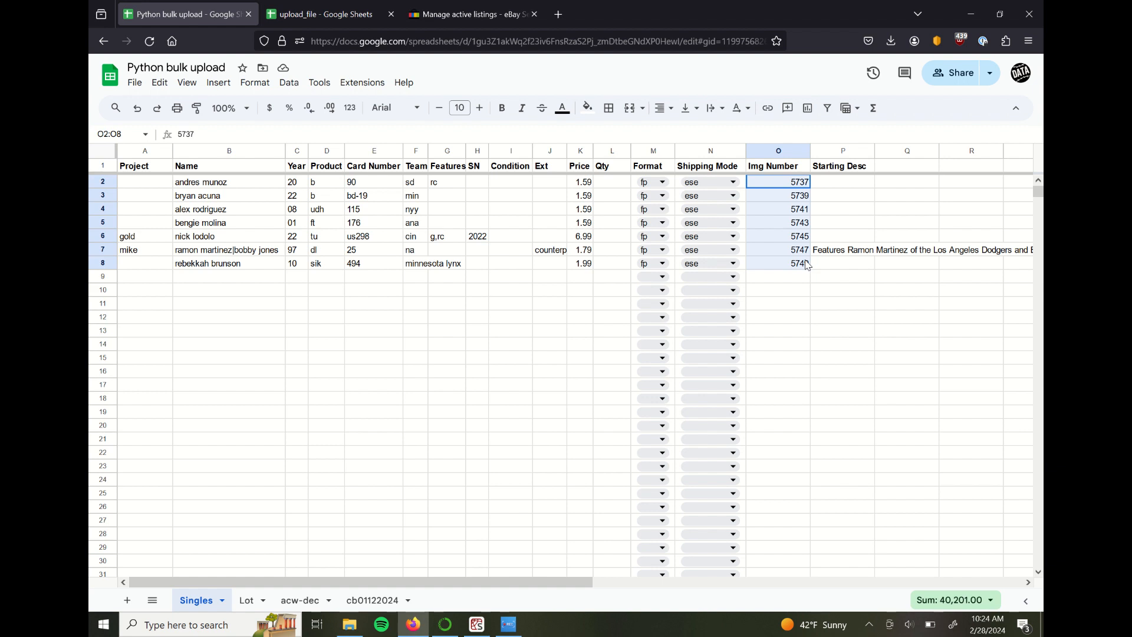
pyautogui.click(842, 249)
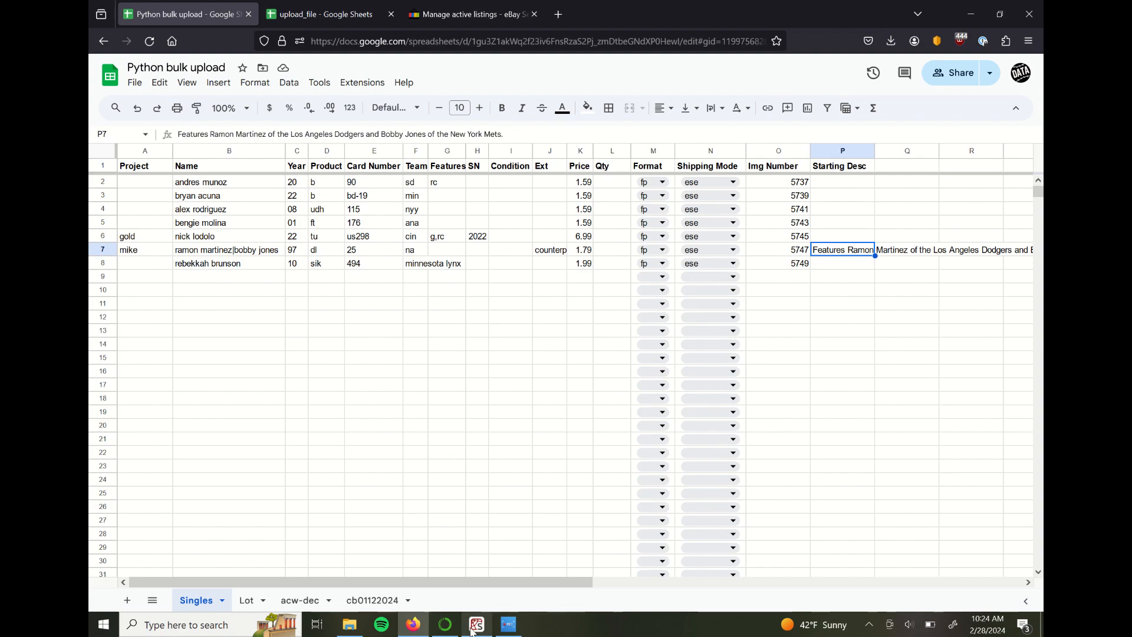
pyautogui.click(475, 625)
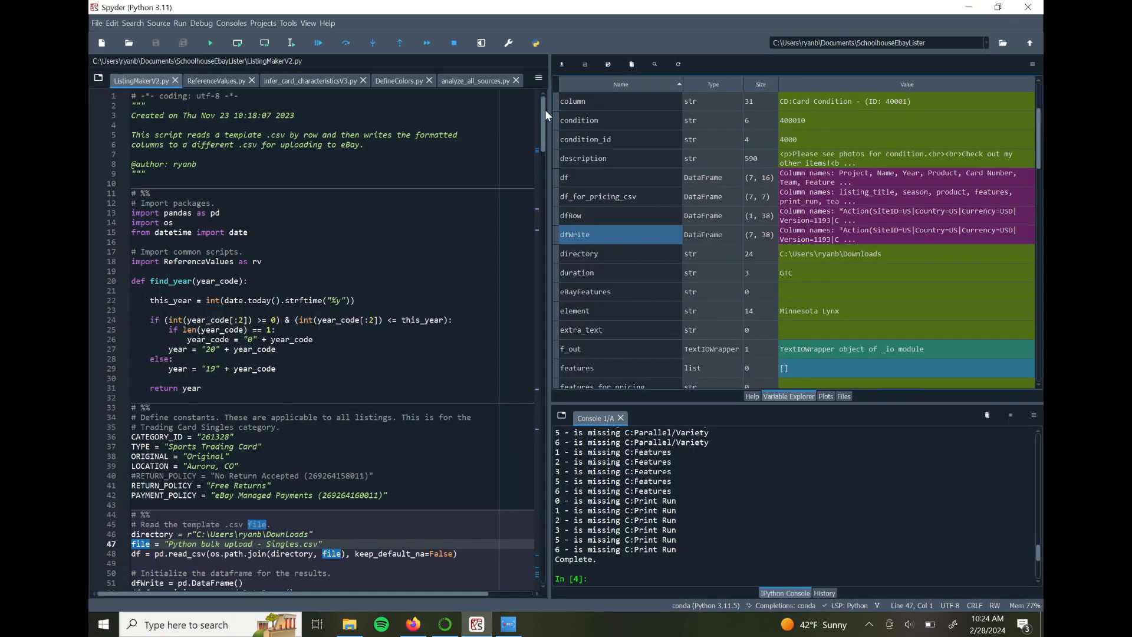
# - Scroll through ListingMakerV2.py and bring up dfWrite from the Variable Explorer
pyautogui.scroll(-3)
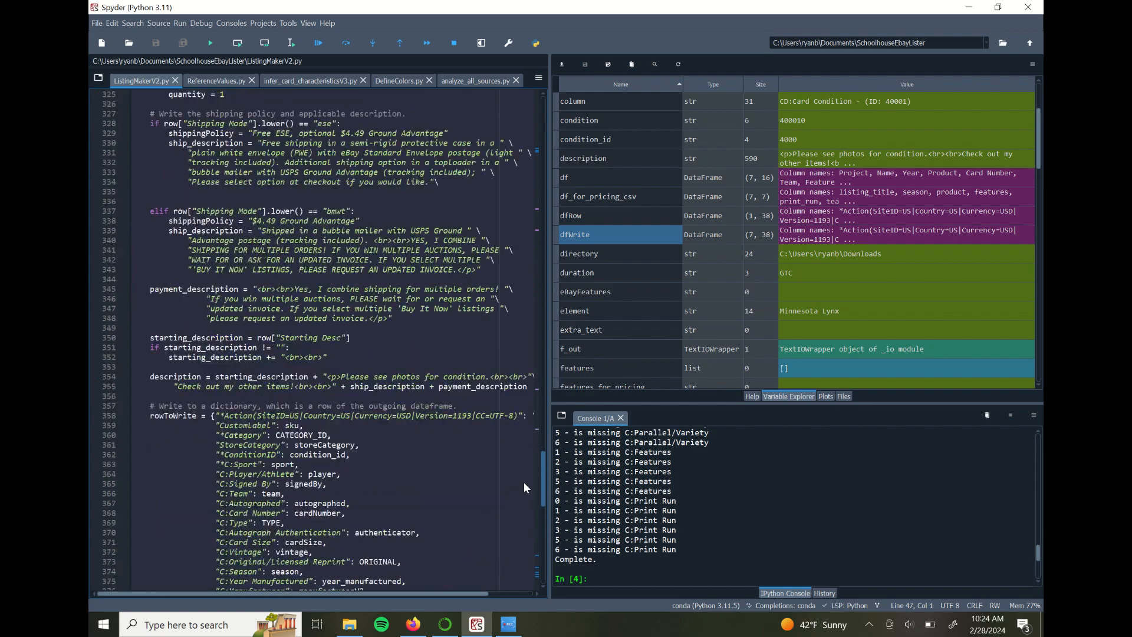
pyautogui.scroll(-3)
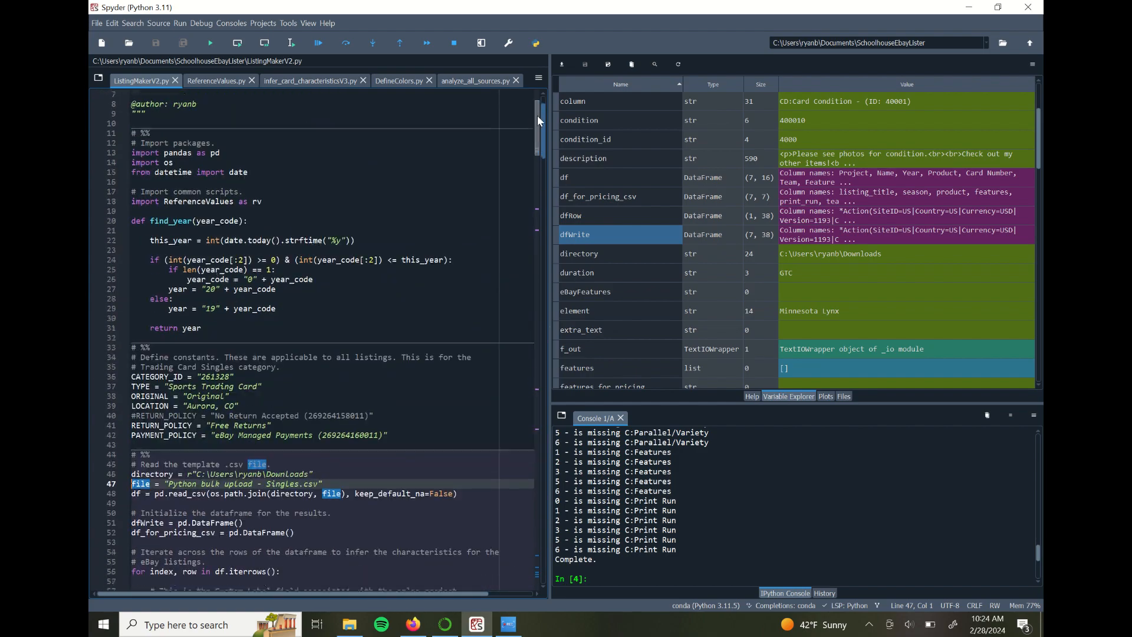
pyautogui.scroll(-3)
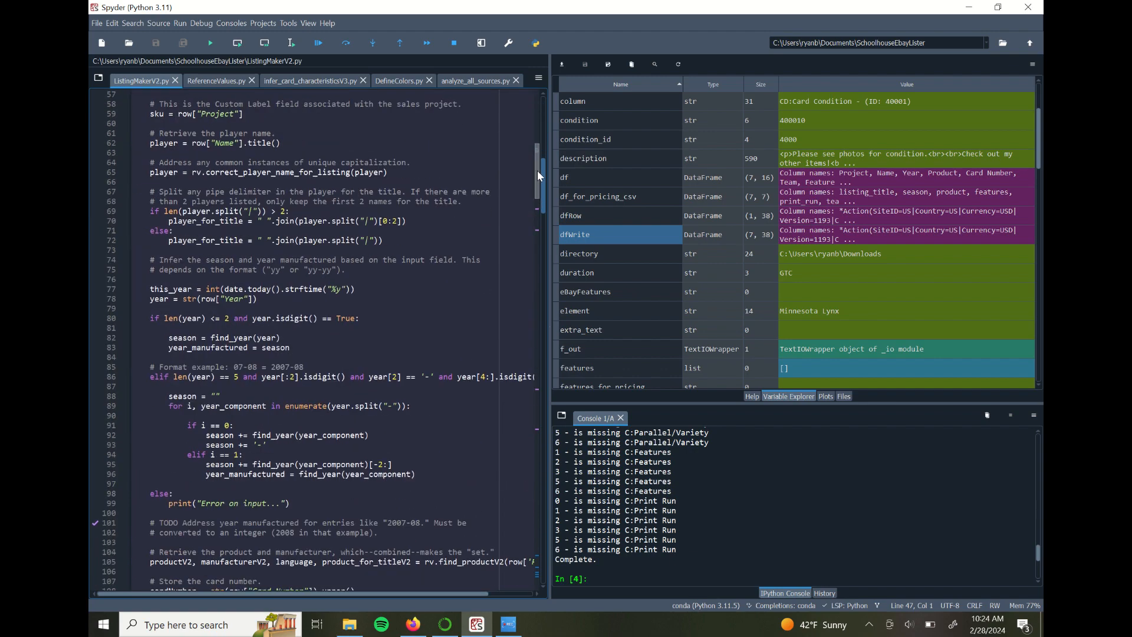
pyautogui.scroll(-3)
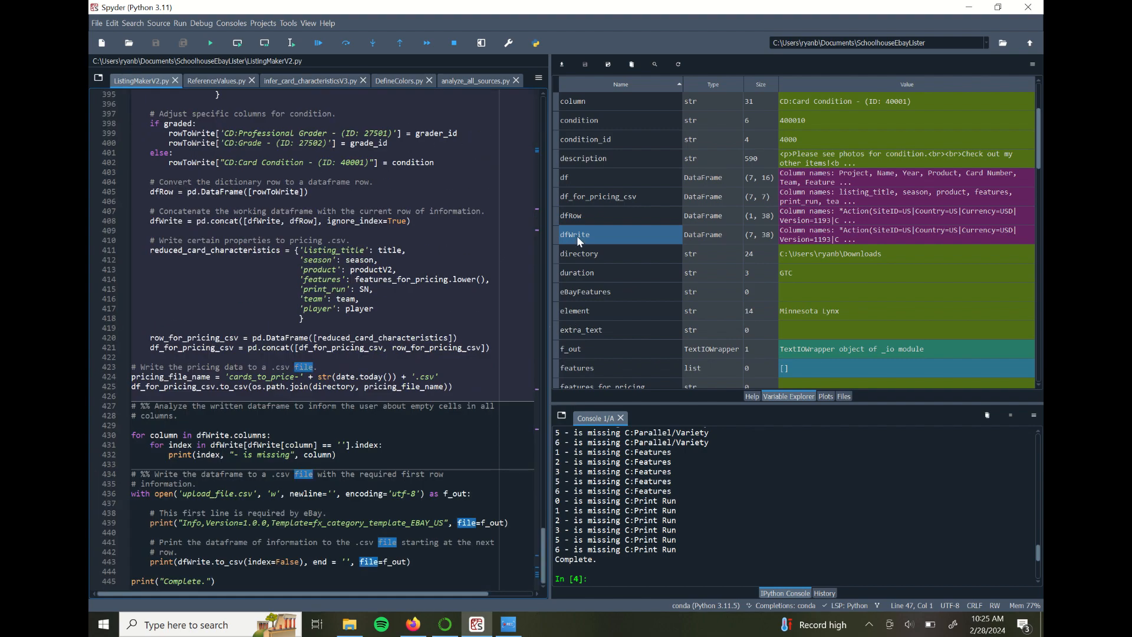
pyautogui.doubleClick(575, 234)
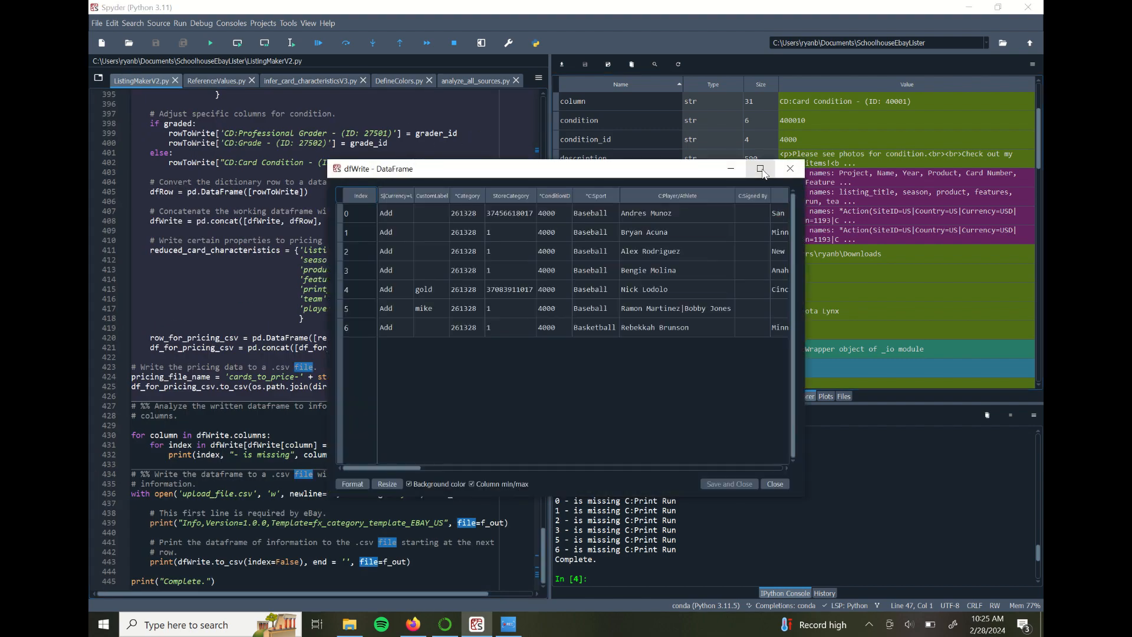
# - Maximize the dfWrite viewer and scroll to the set, league, title, price and quantity columns
pyautogui.click(761, 168)
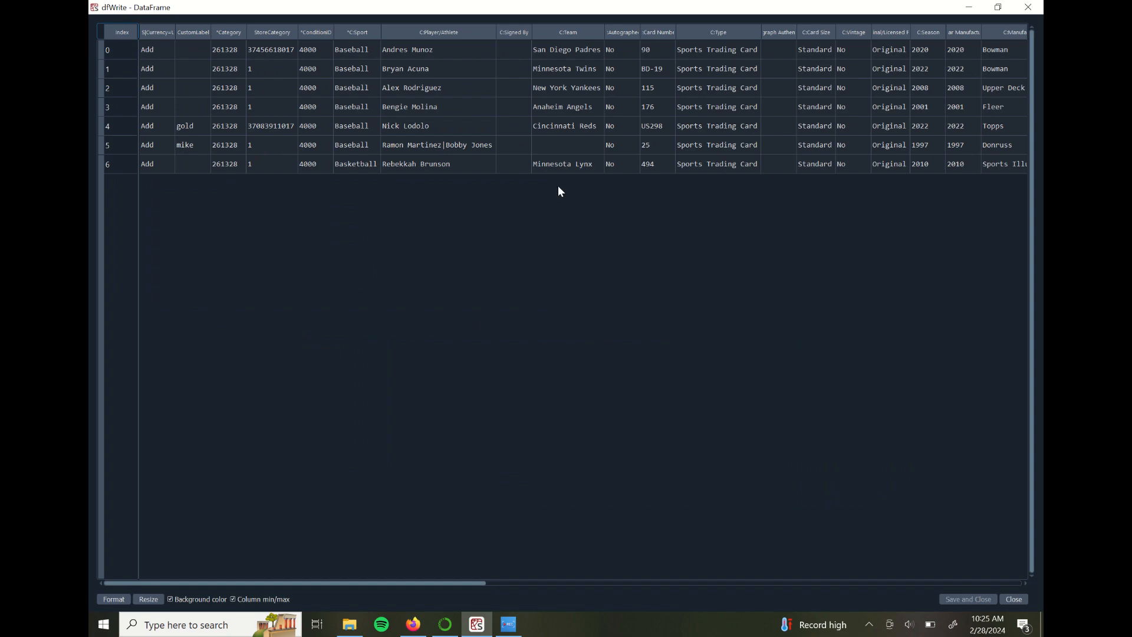
pyautogui.moveTo(416, 599)
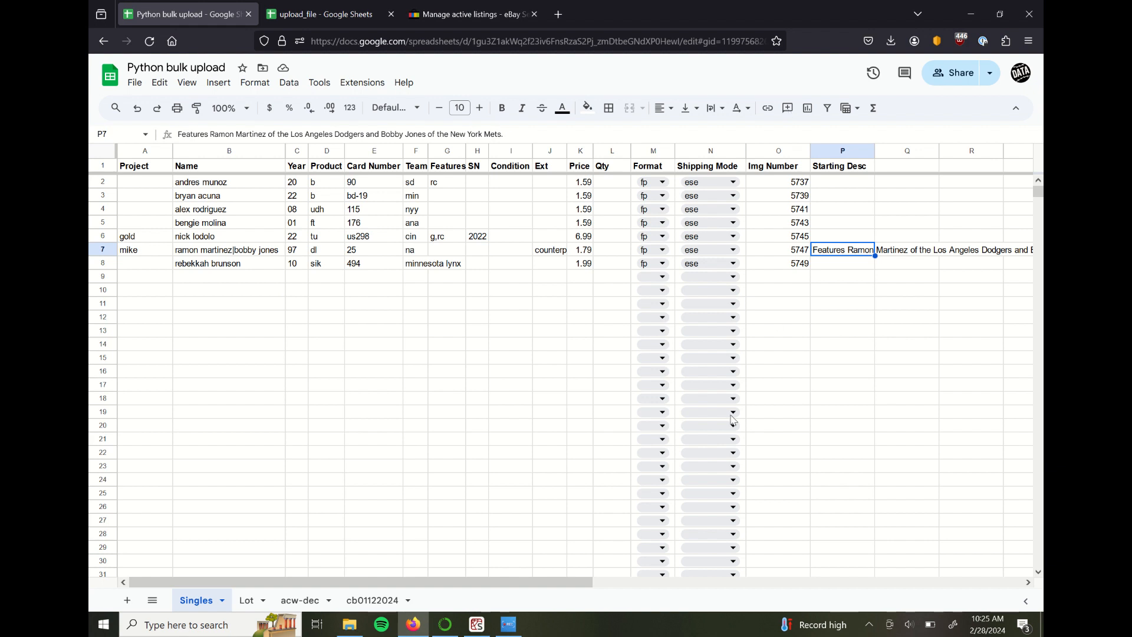
pyautogui.click(475, 625)
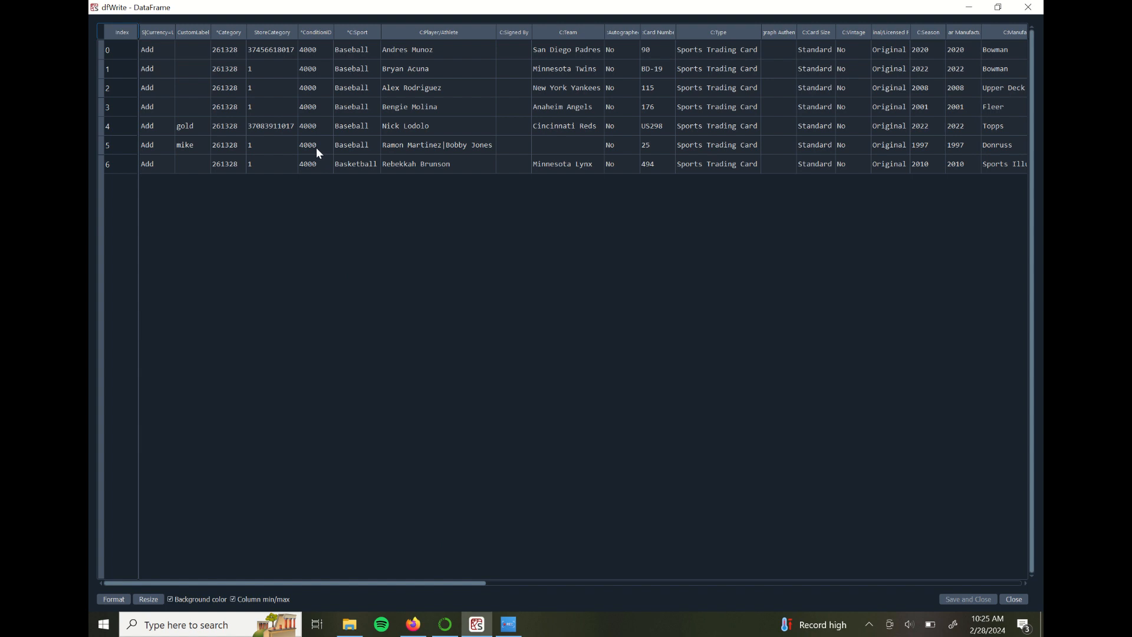
pyautogui.moveTo(565, 86)
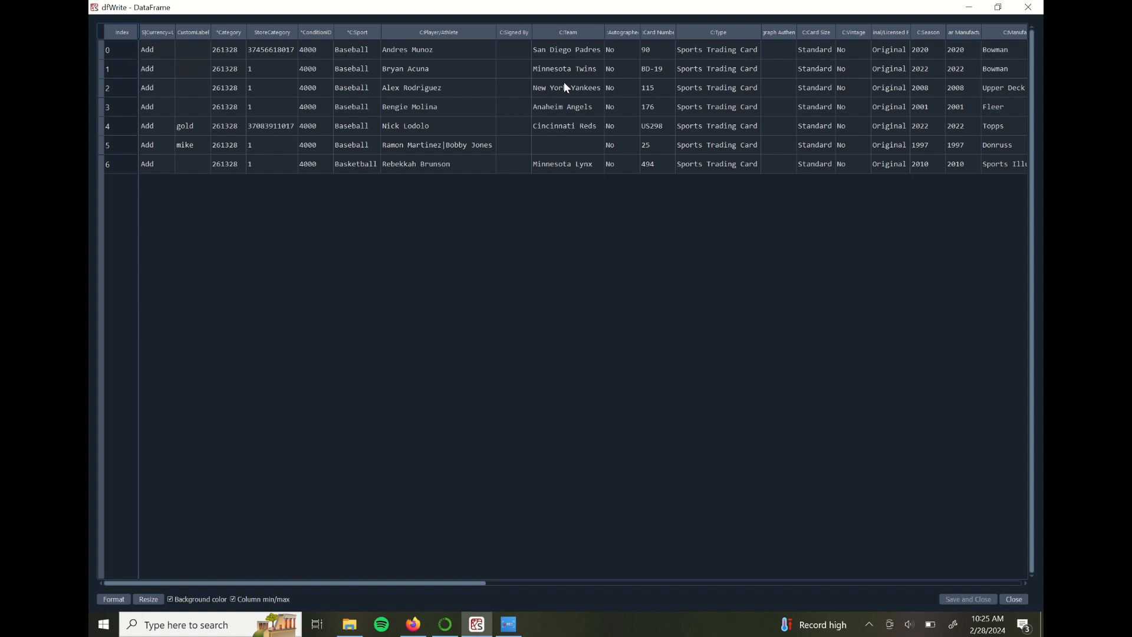
pyautogui.moveTo(426, 582)
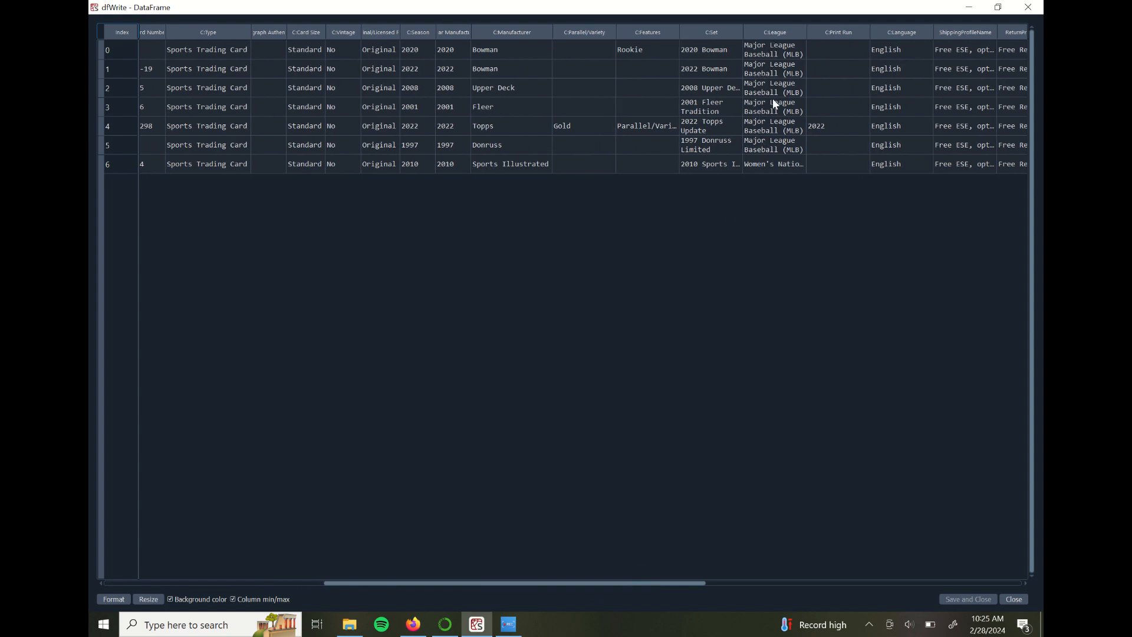
pyautogui.moveTo(778, 169)
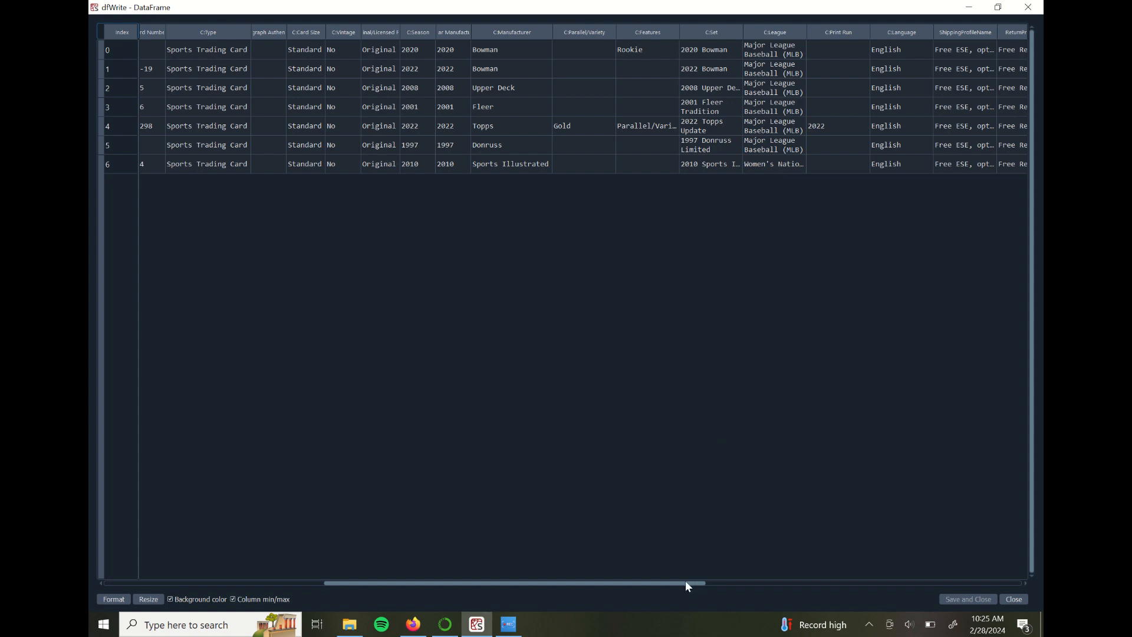
pyautogui.moveTo(686, 584); pyautogui.dragTo(769, 583)
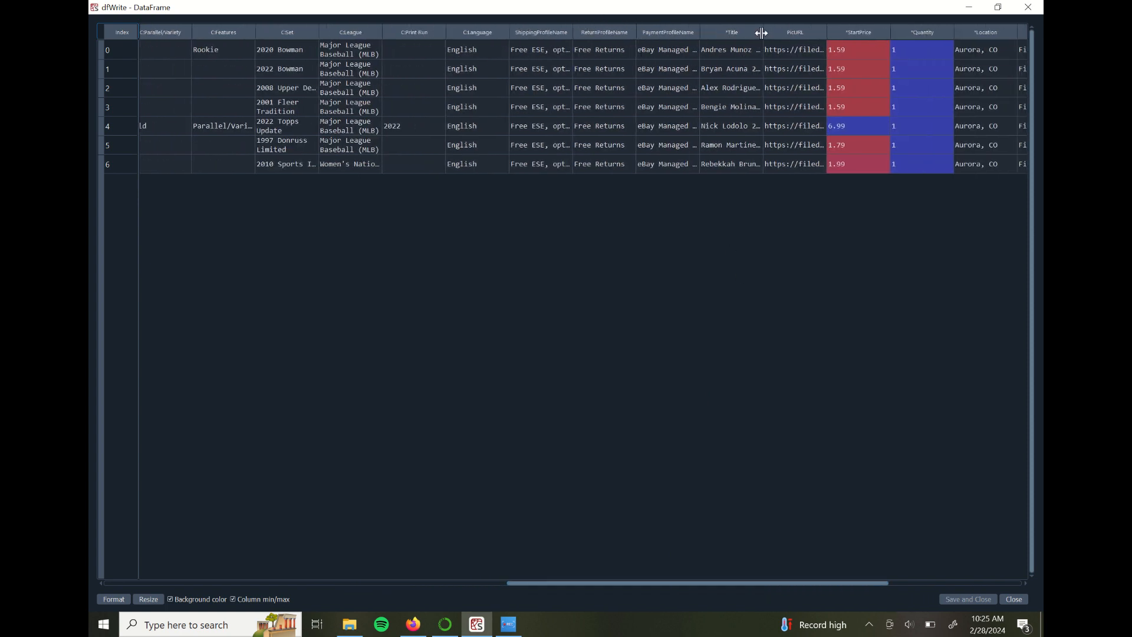
# - Widen the *Title column for full titles, then scroll on to format, duration and condition columns
pyautogui.moveTo(509, 583); pyautogui.dragTo(744, 582)
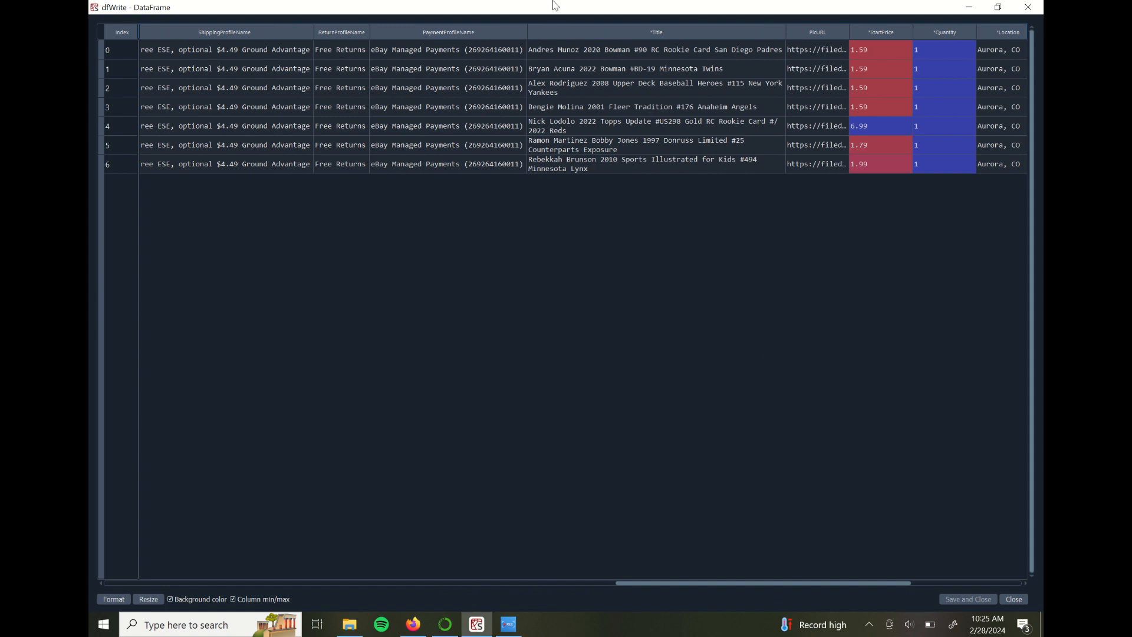
pyautogui.moveTo(673, 87)
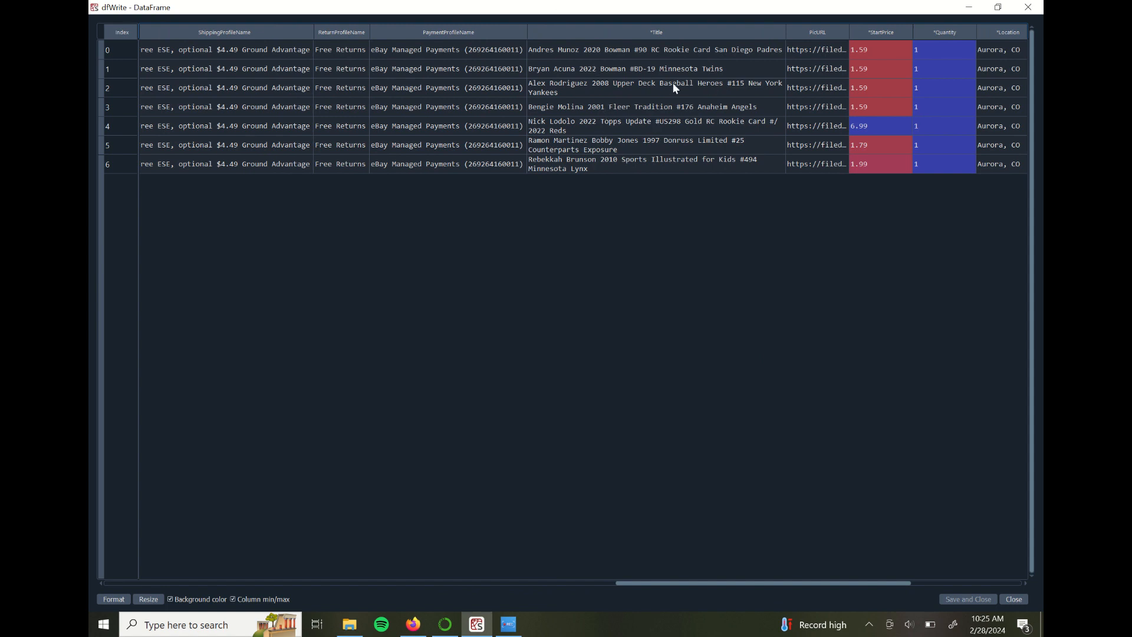
pyautogui.moveTo(565, 134)
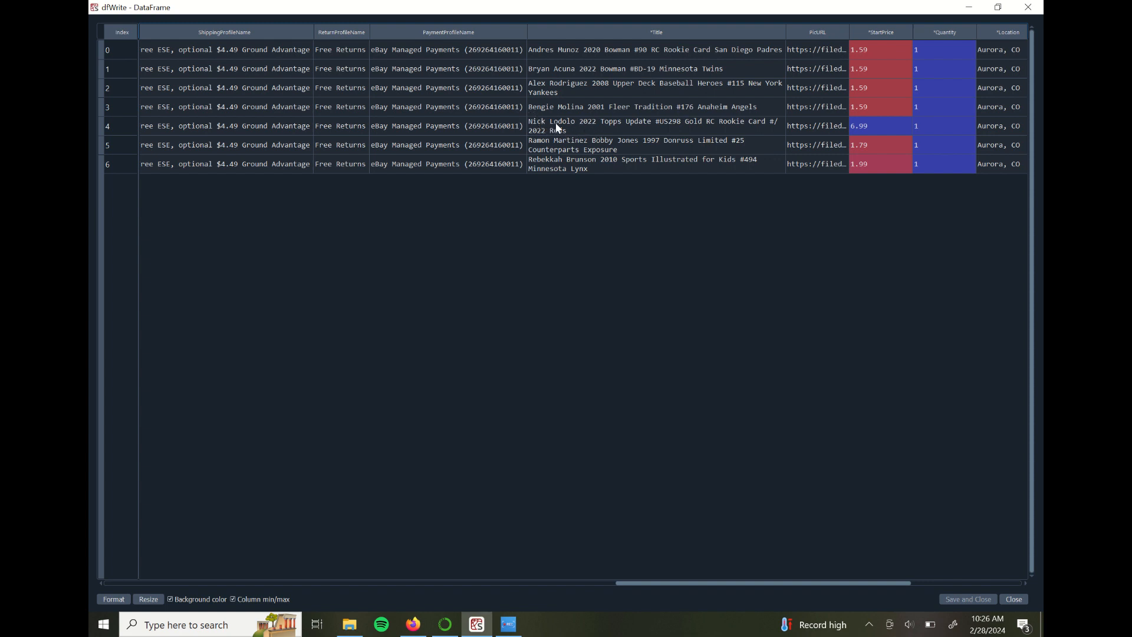
pyautogui.moveTo(577, 129)
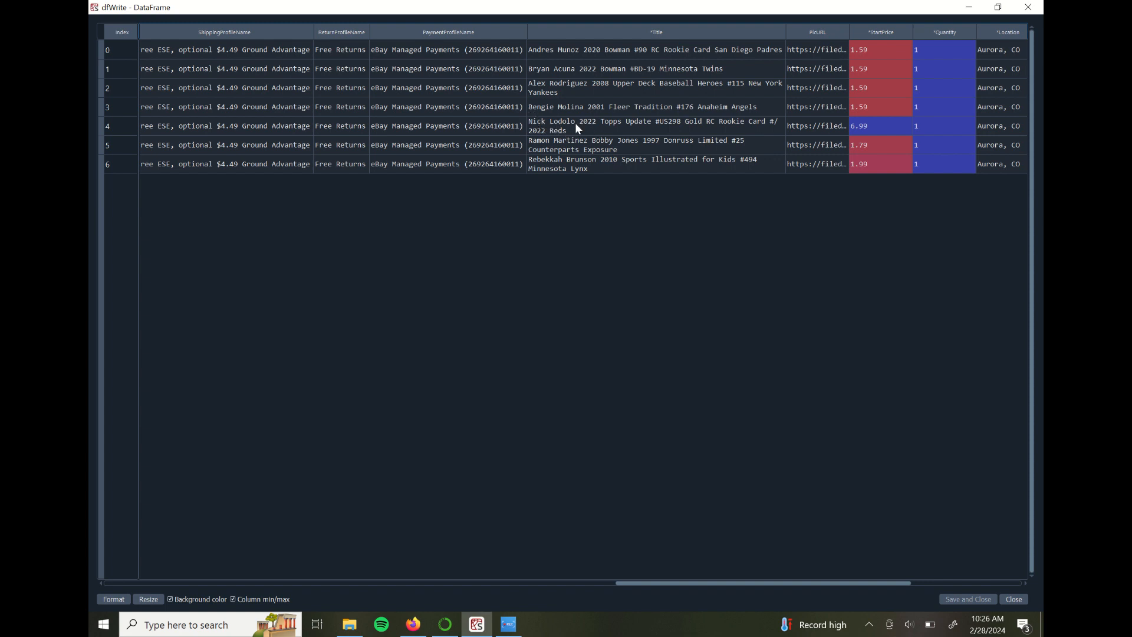
pyautogui.moveTo(556, 136)
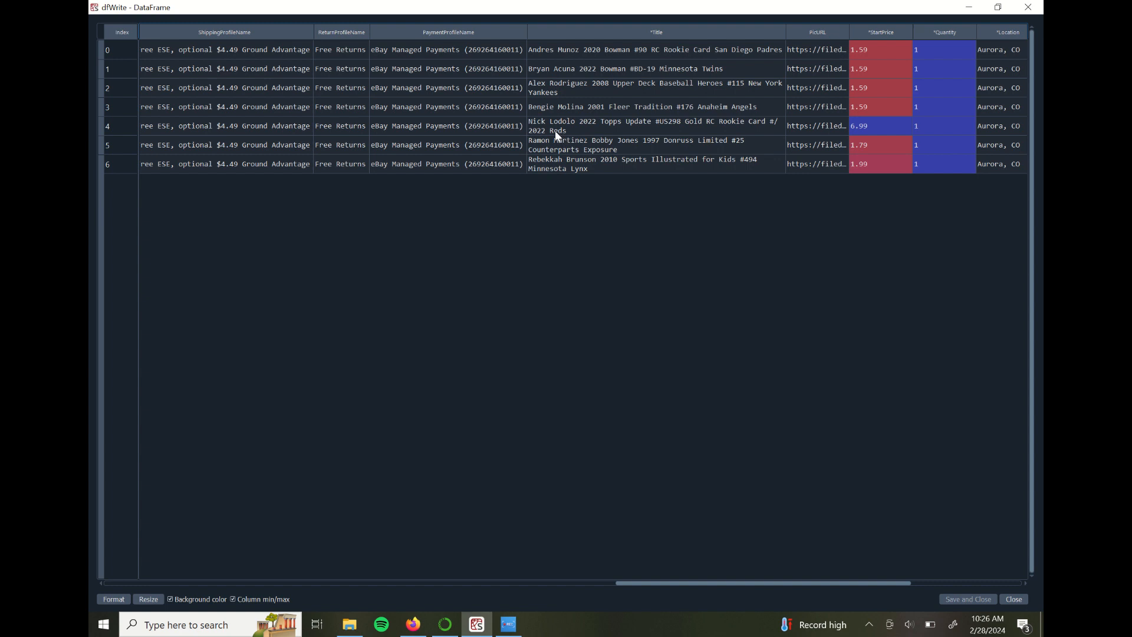
pyautogui.moveTo(757, 86)
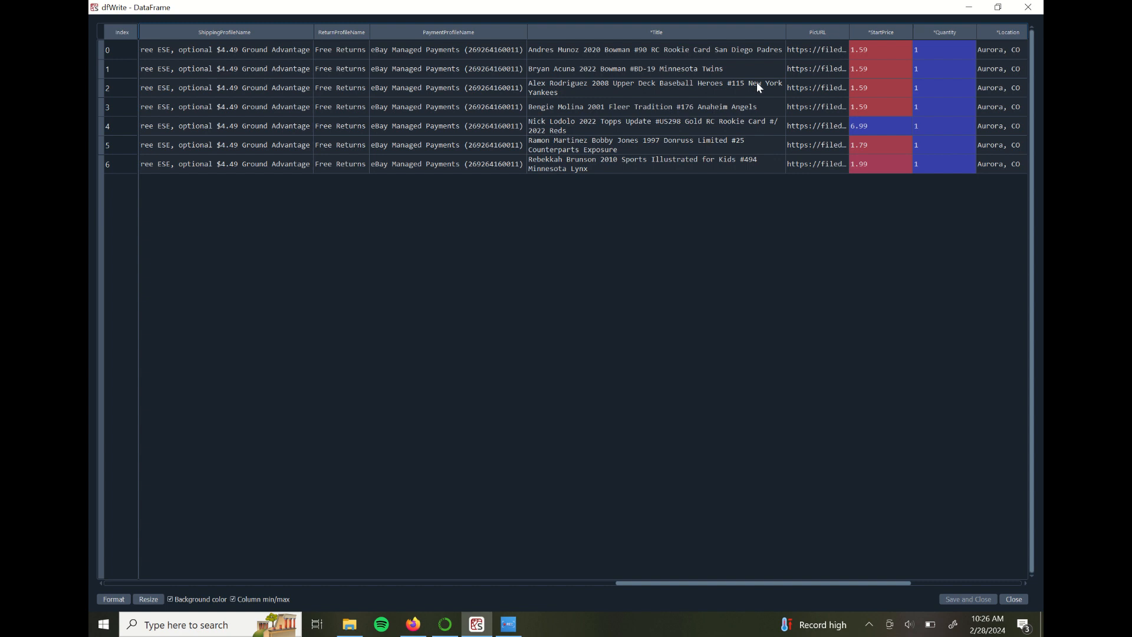
pyautogui.moveTo(744, 114)
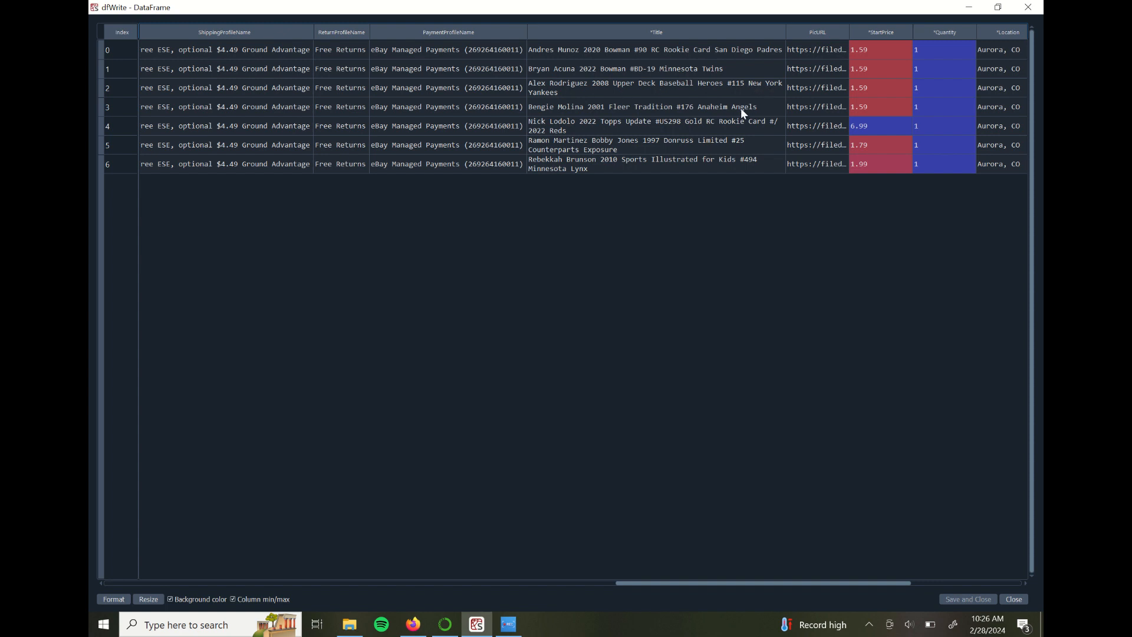
pyautogui.moveTo(649, 583); pyautogui.dragTo(870, 583)
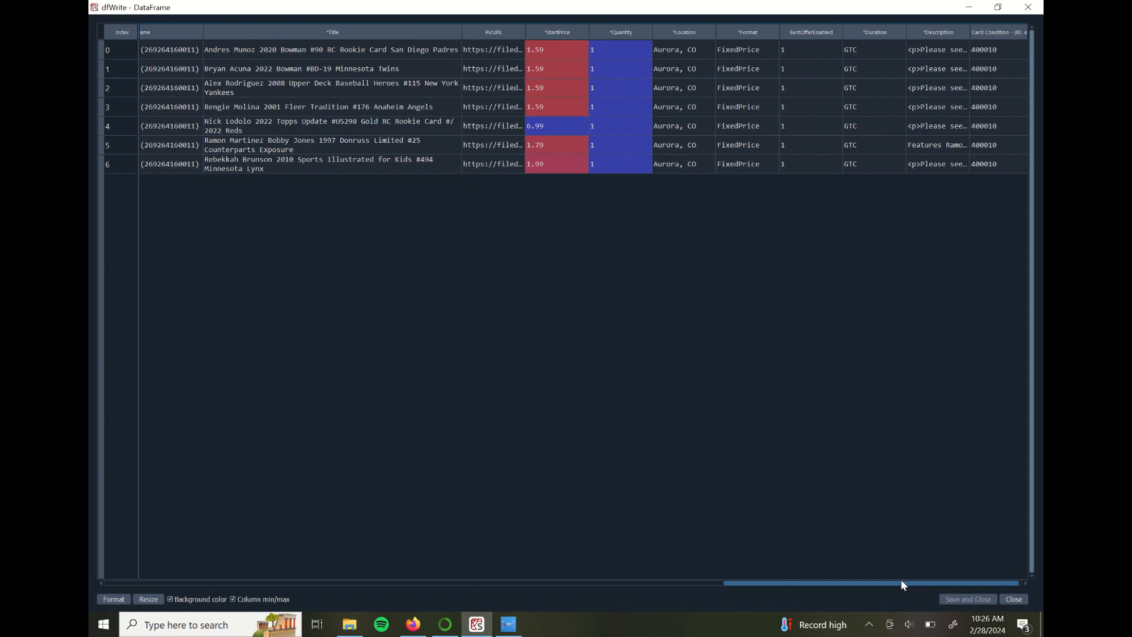
pyautogui.hscroll(3)
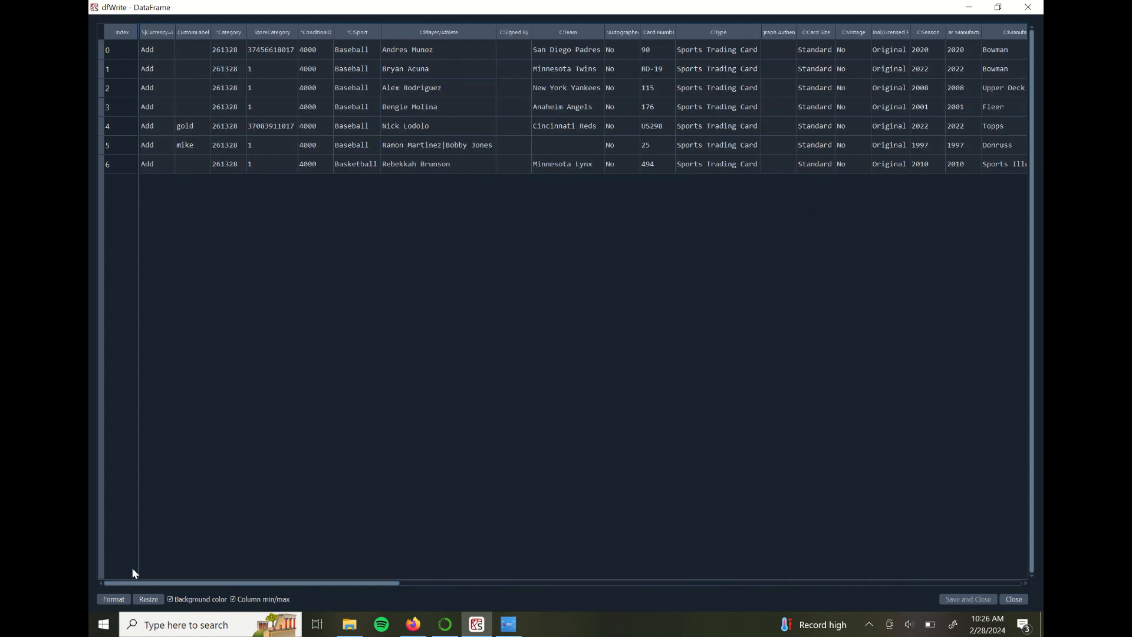
pyautogui.moveTo(274, 365)
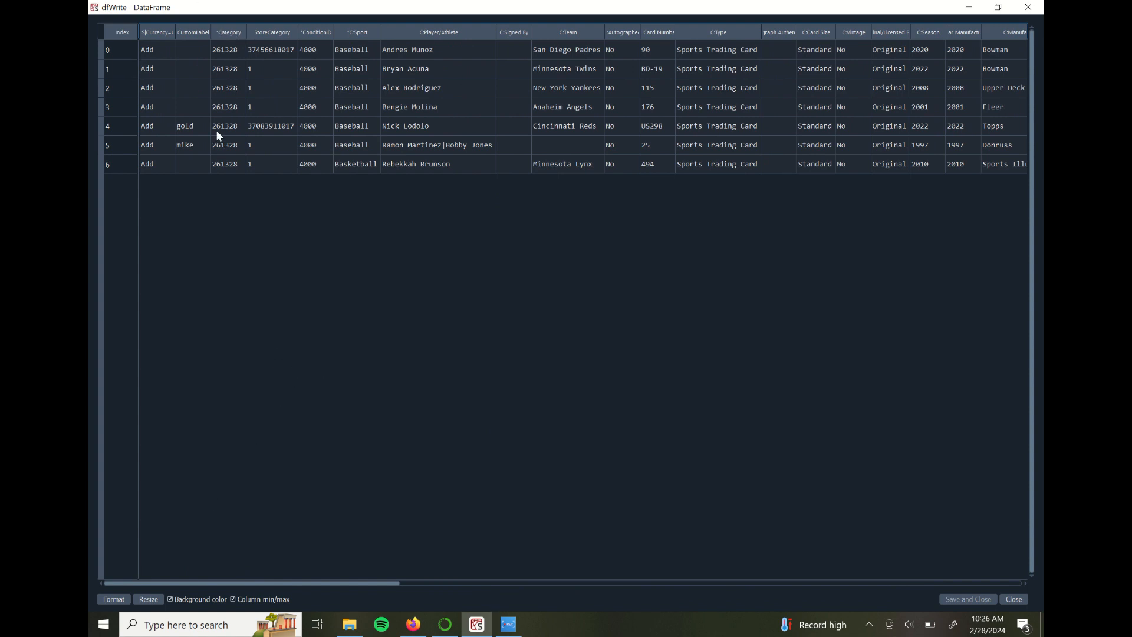
pyautogui.moveTo(384, 53)
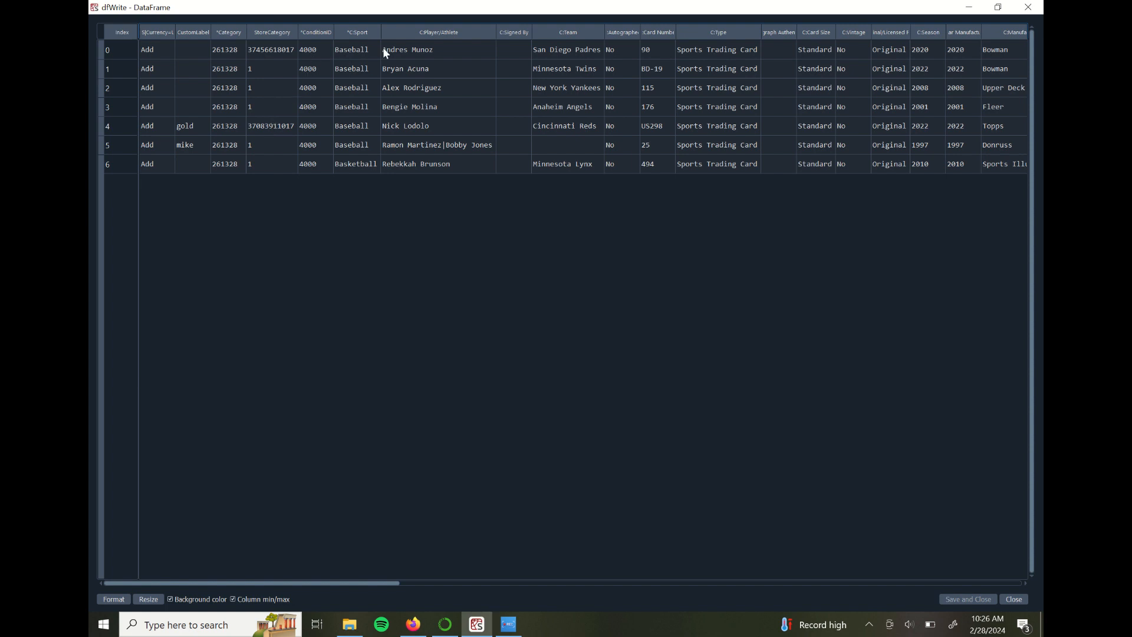
pyautogui.moveTo(419, 52)
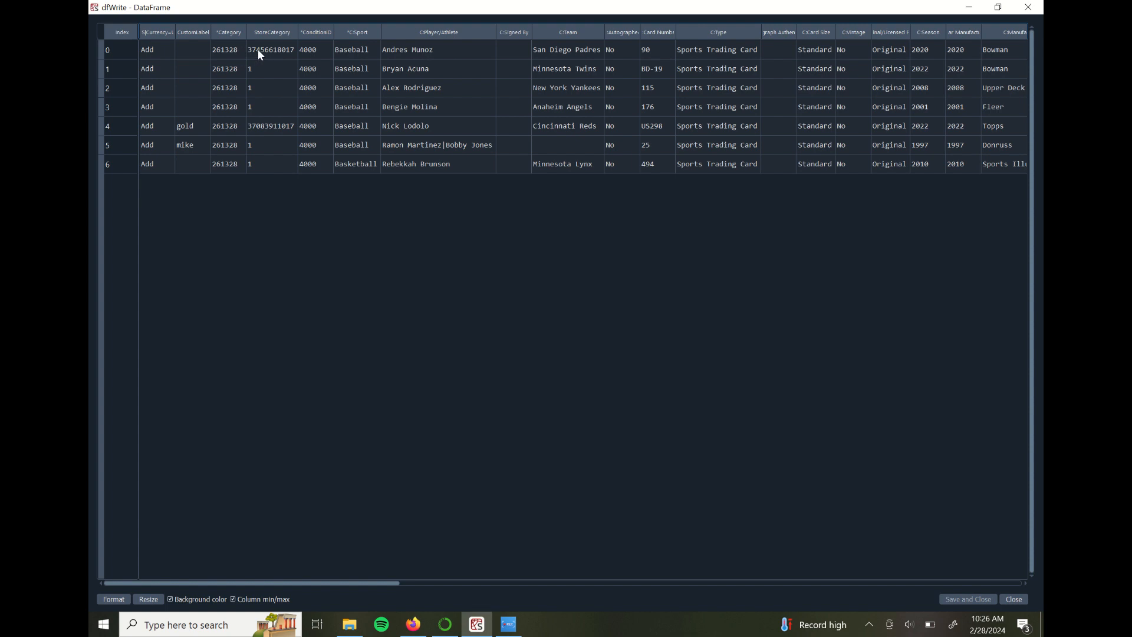
pyautogui.moveTo(697, 150)
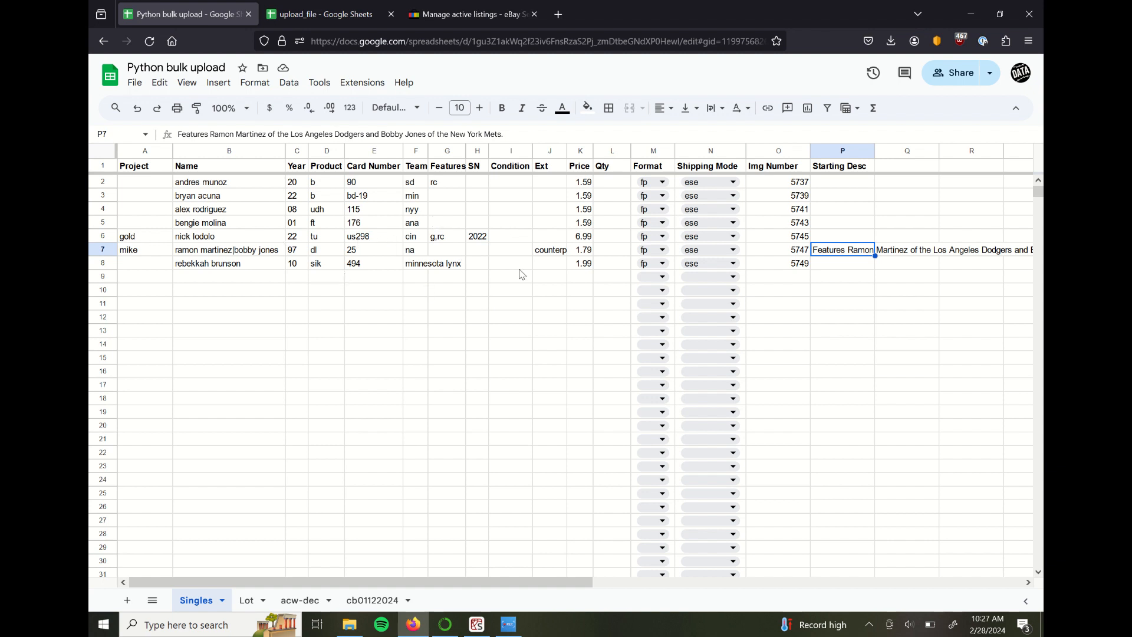
pyautogui.moveTo(432, 273)
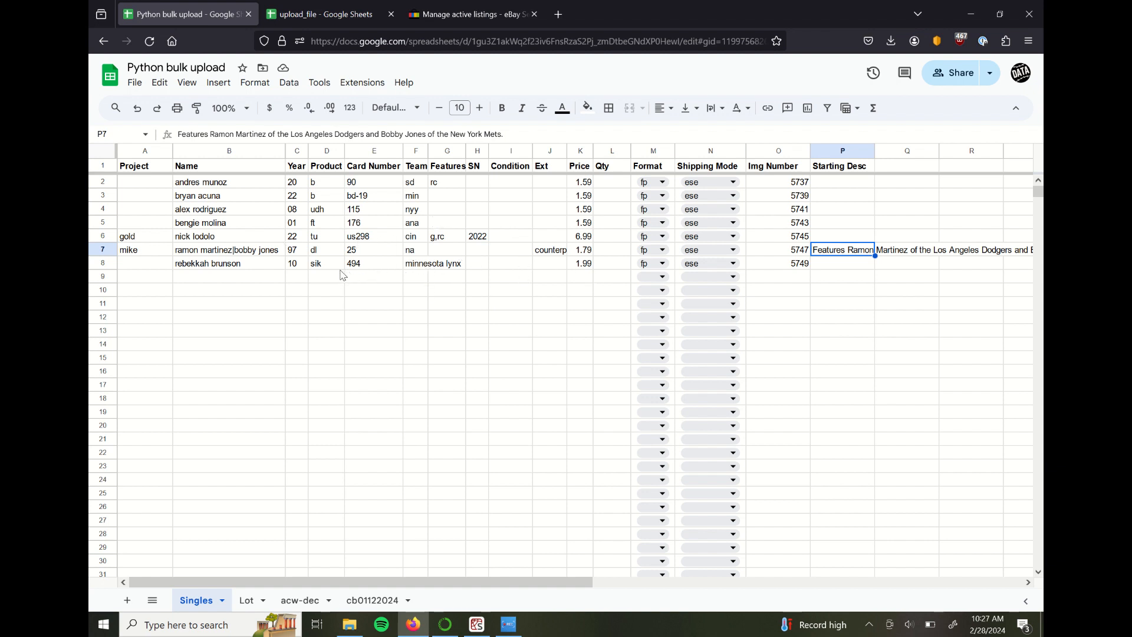
# - Fill the product code sik from D8 down the Product column to D24
pyautogui.click(327, 263)
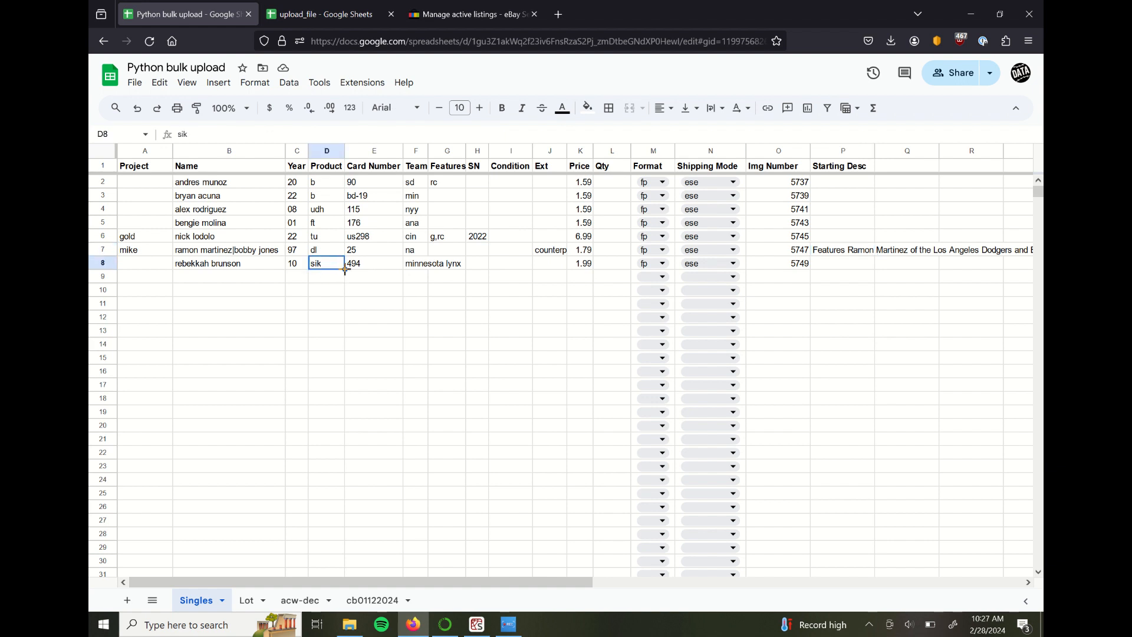
pyautogui.moveTo(327, 271); pyautogui.dragTo(340, 480)
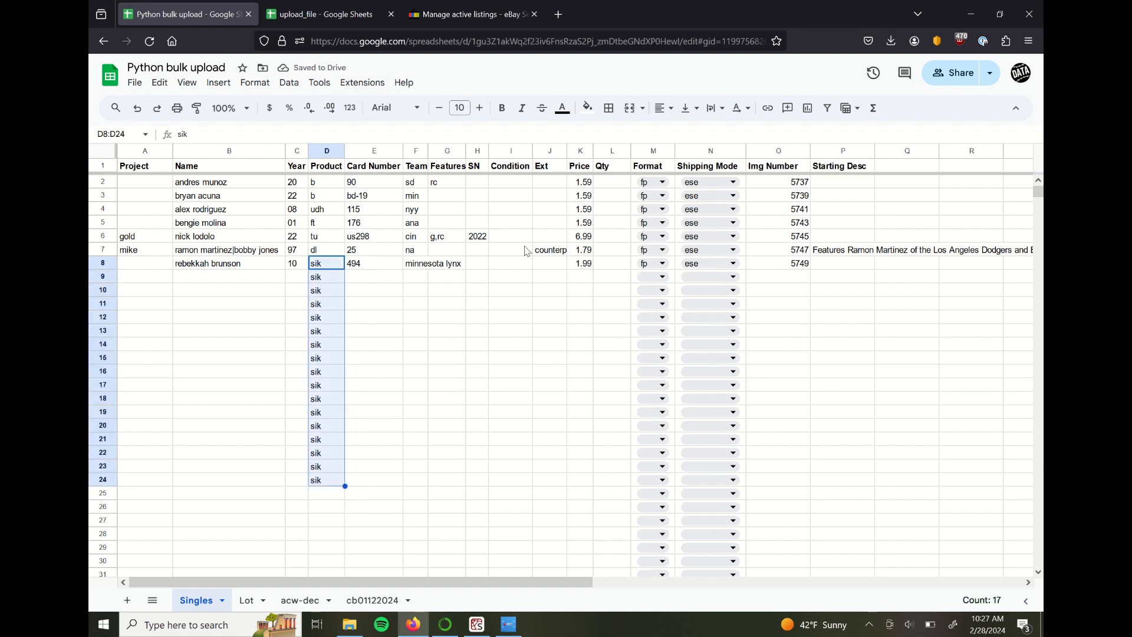
pyautogui.moveTo(471, 236)
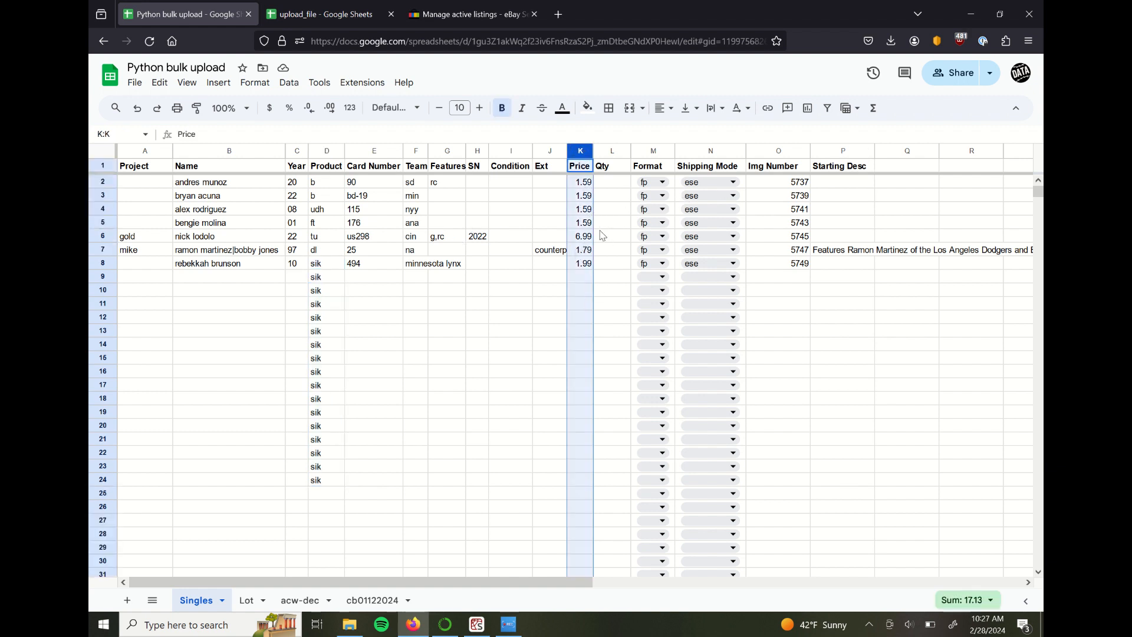
# - Look over the first card's player name, year-through-extra-text details and price in row 2
pyautogui.click(229, 182)
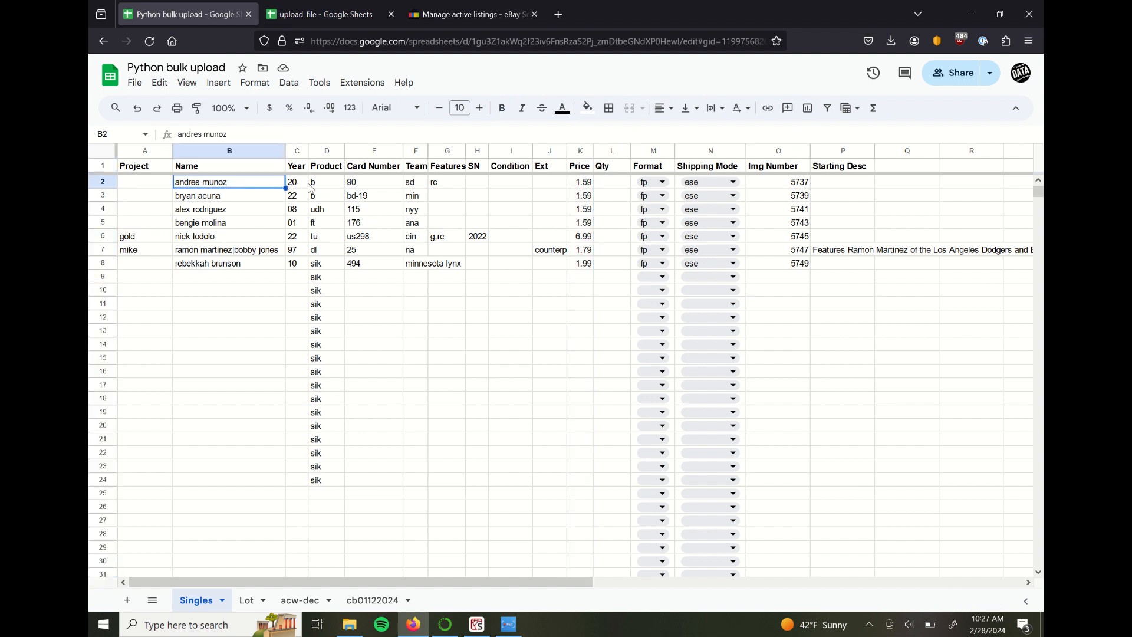
pyautogui.moveTo(296, 181); pyautogui.dragTo(549, 182)
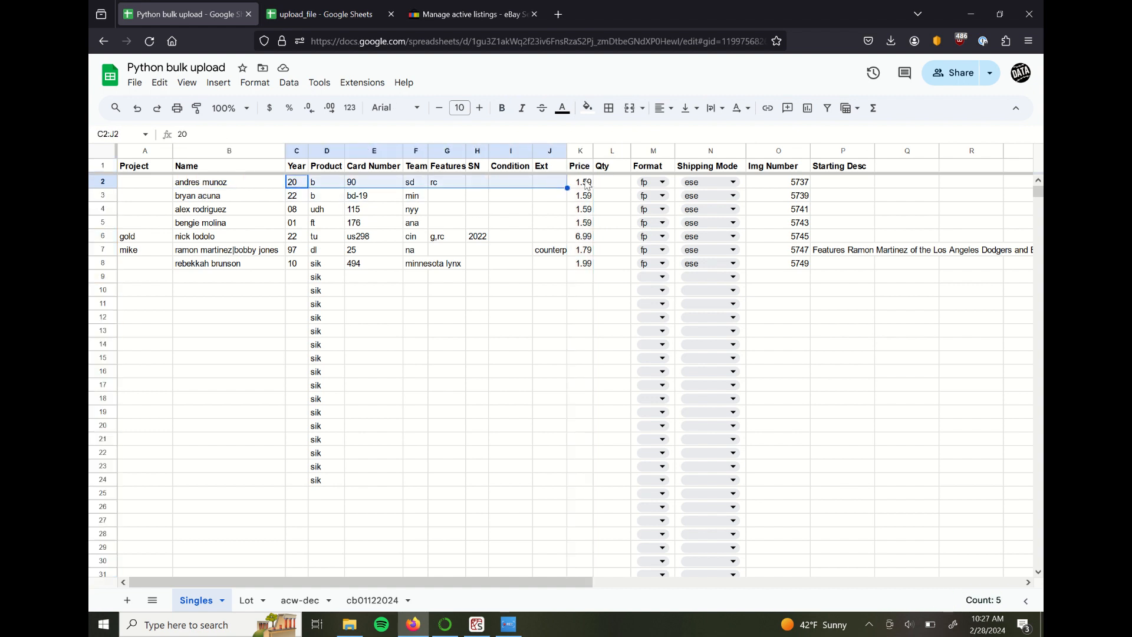
pyautogui.click(581, 182)
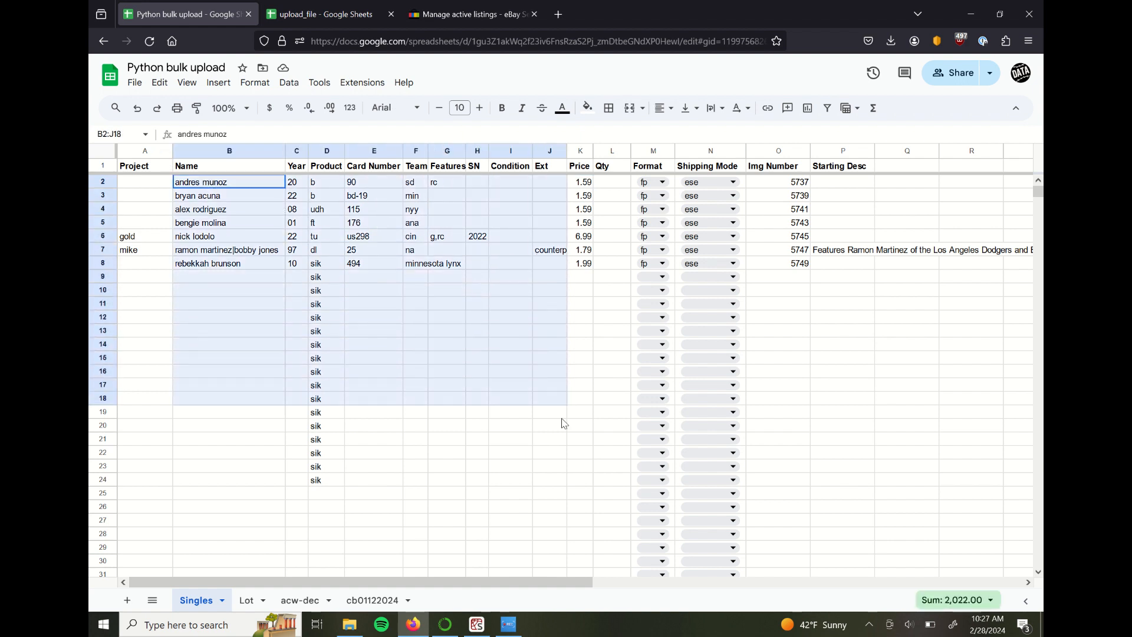
# - Clear the block selection and highlight the price column from the first card's 1.59 downward
pyautogui.click(612, 276)
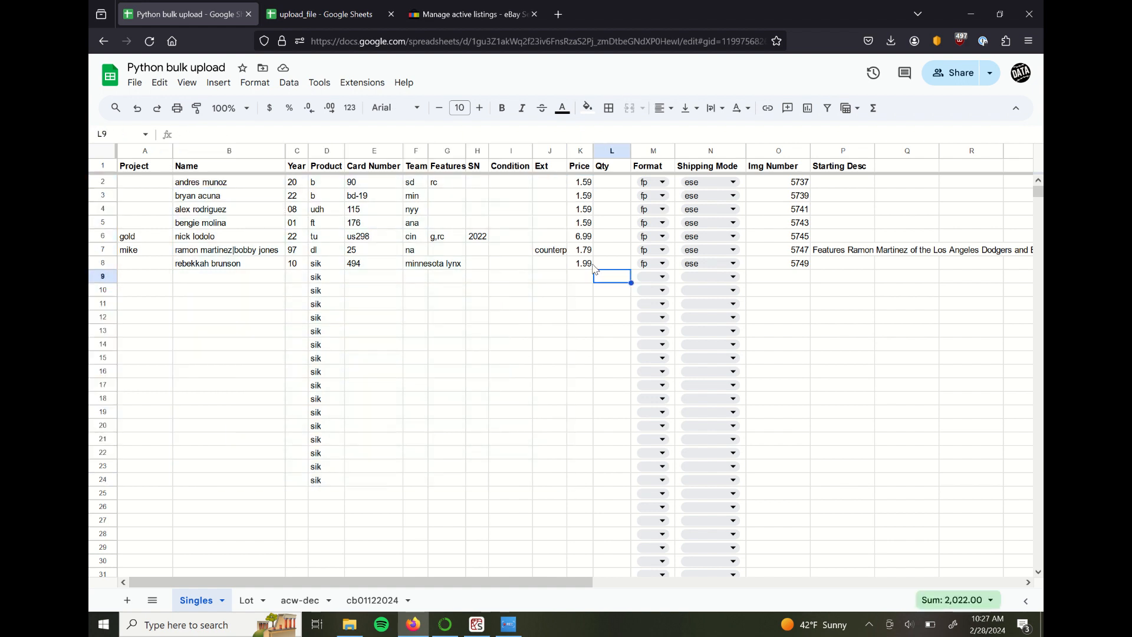
pyautogui.click(580, 182)
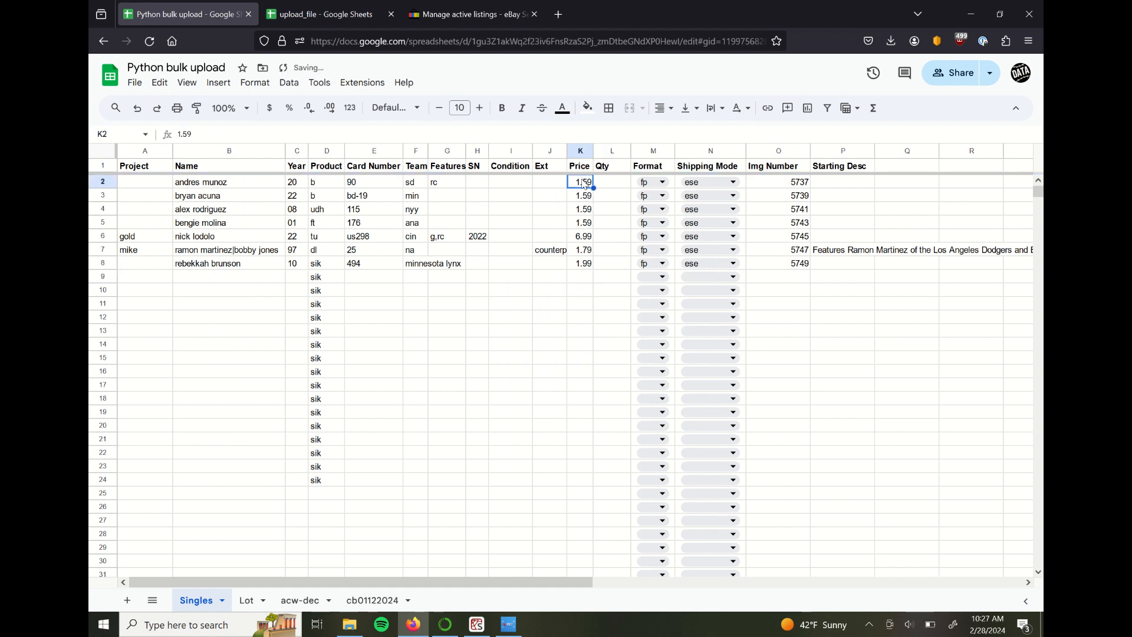
pyautogui.moveTo(580, 181); pyautogui.dragTo(580, 439)
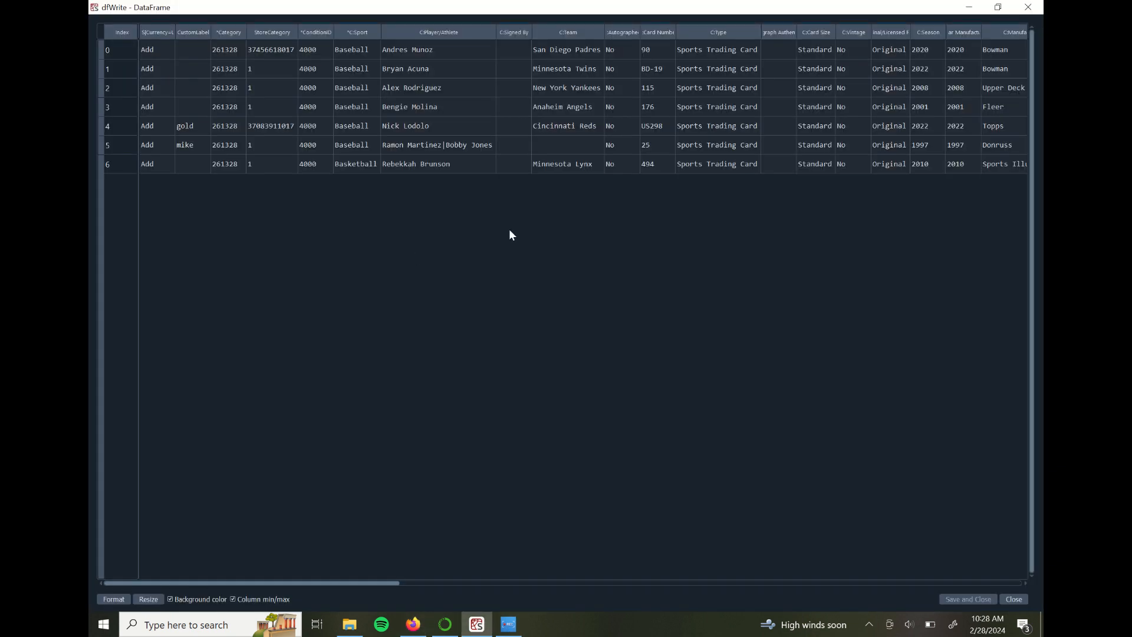
pyautogui.moveTo(329, 122)
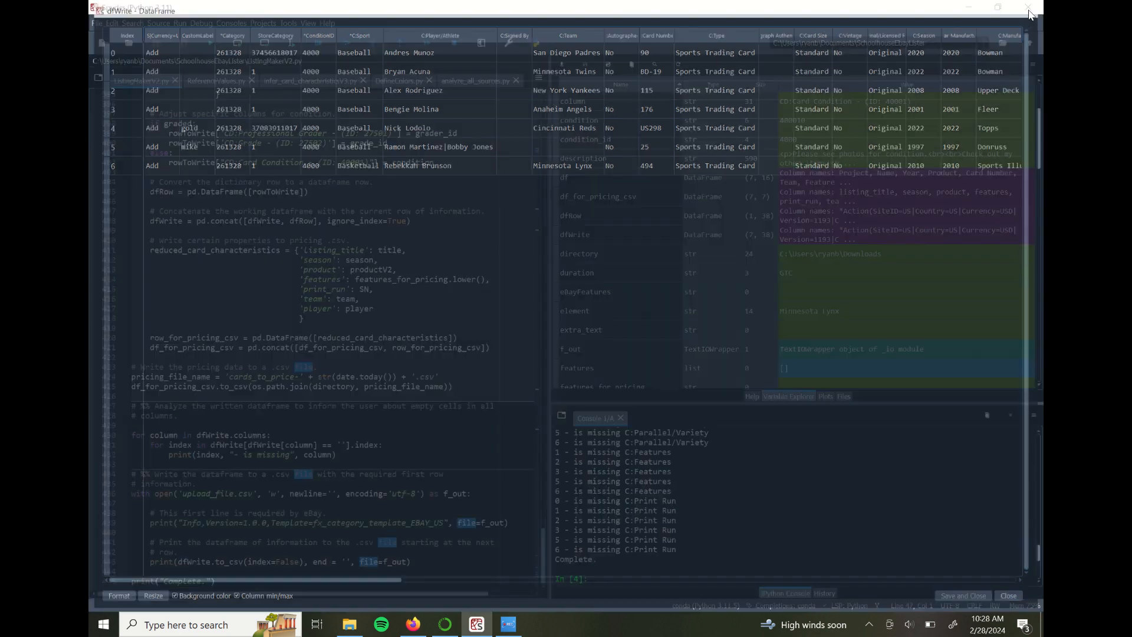
# - Switch back to the Python bulk upload sheet via Firefox and select an empty Team cell F12
pyautogui.click(1009, 596)
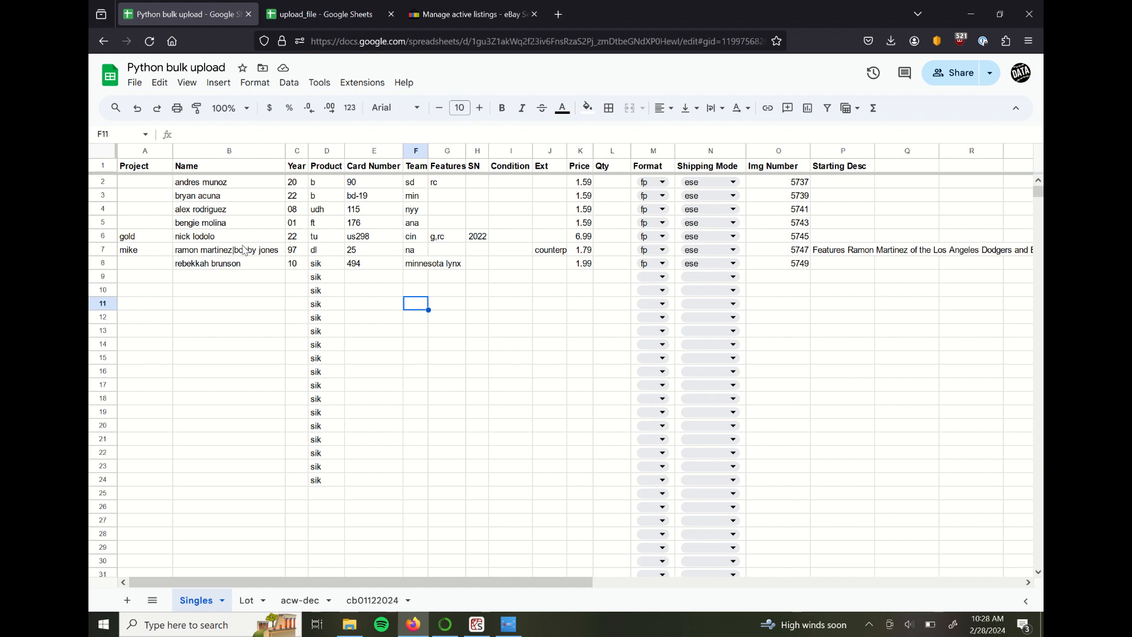
pyautogui.click(416, 316)
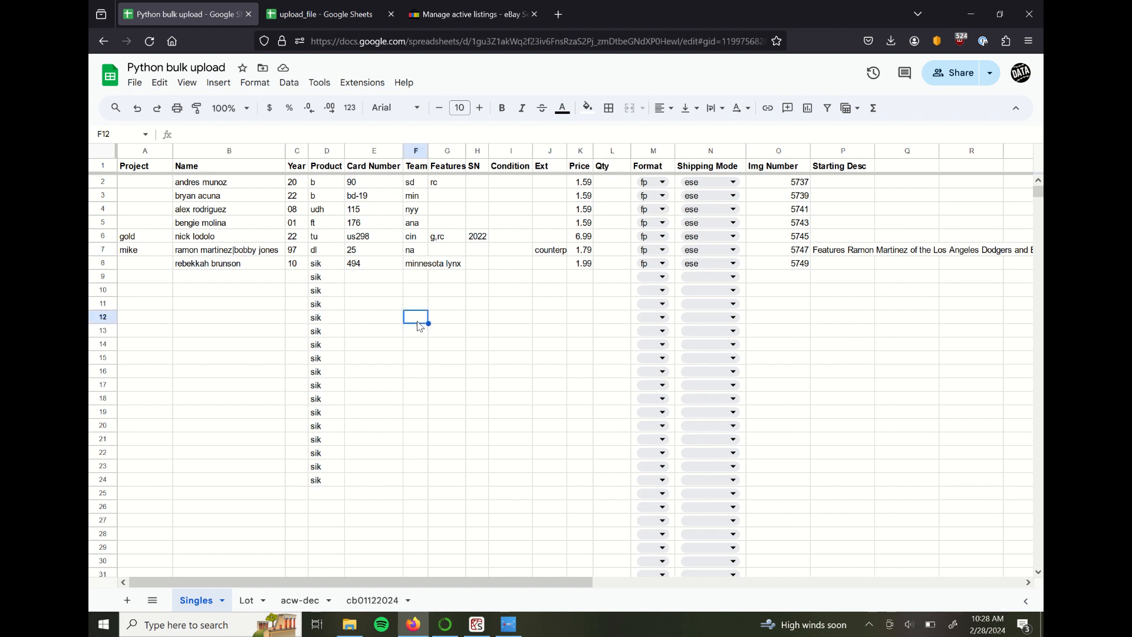